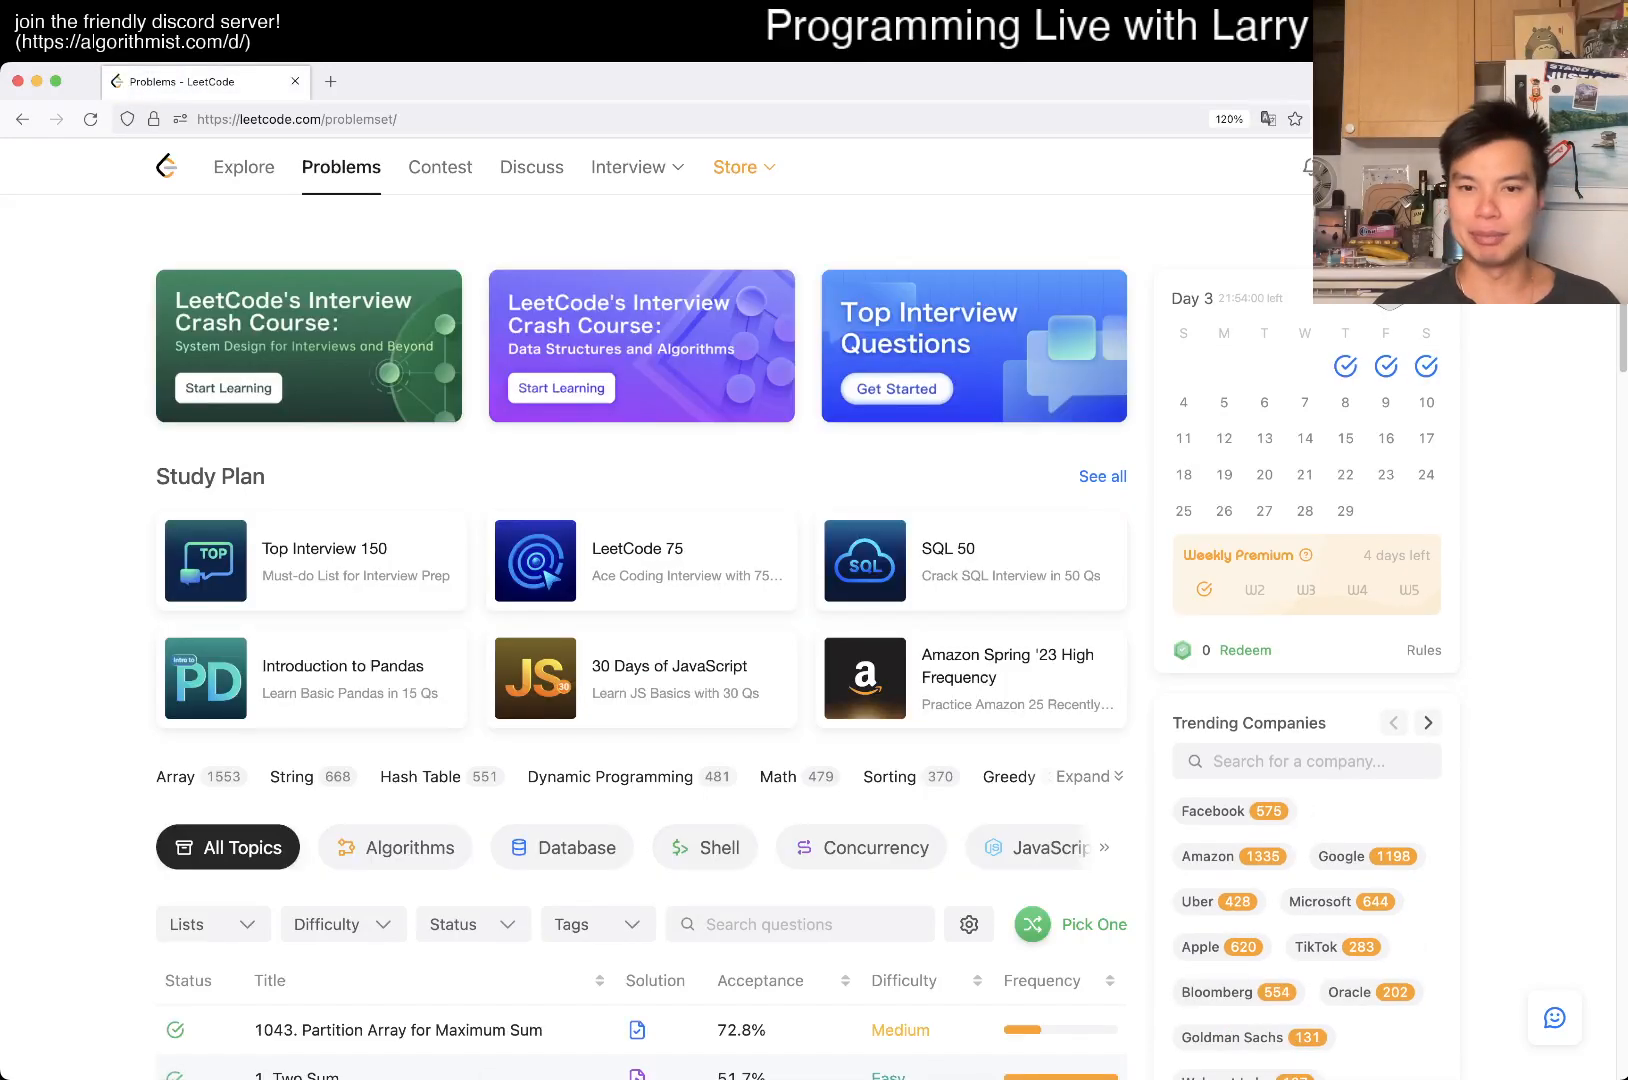
Filter the list to Algorithms by difficulty and open problem 469, Convex Polygon.
click(395, 846)
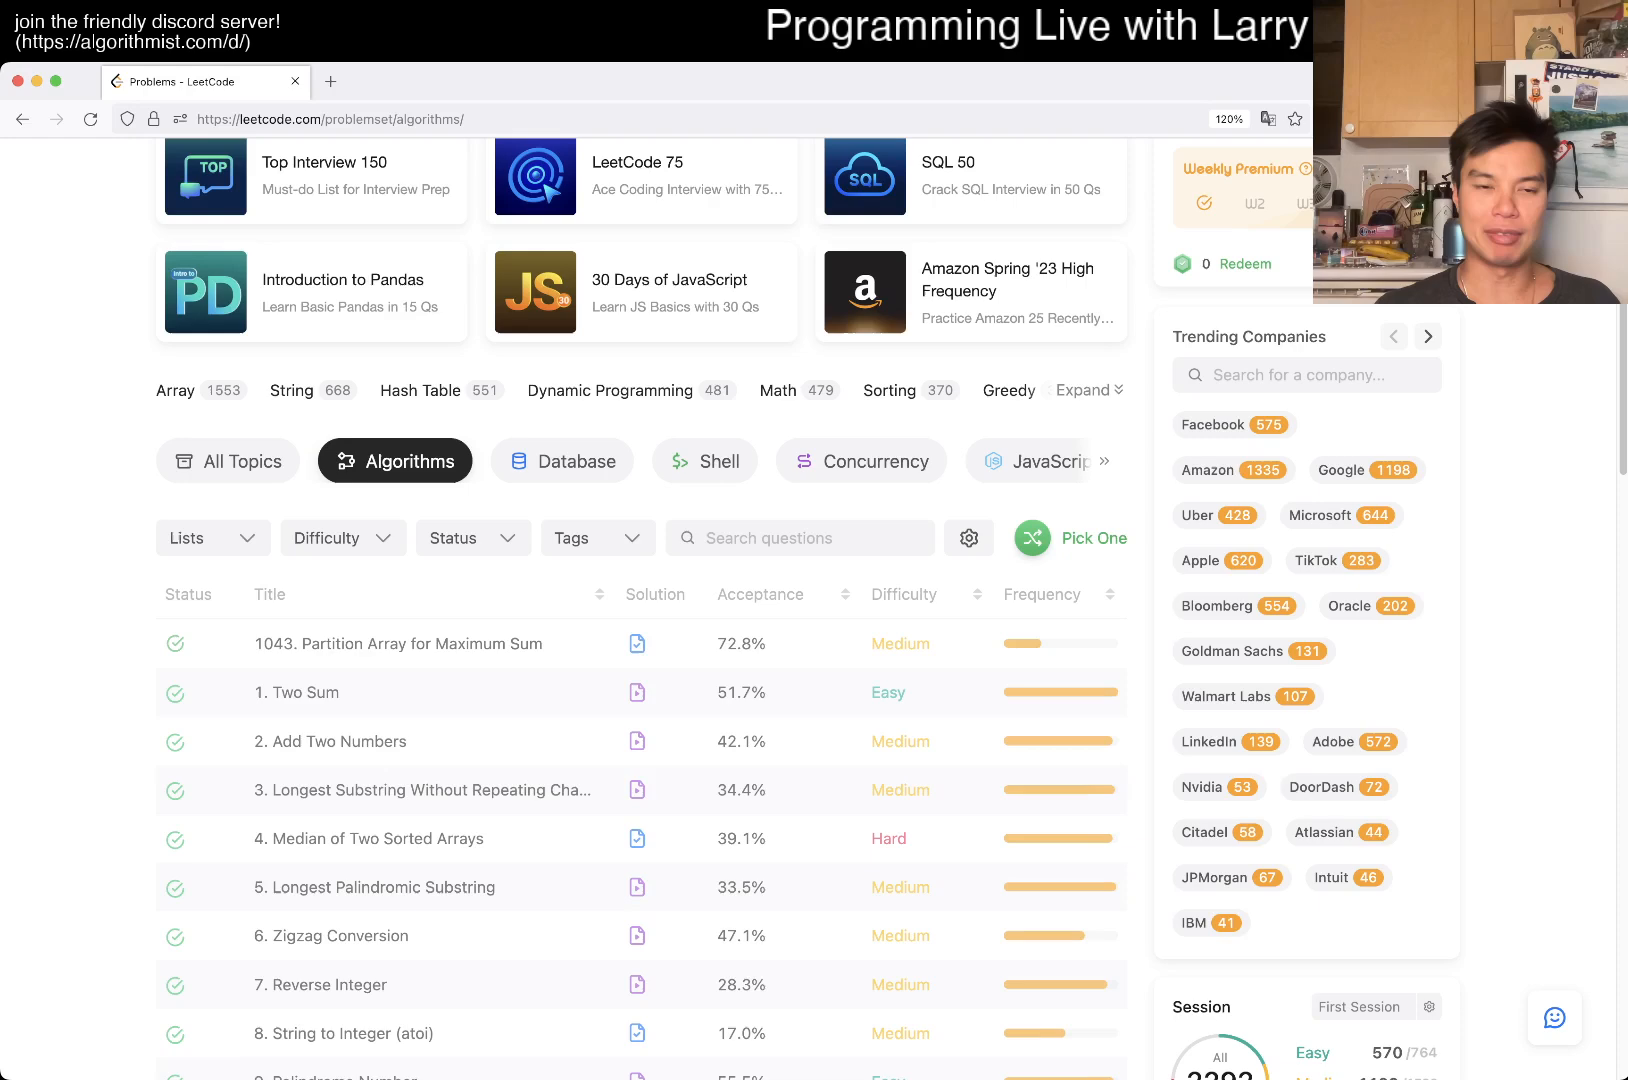
click(343, 538)
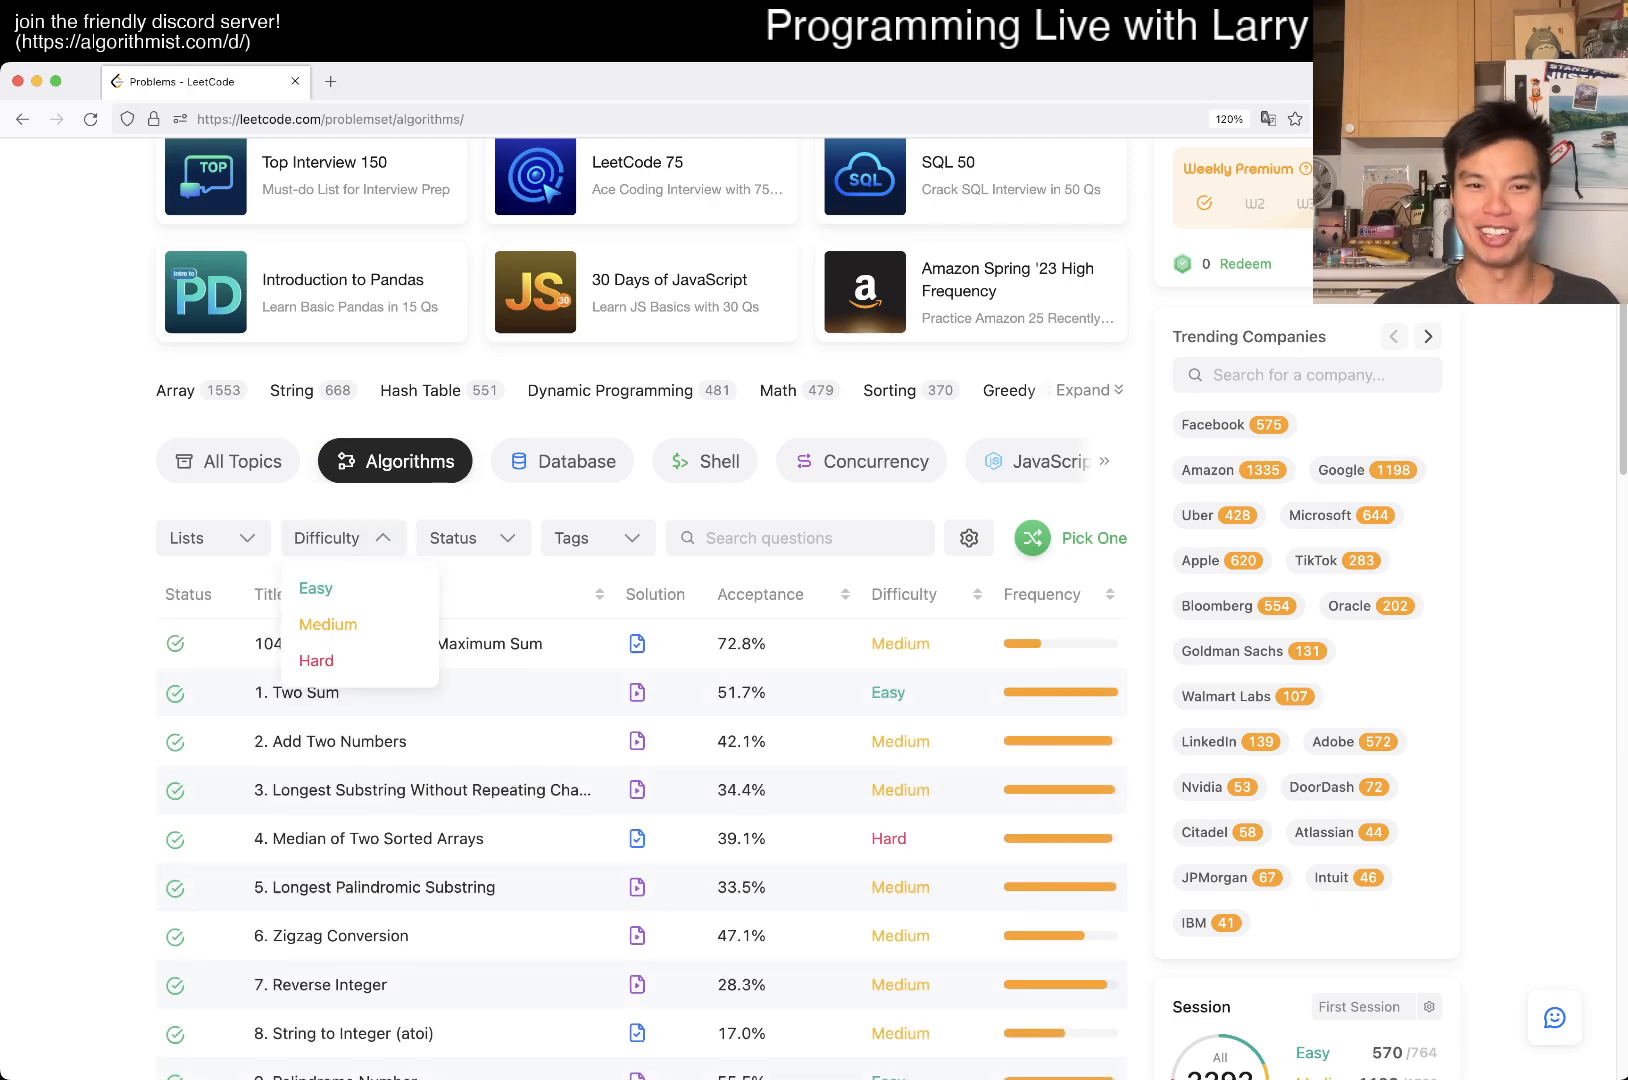
click(472, 538)
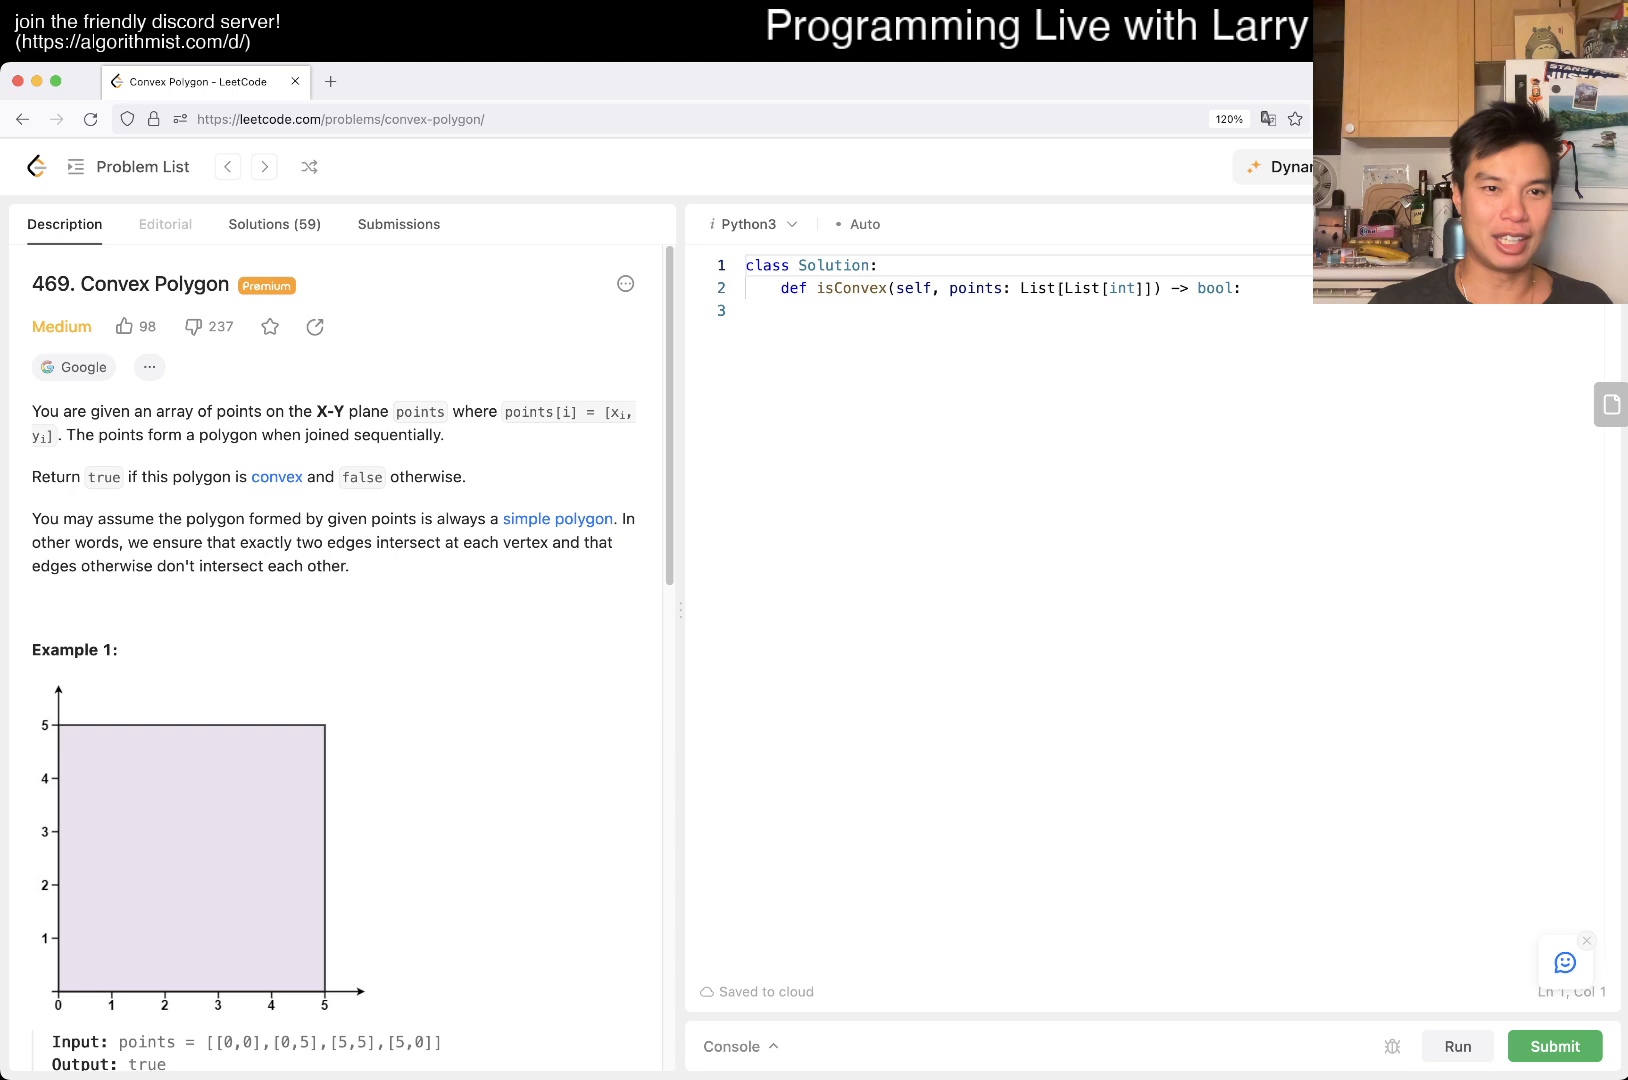
scroll(down, 3)
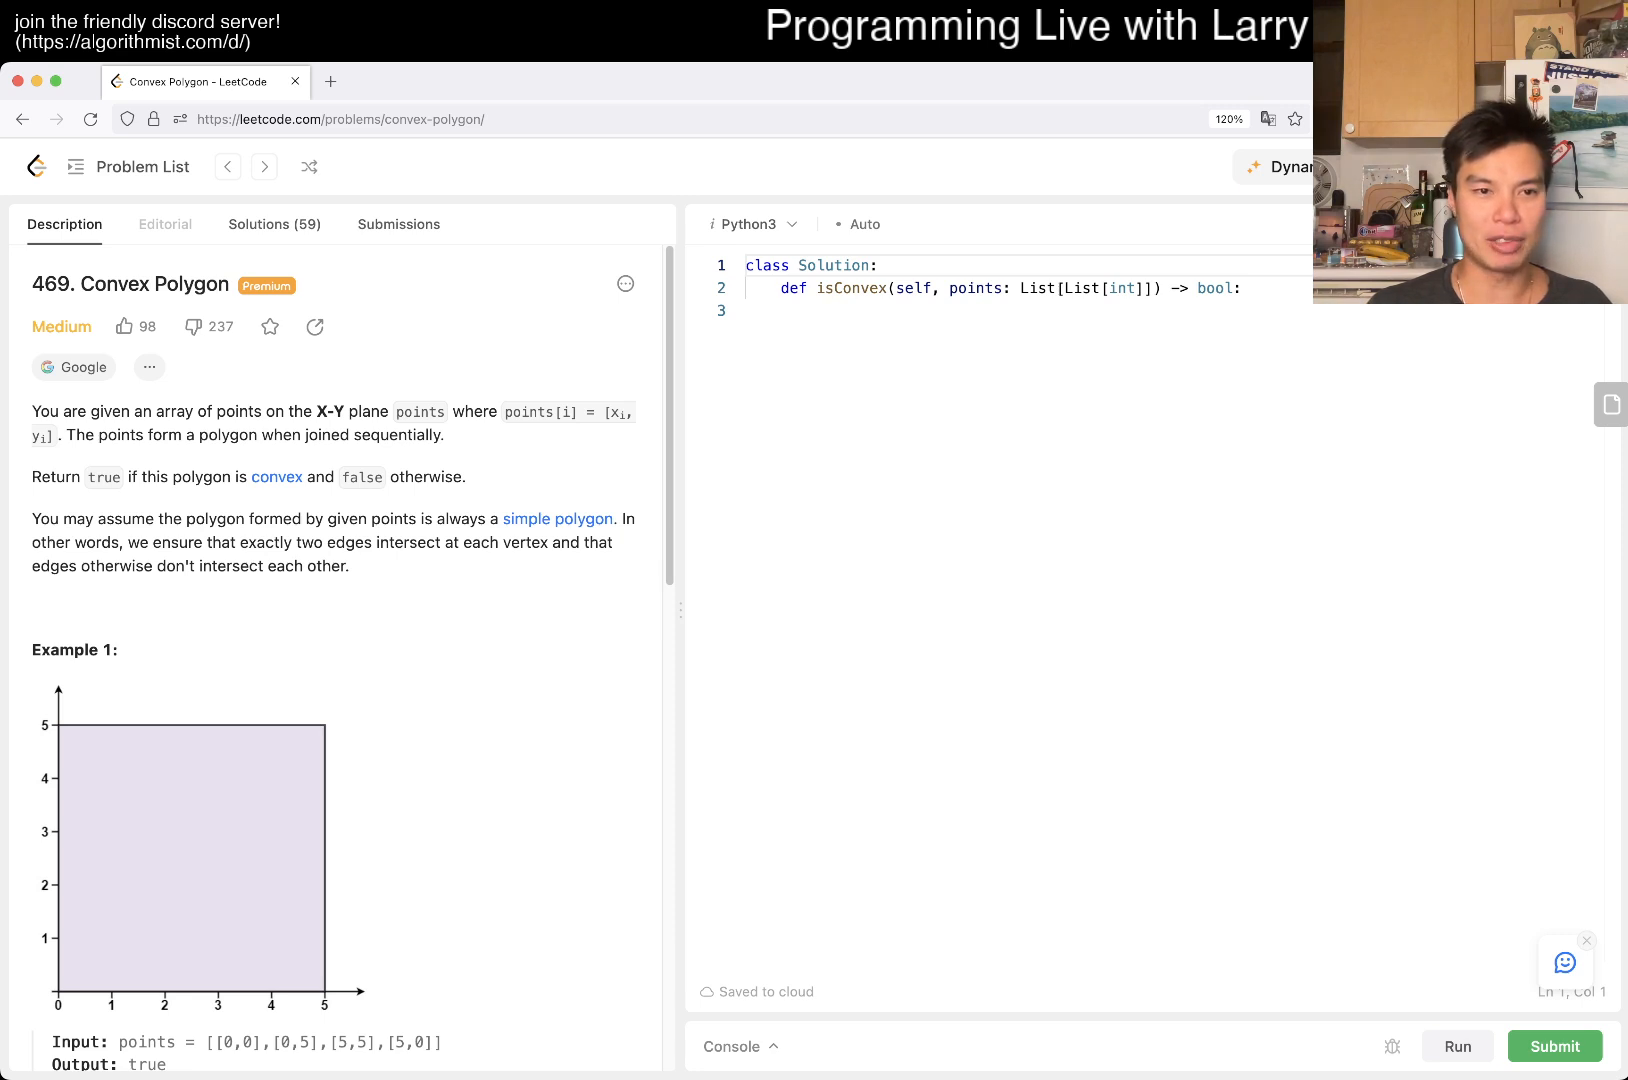
scroll(down, 3)
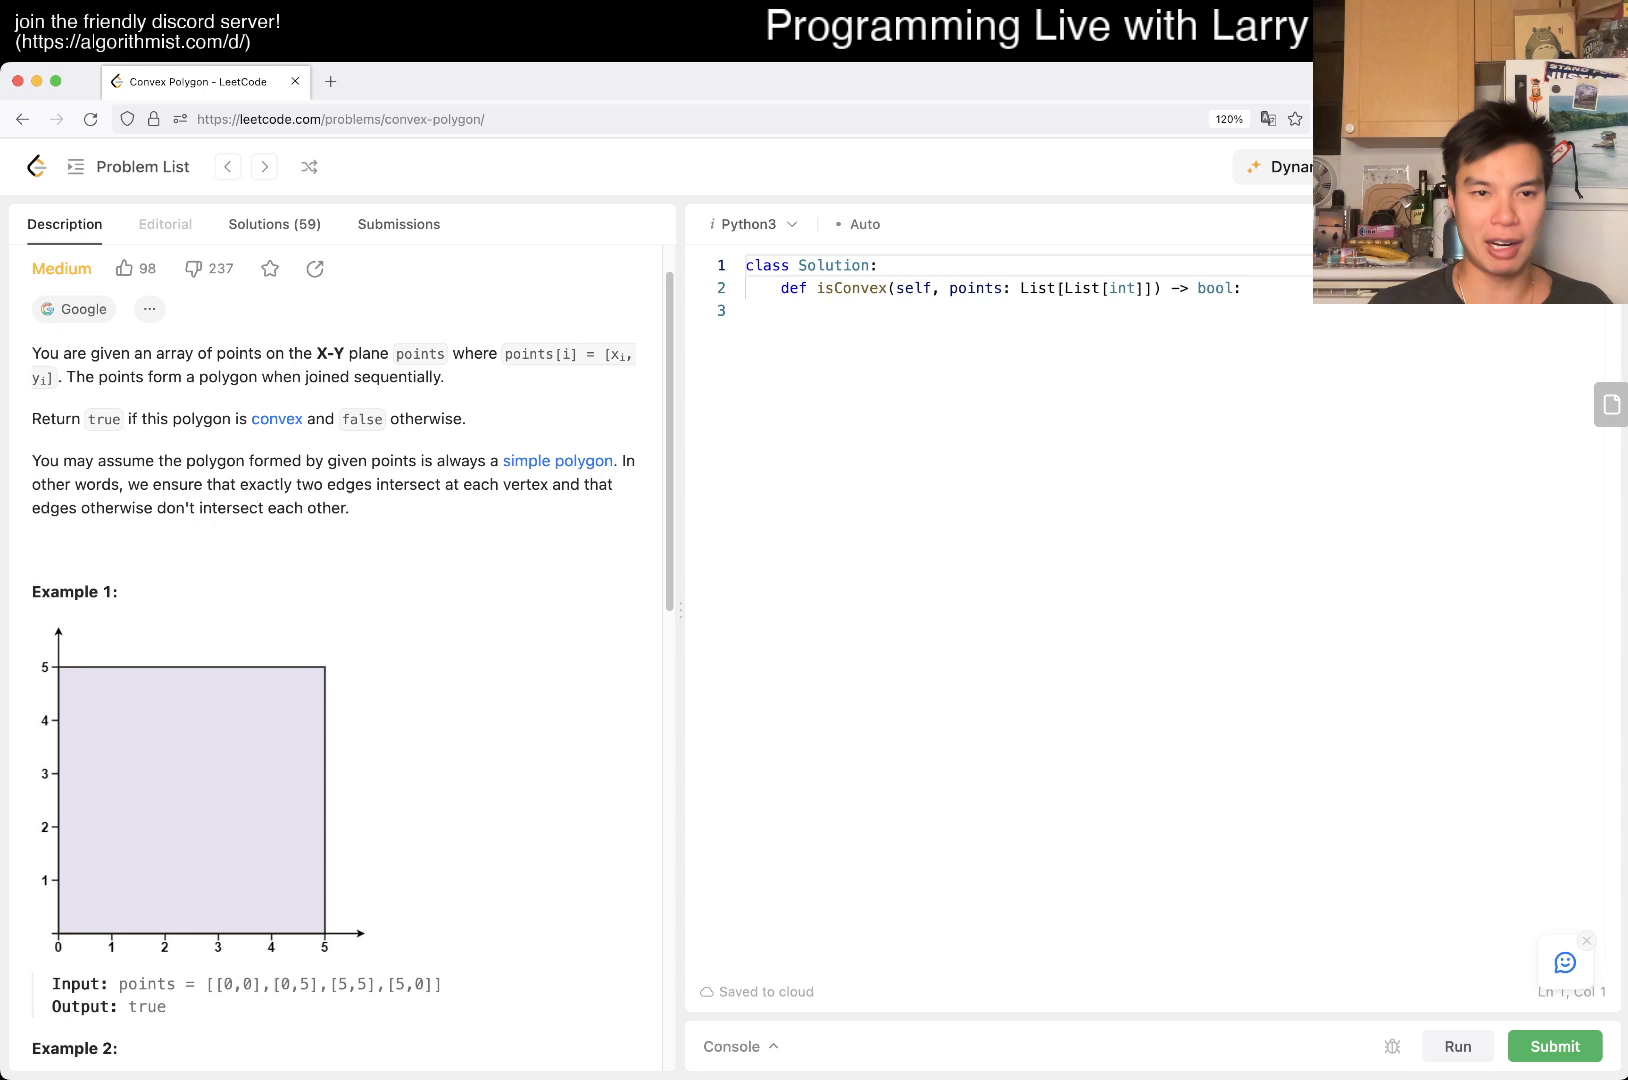
scroll(down, 3)
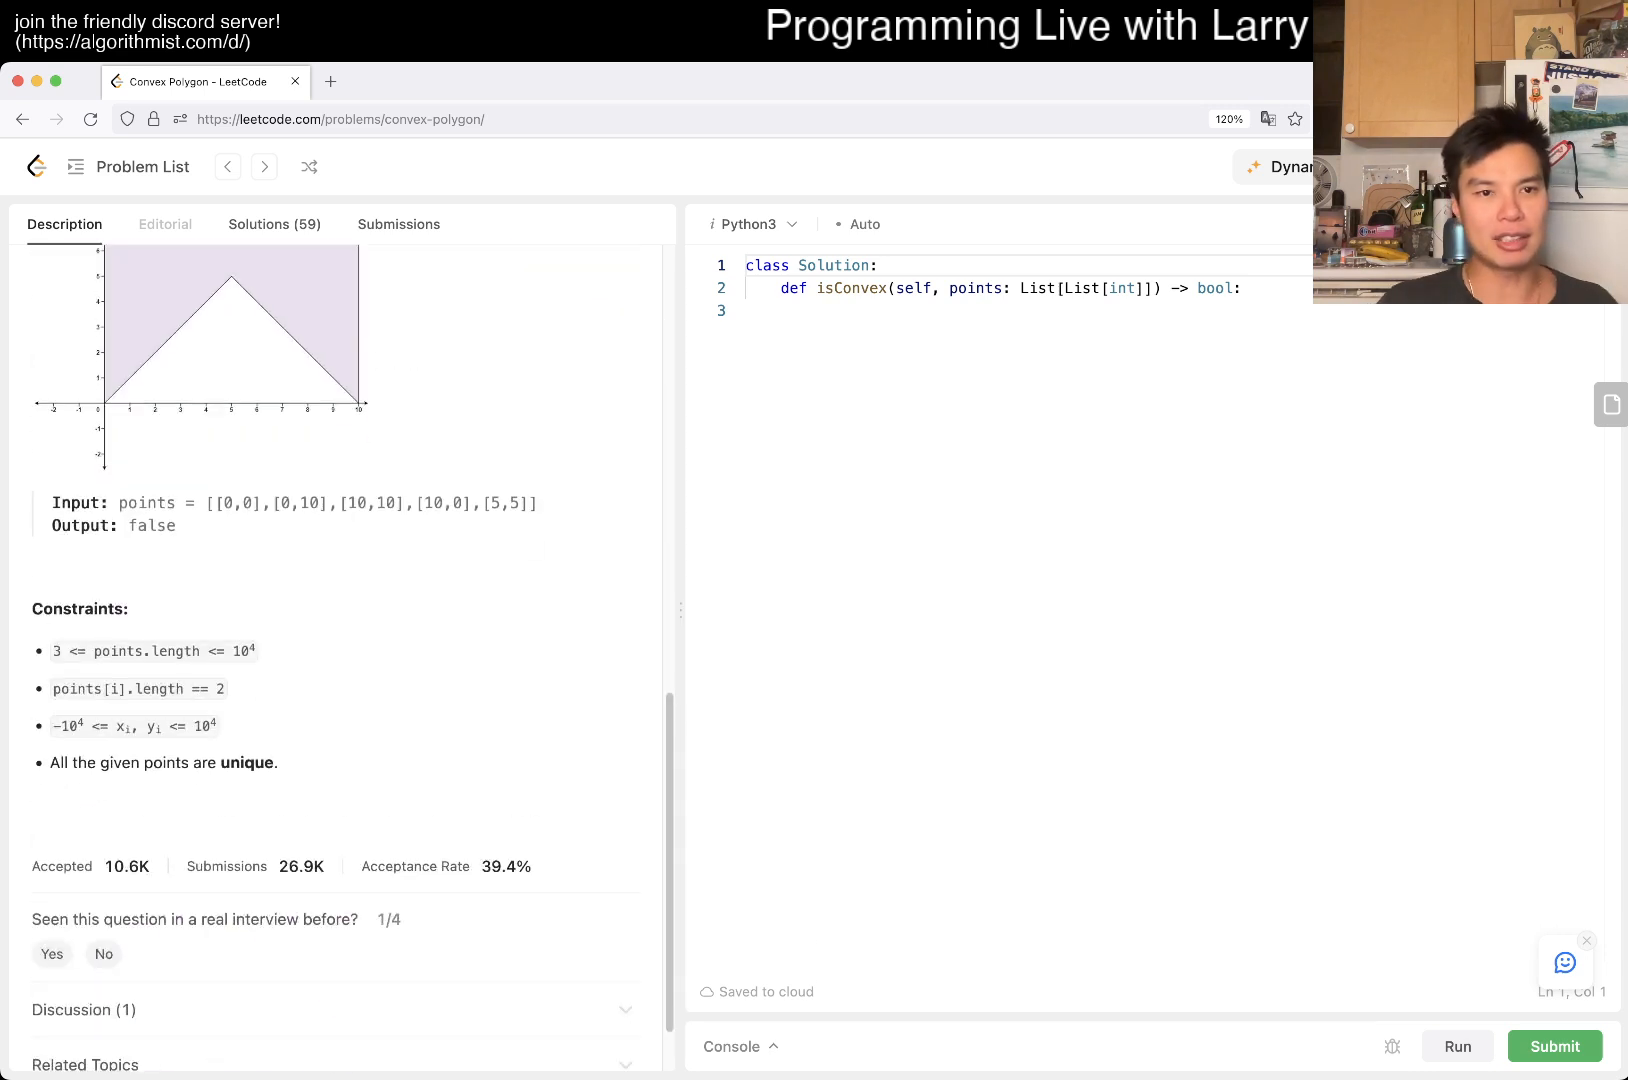
scroll(down, 3)
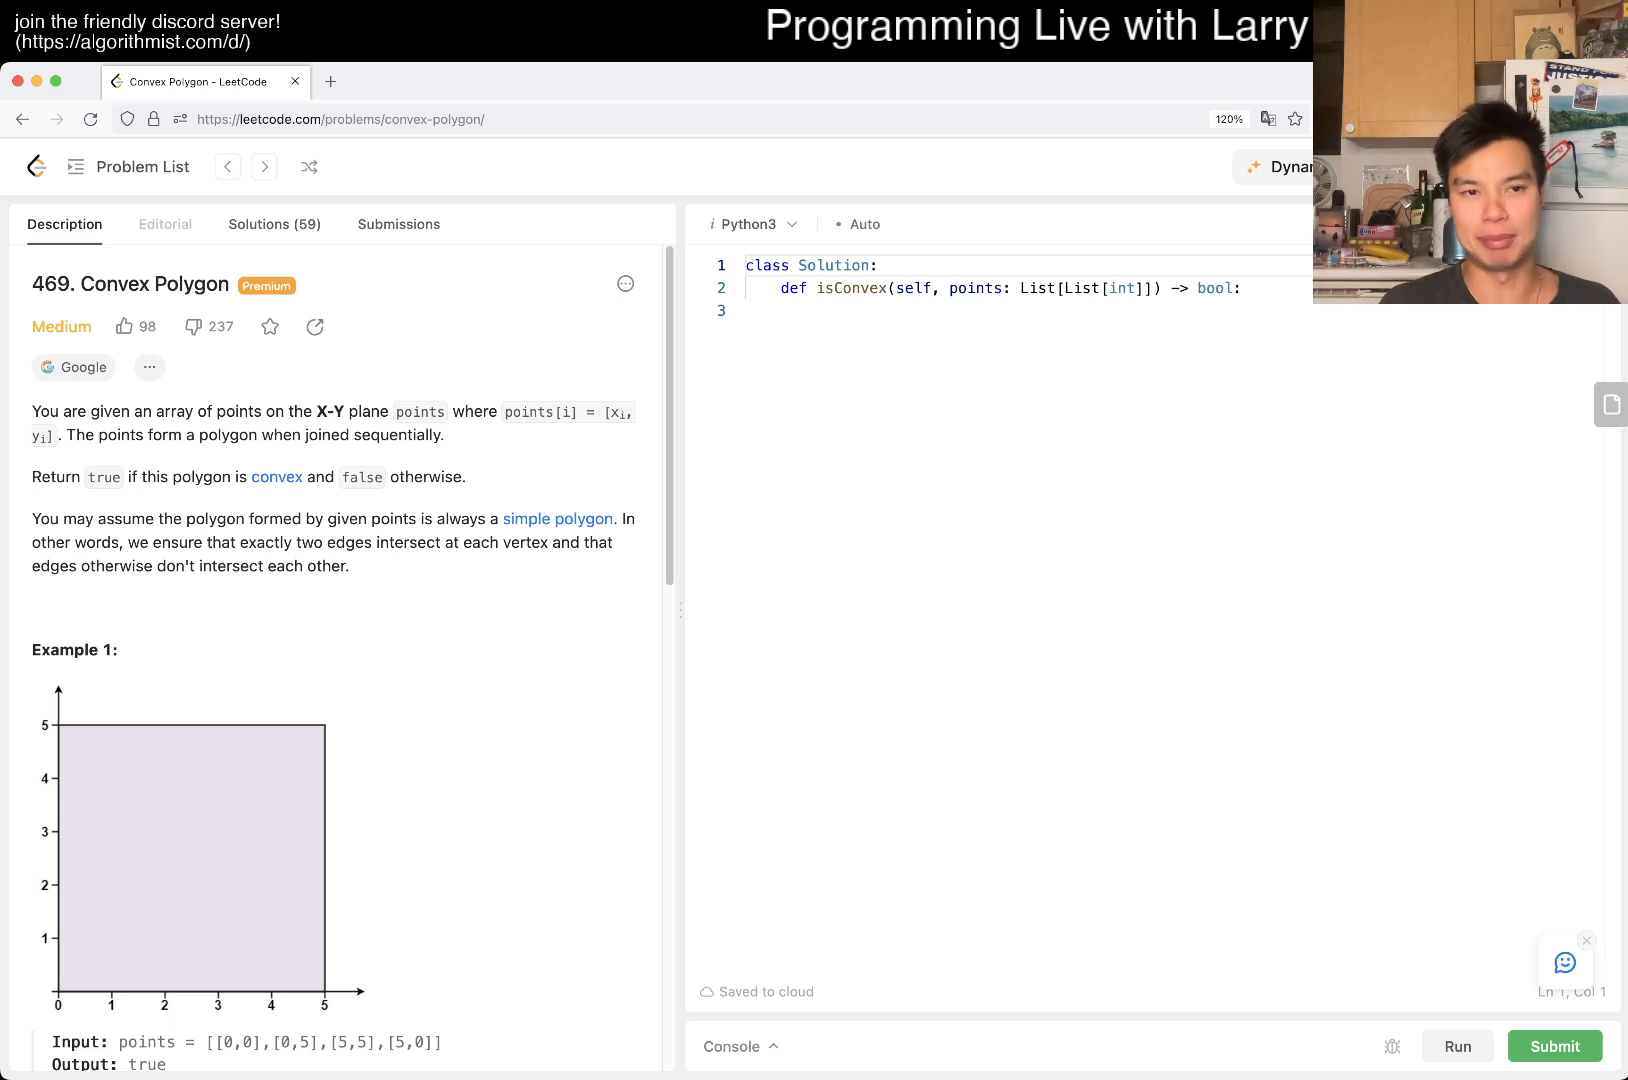
scroll(down, 3)
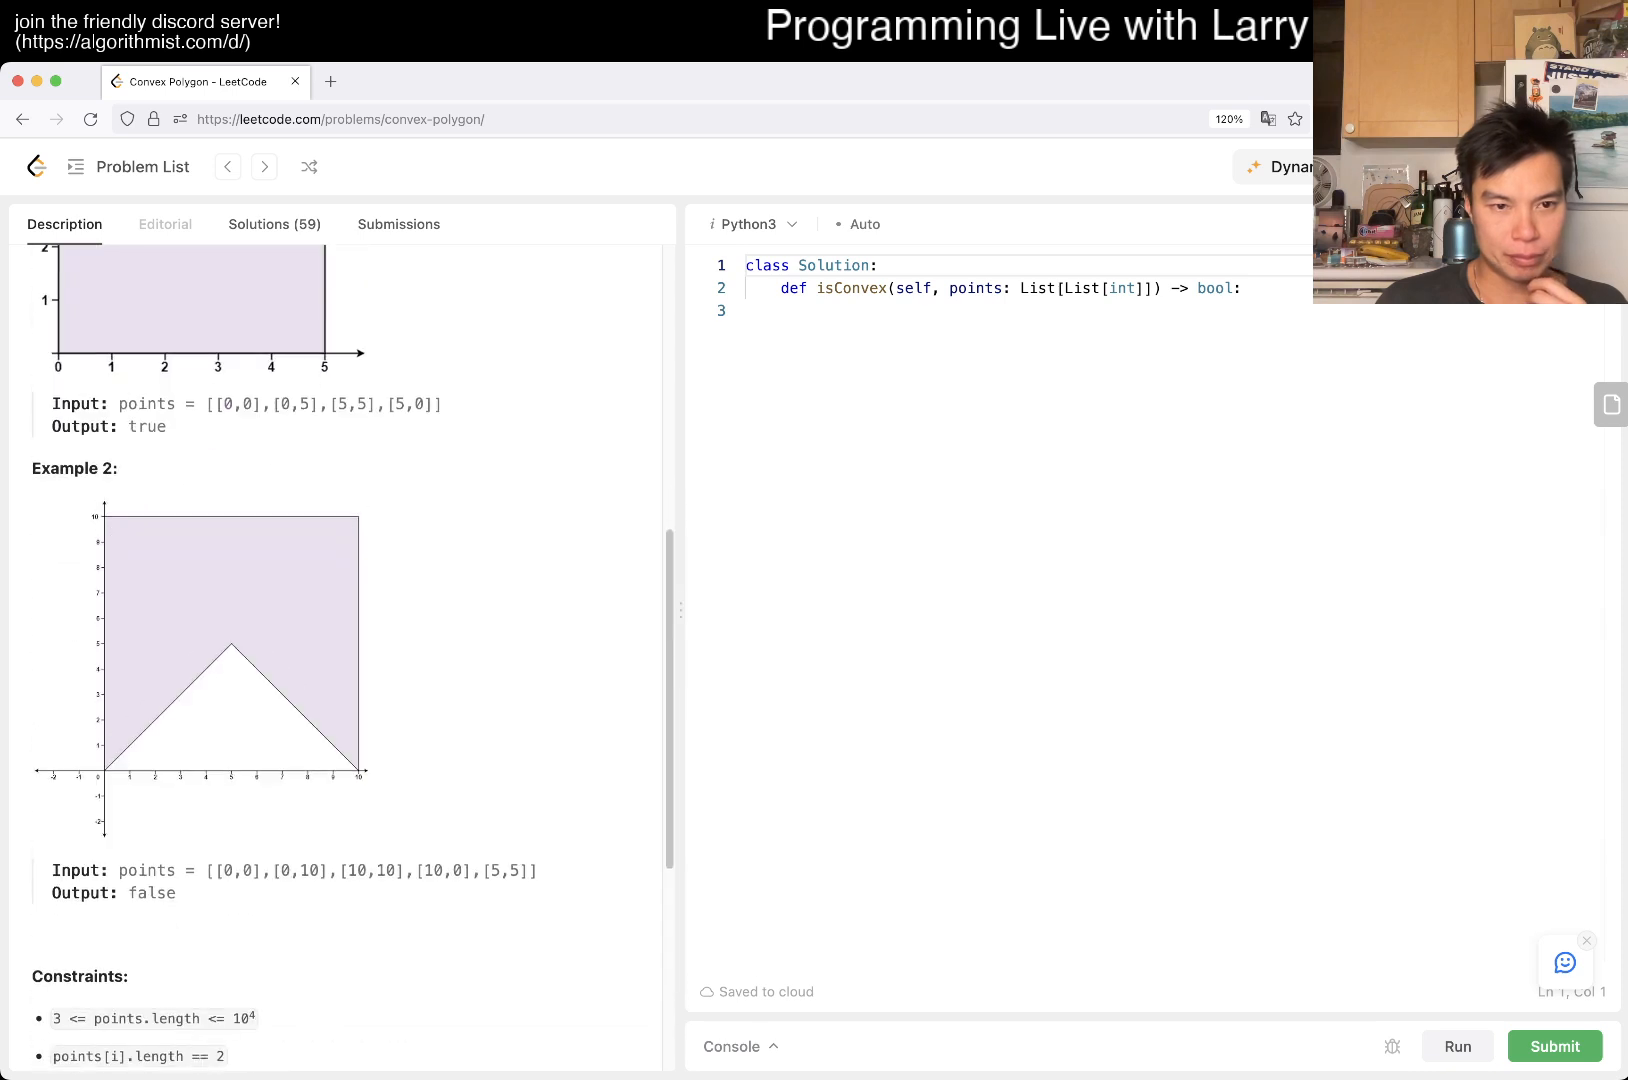
scroll(down, 3)
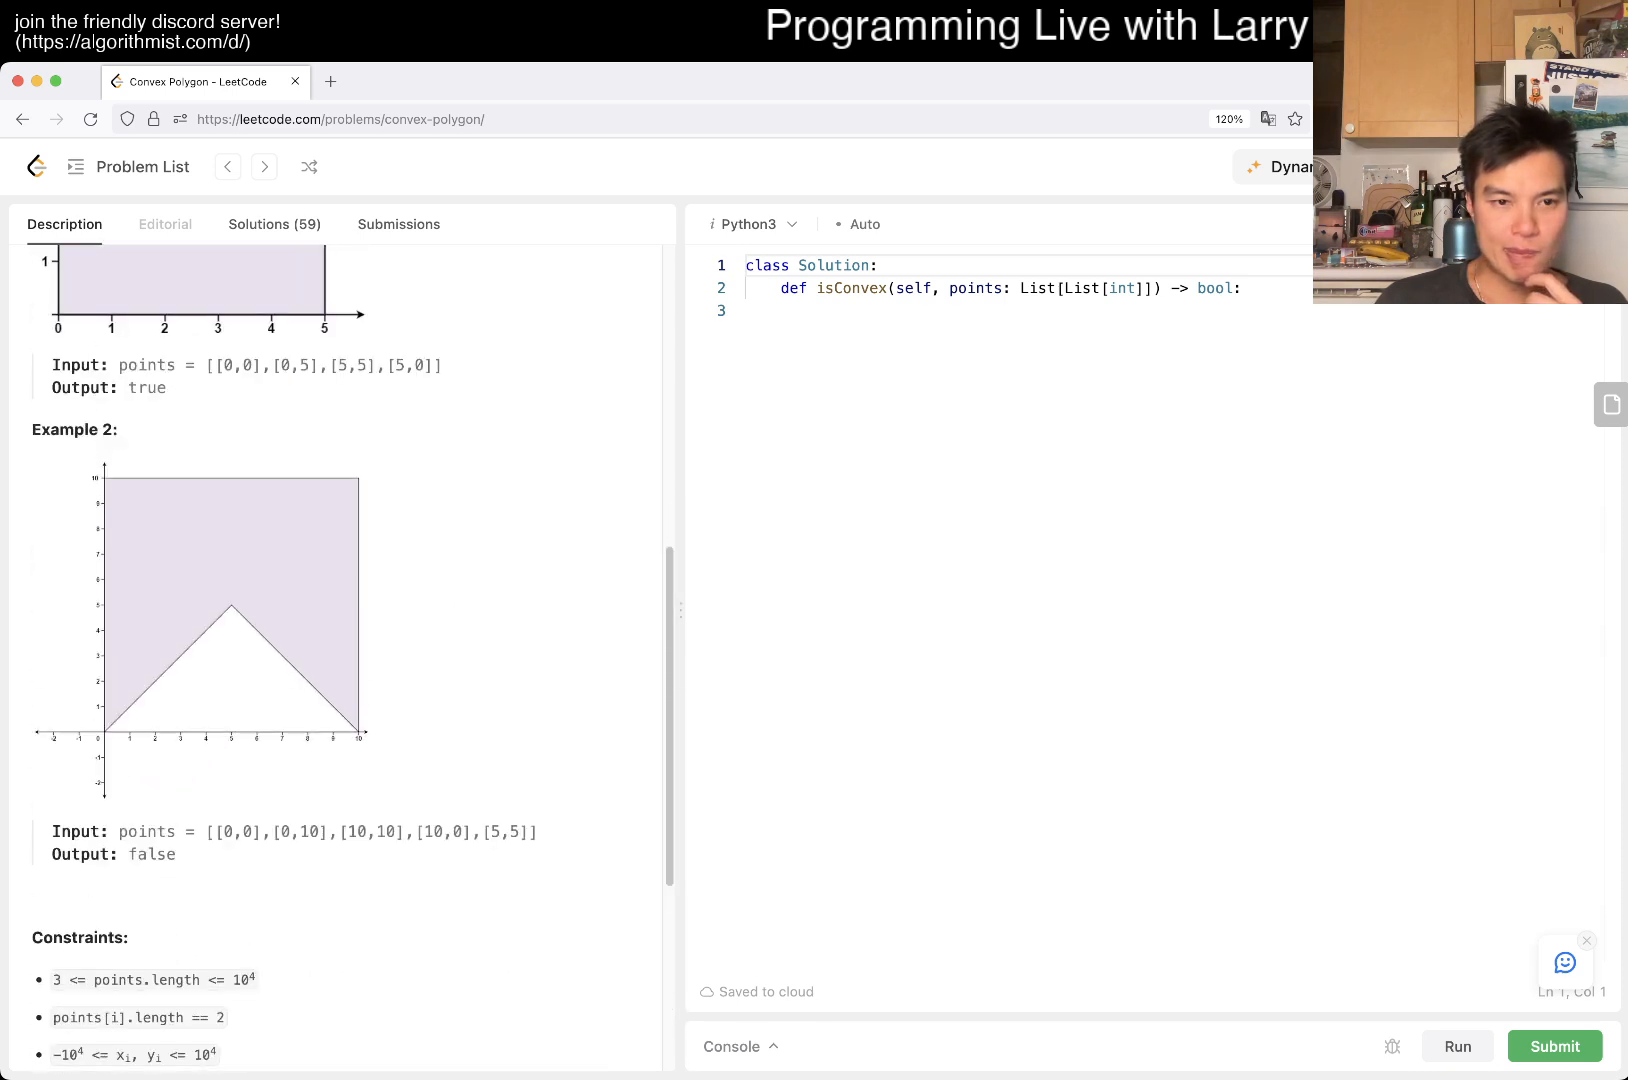
scroll(down, 3)
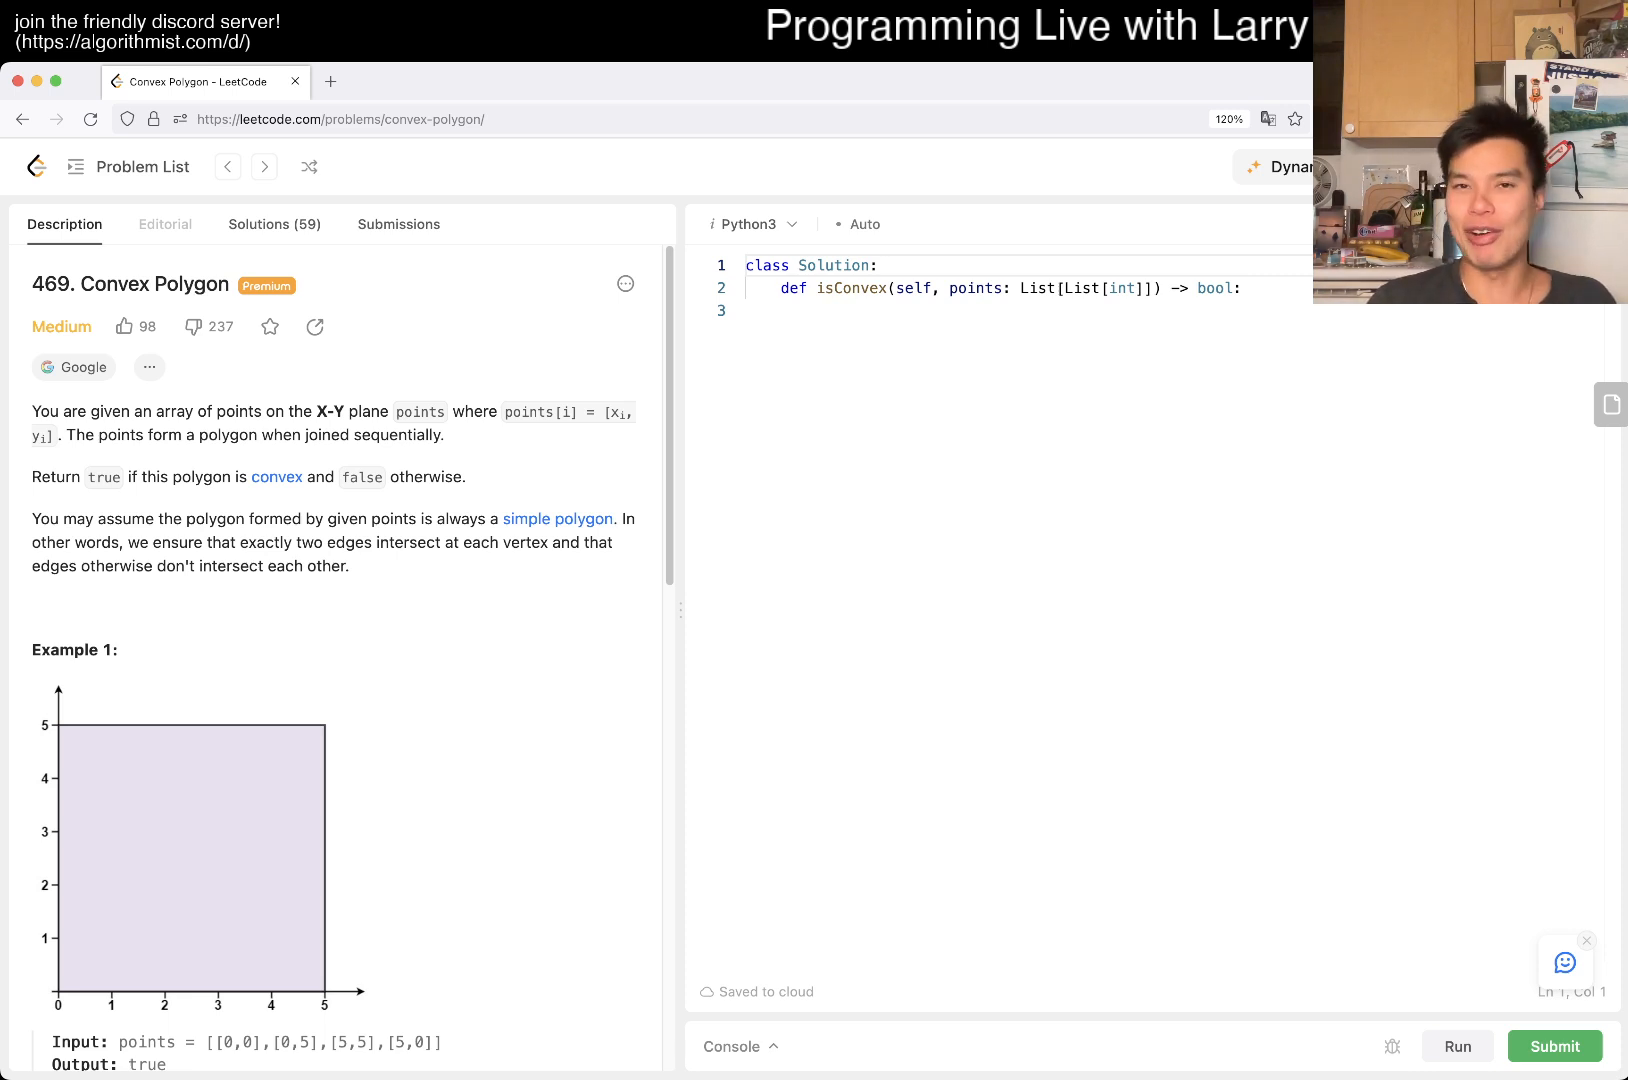
Scroll down the Convex Polygon problem page.
scroll(down, 3)
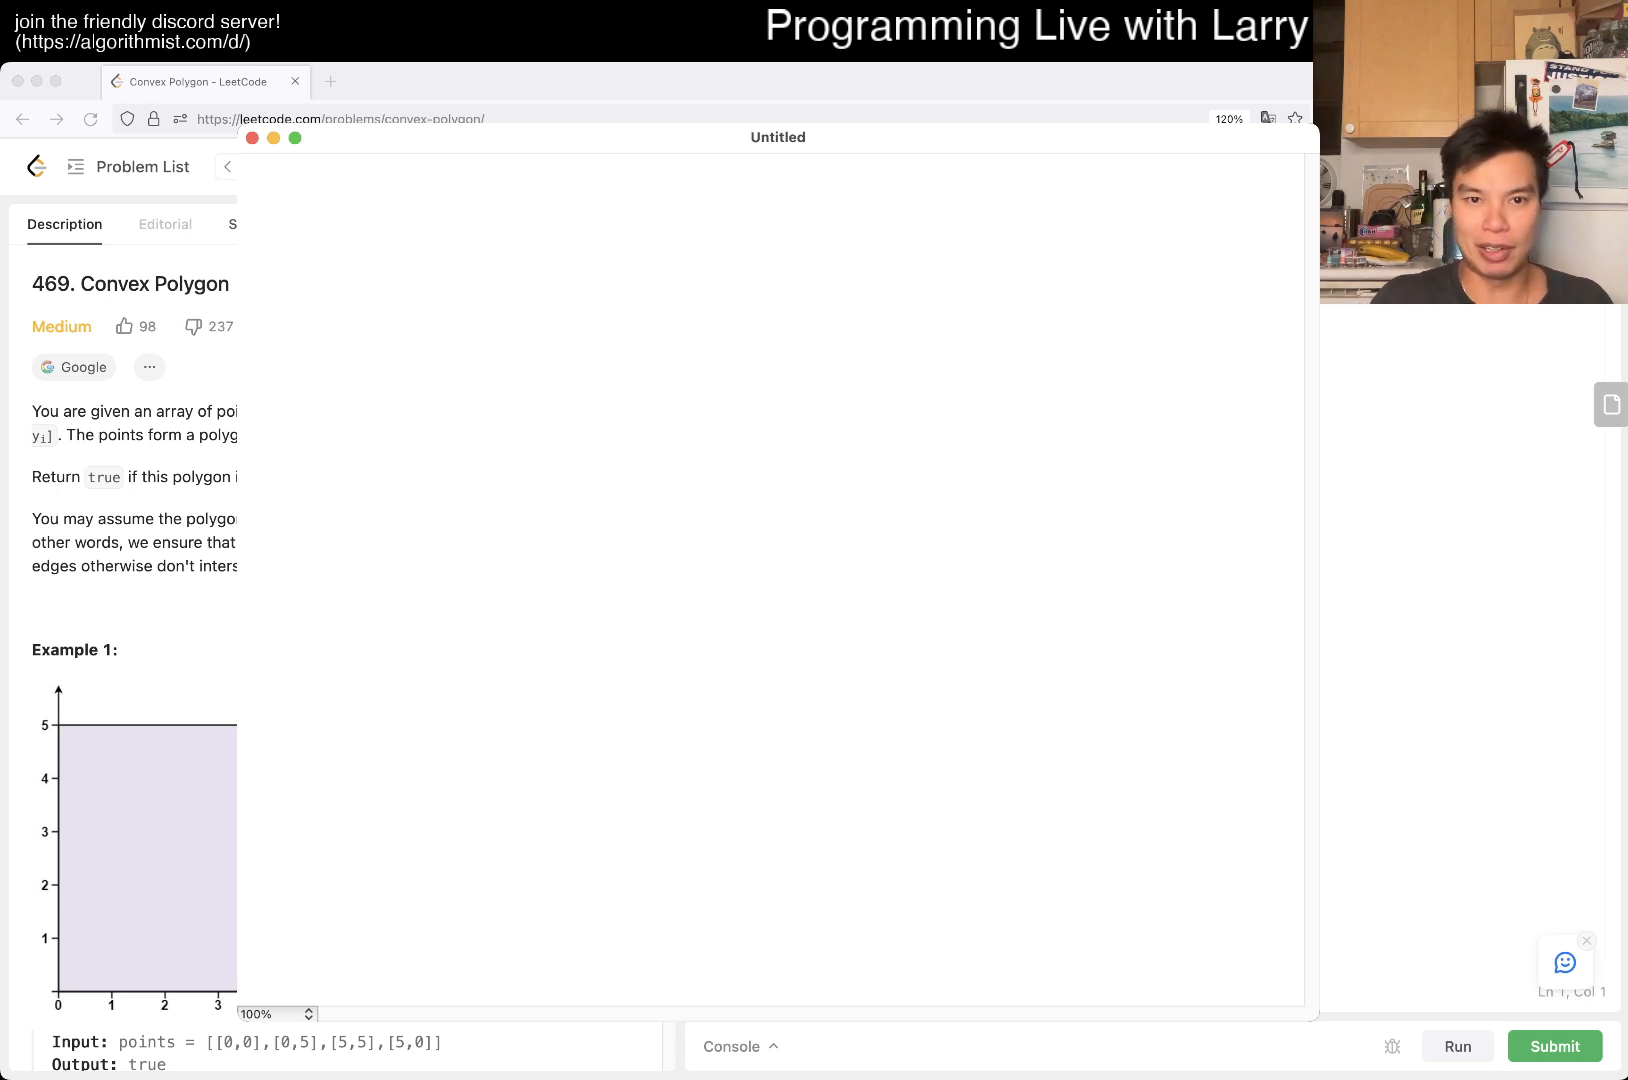
Sketch a black convex pentagon with a red arrow along its upper-left edge.
drag(748, 432, 760, 687)
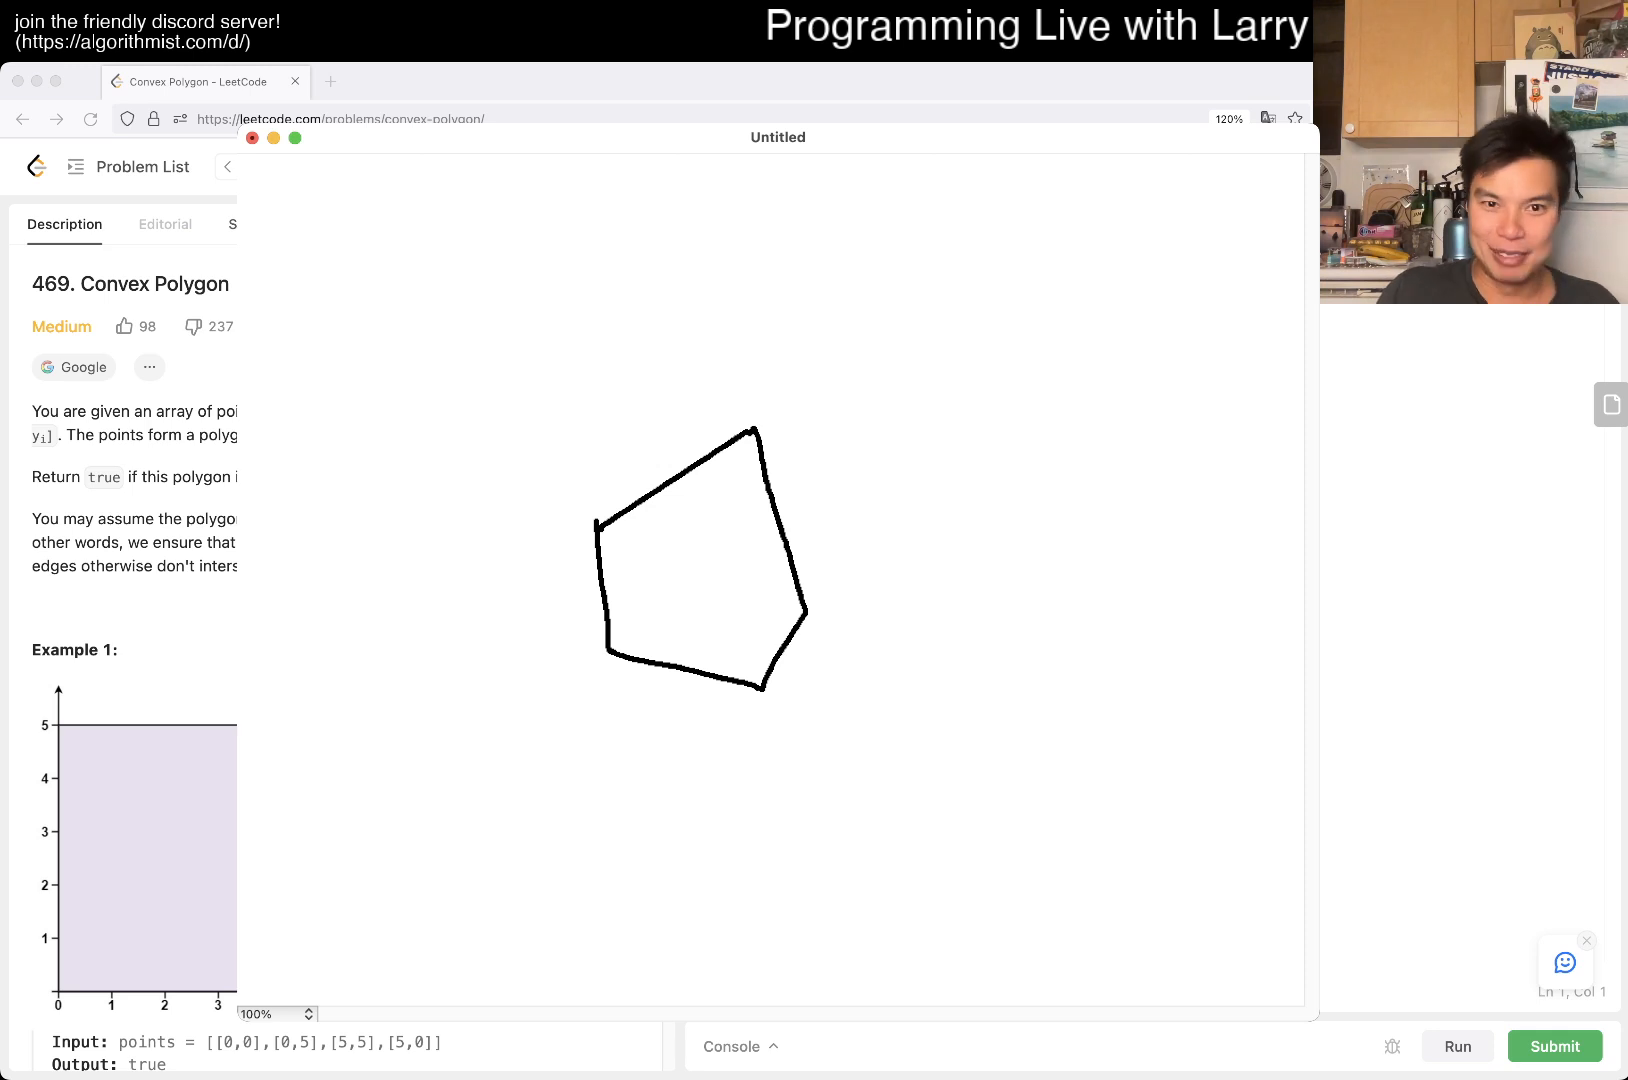
drag(569, 534, 823, 390)
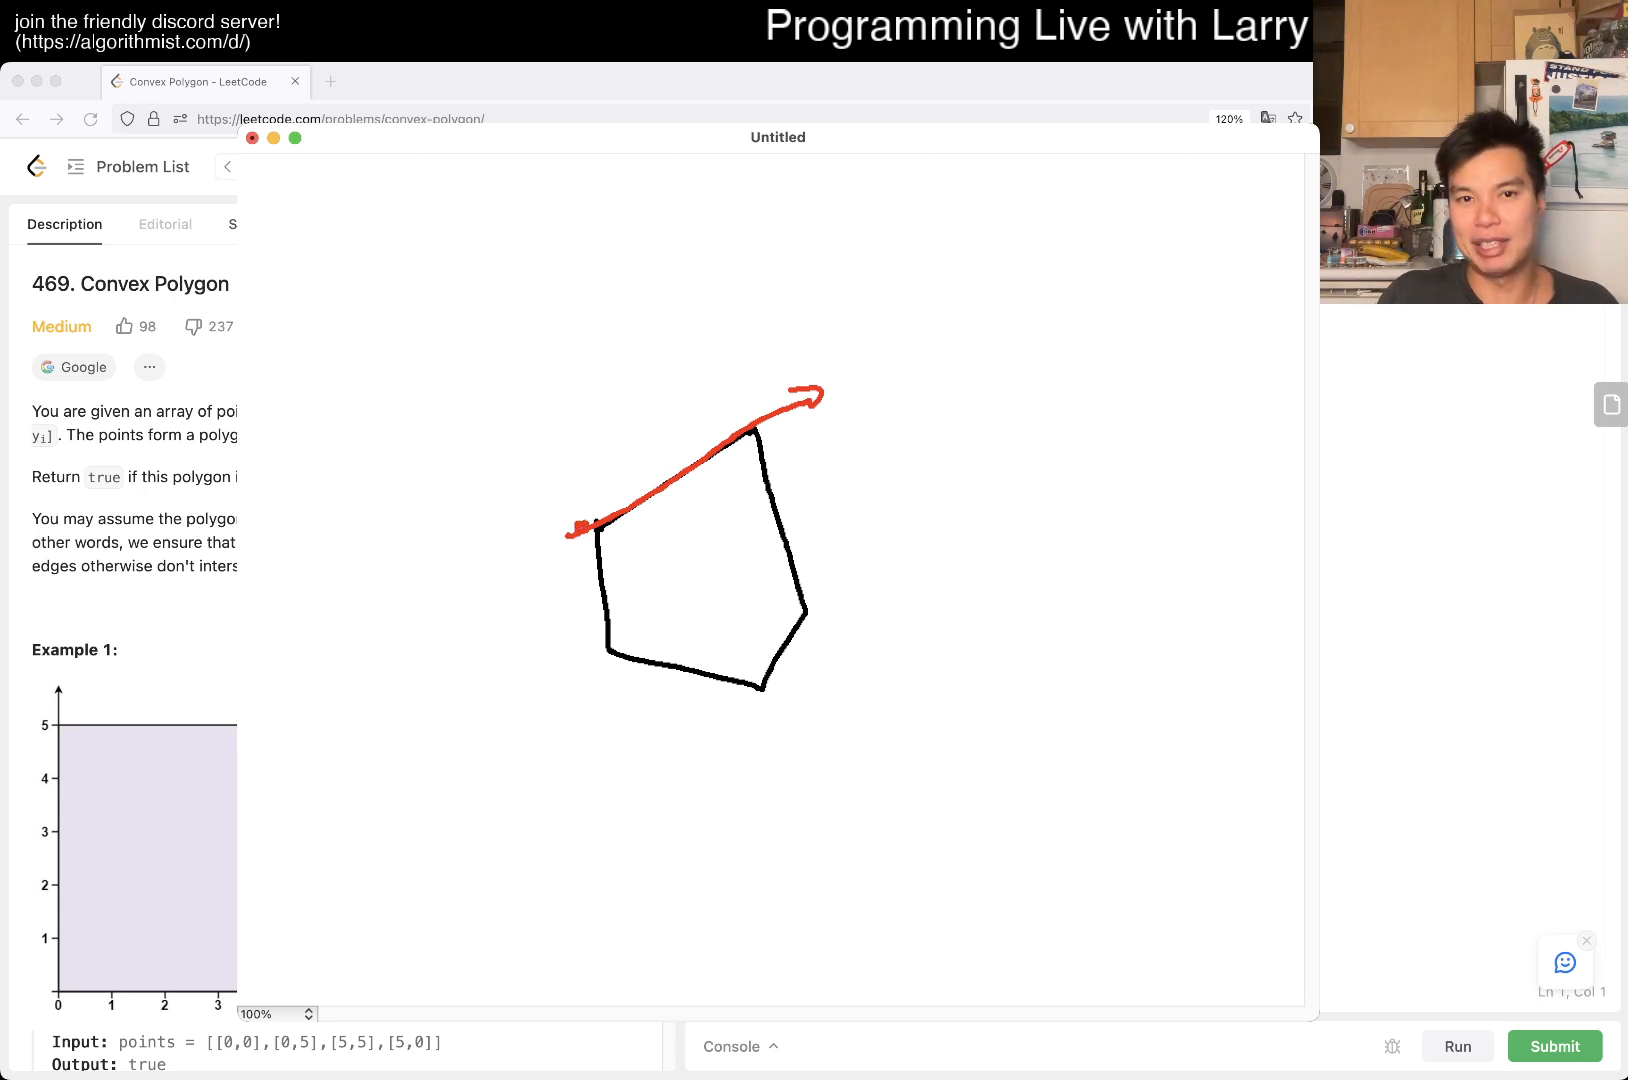
drag(683, 502, 698, 573)
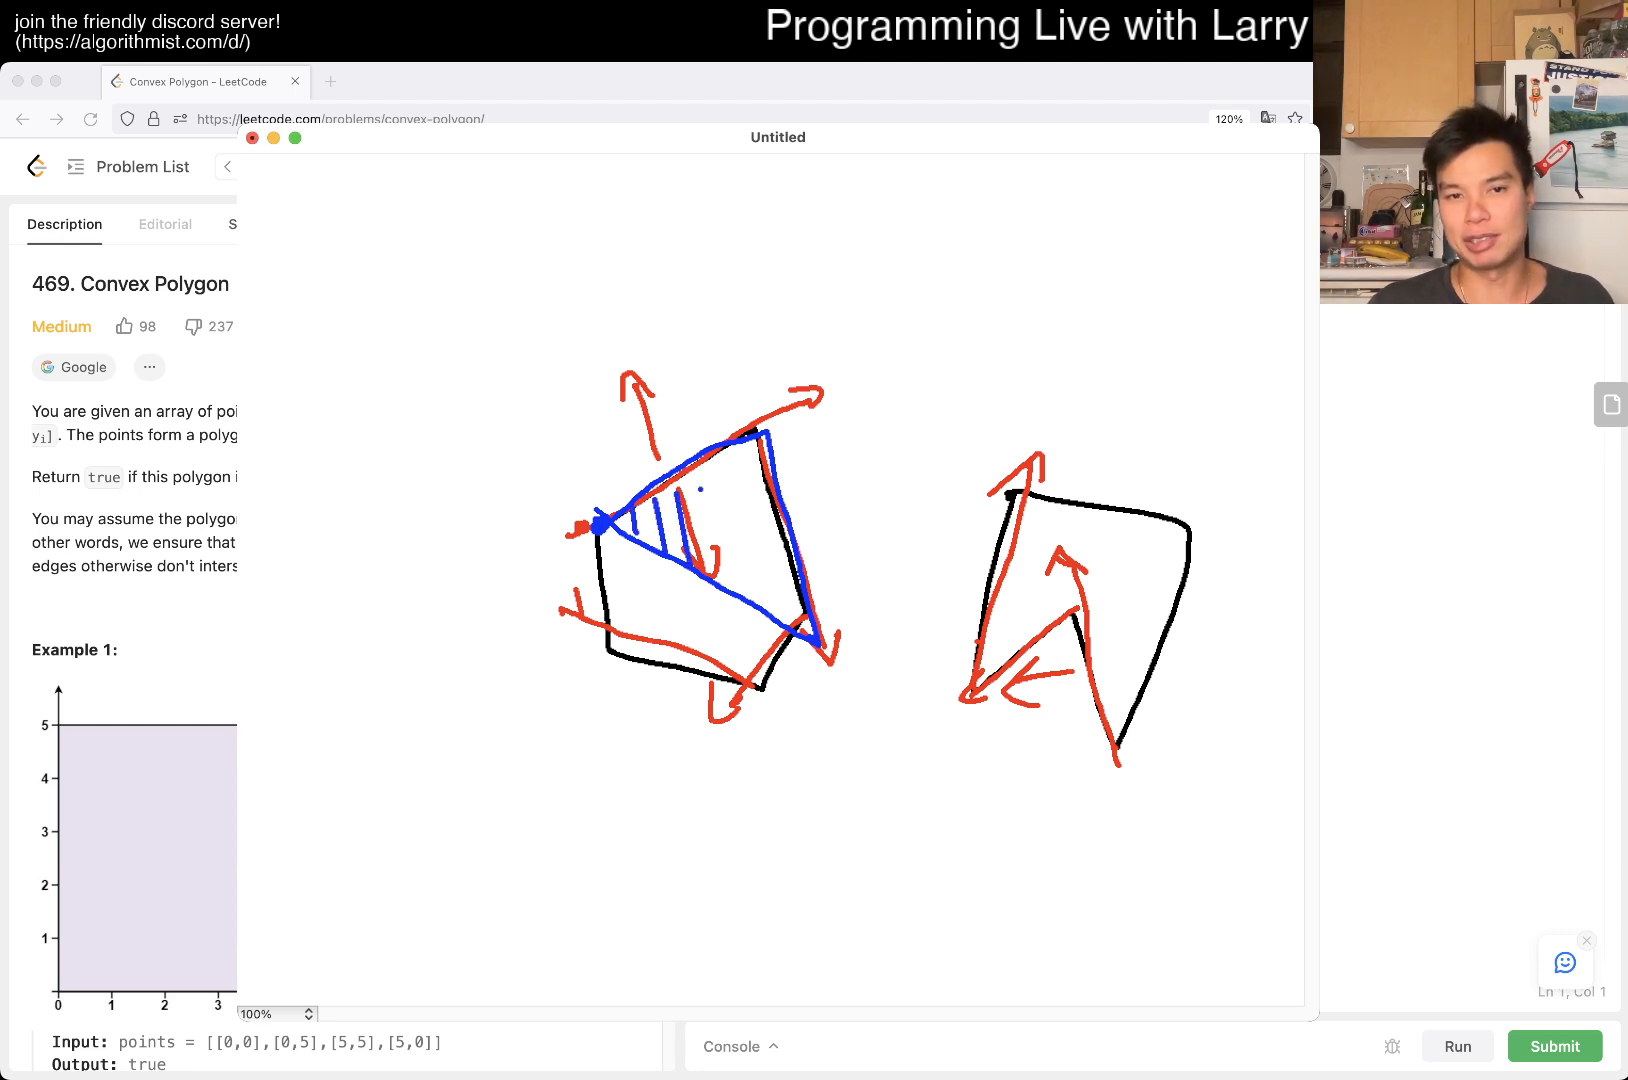
Hatch the blue triangle inside the convex polygon and add another arrow stroke.
drag(664, 488, 789, 633)
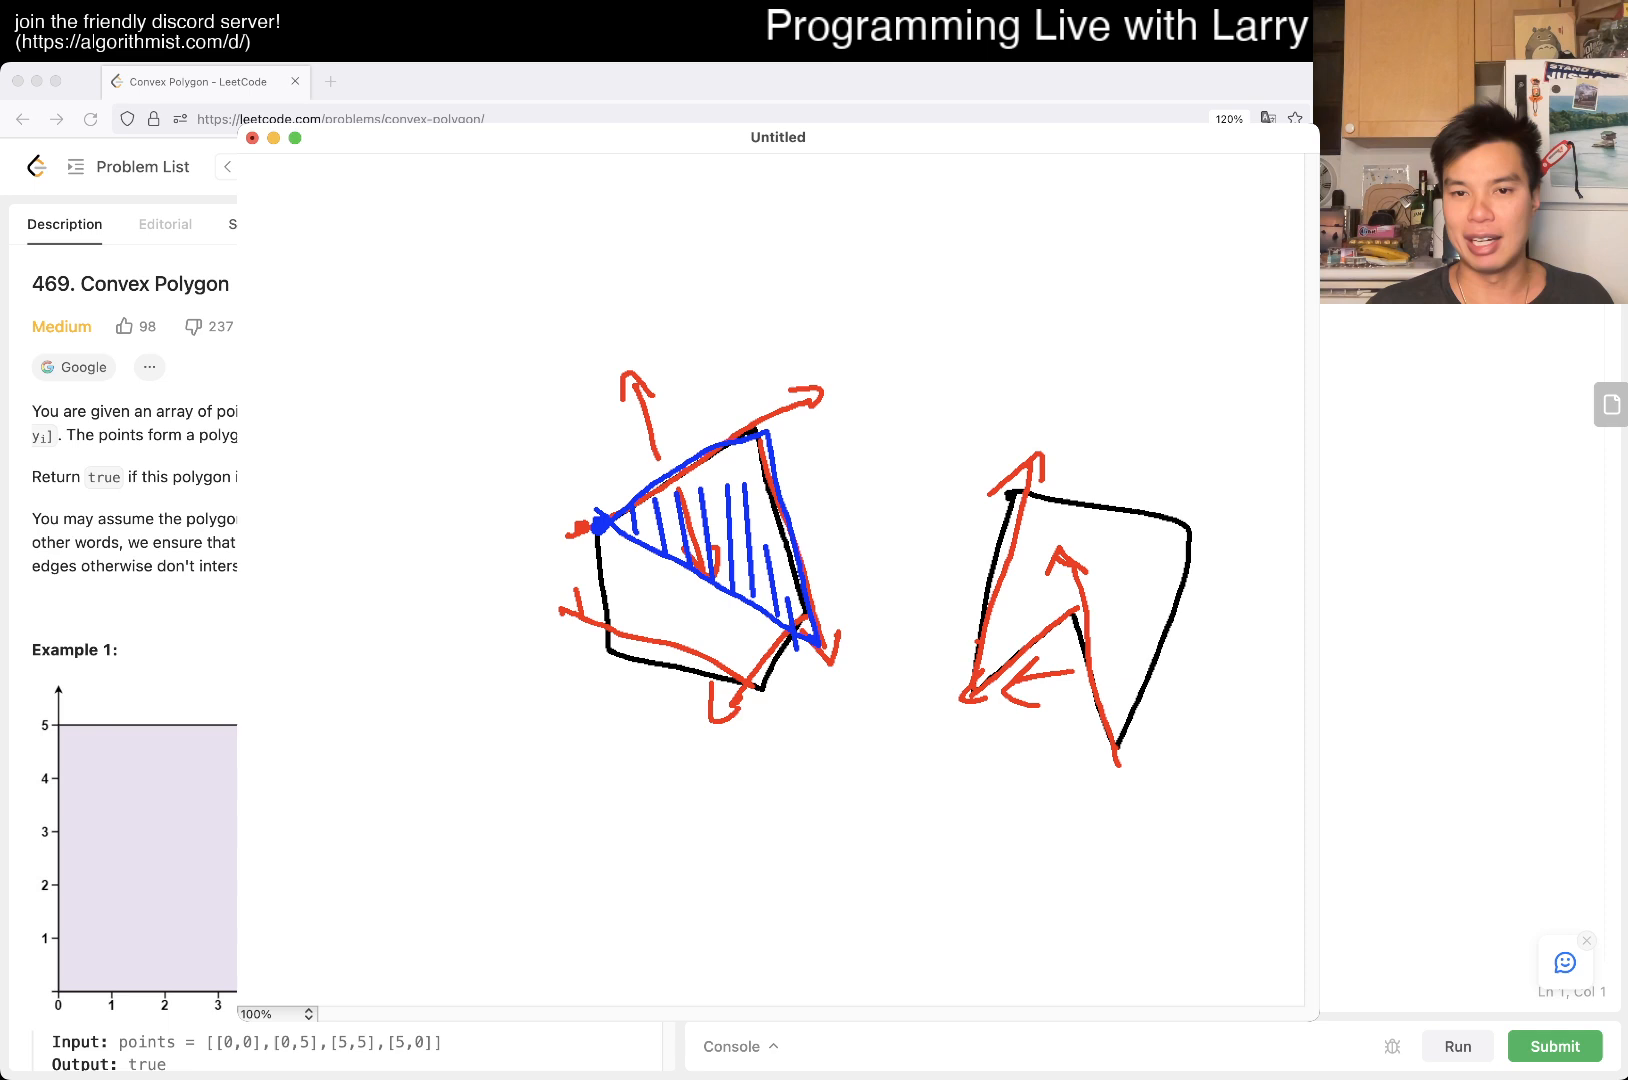
drag(1069, 604, 1116, 771)
text(def)
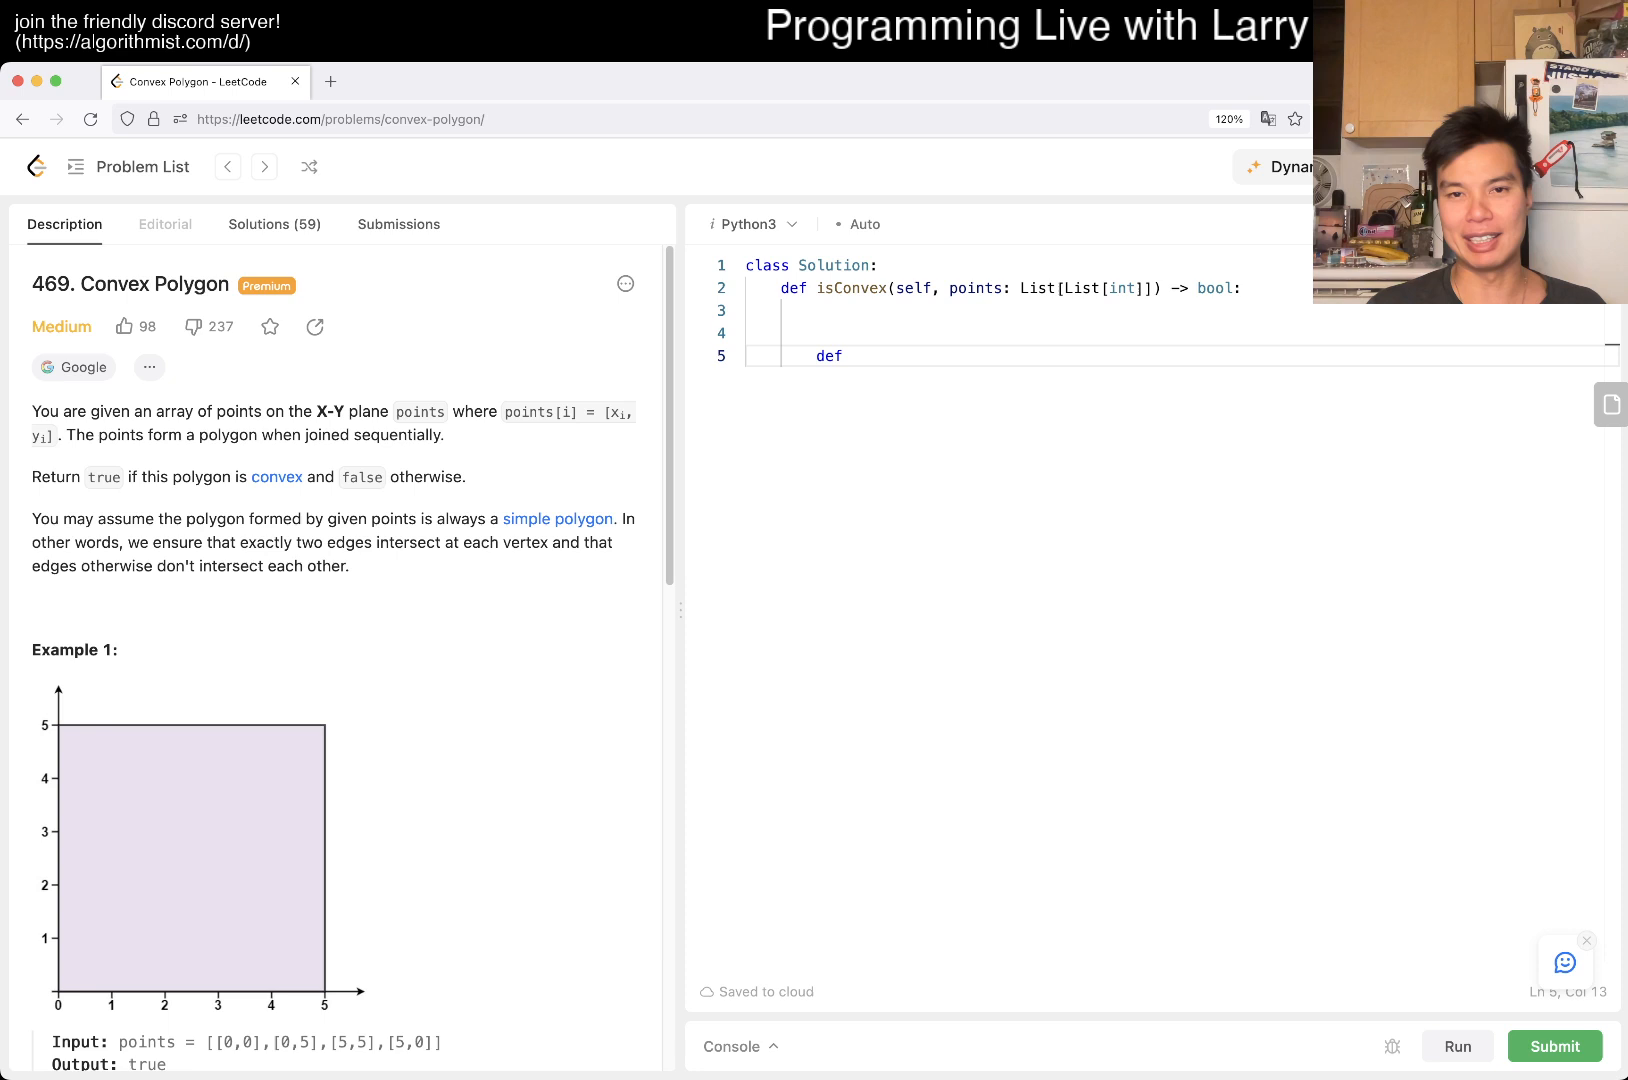
Write the nested isLeft(p1, p2, p3) helper returning area(p1, p2, p3) > 0.
text(isLeftOrCo)
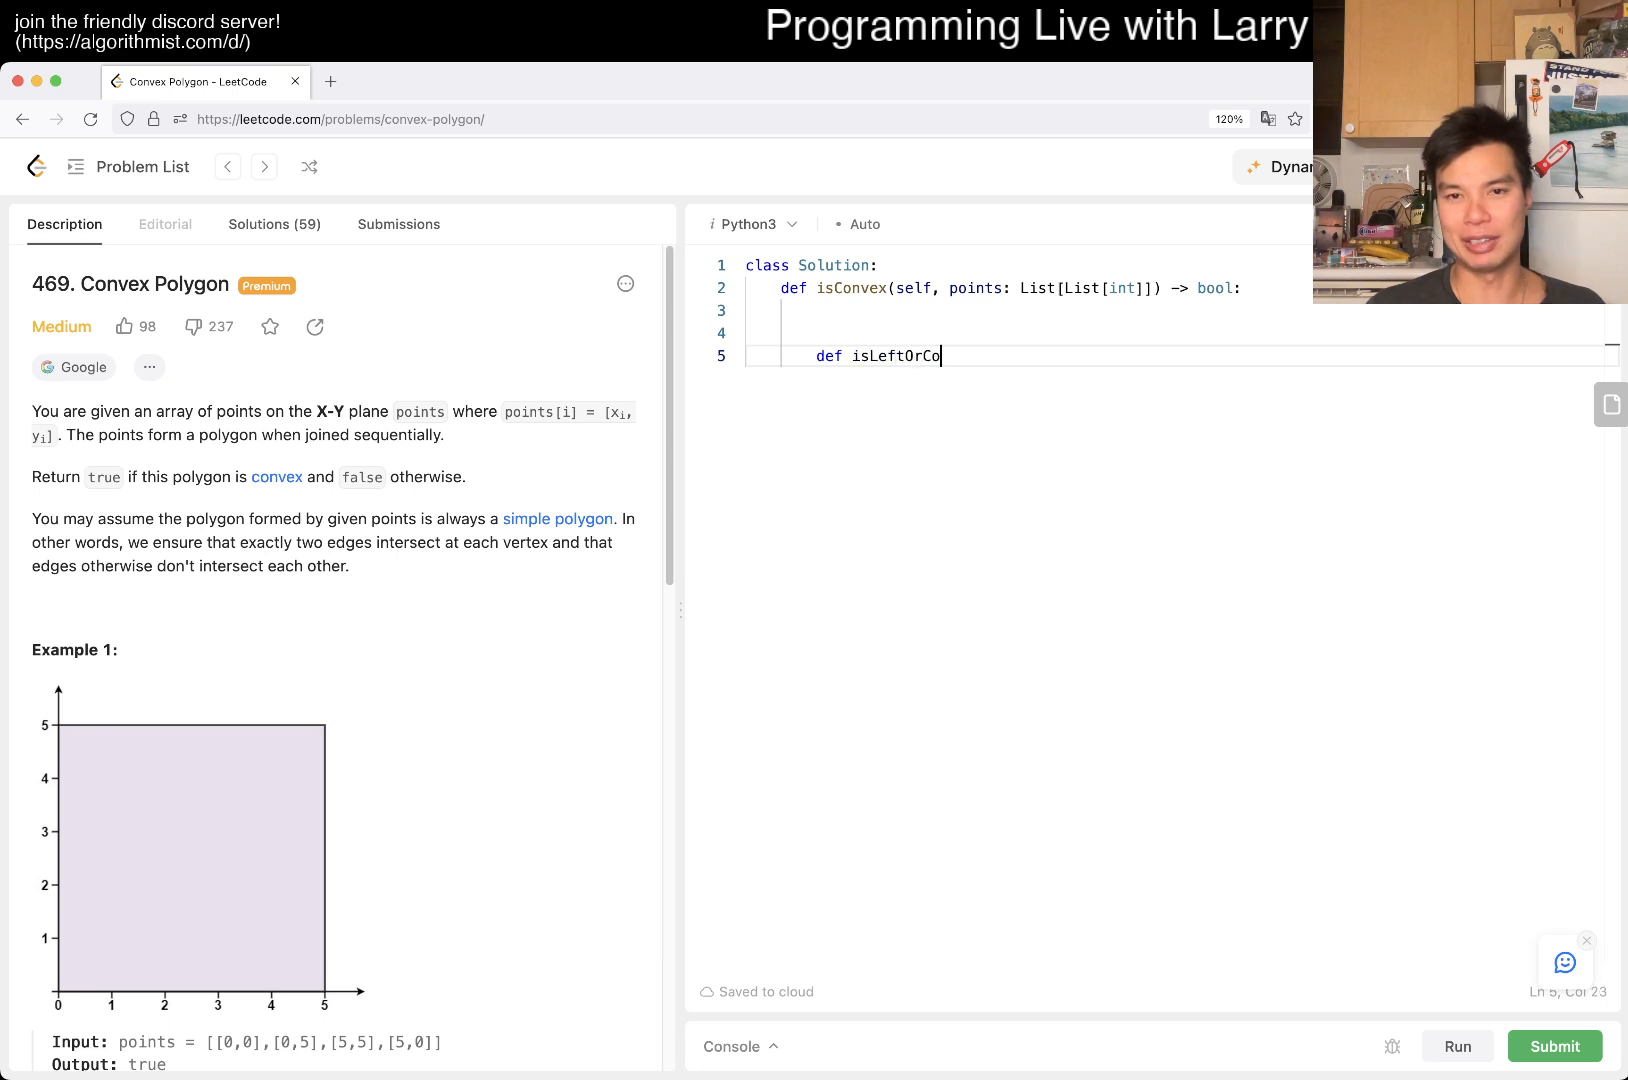
text(linear)
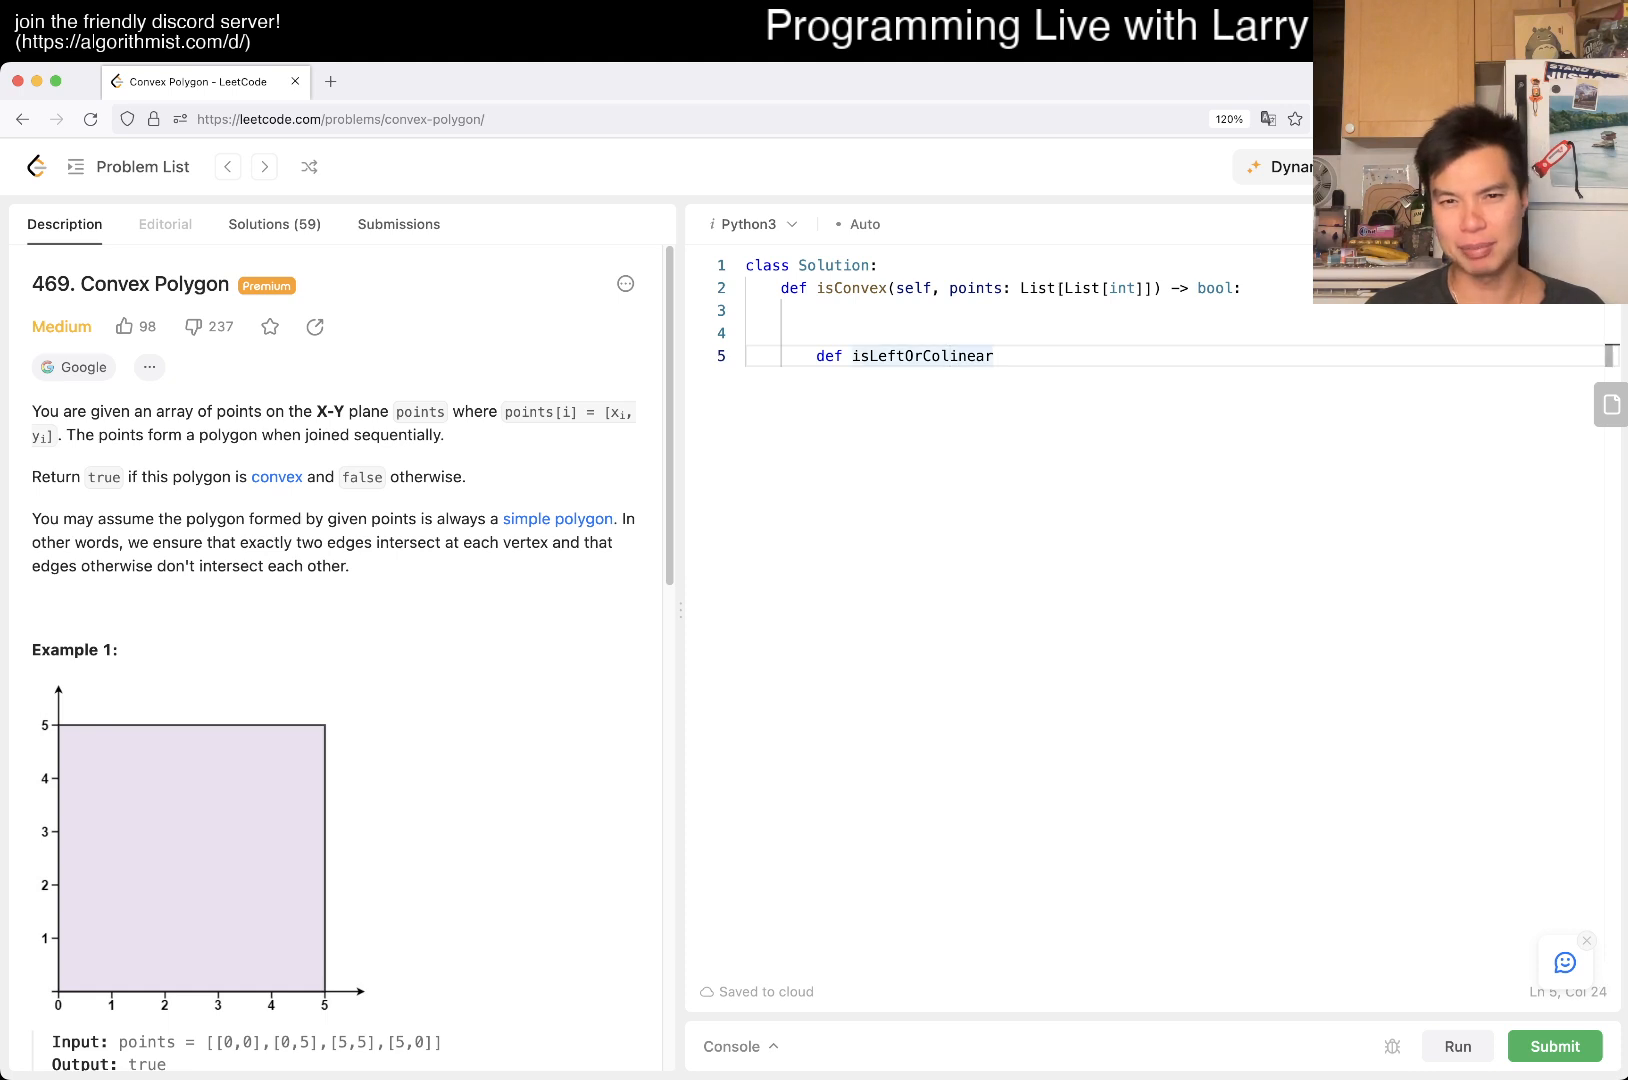
text(l)
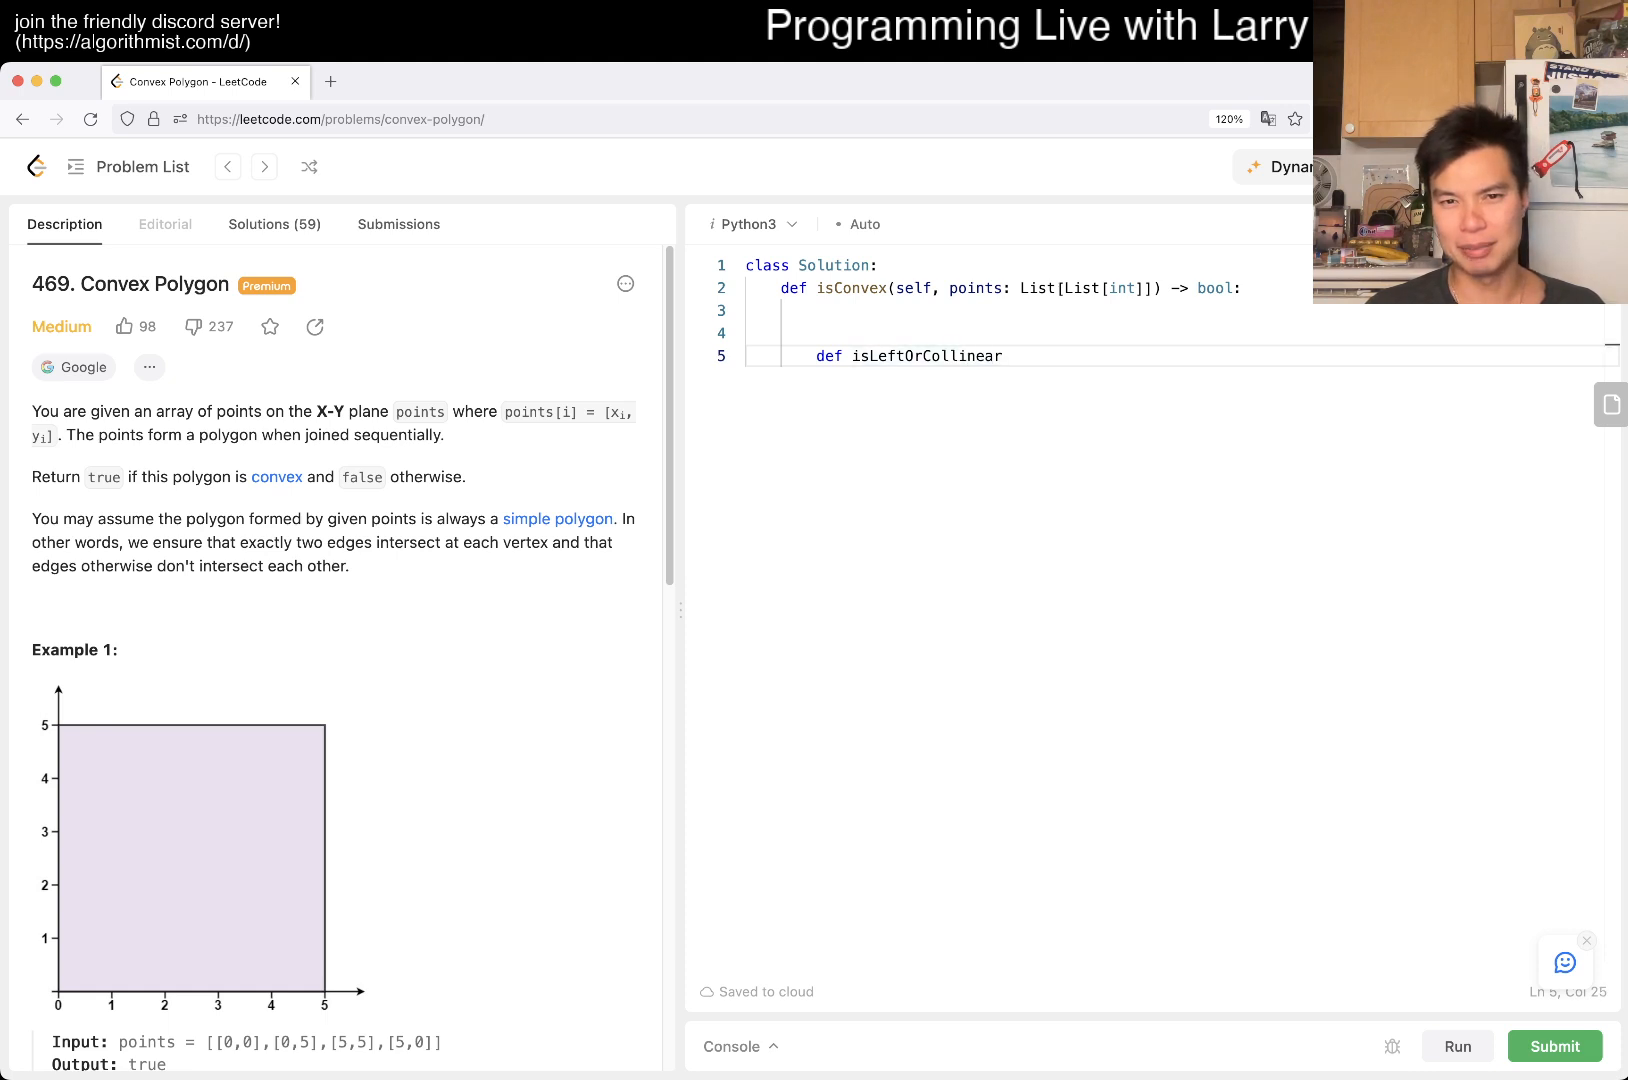
text(())
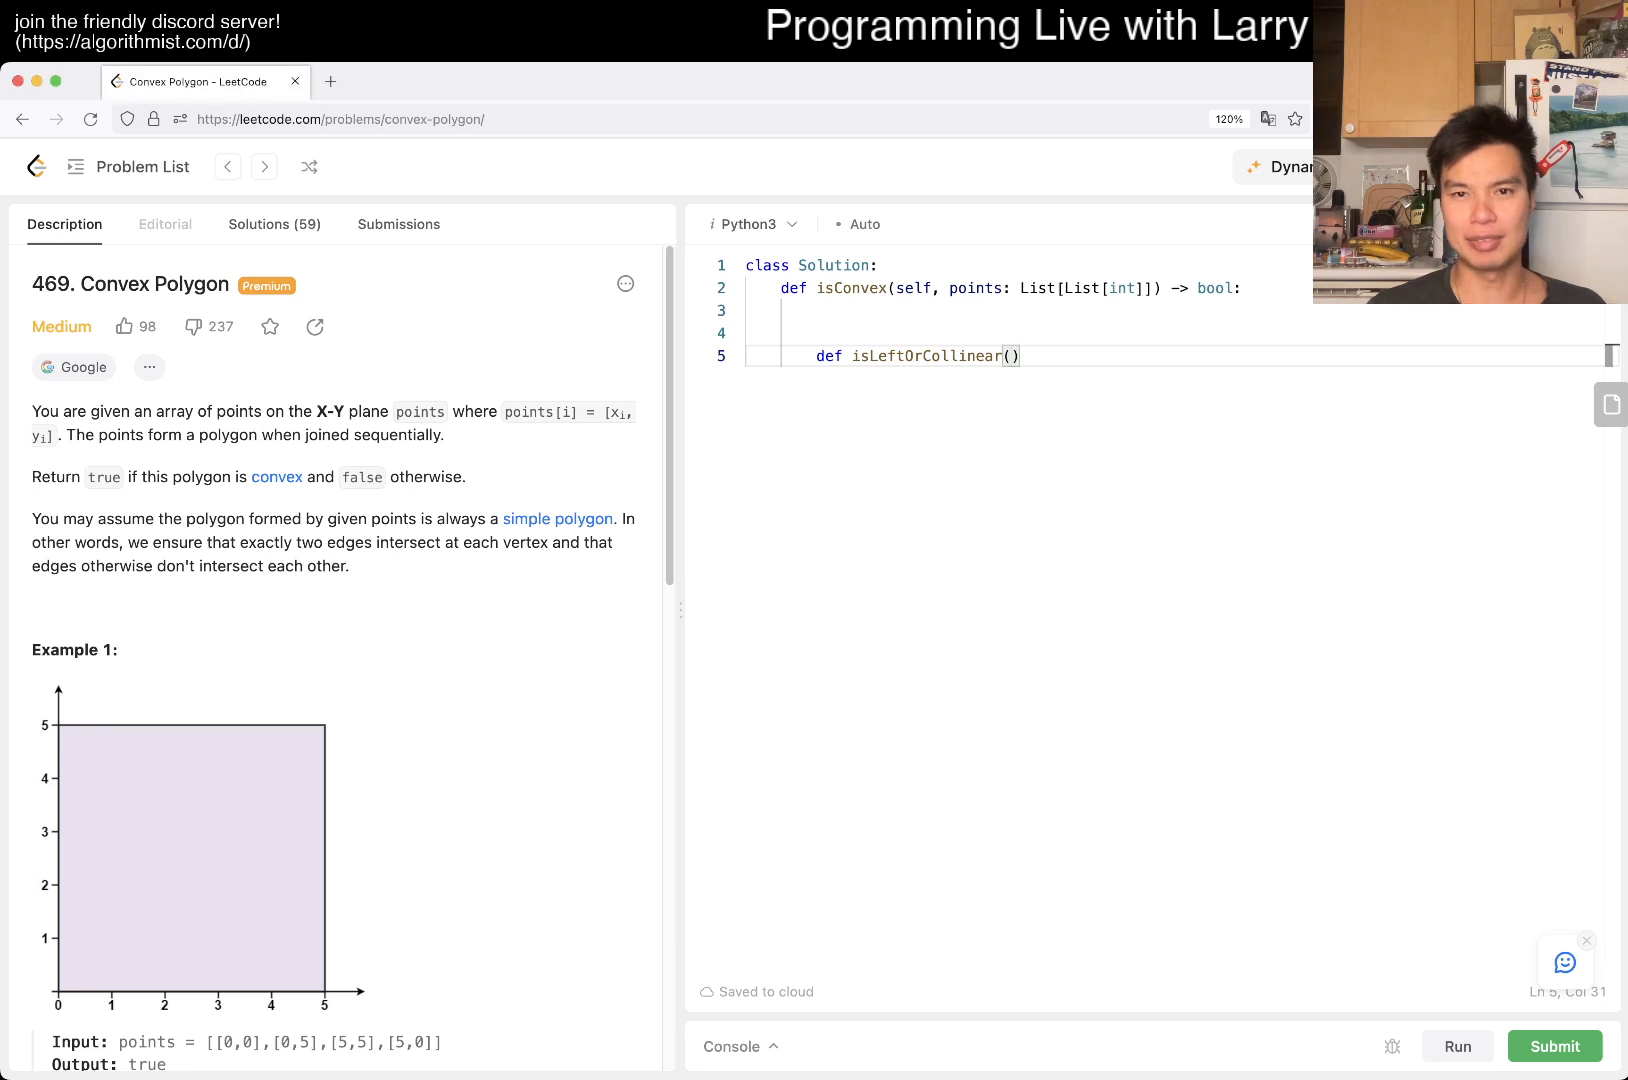
text(p1, p2, p)
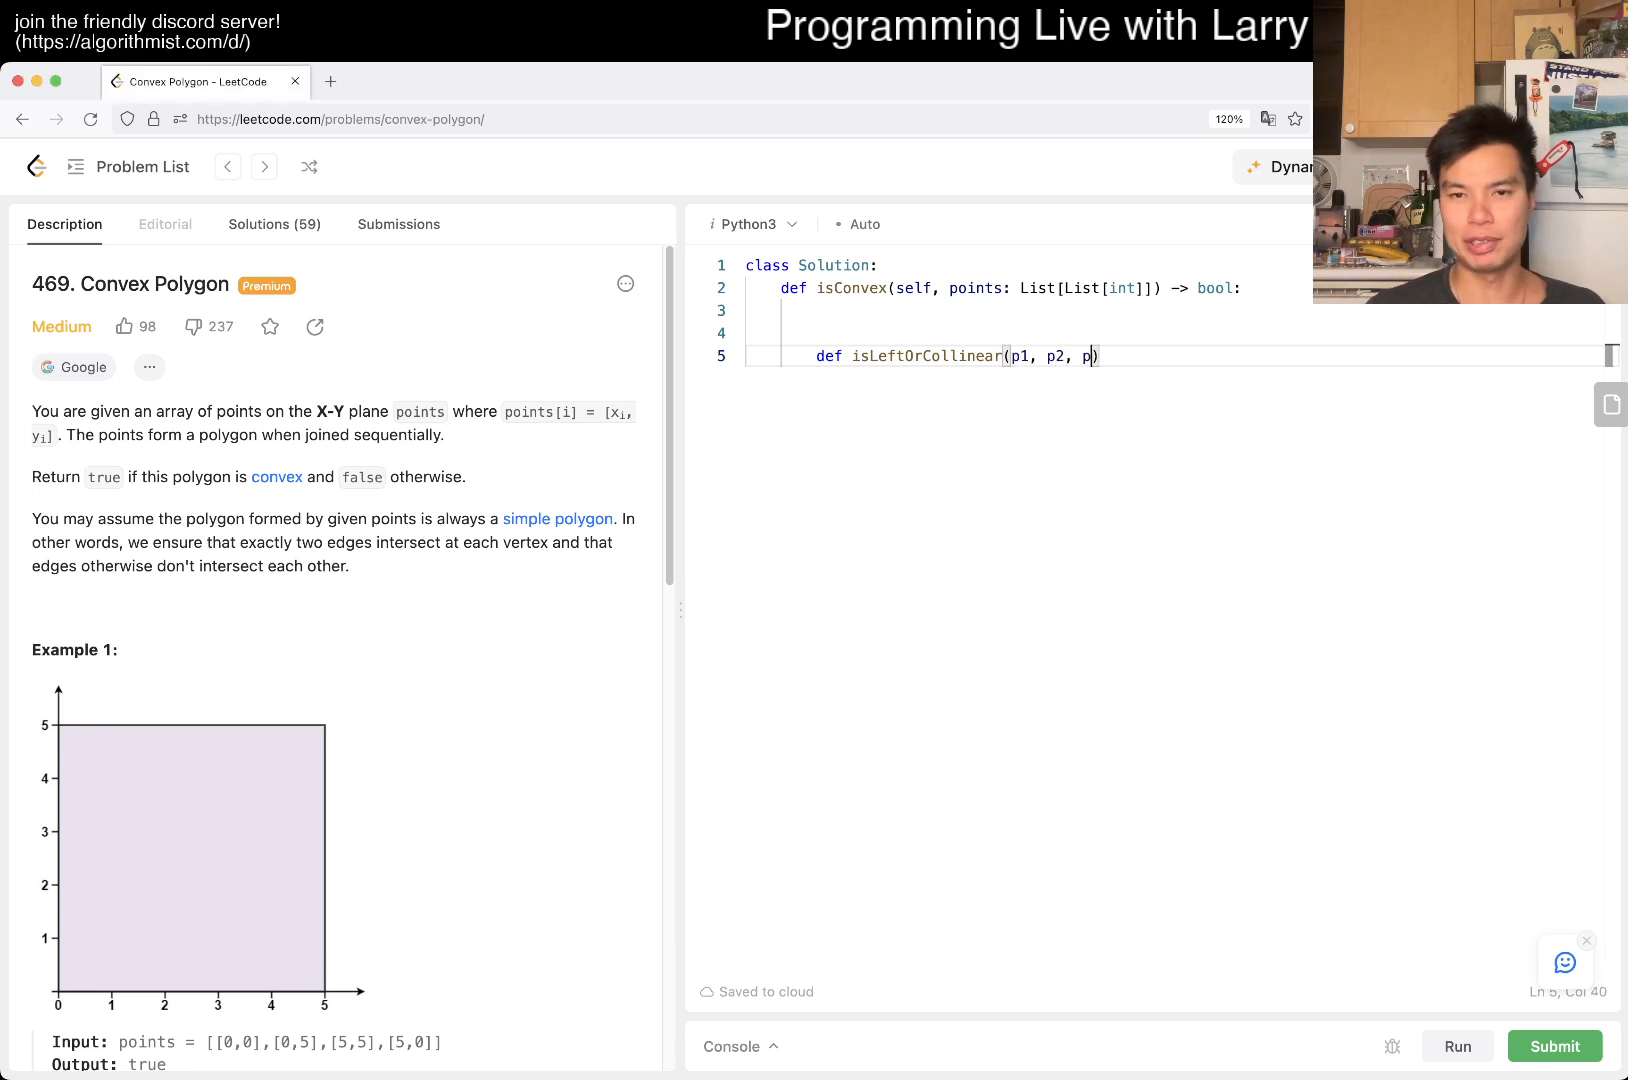
text(3):)
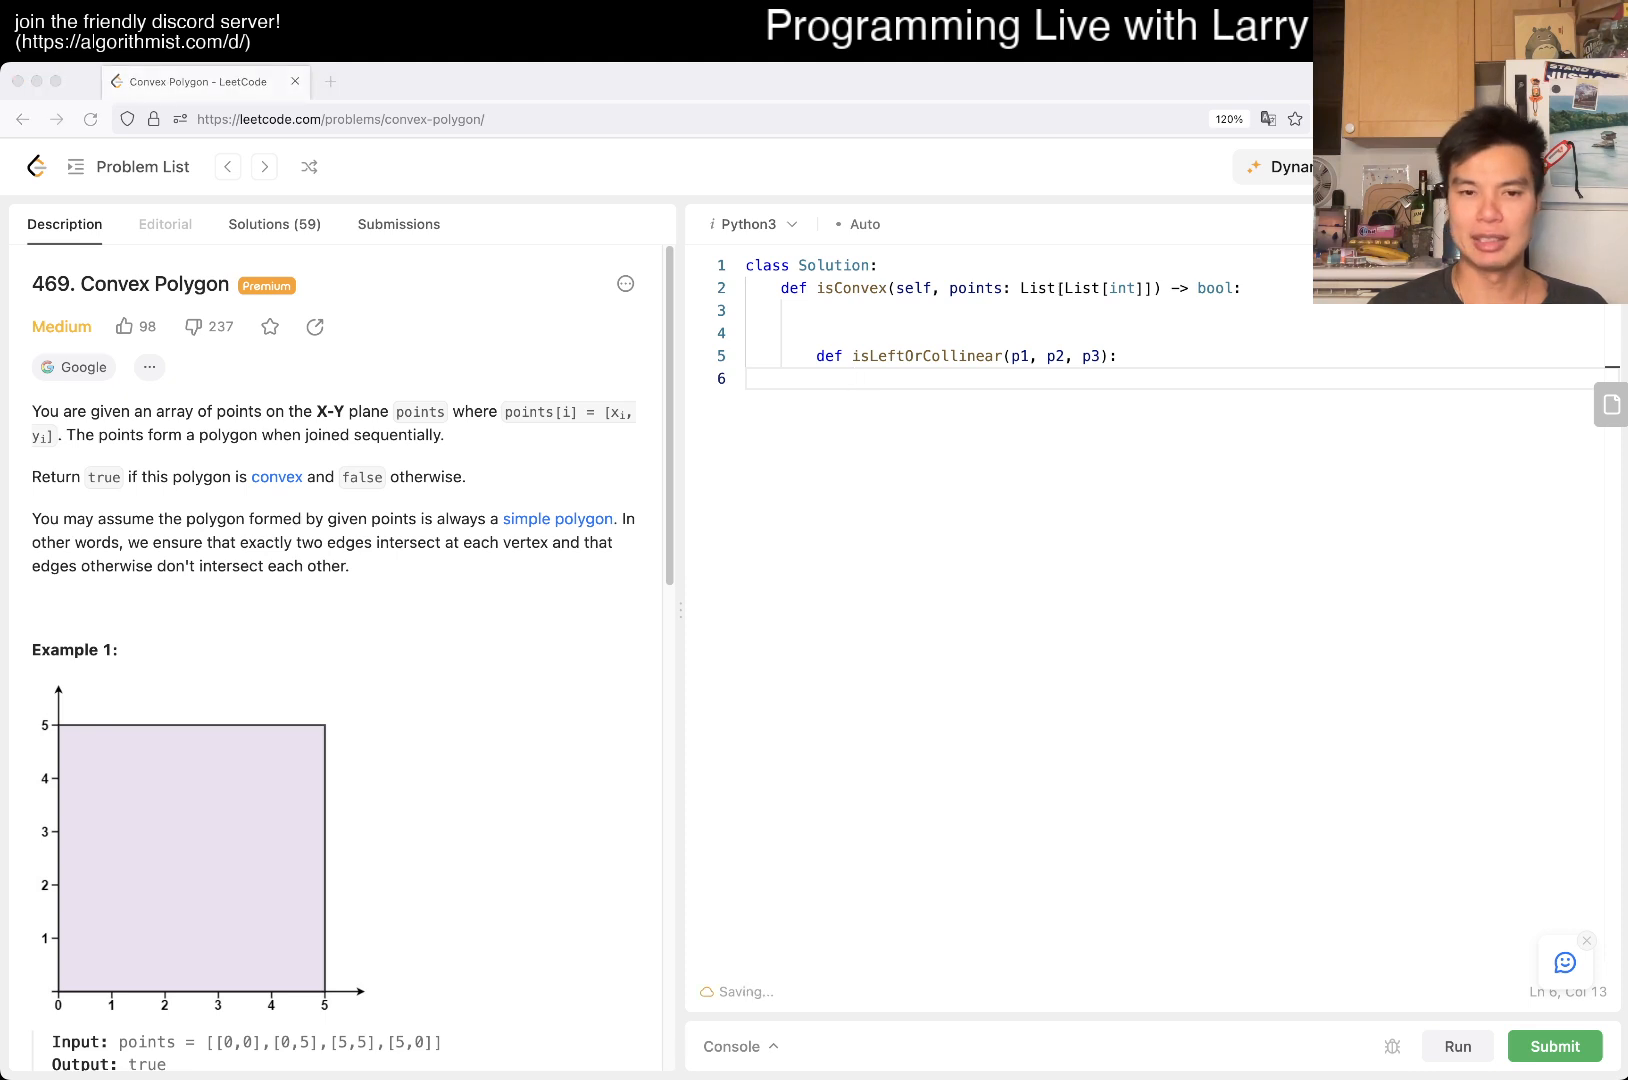
text(return)
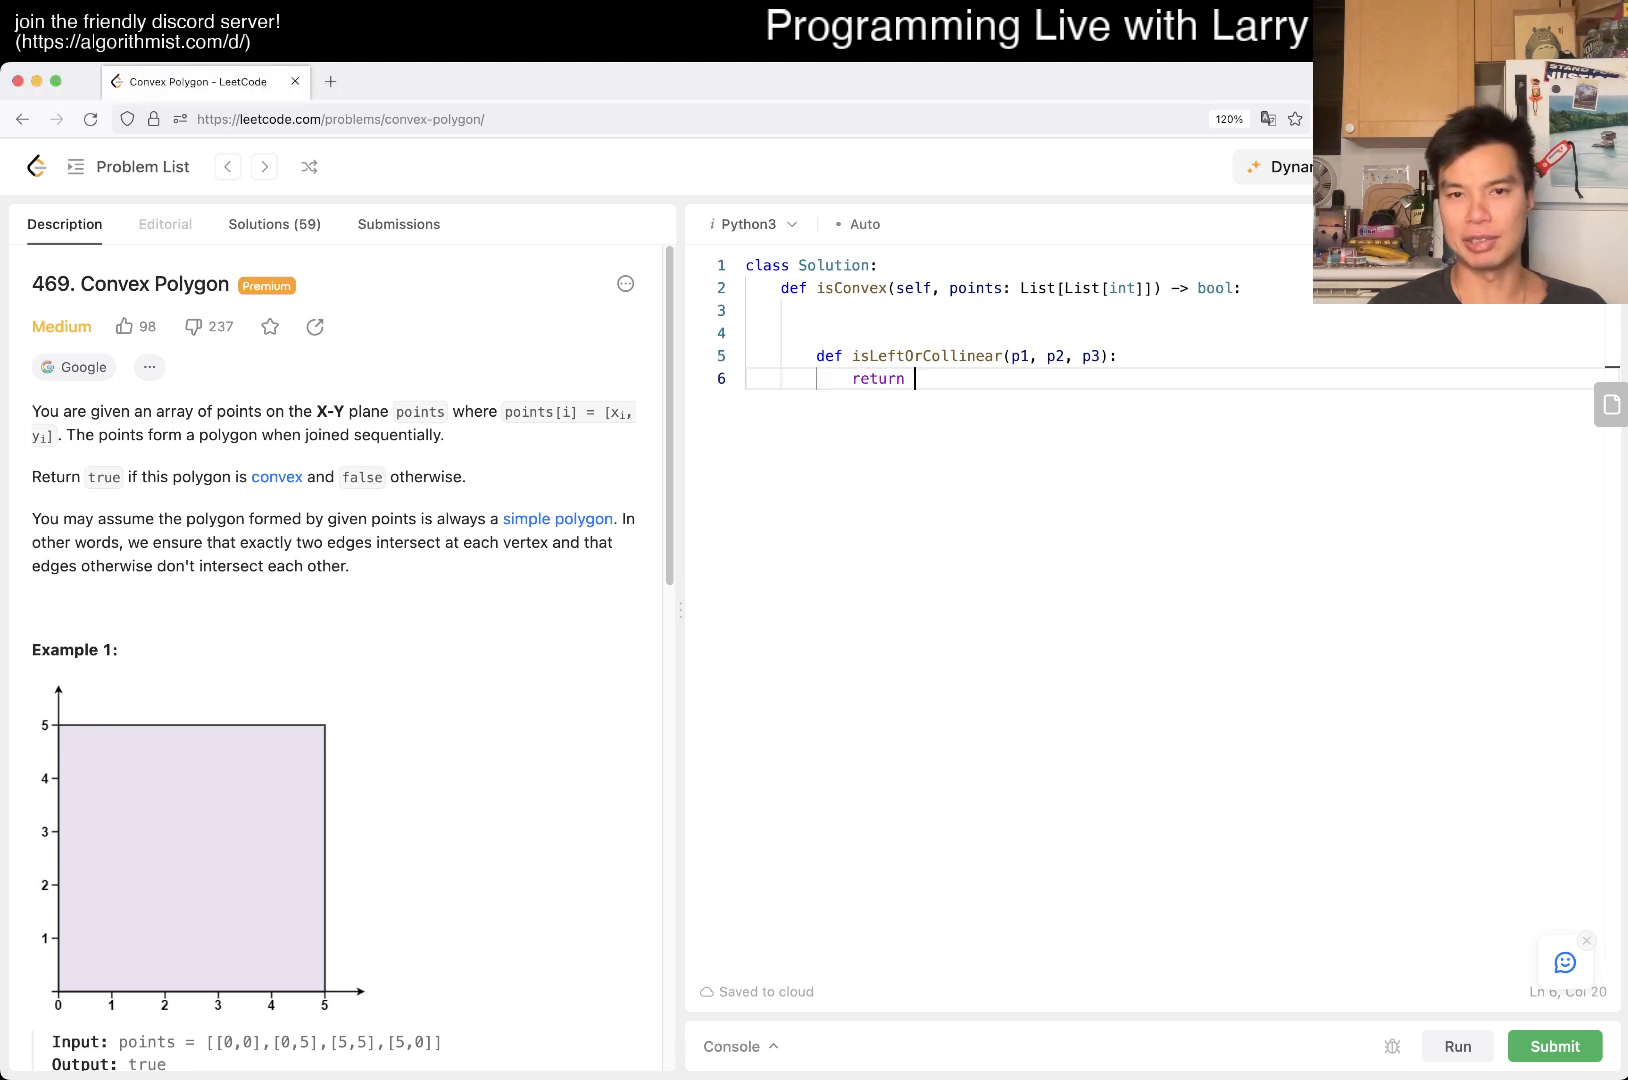
text(area(p1, p2, p3) >)
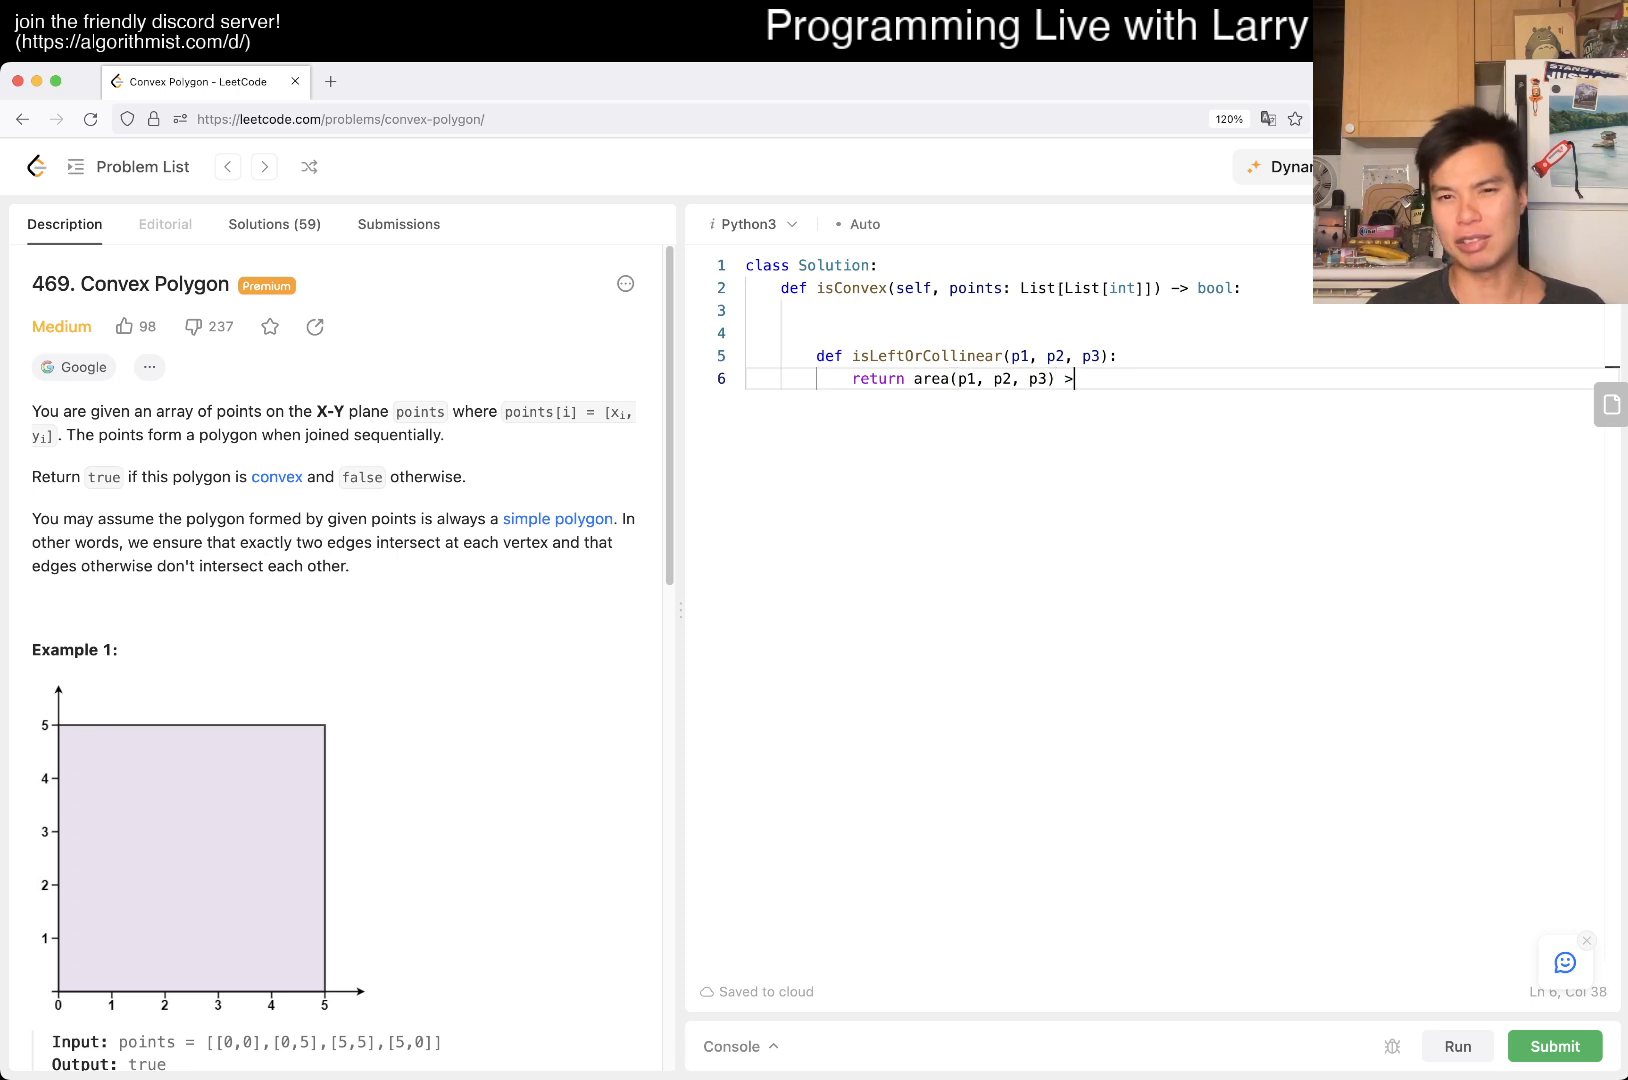
text(= 0)
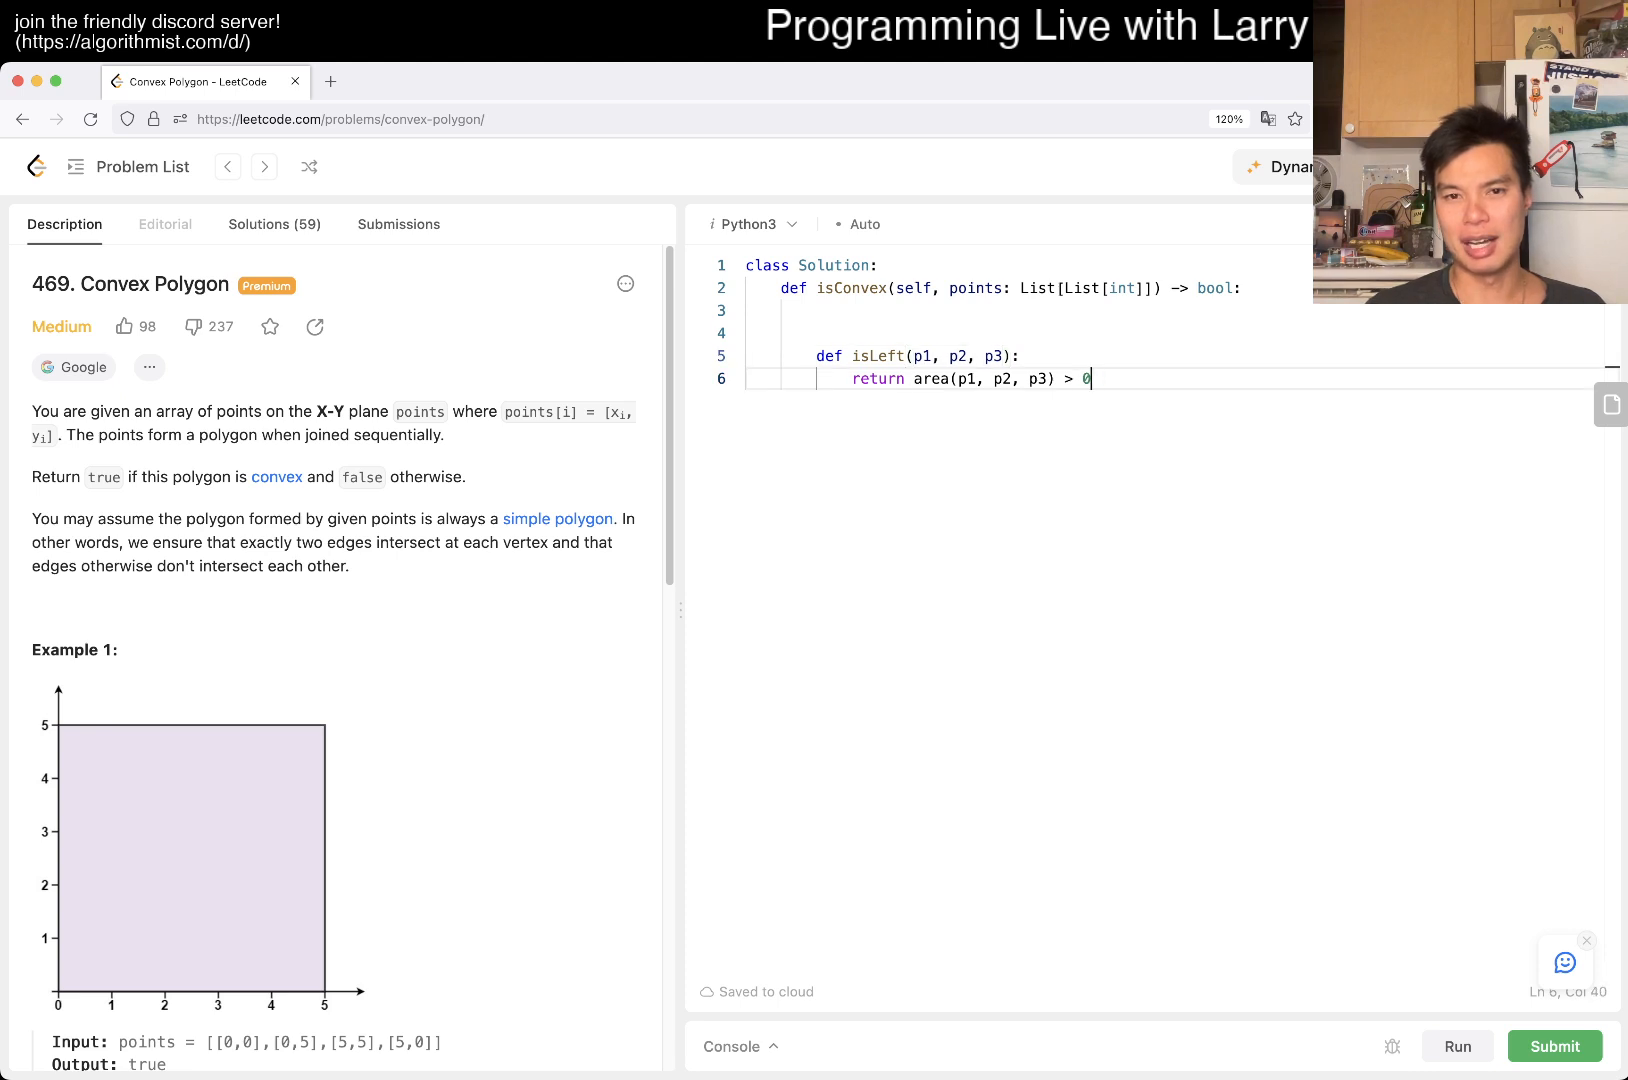
Declare area(p1, p2, p3) above isLeft and begin its body with d1.
text(def area)
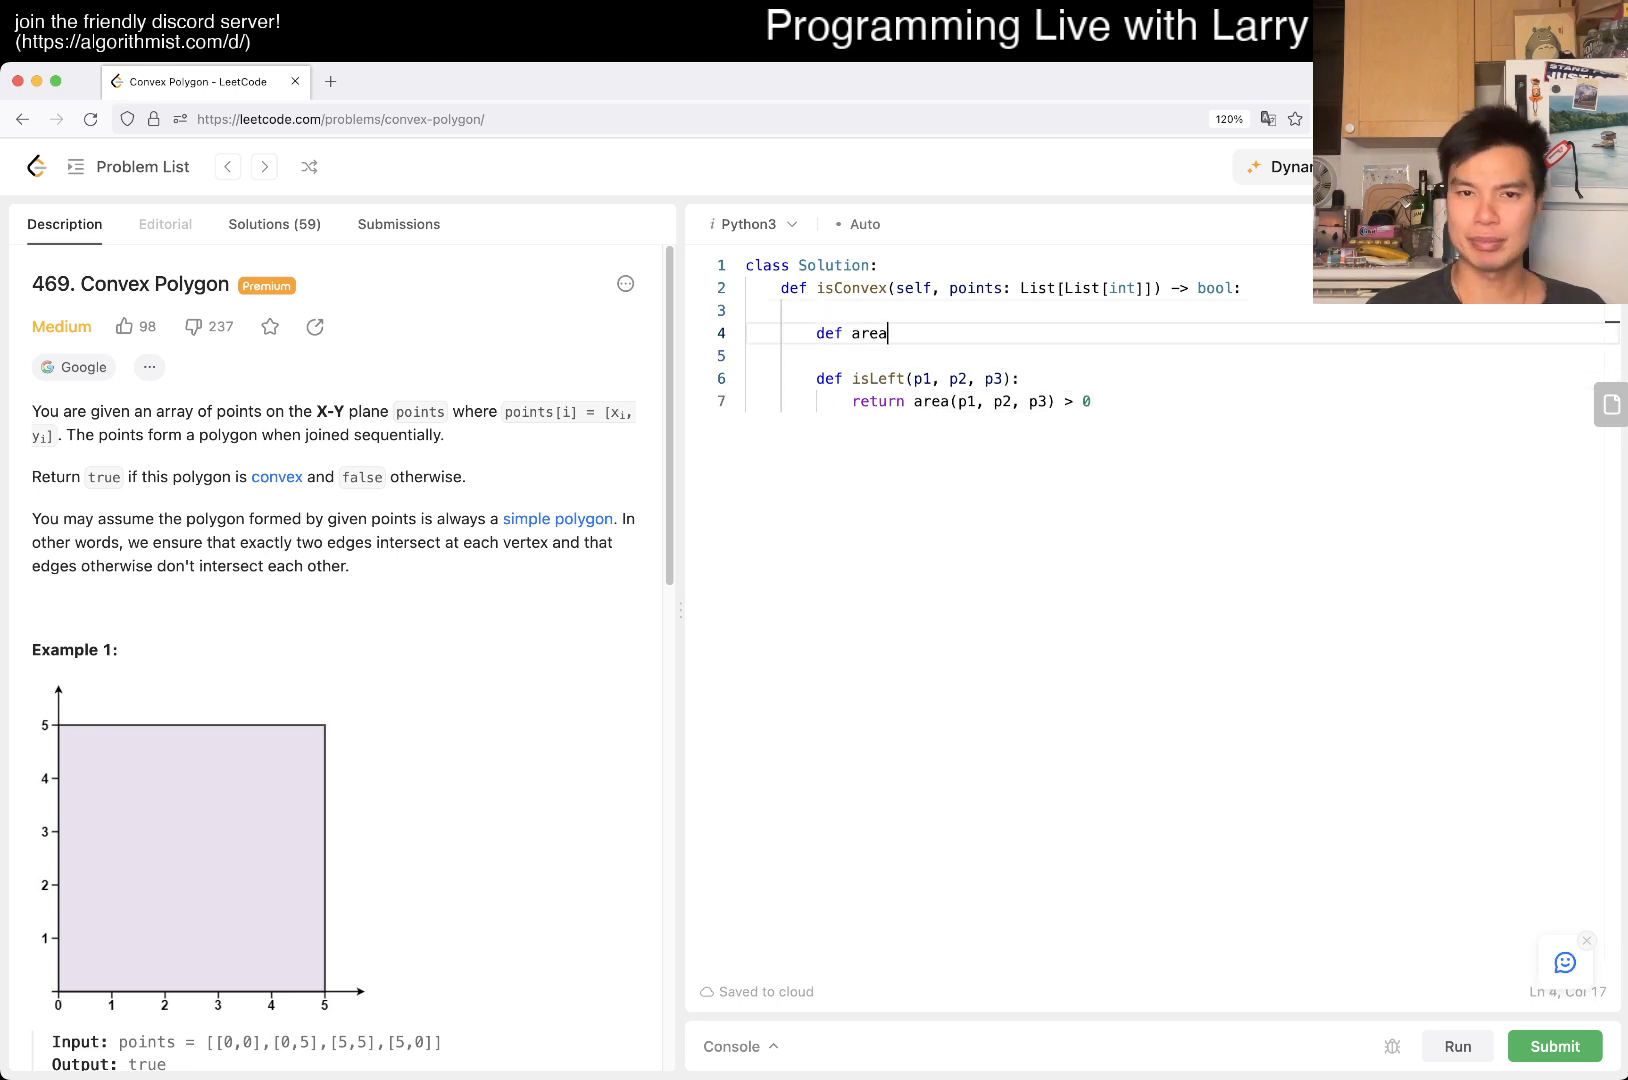
text((p1, p2, p)
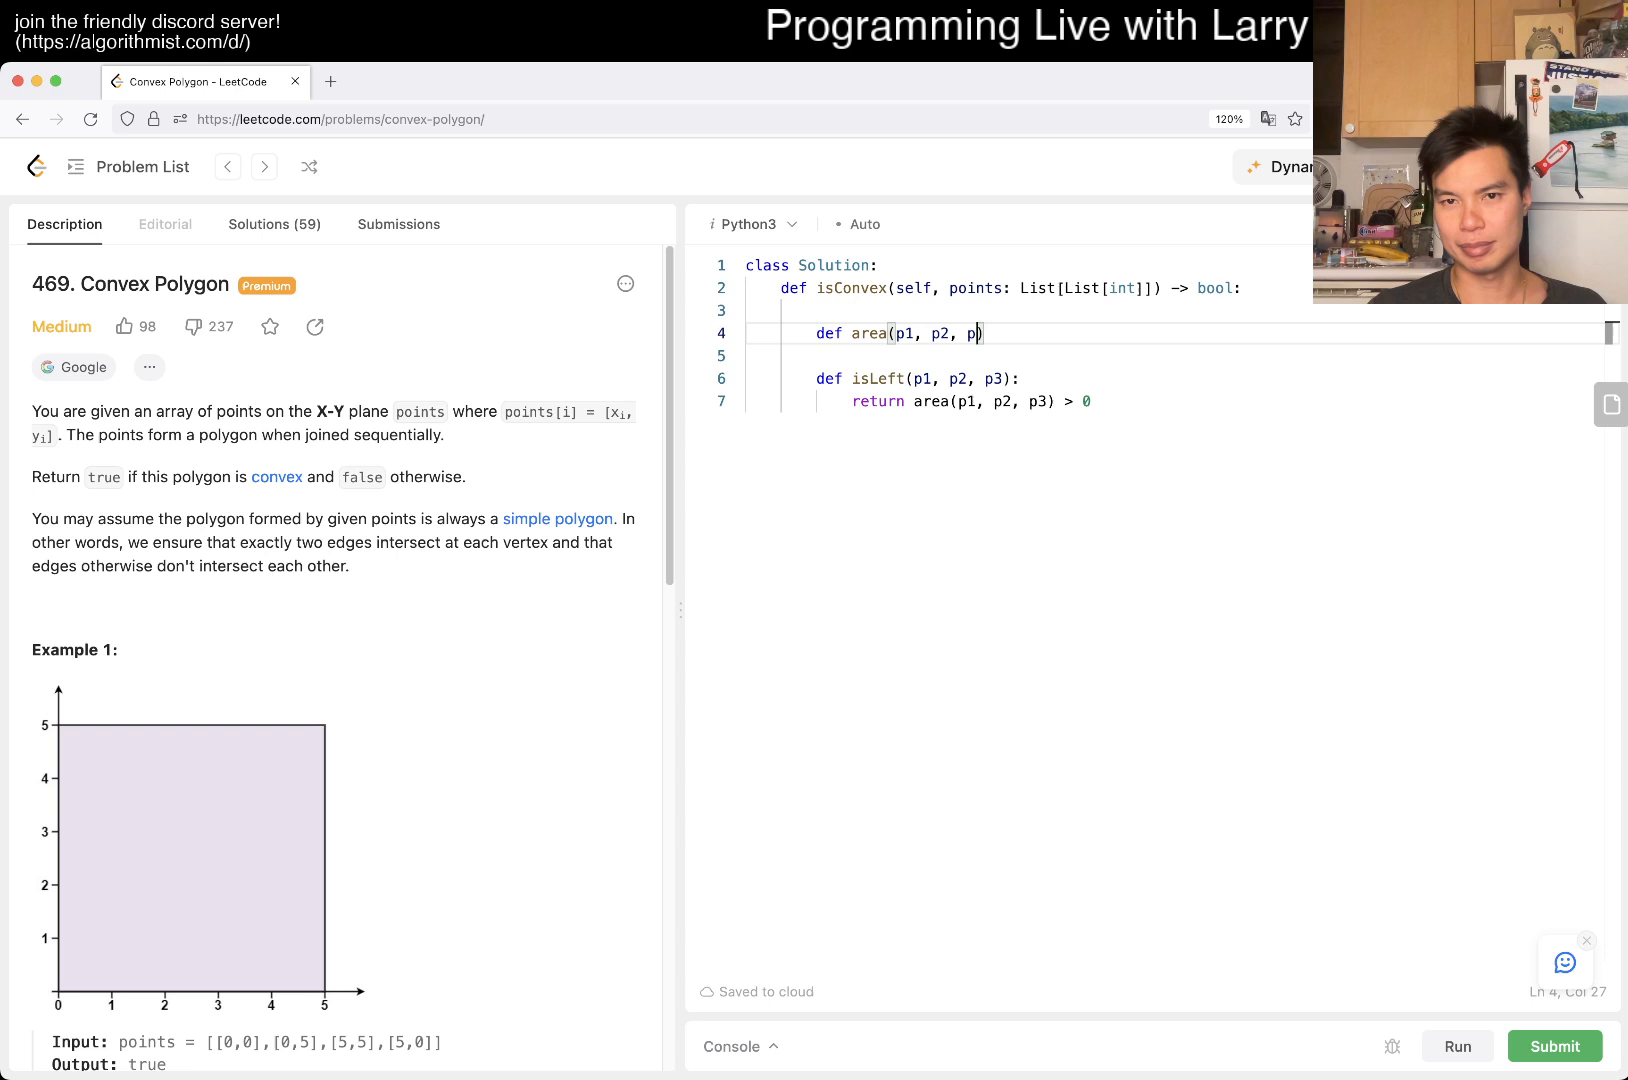
text(3):)
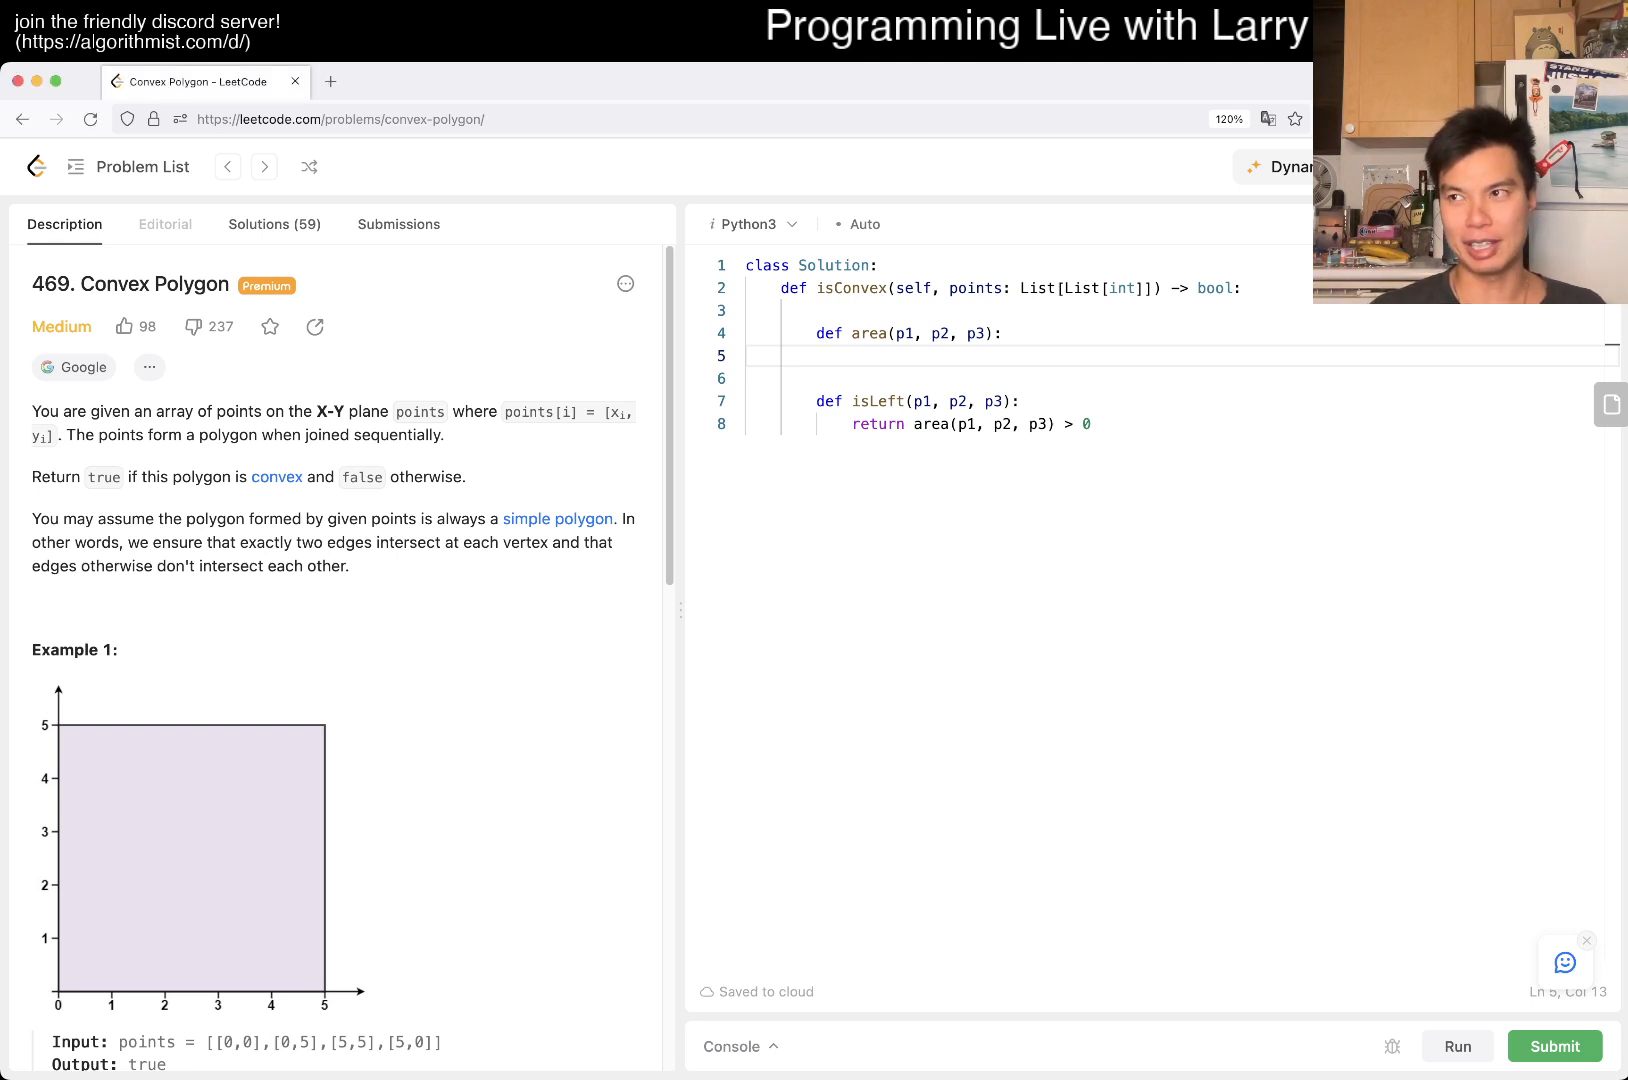
text(d1 =)
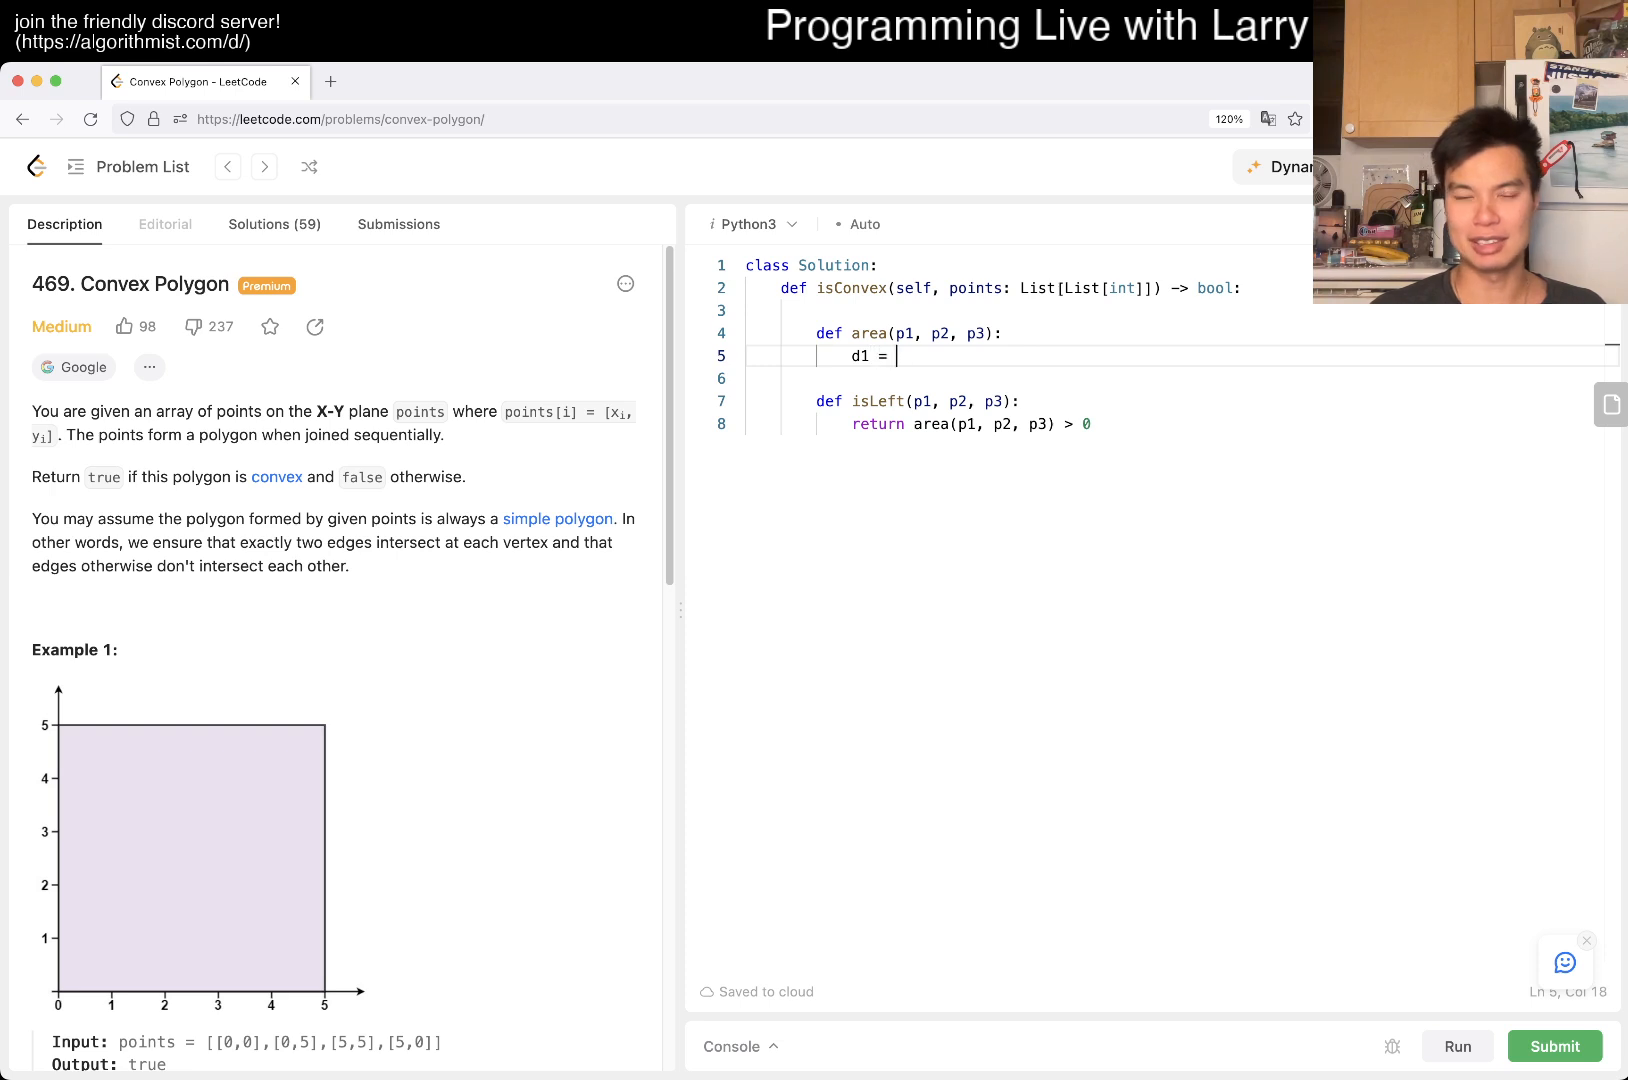
Compute vectors d1 (p2 minus p1) and d2 (p3 minus p2) inside area.
text(p2[])
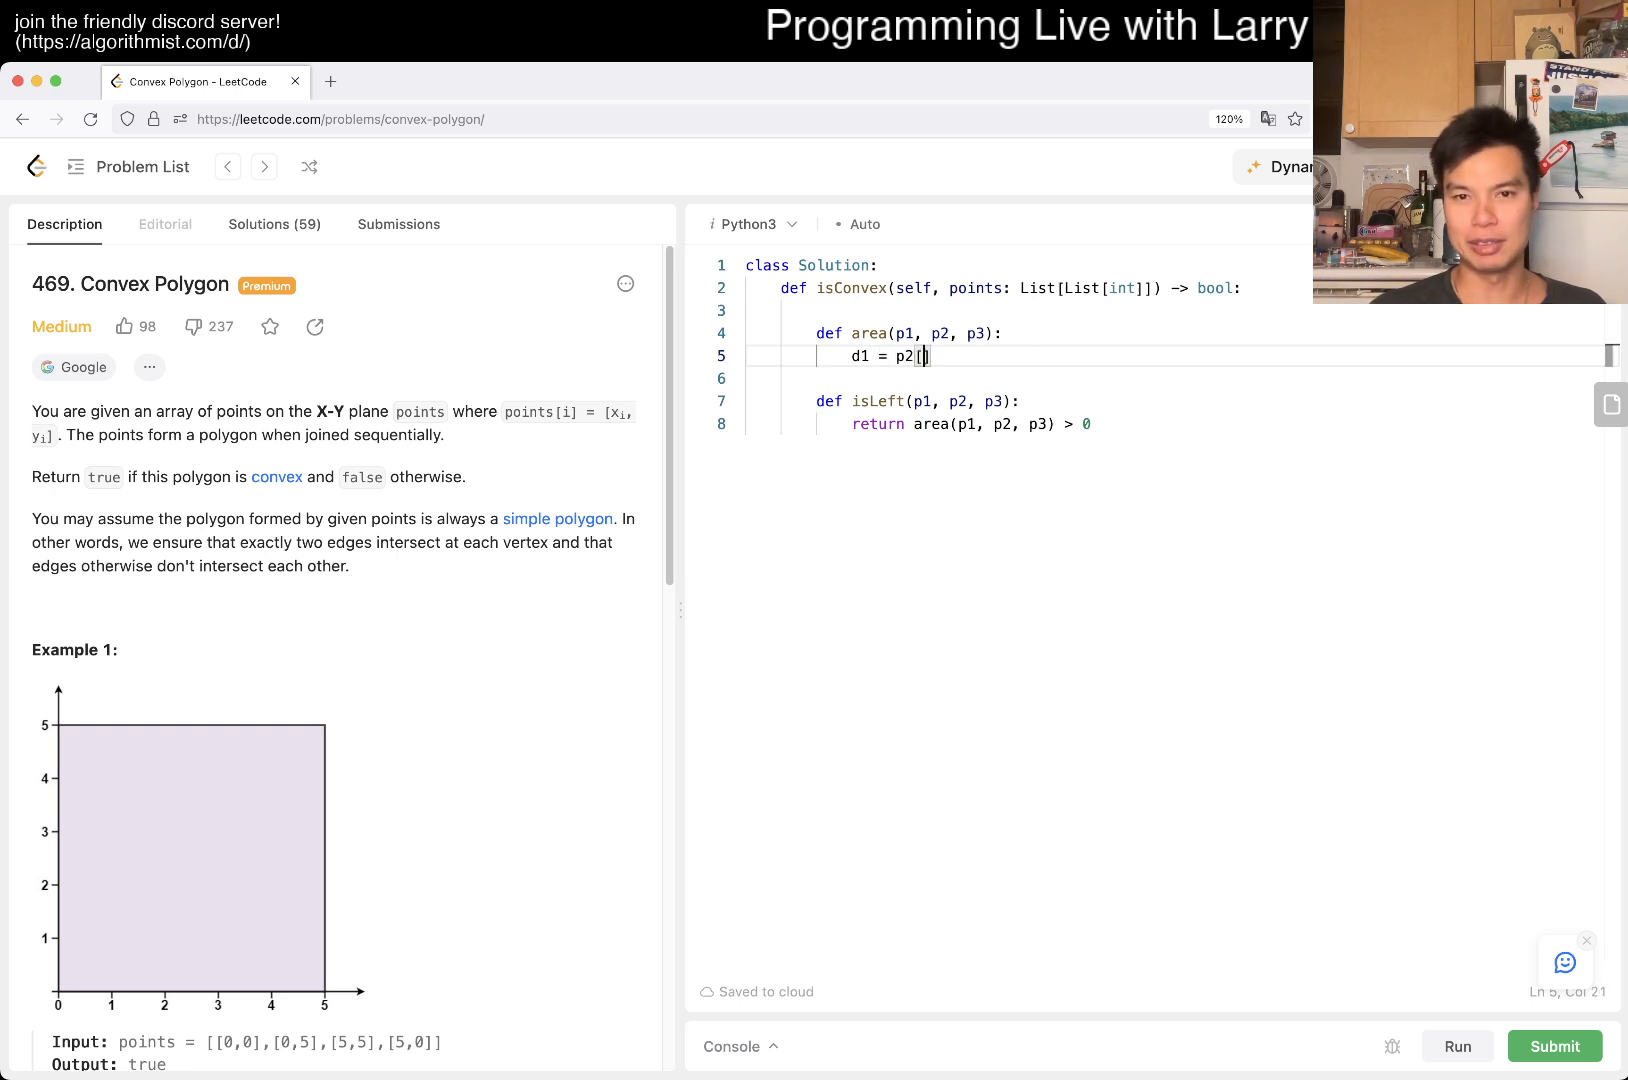
text((p2))
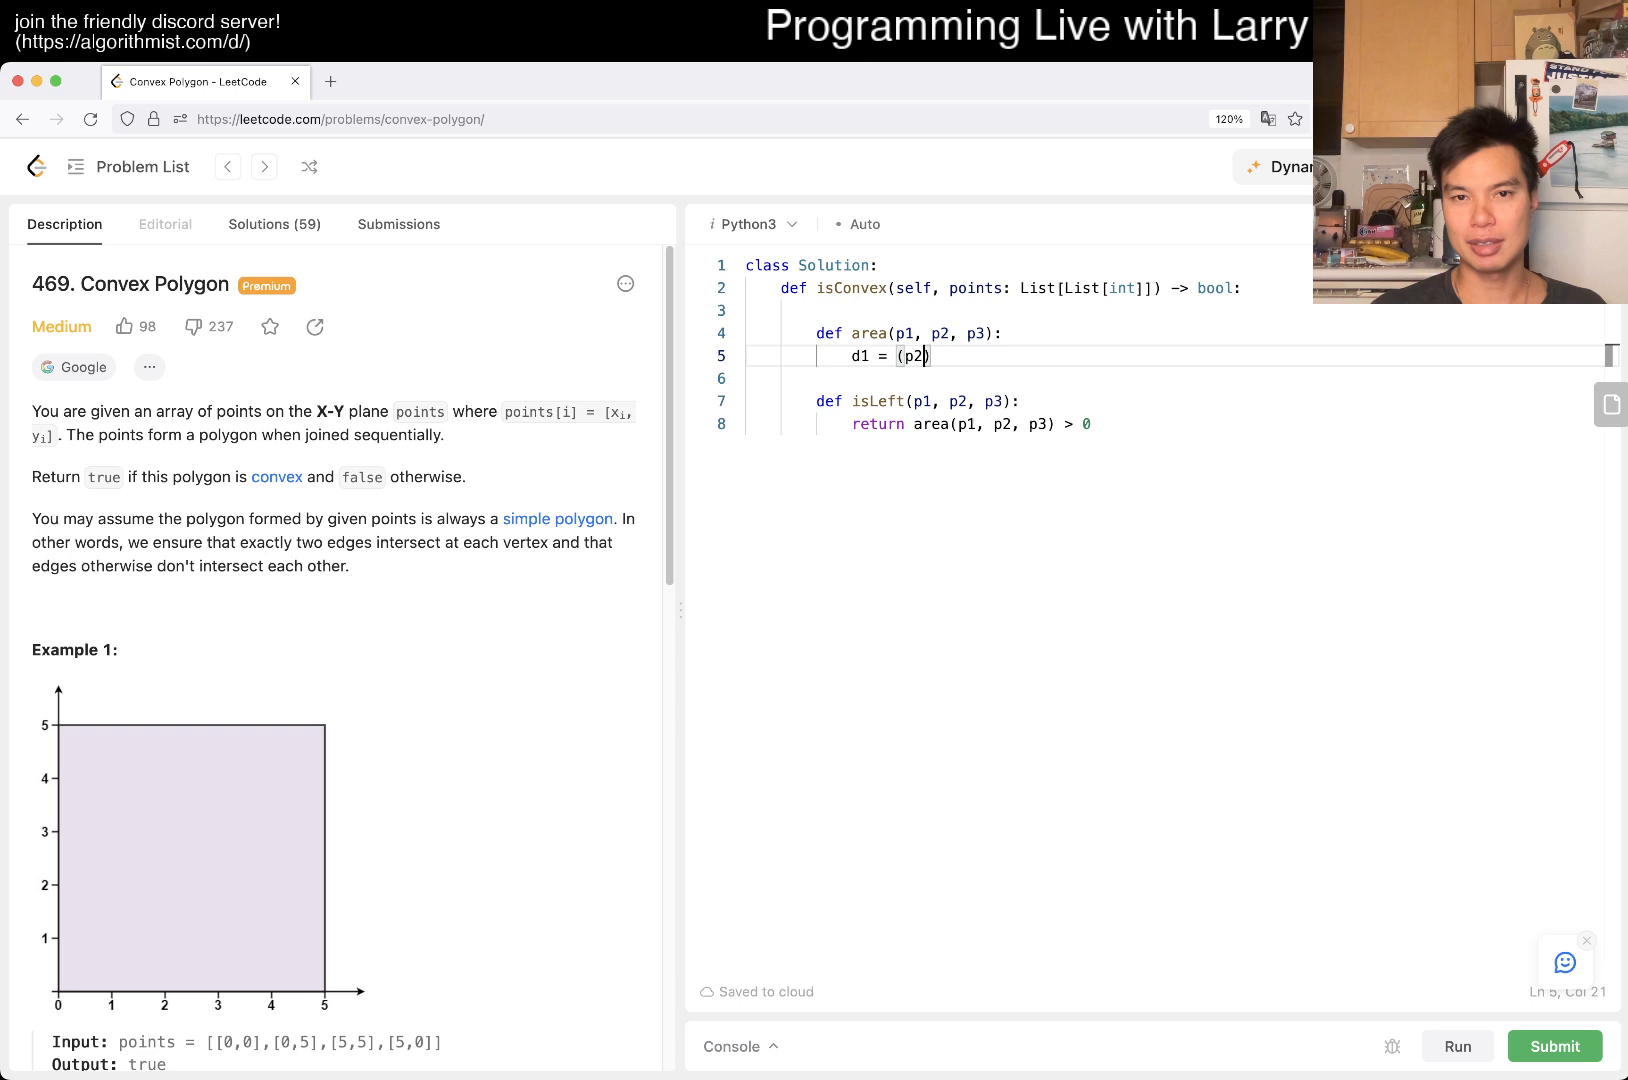
text([0] - p1[0], p2[1] - p1[1)
text(d)
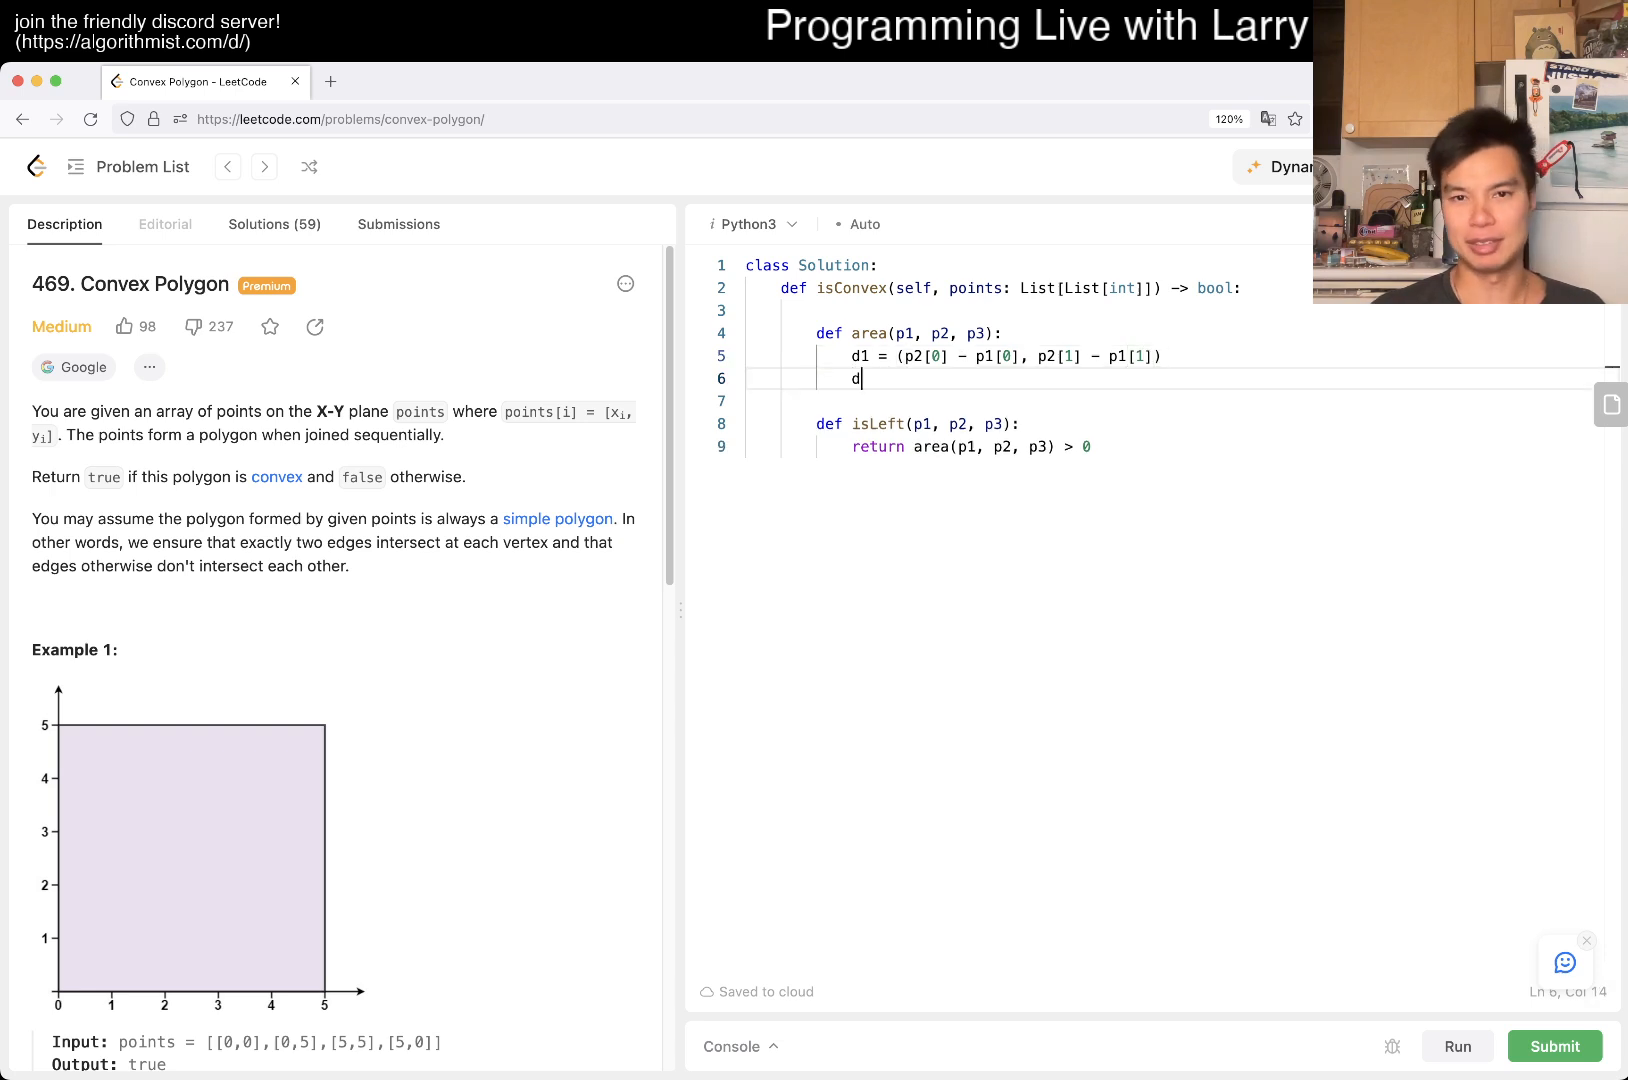
text(2 = ())
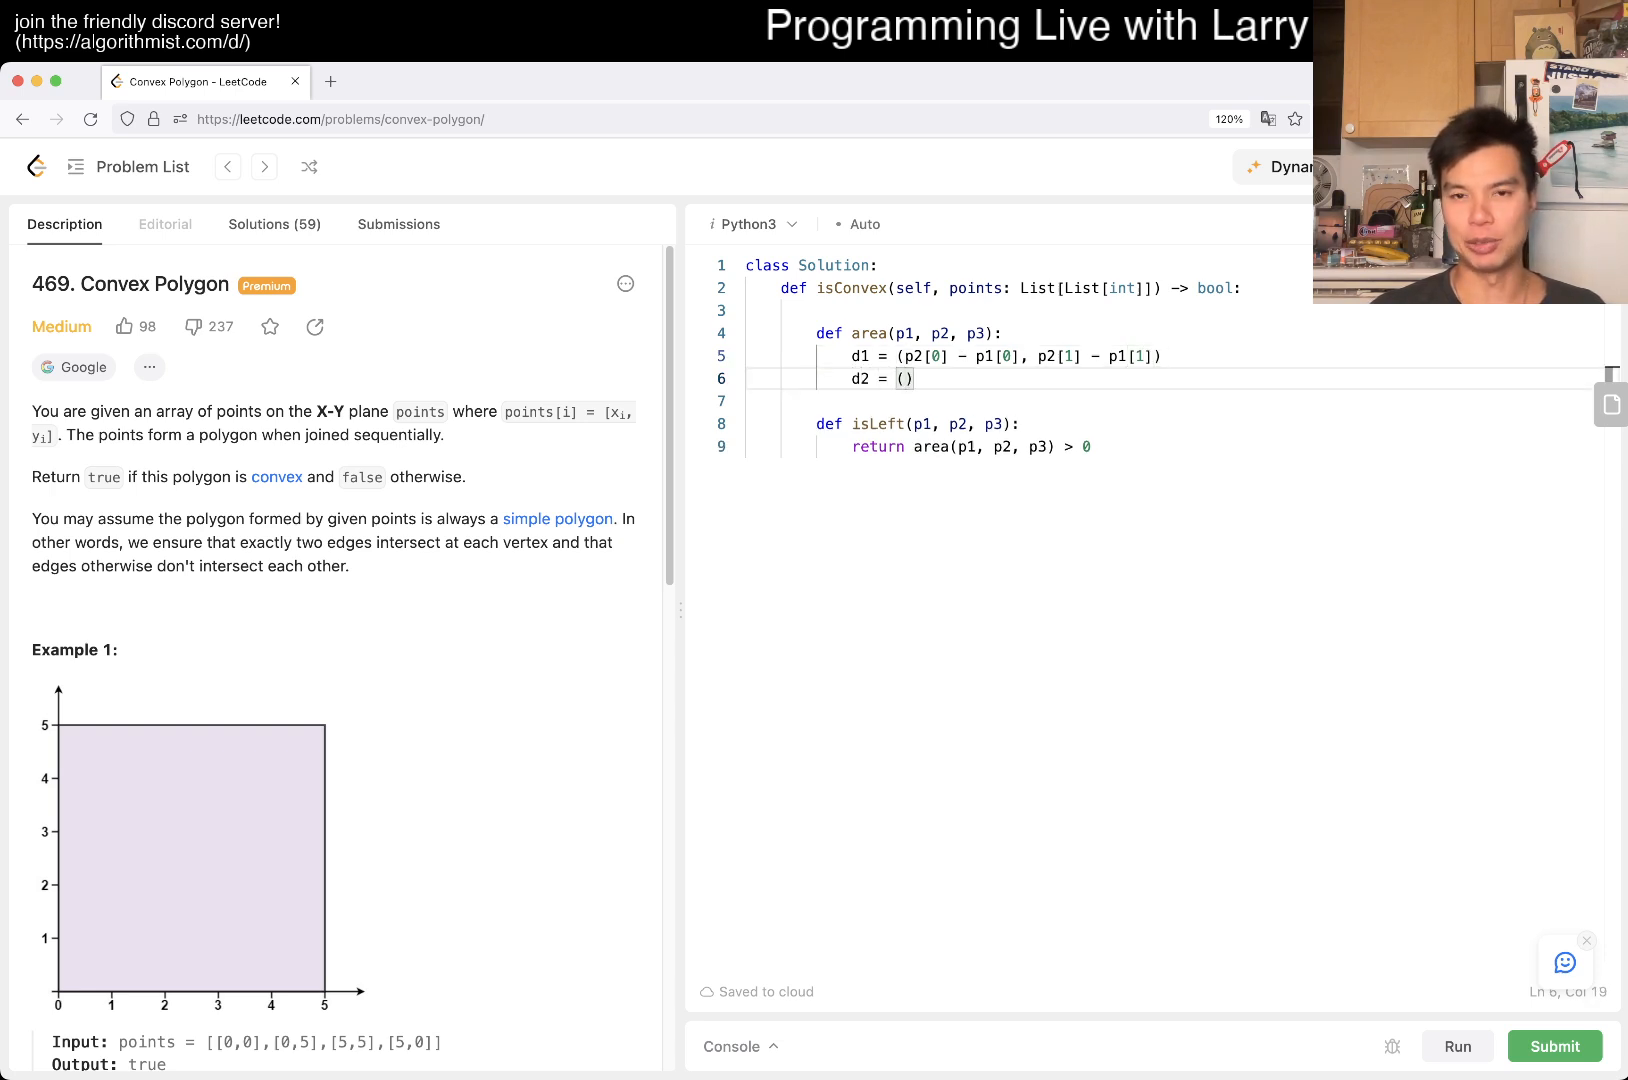
text(p3[0])
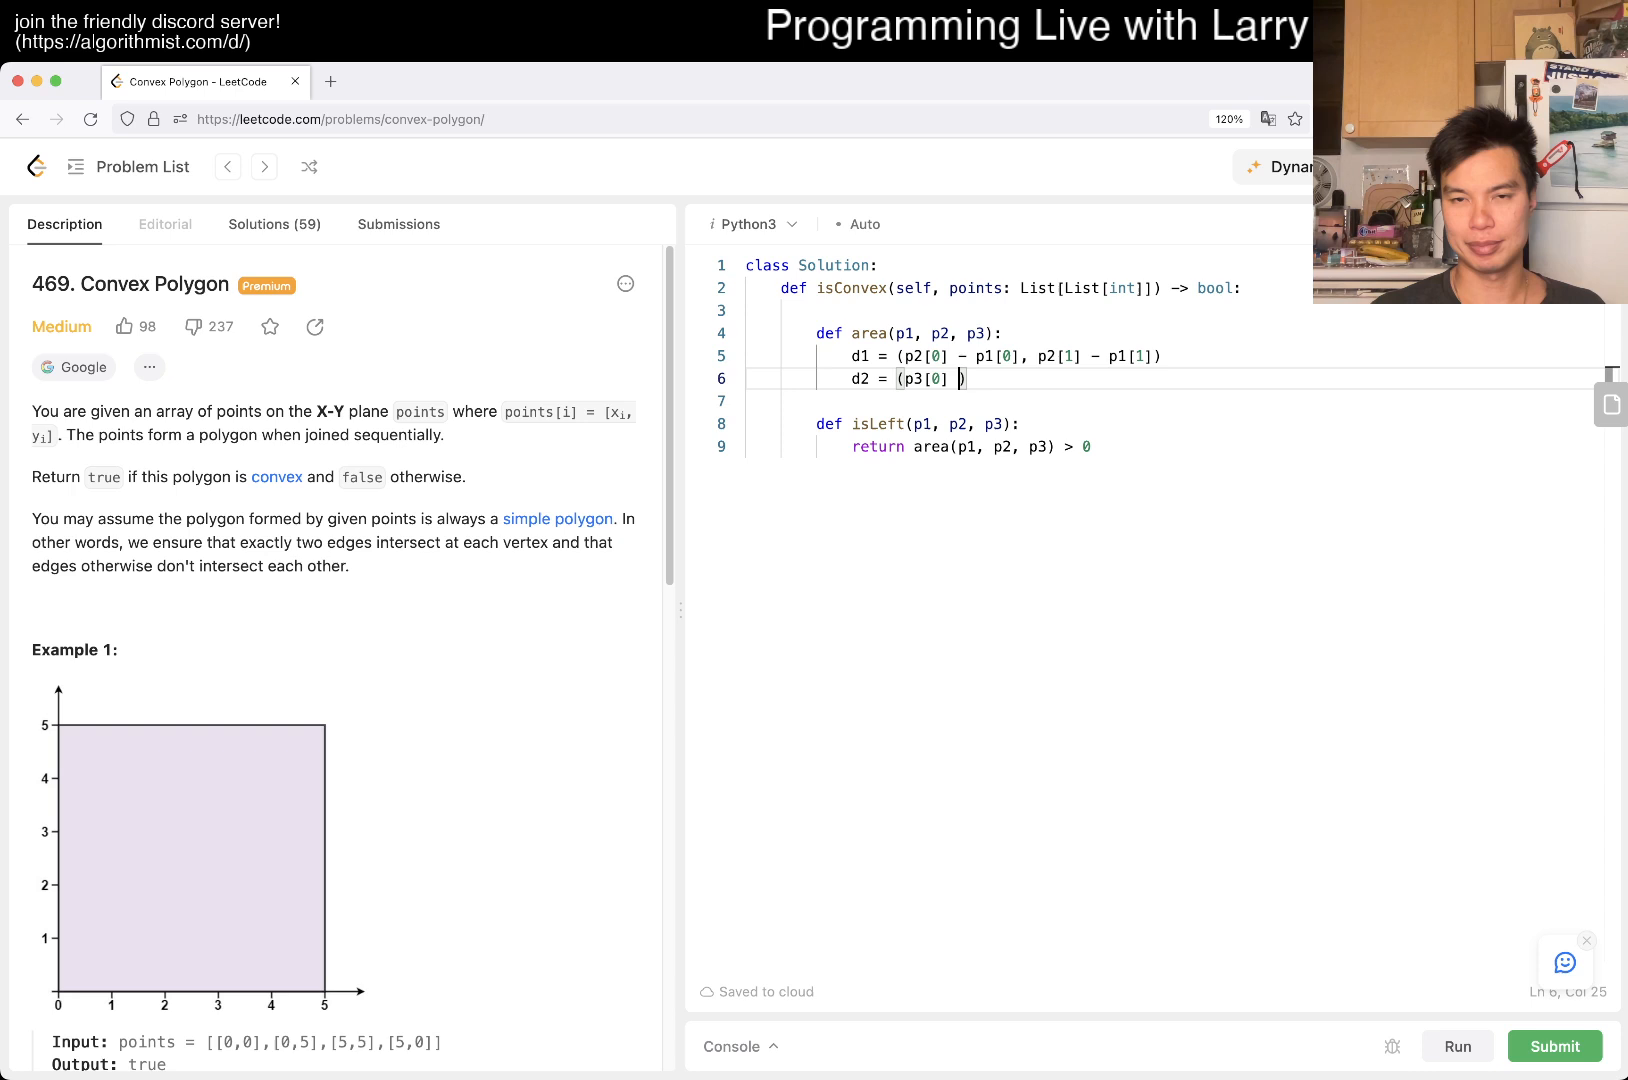
key(Backspace)
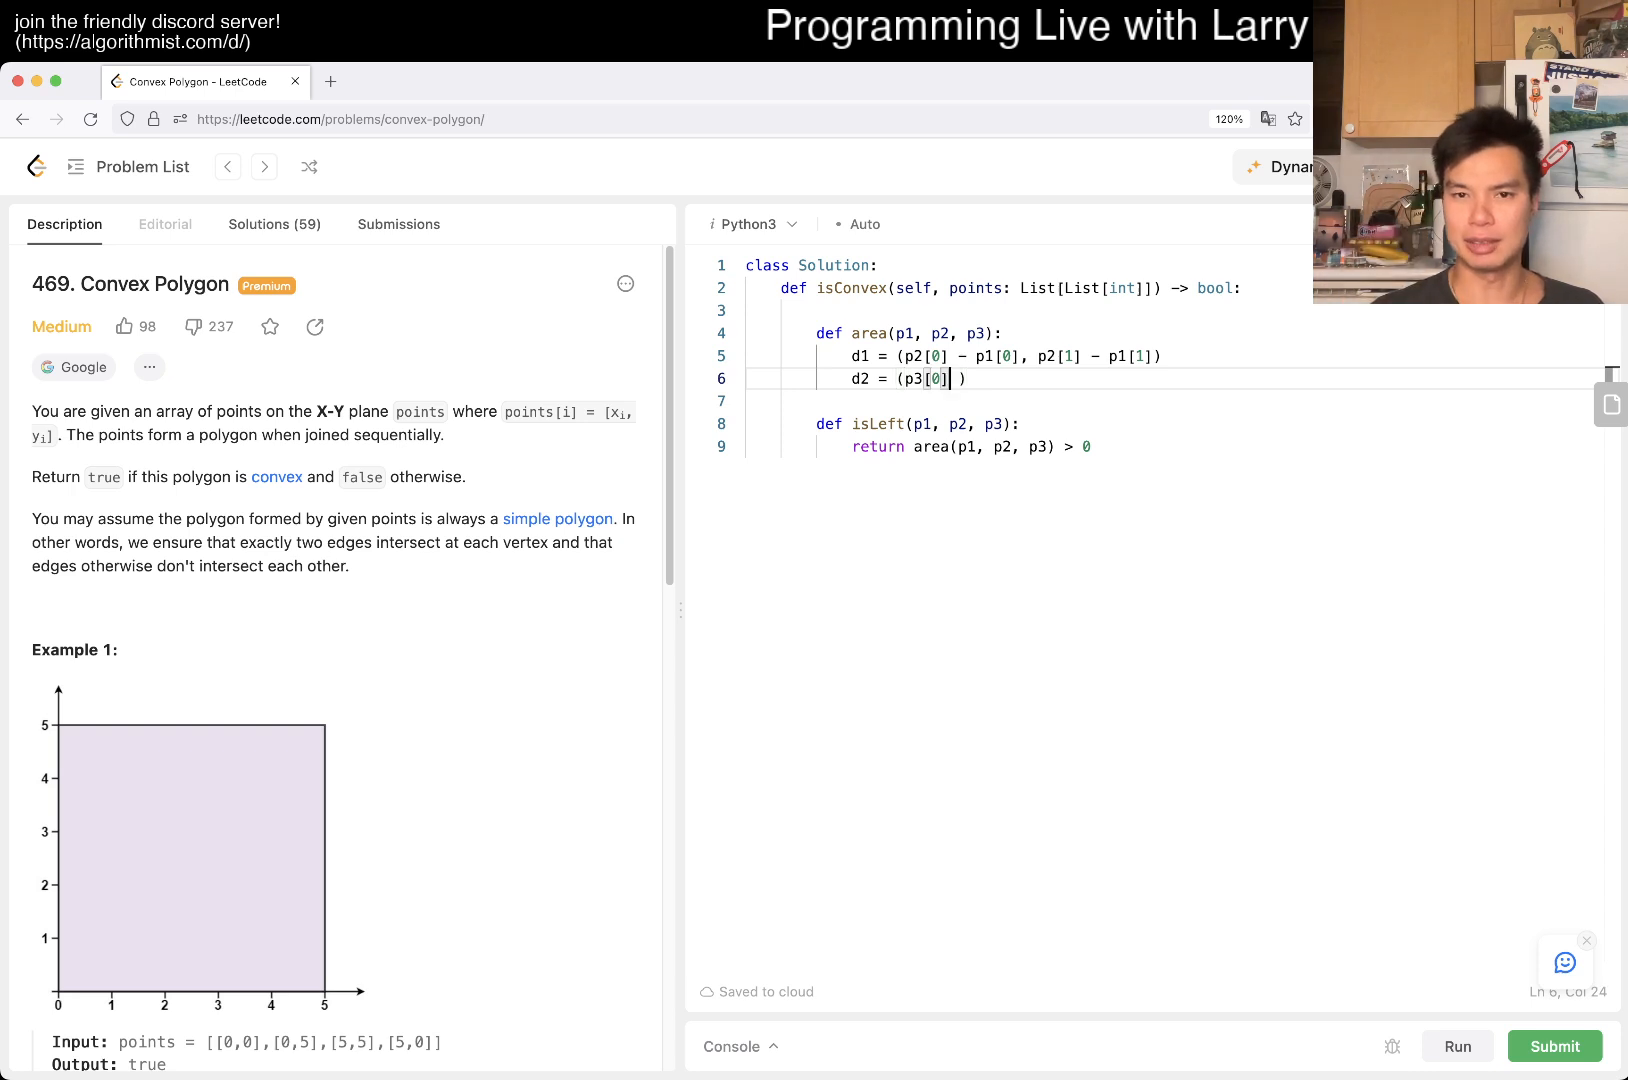
text(- p2[0], p)
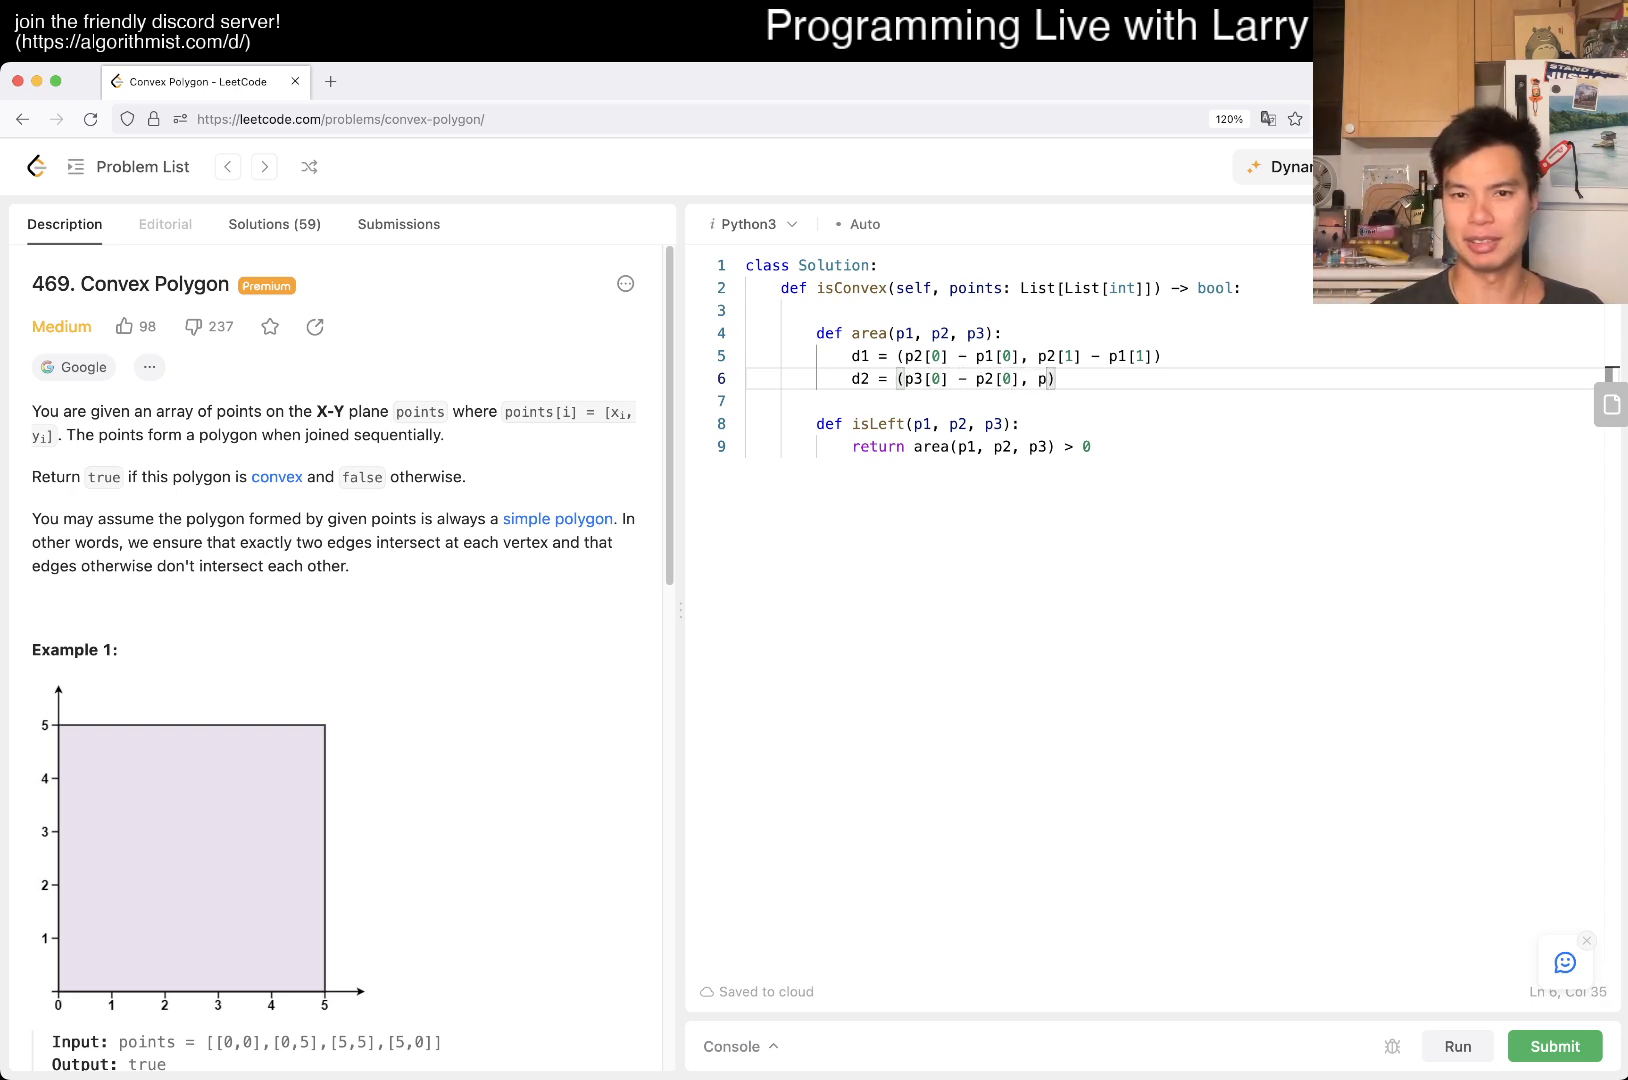
text(3[1] - p2[1)
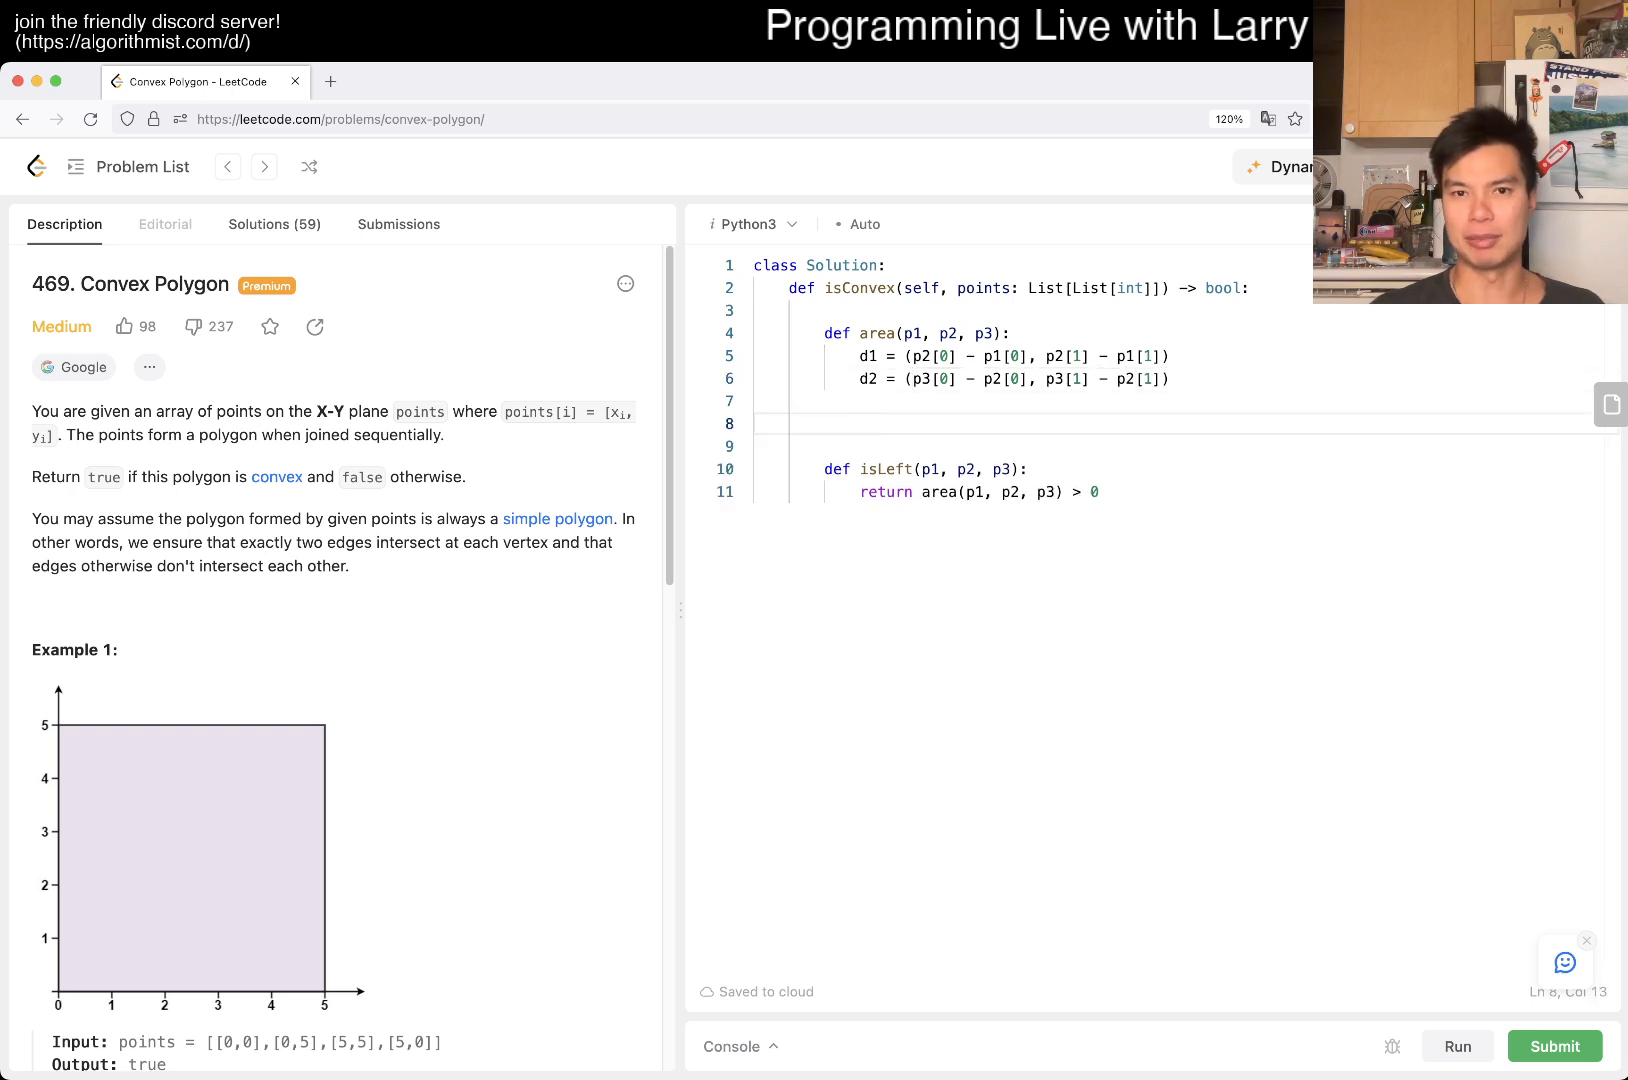
Make area return the cross product of d1 and d2.
text(return d1[])
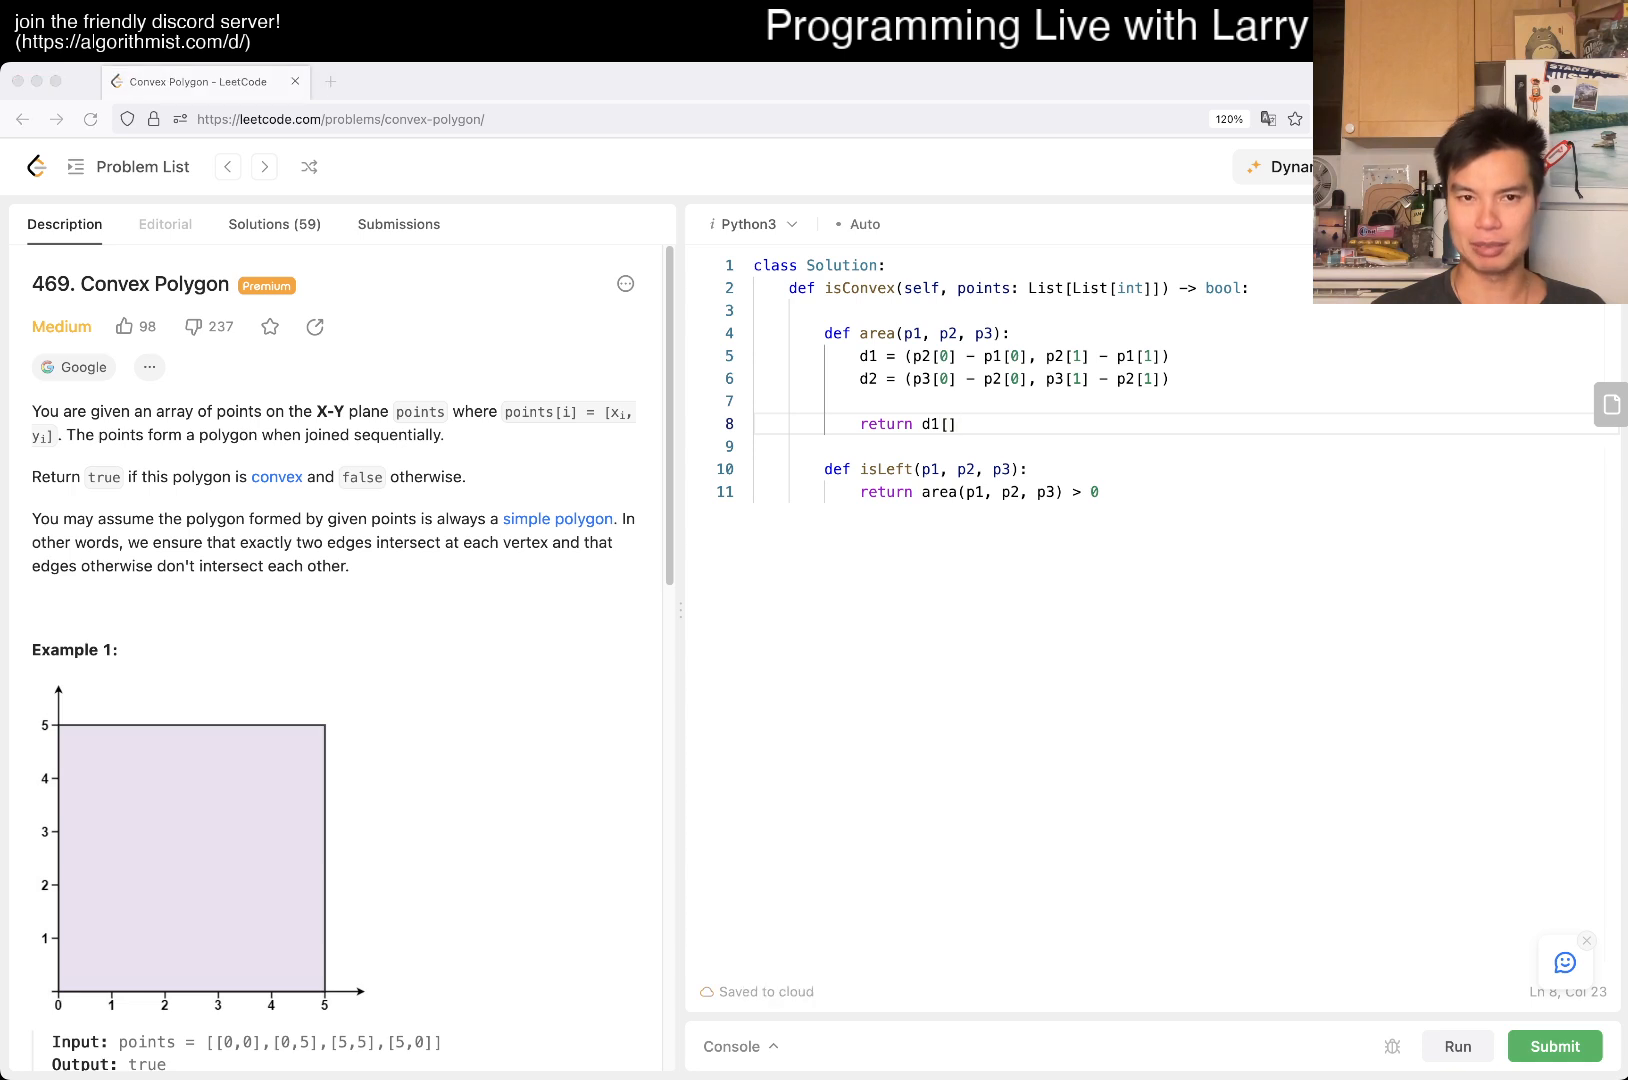
click(944, 424)
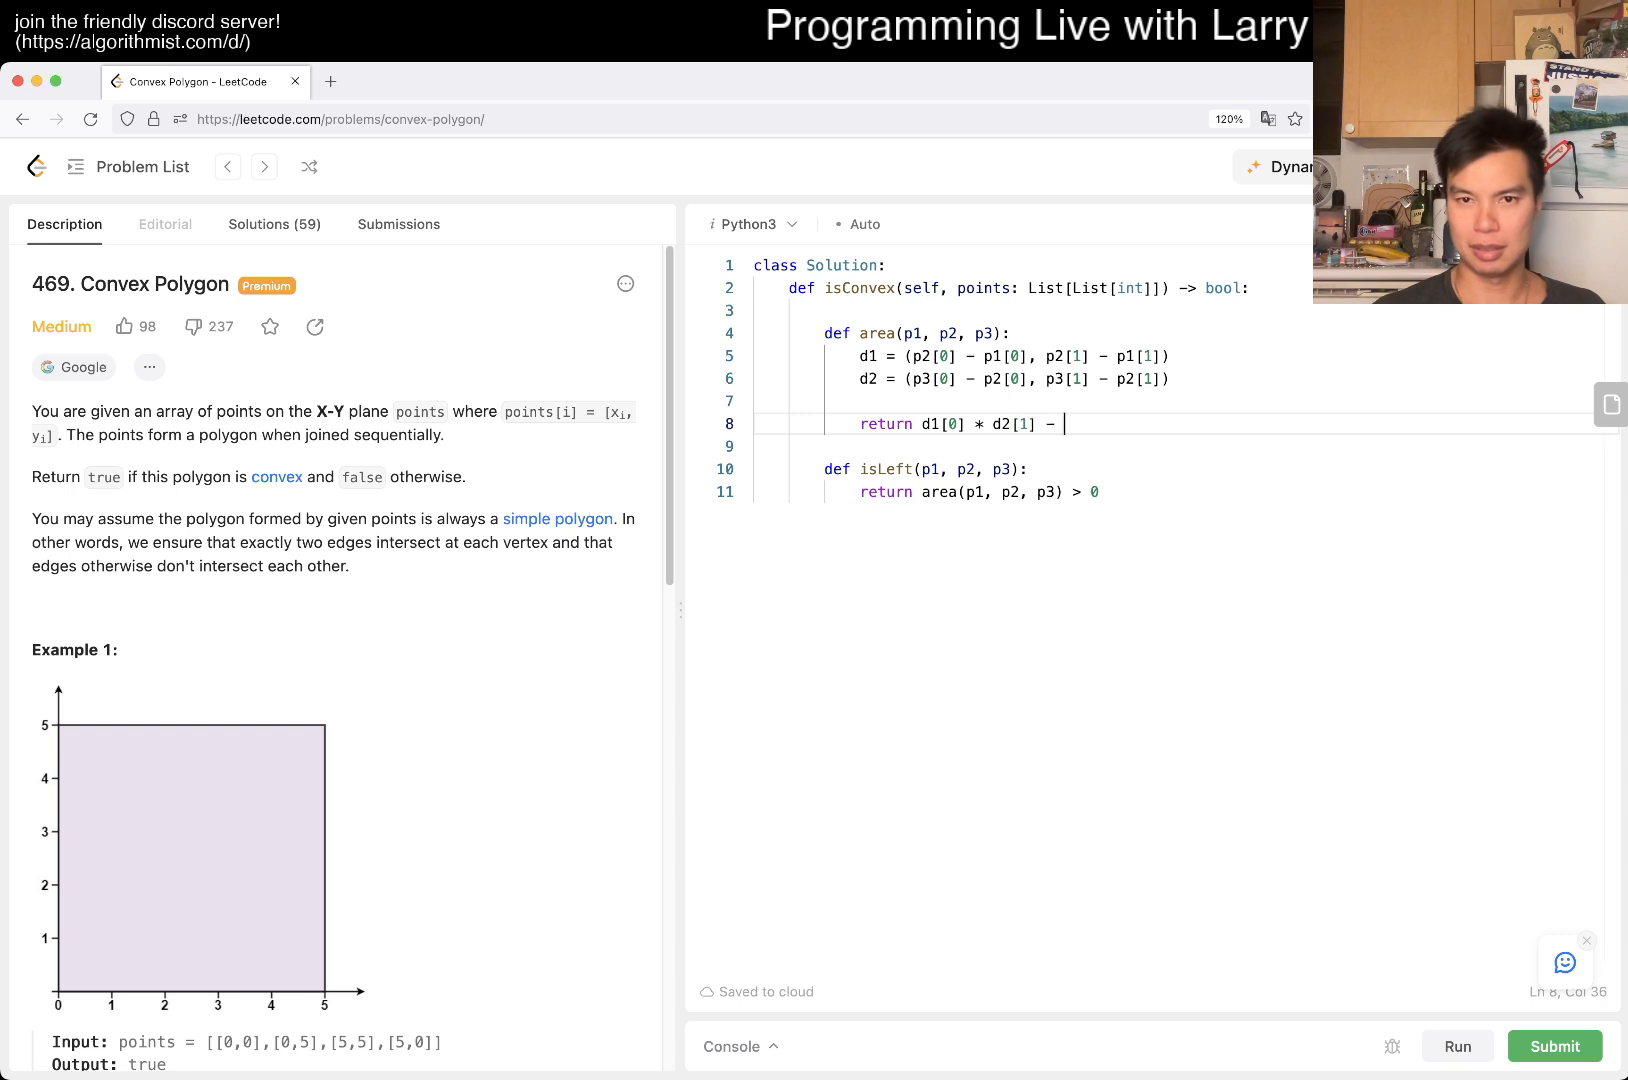
text(d2[0] * d)
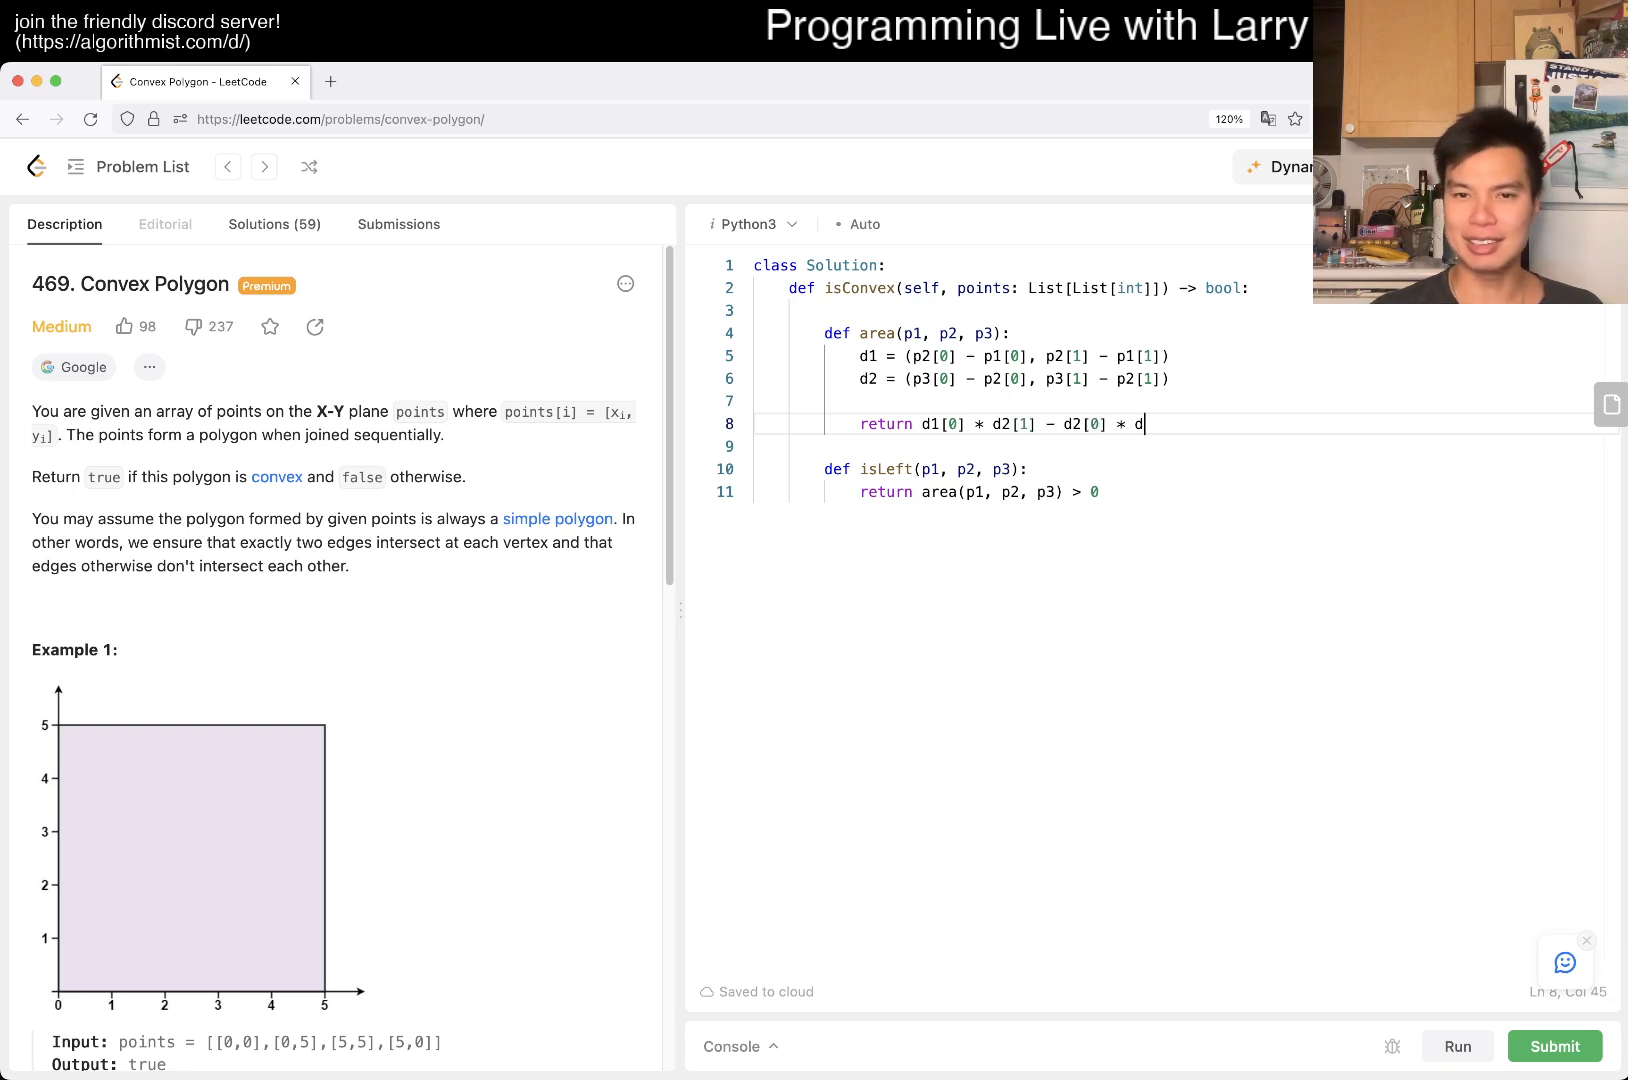
text(1[1])
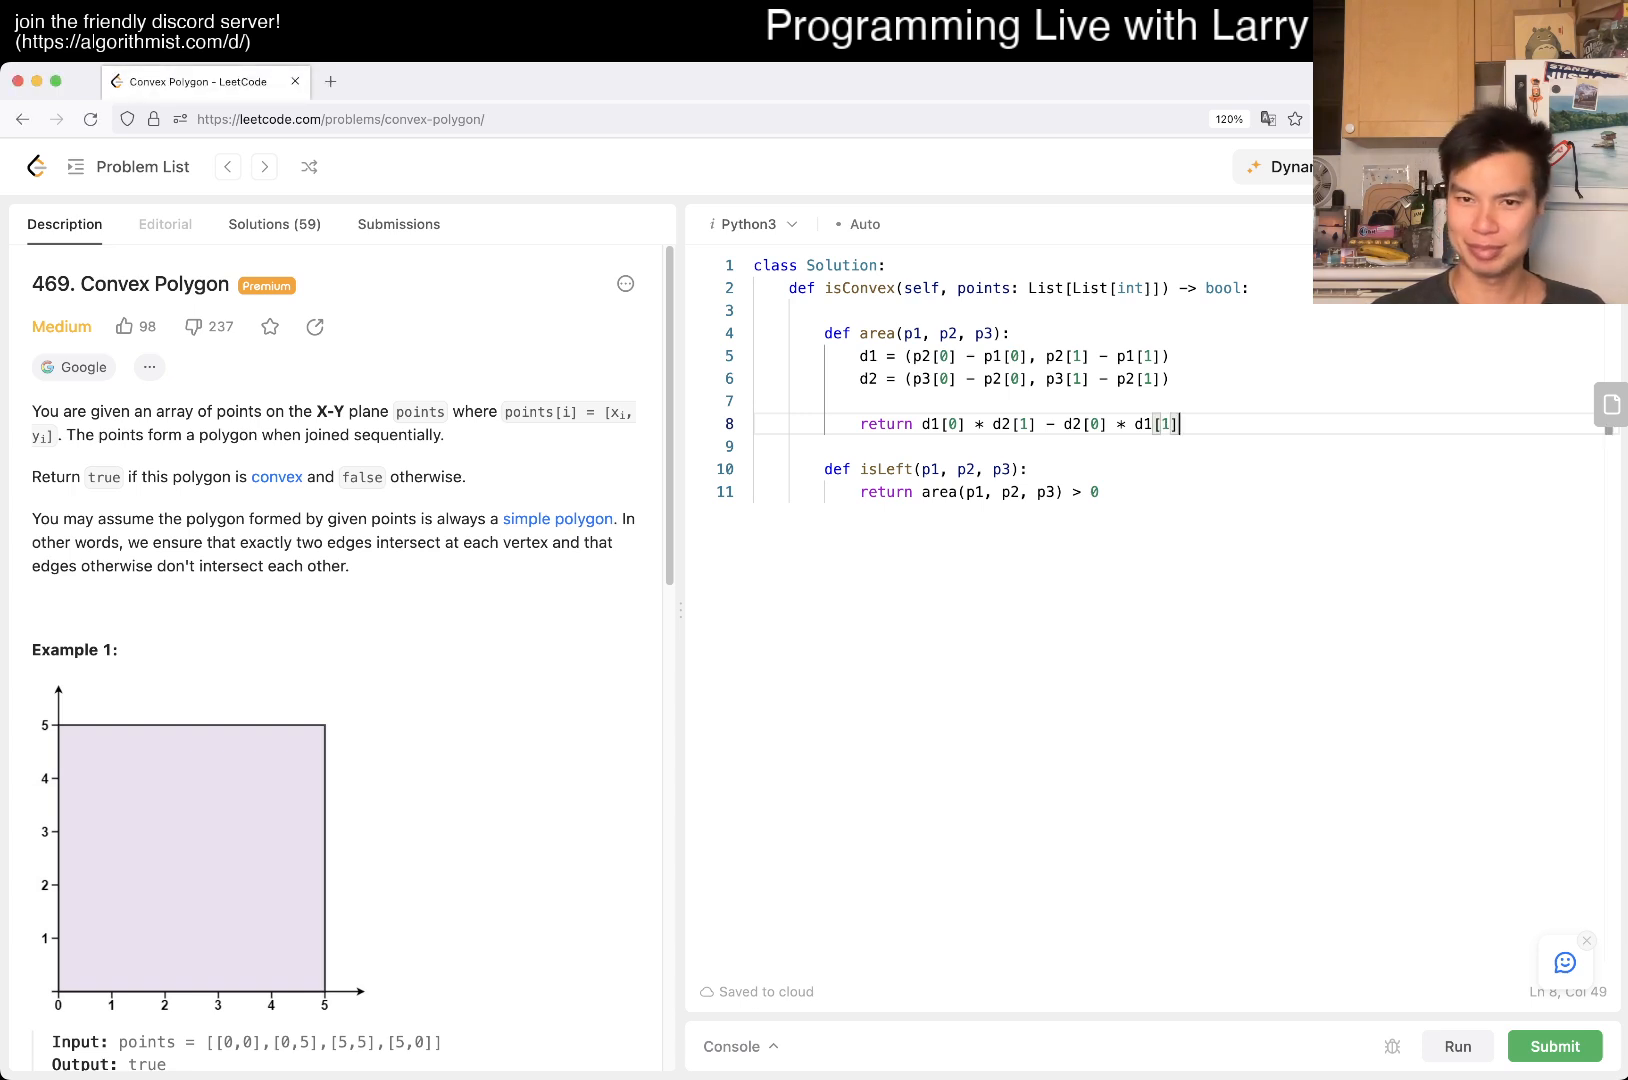
key(Enter)
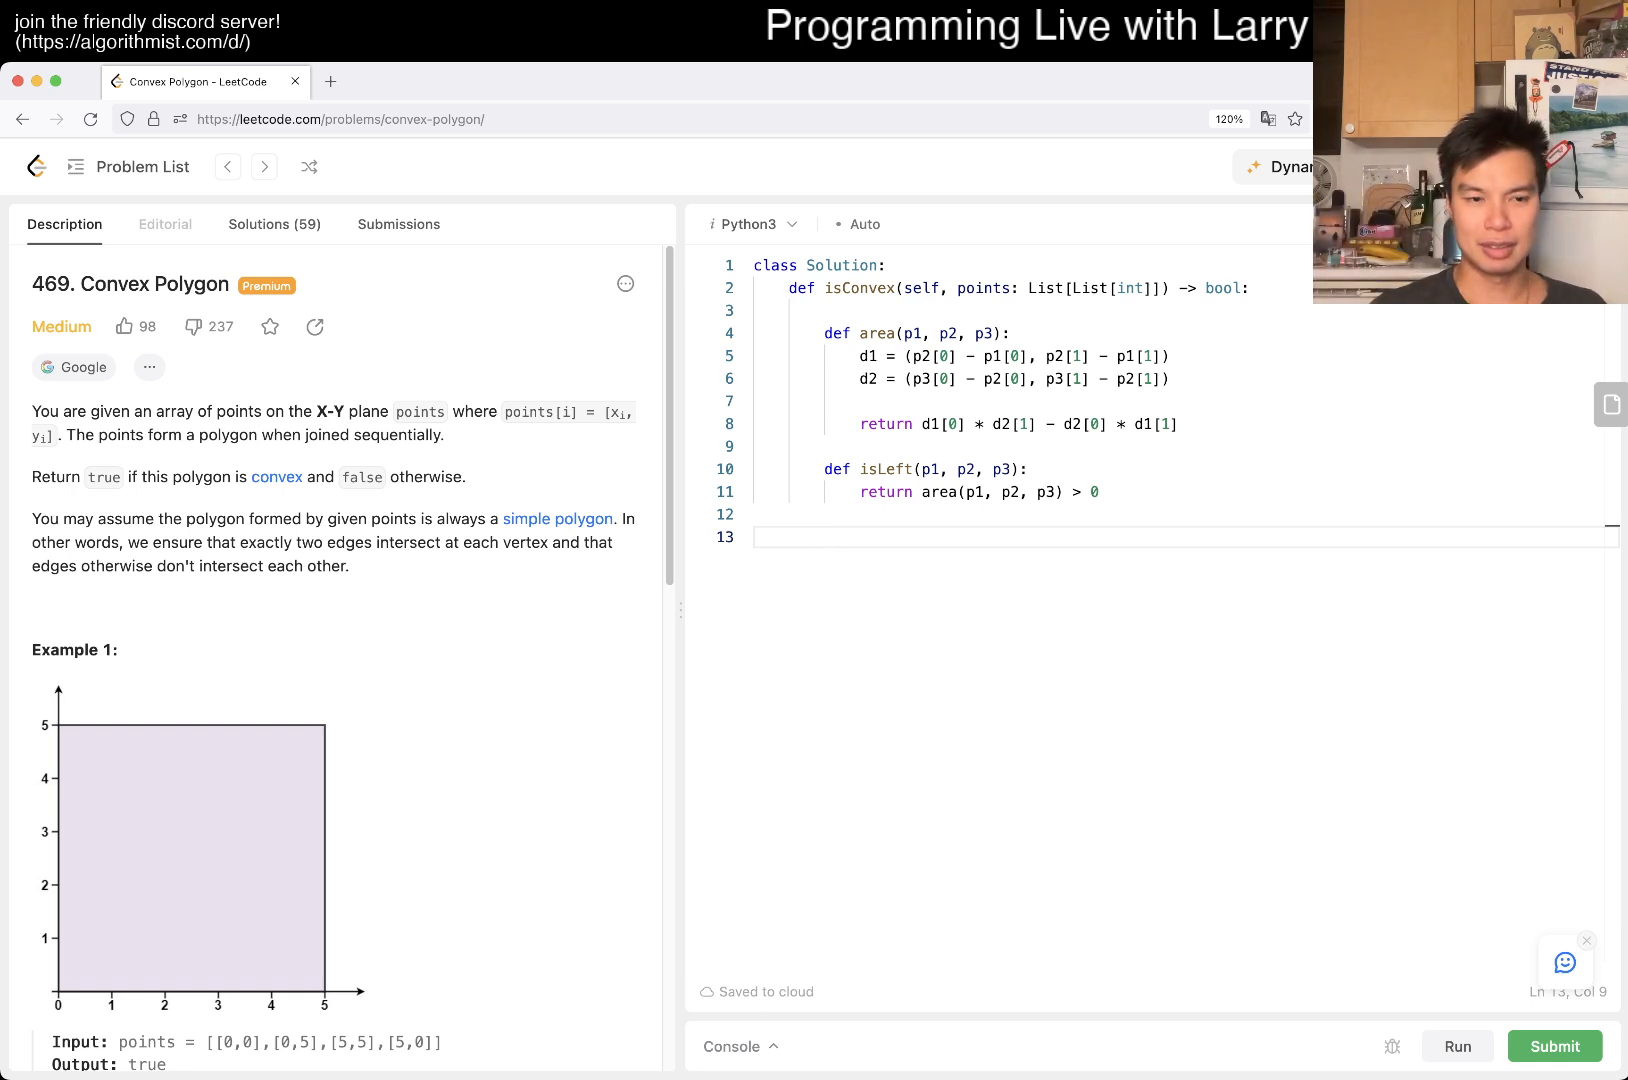
Add an isCollinear(p1, p2, p3) helper returning area(p1, p2, p3) == 0.
scroll(down, 3)
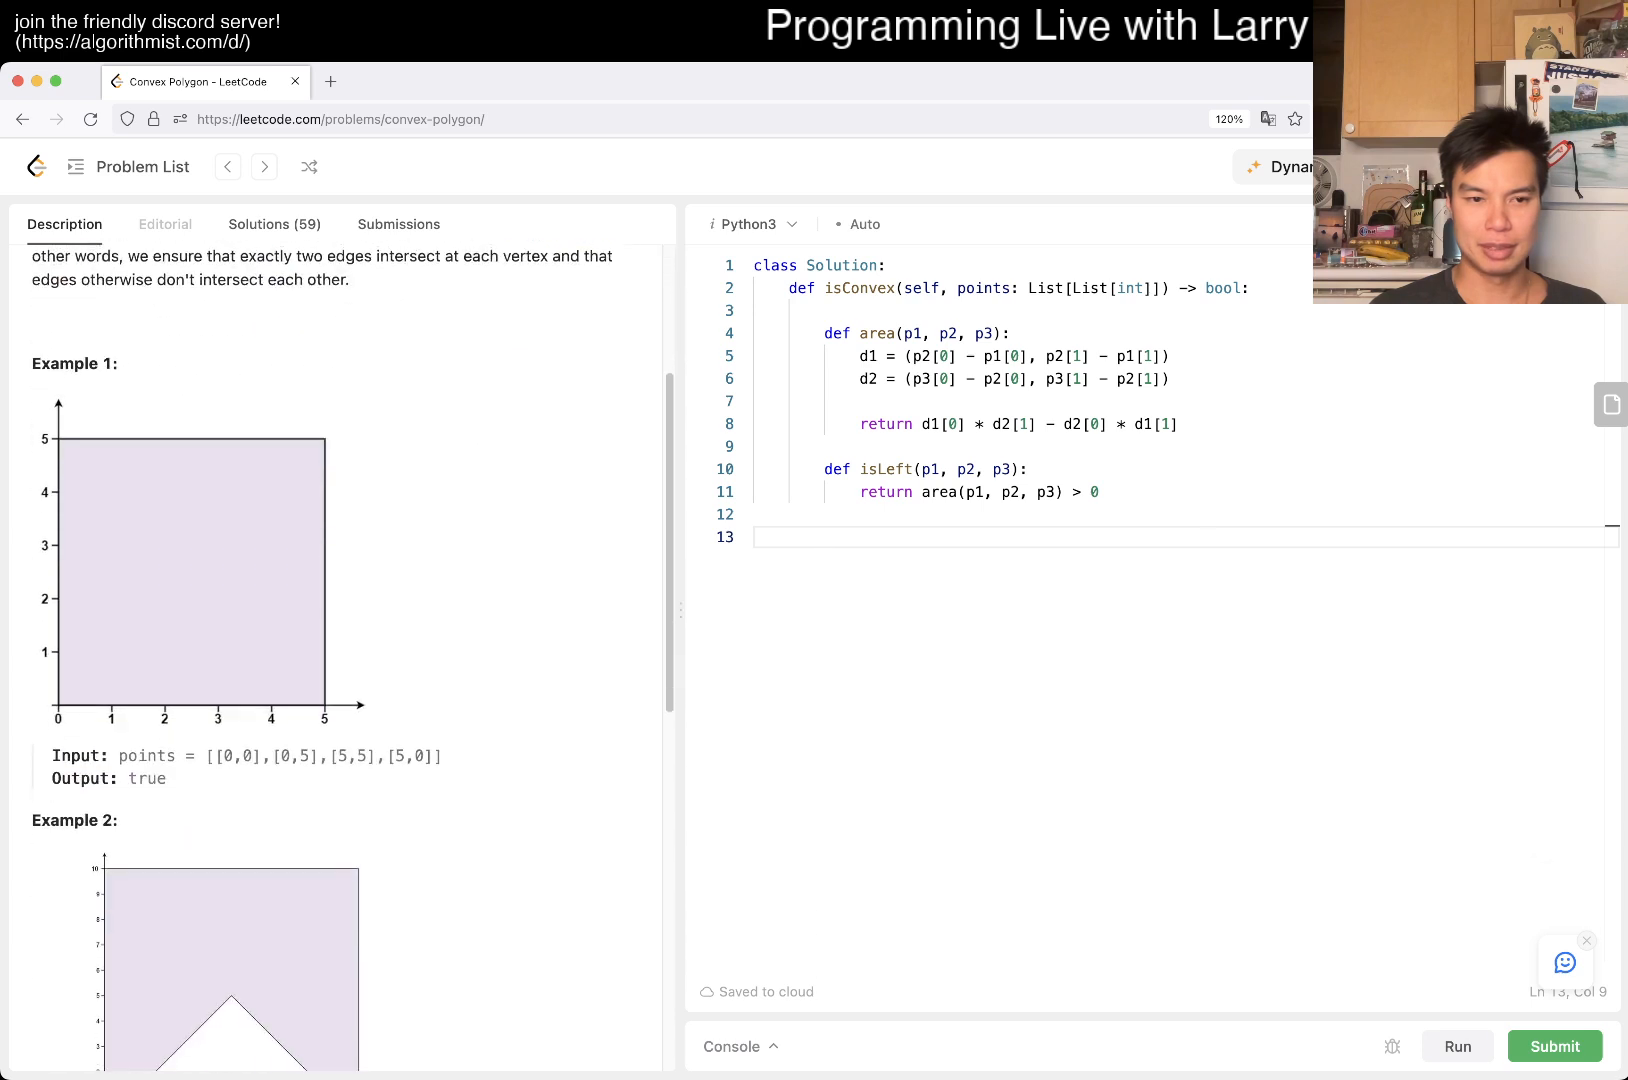
scroll(down, 3)
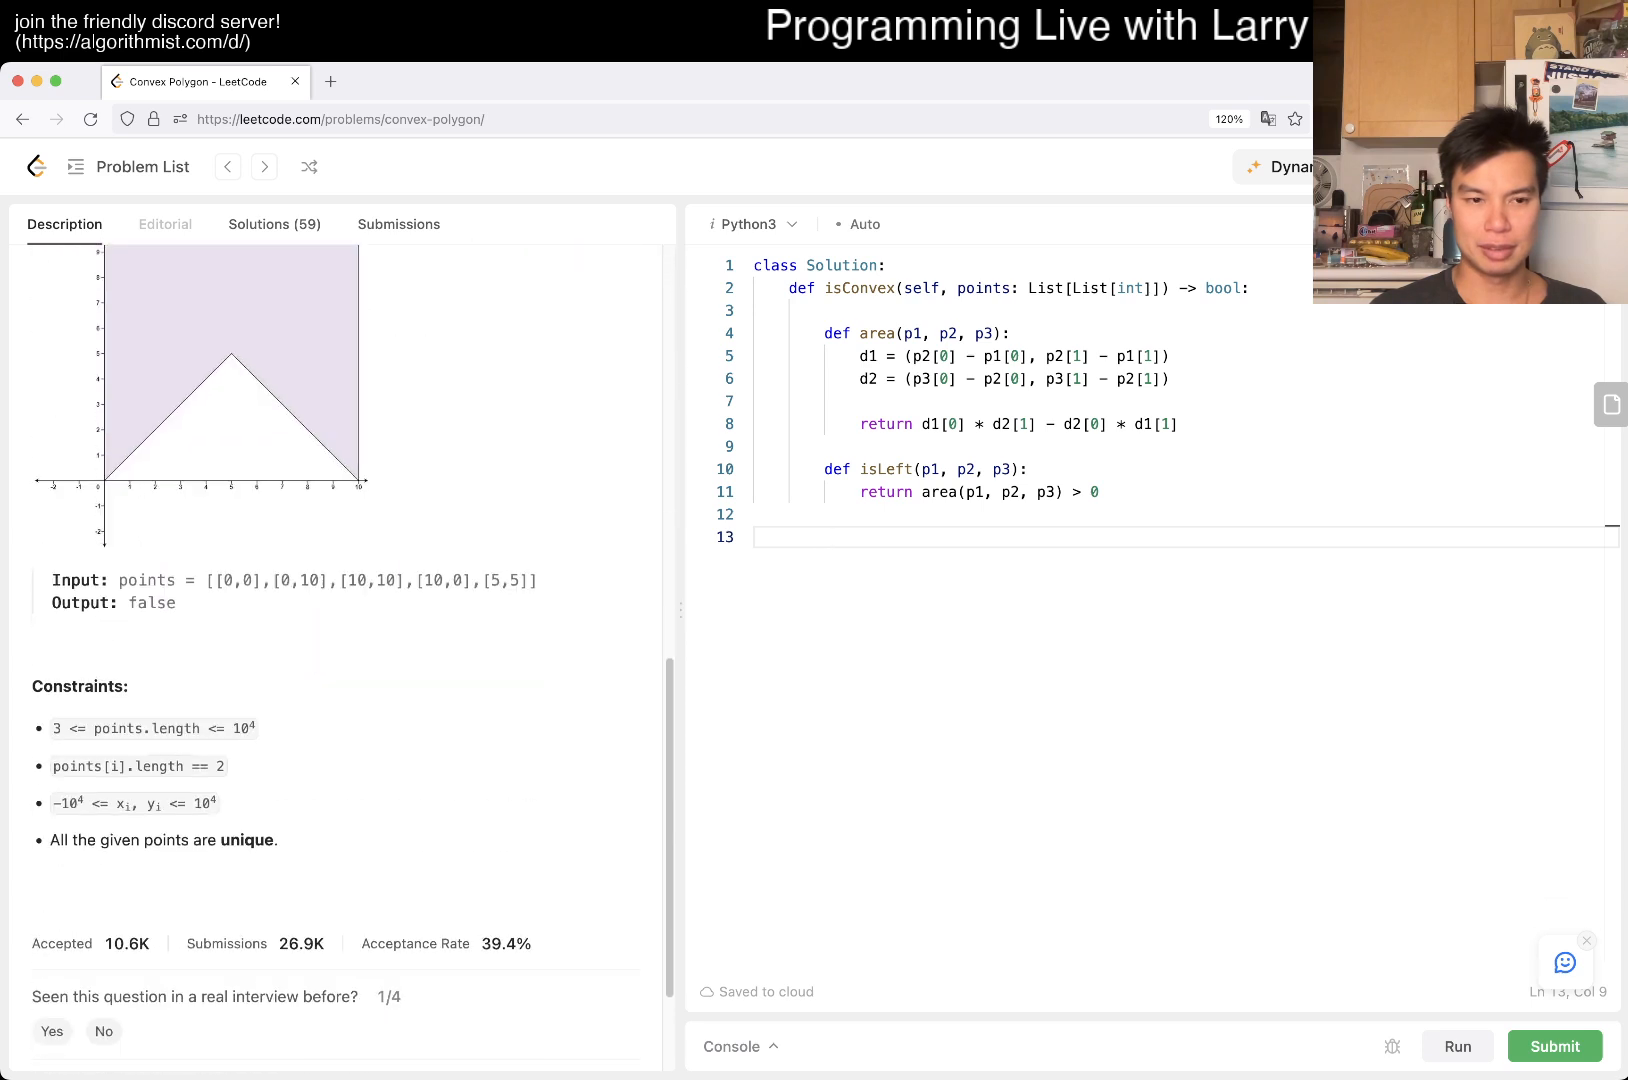
scroll(down, 3)
text(def)
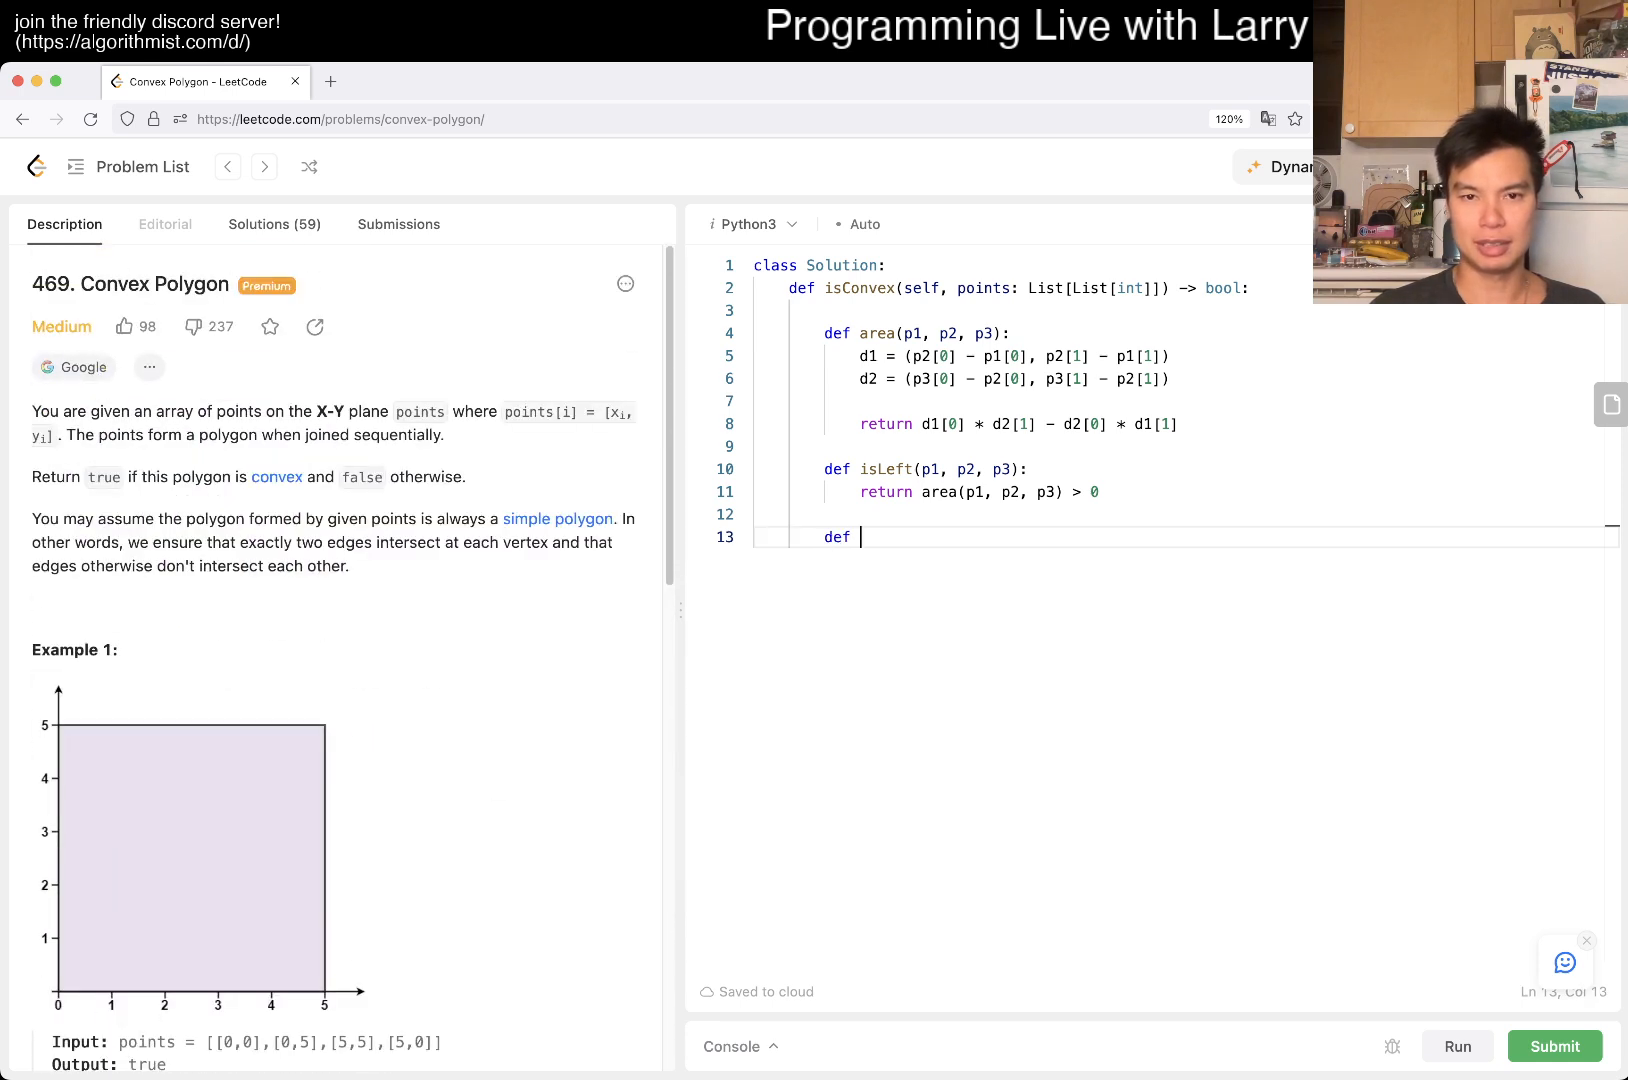
text(isCollinear(p1, p2, p3):)
text(rtu)
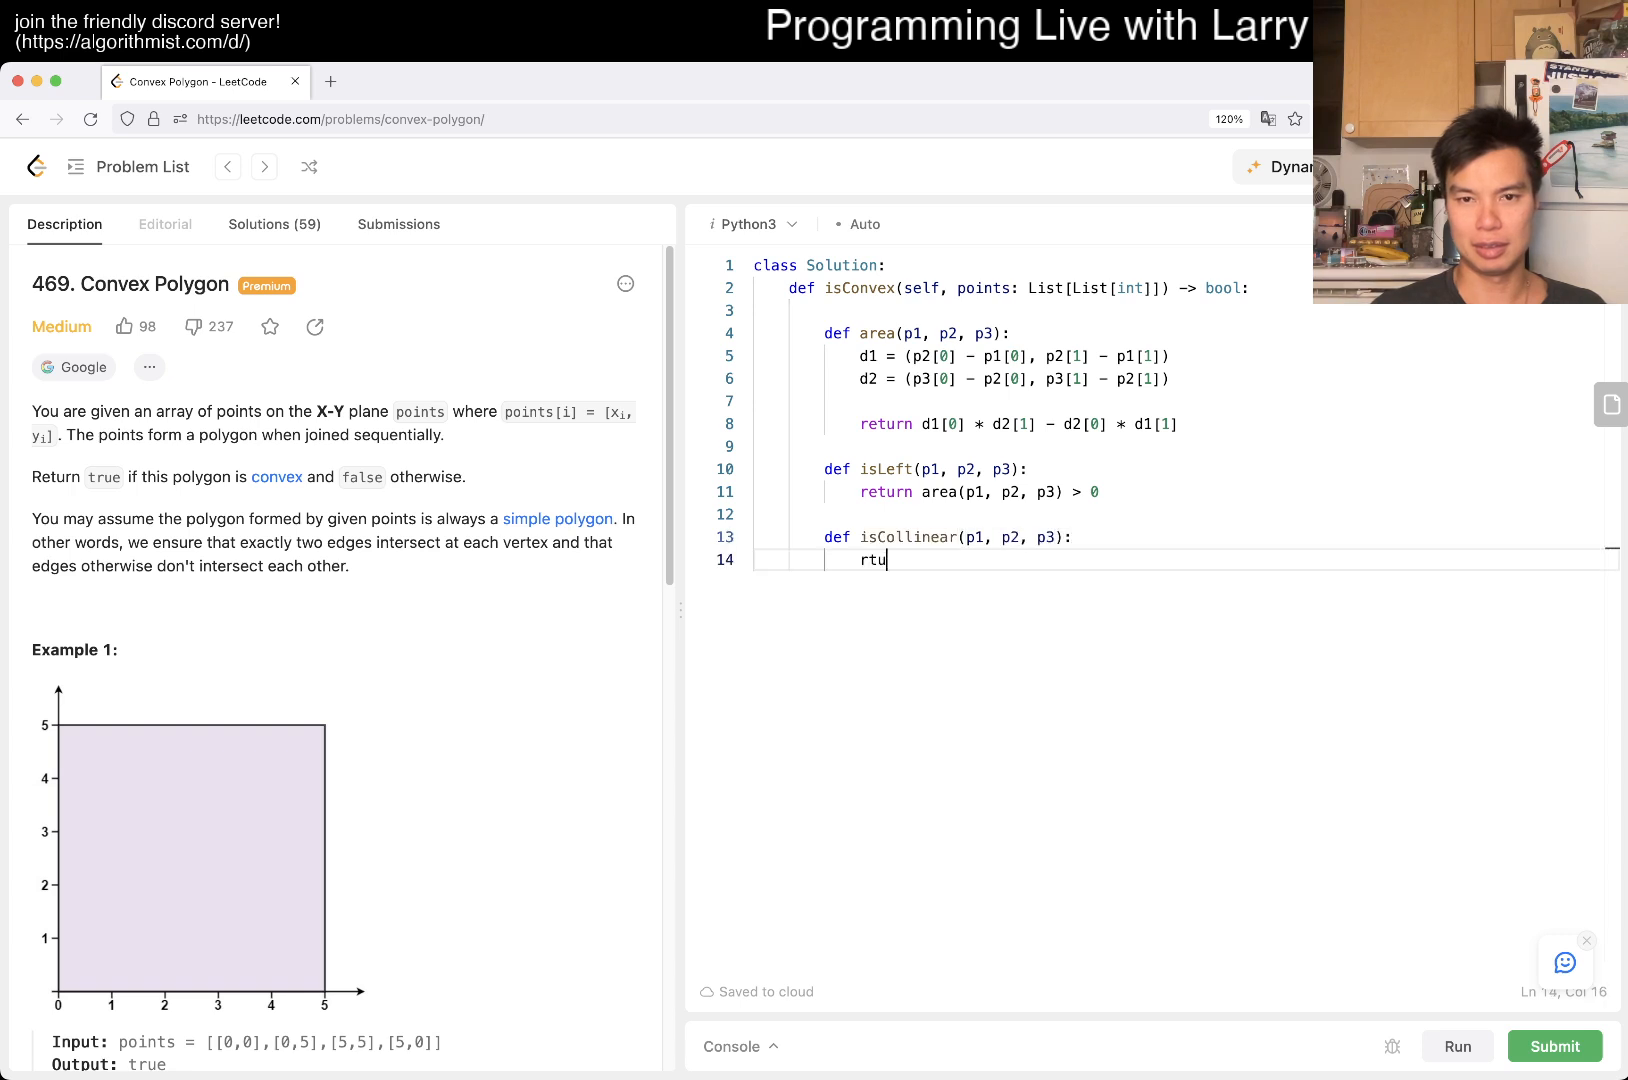
text(return area(p1, p2, p3) == 0)
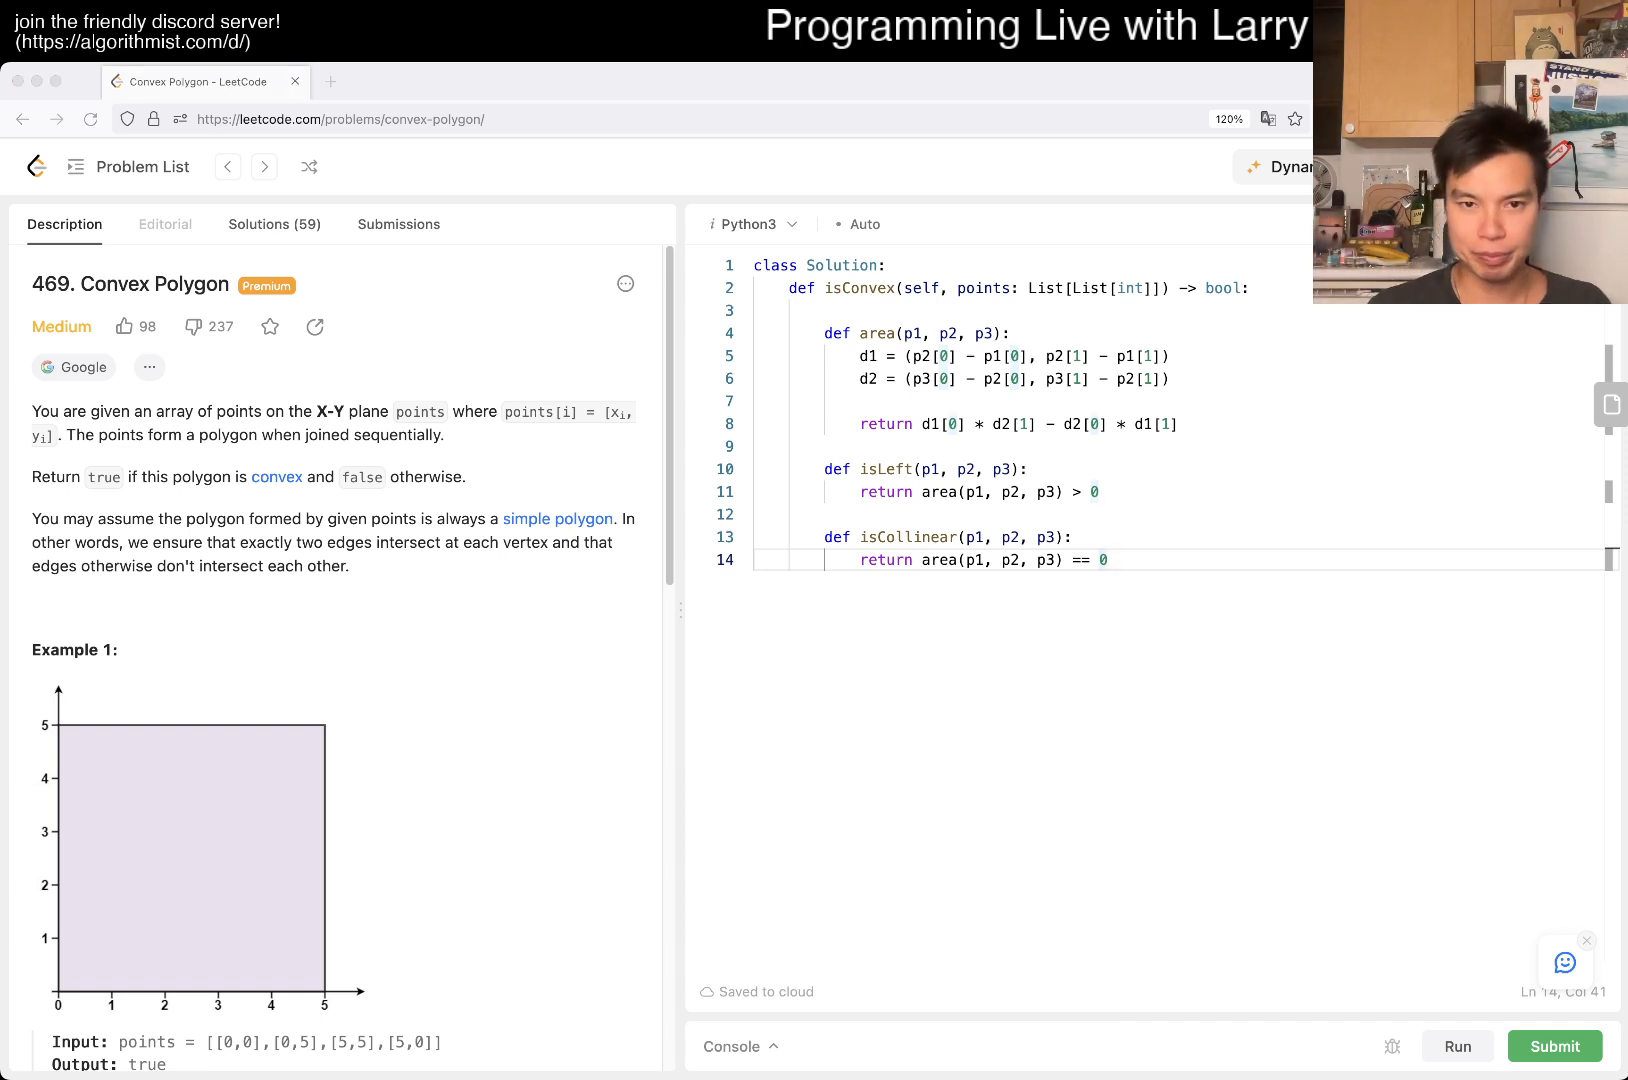
key(enter)
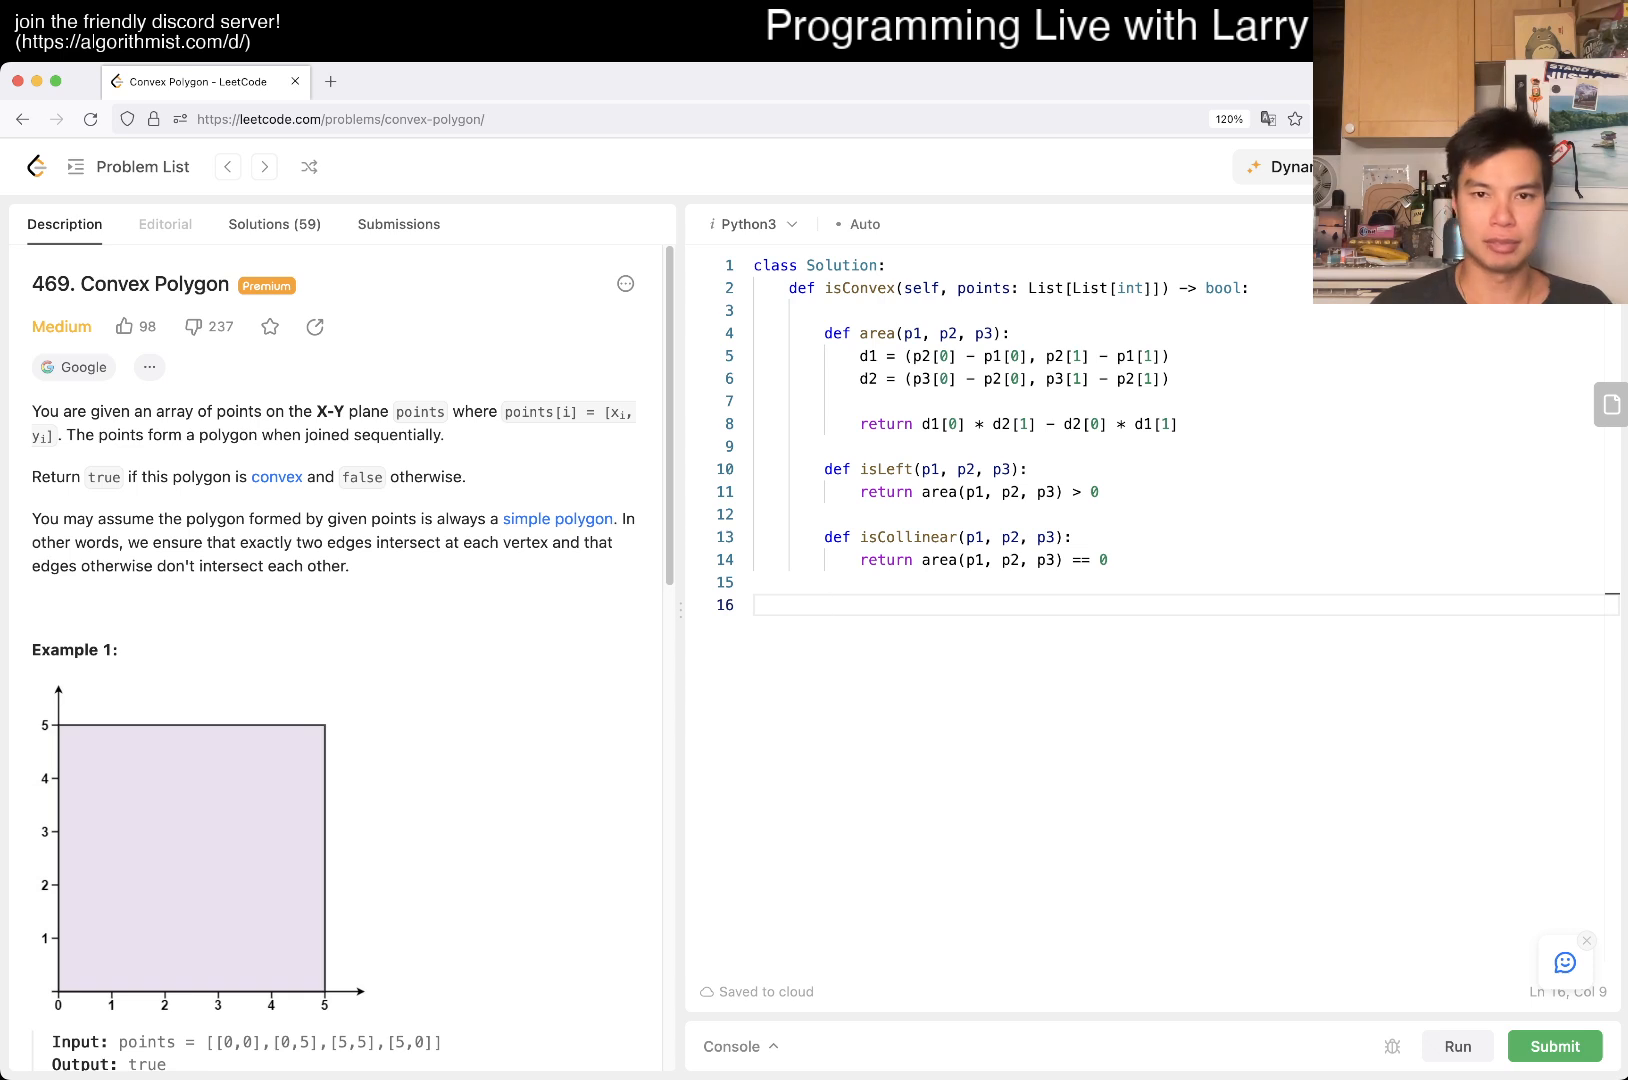
Set N = len(points) and loop printing the area of points i, i+1, i+2.
text(for)
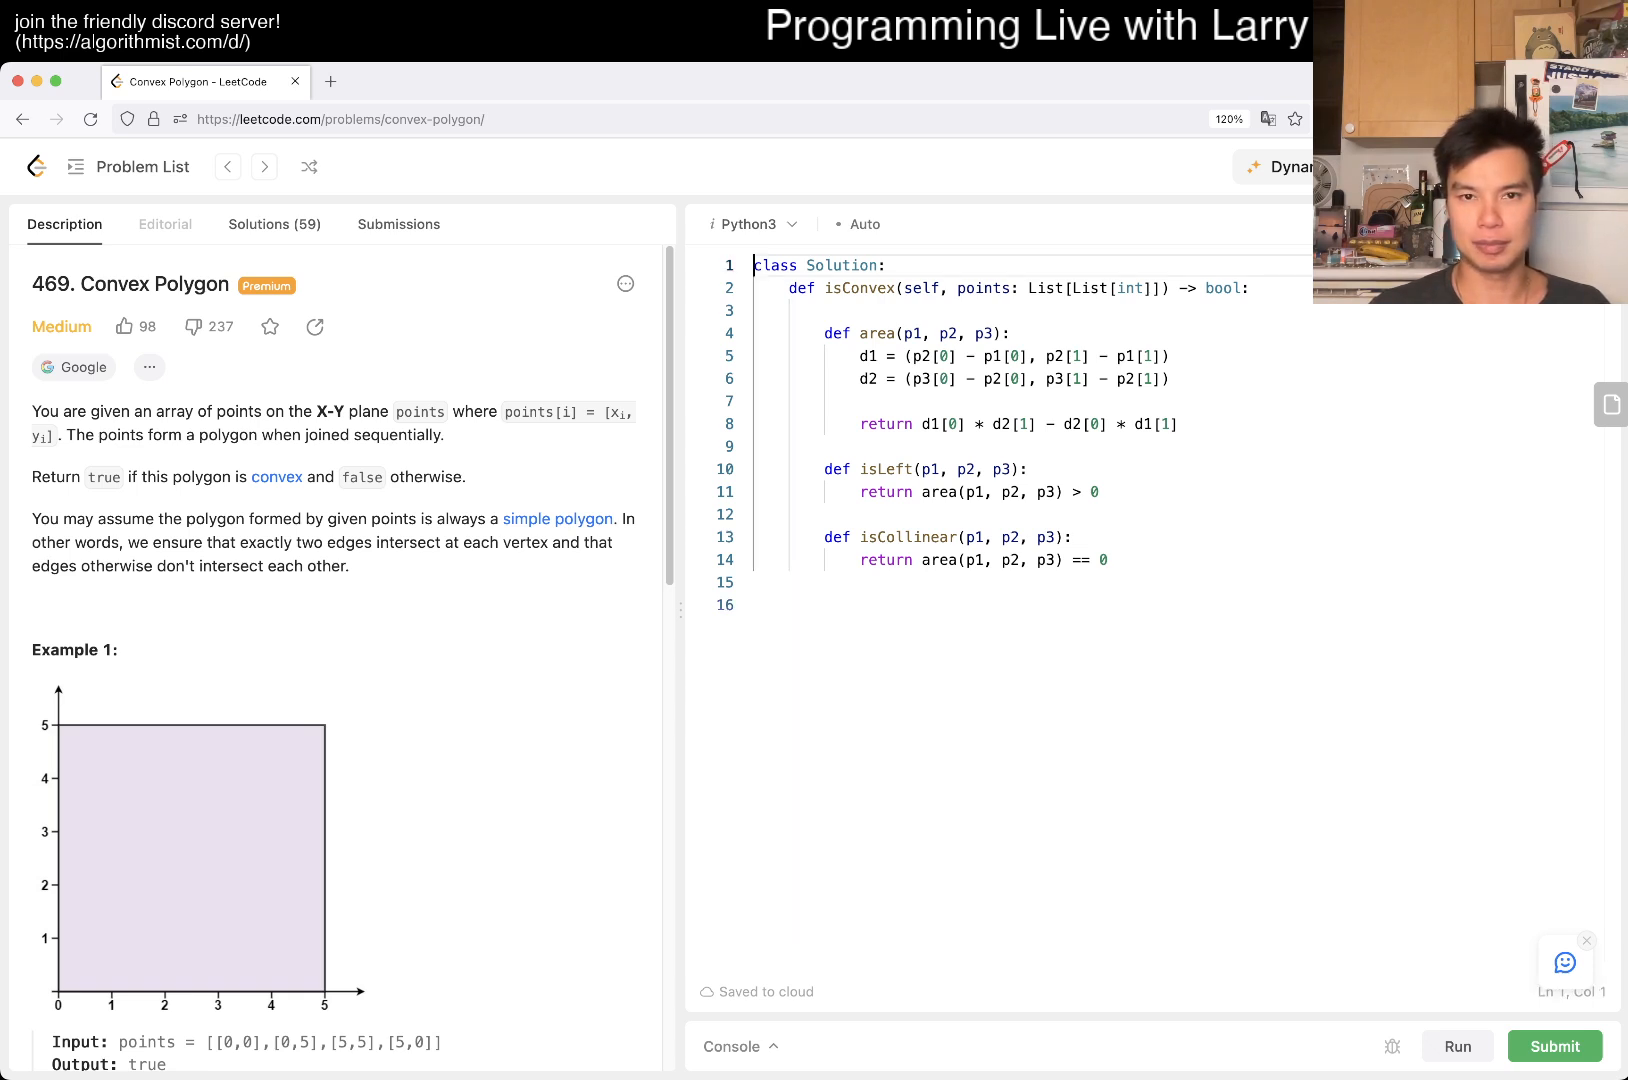
text(N = len(p))
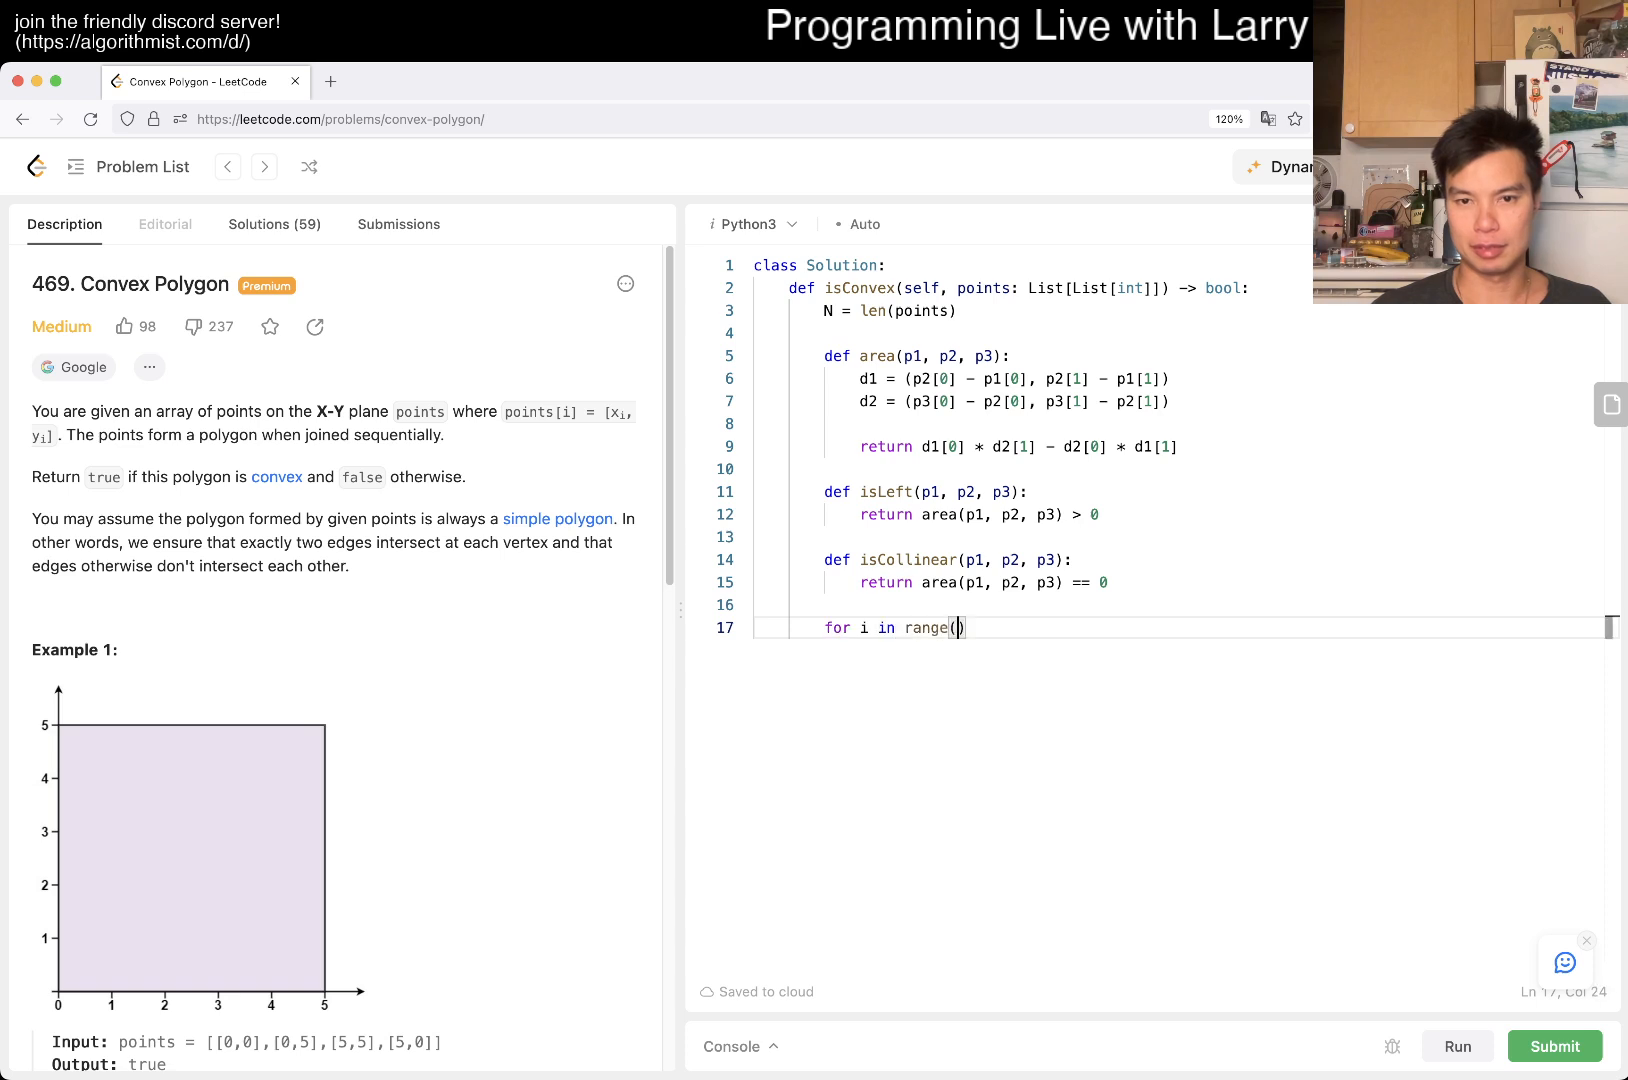
text(N):)
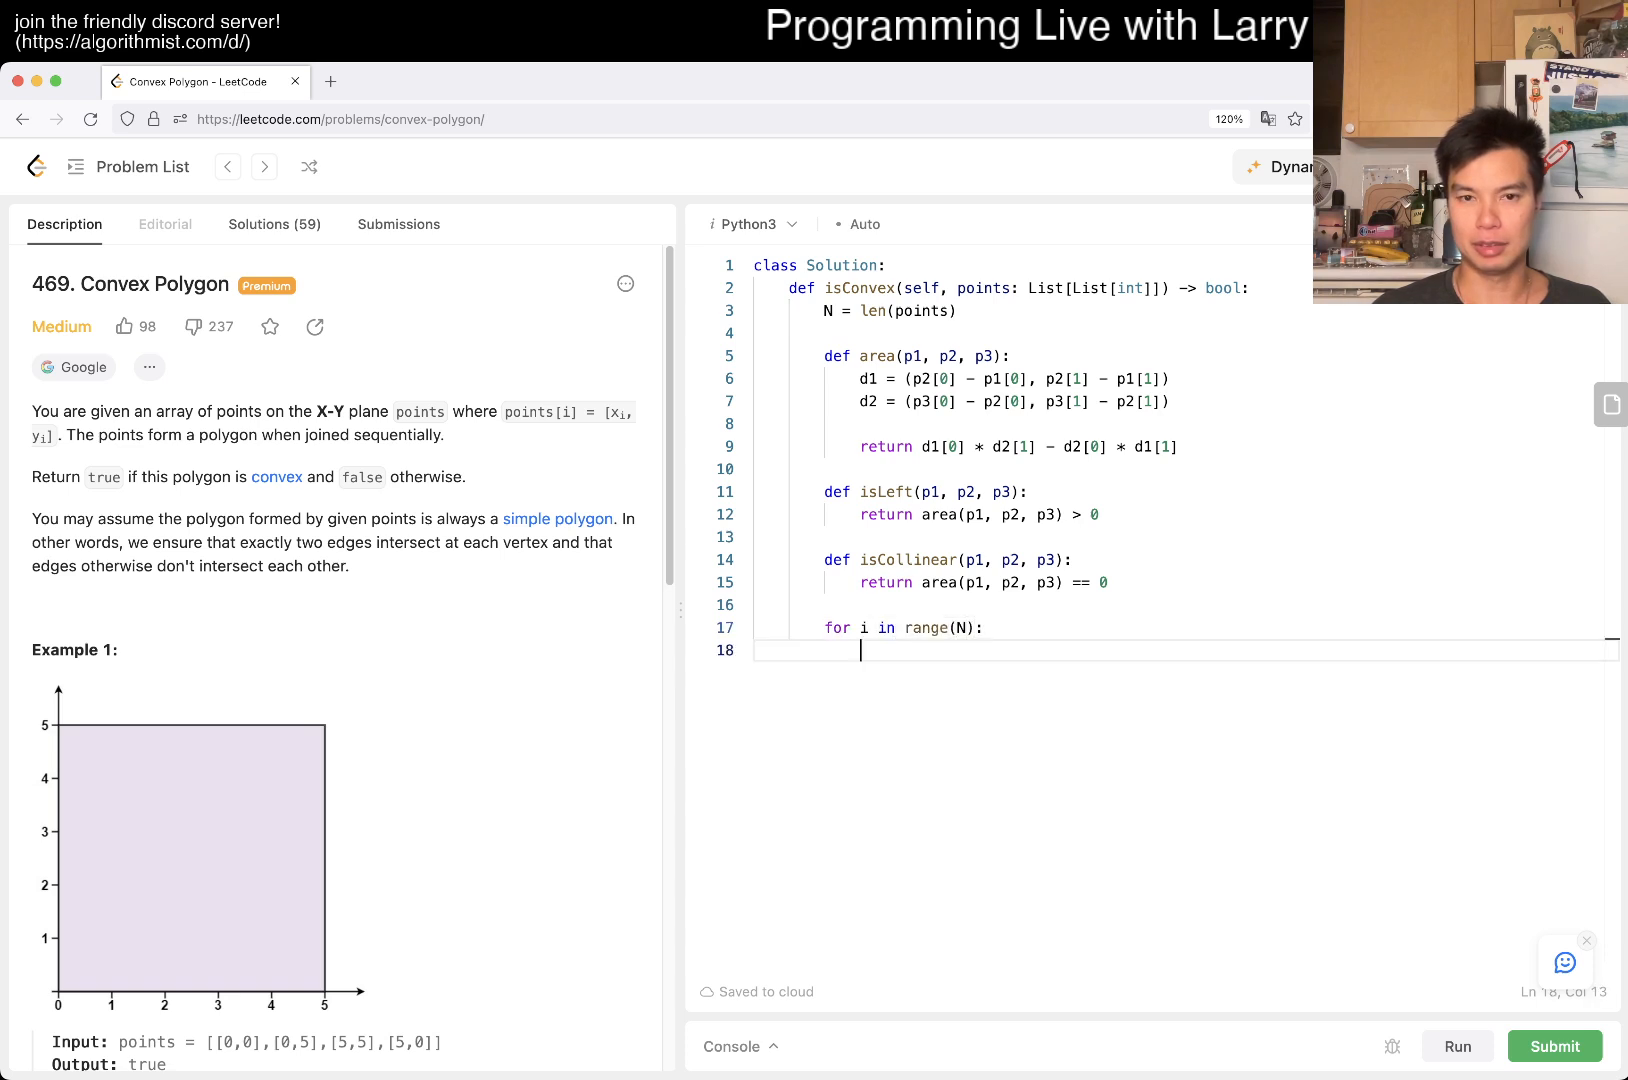
text(print(area()))
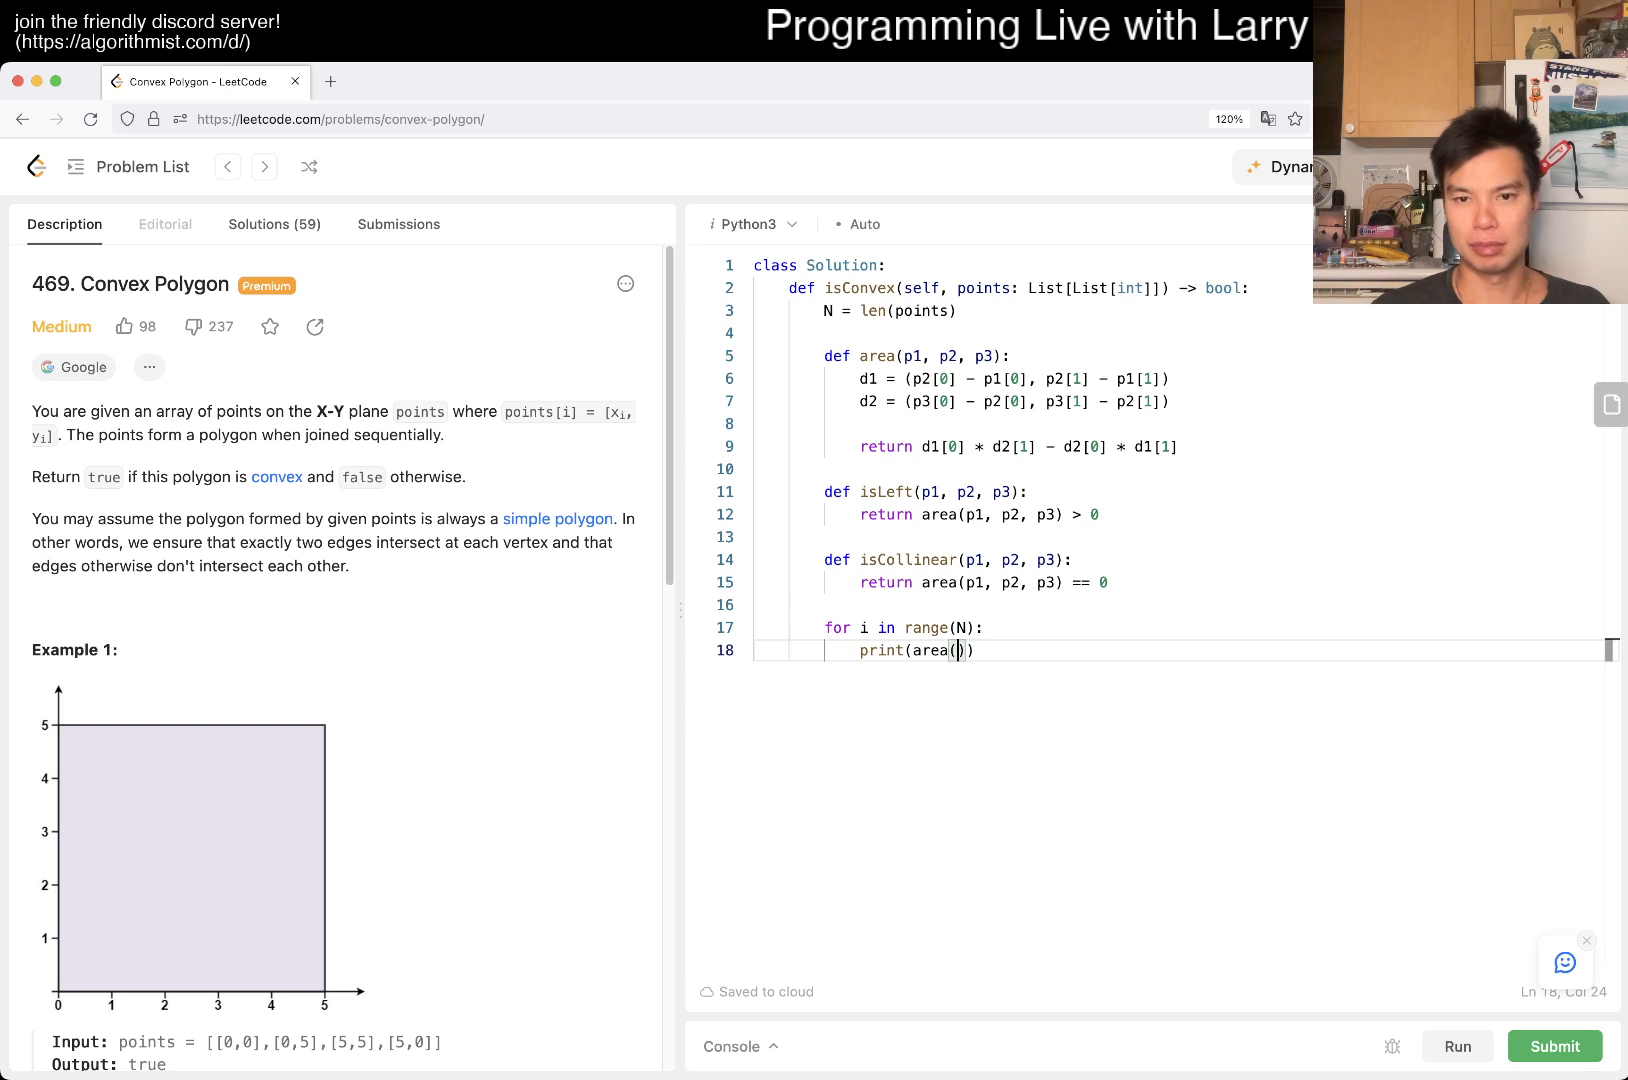
text(points[i] points[1 + 1)
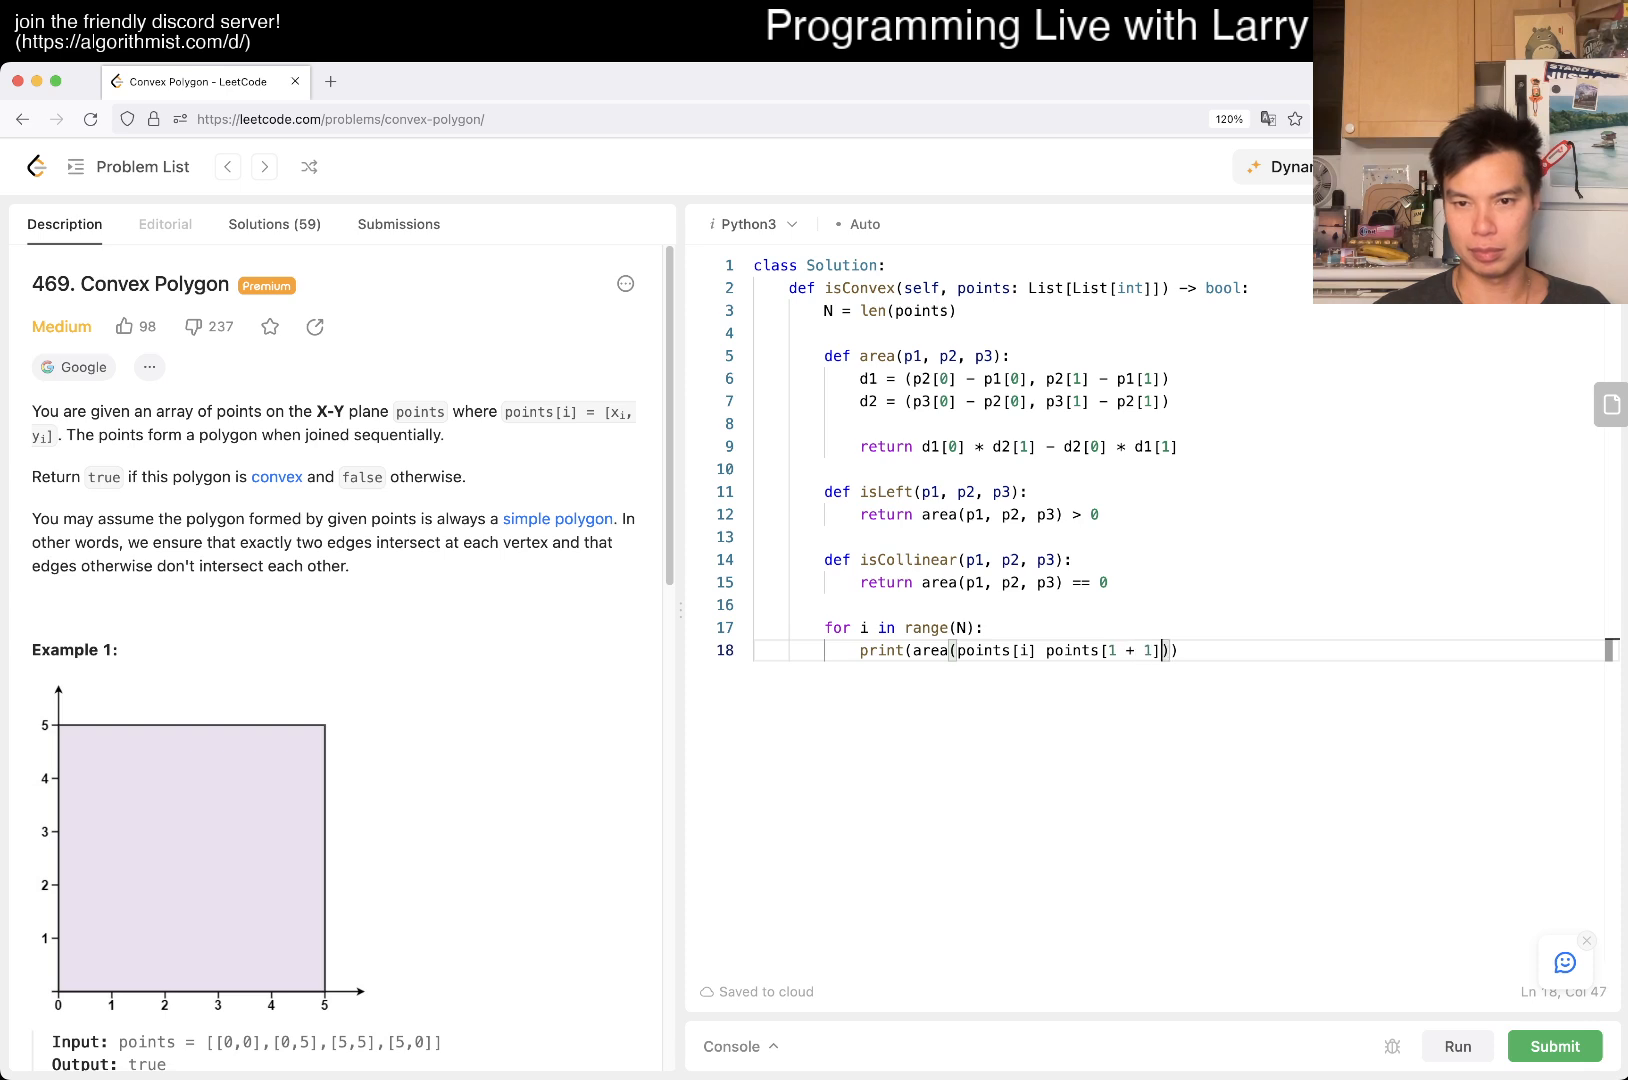
text(, points[i + 2])
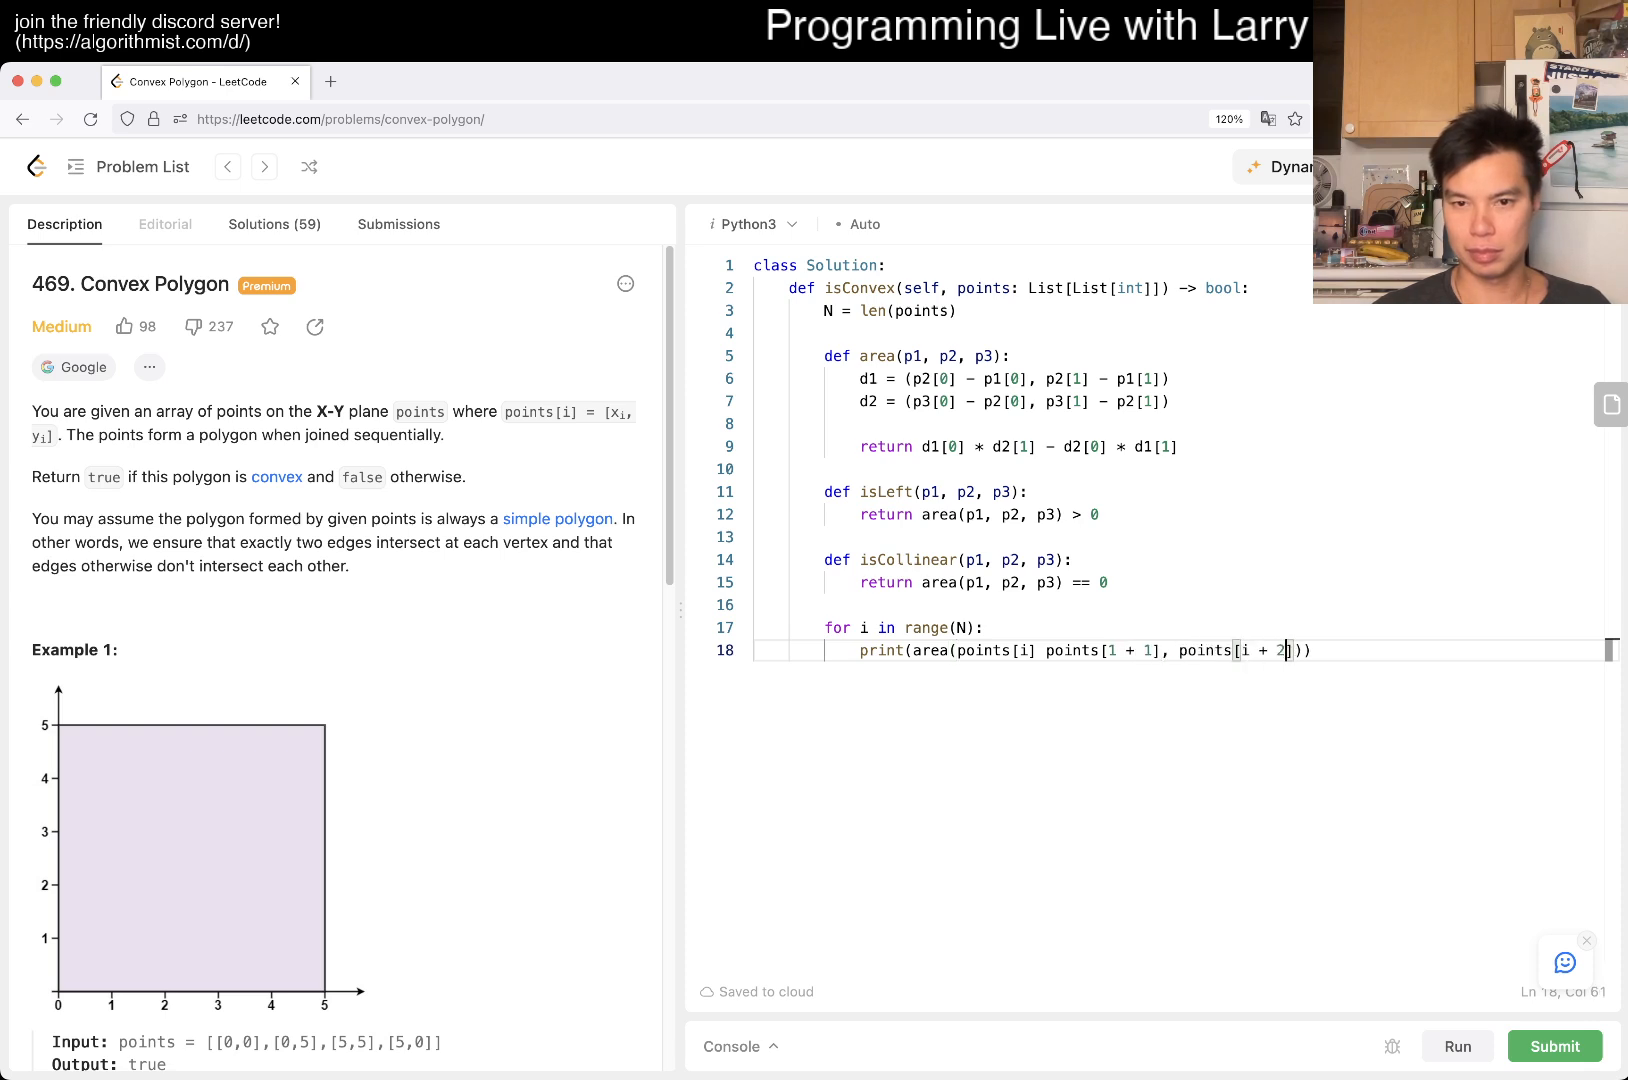
Wrap the indices modulo N, return False, and run the sample test.
text(,)
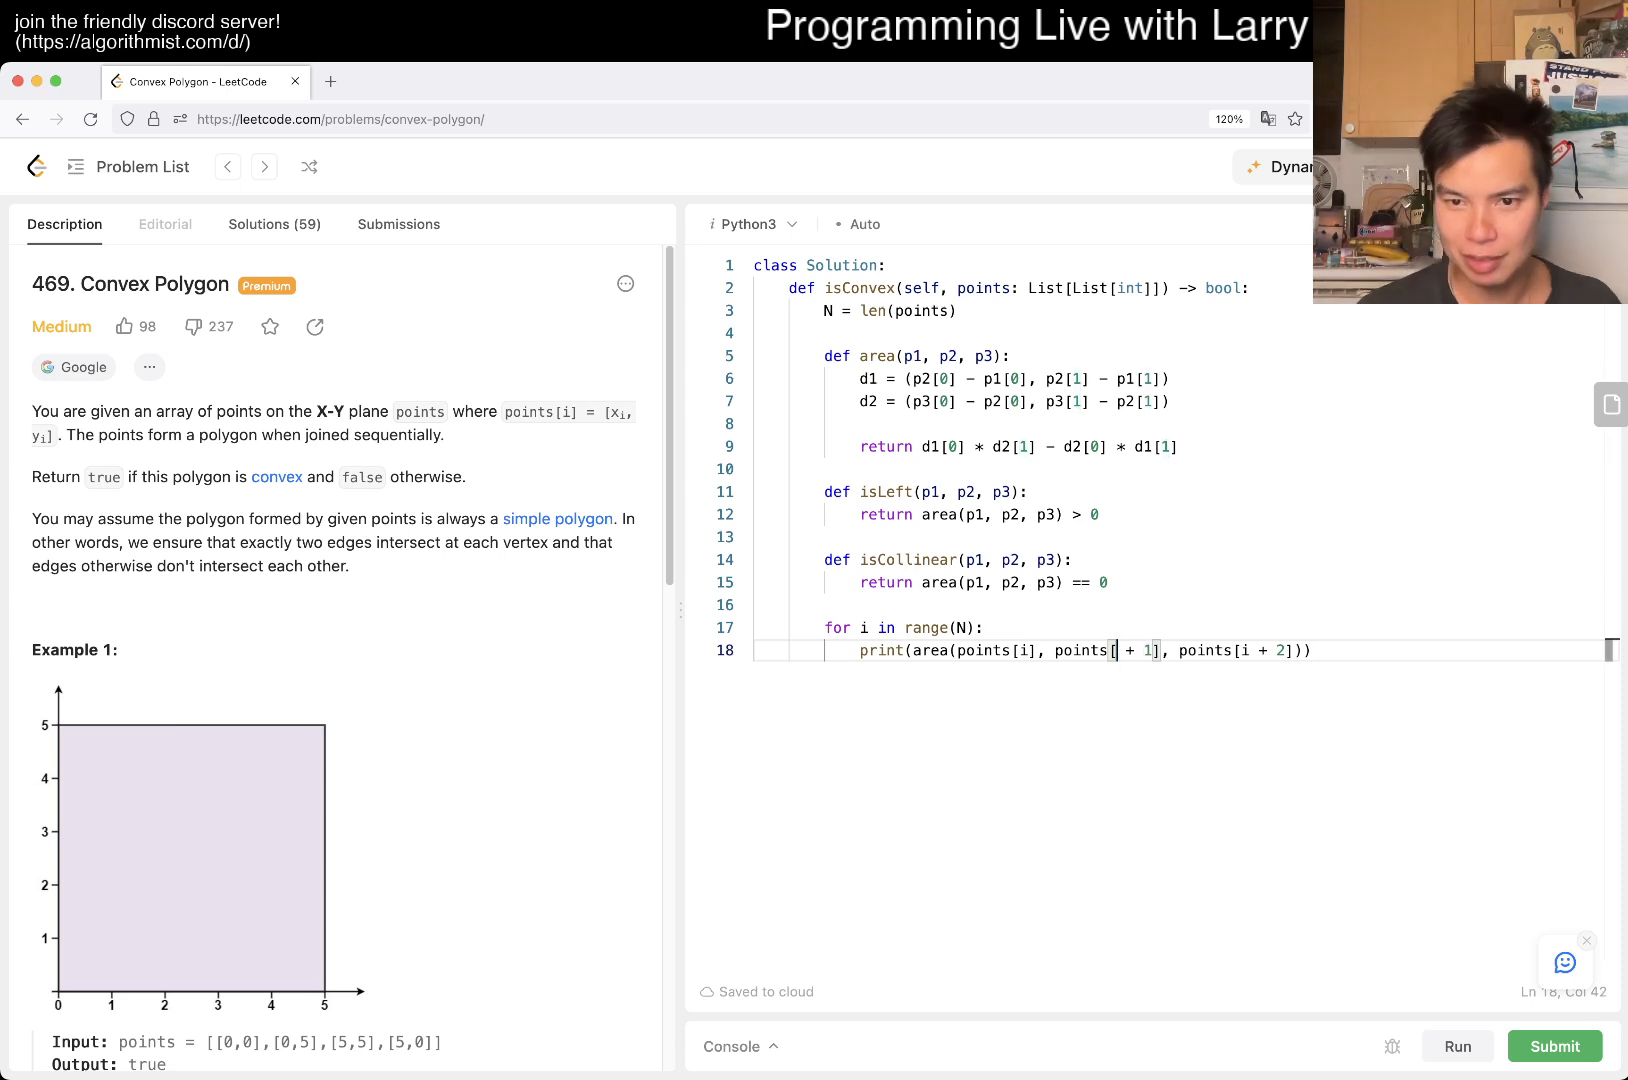
text((i)
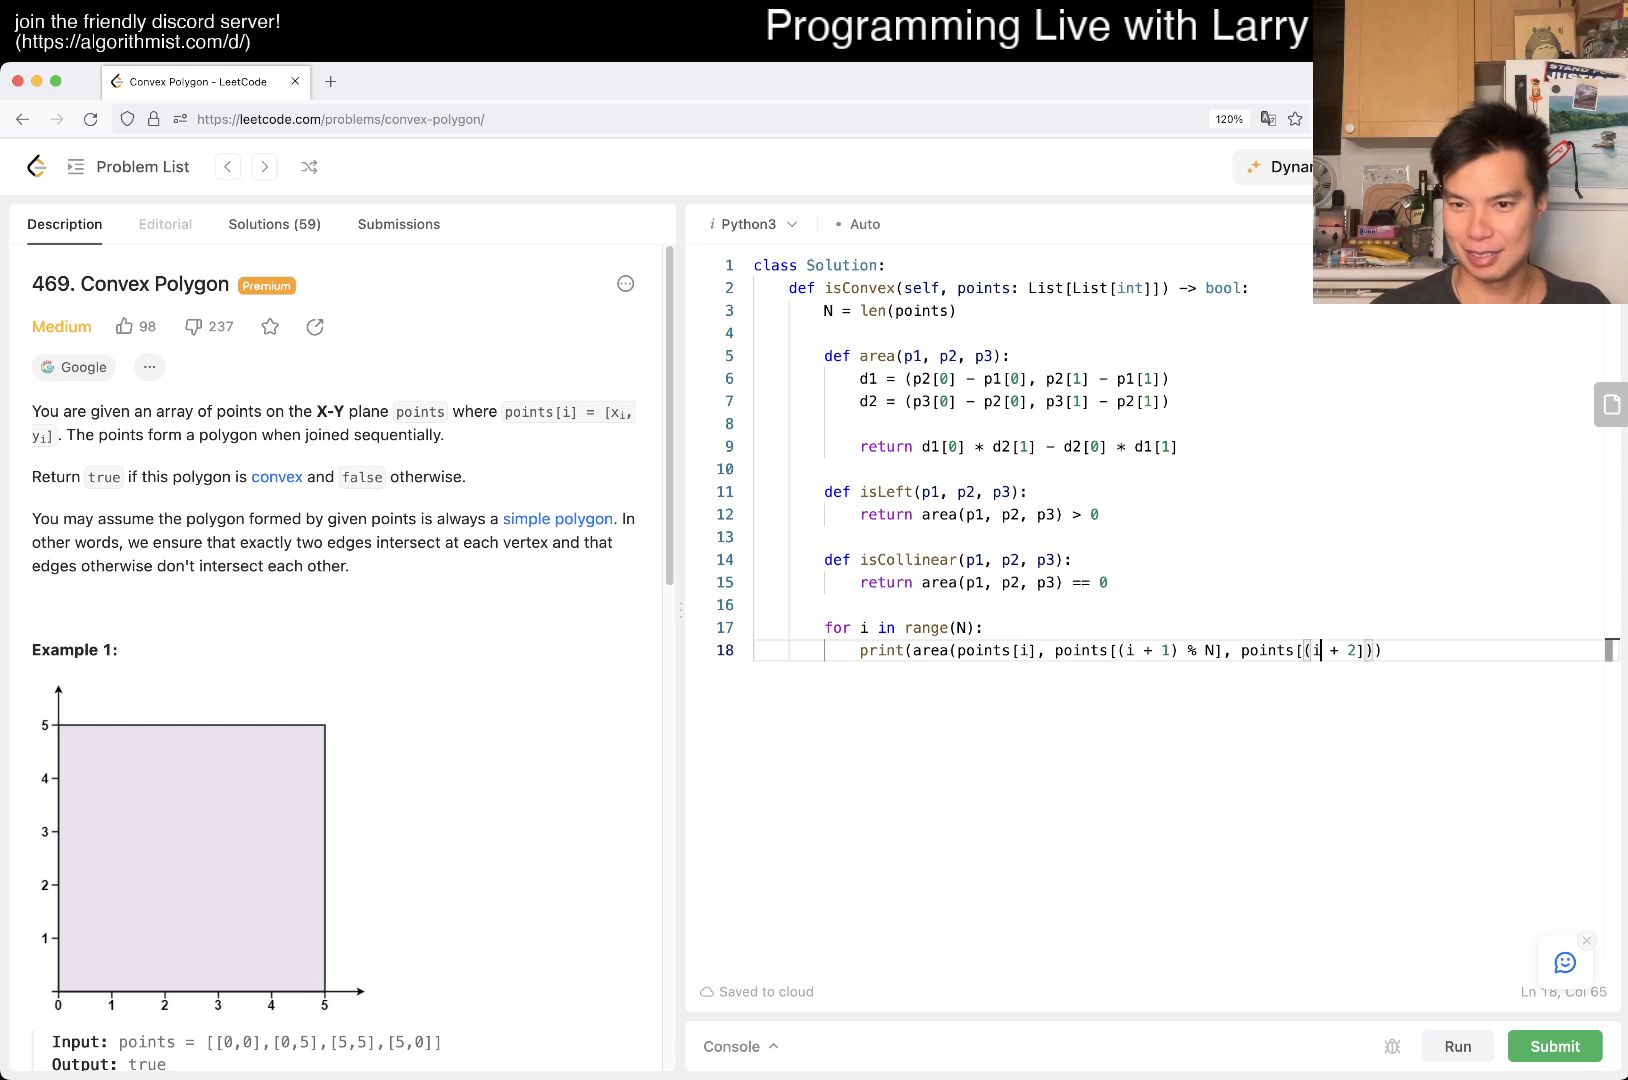
text(% N)
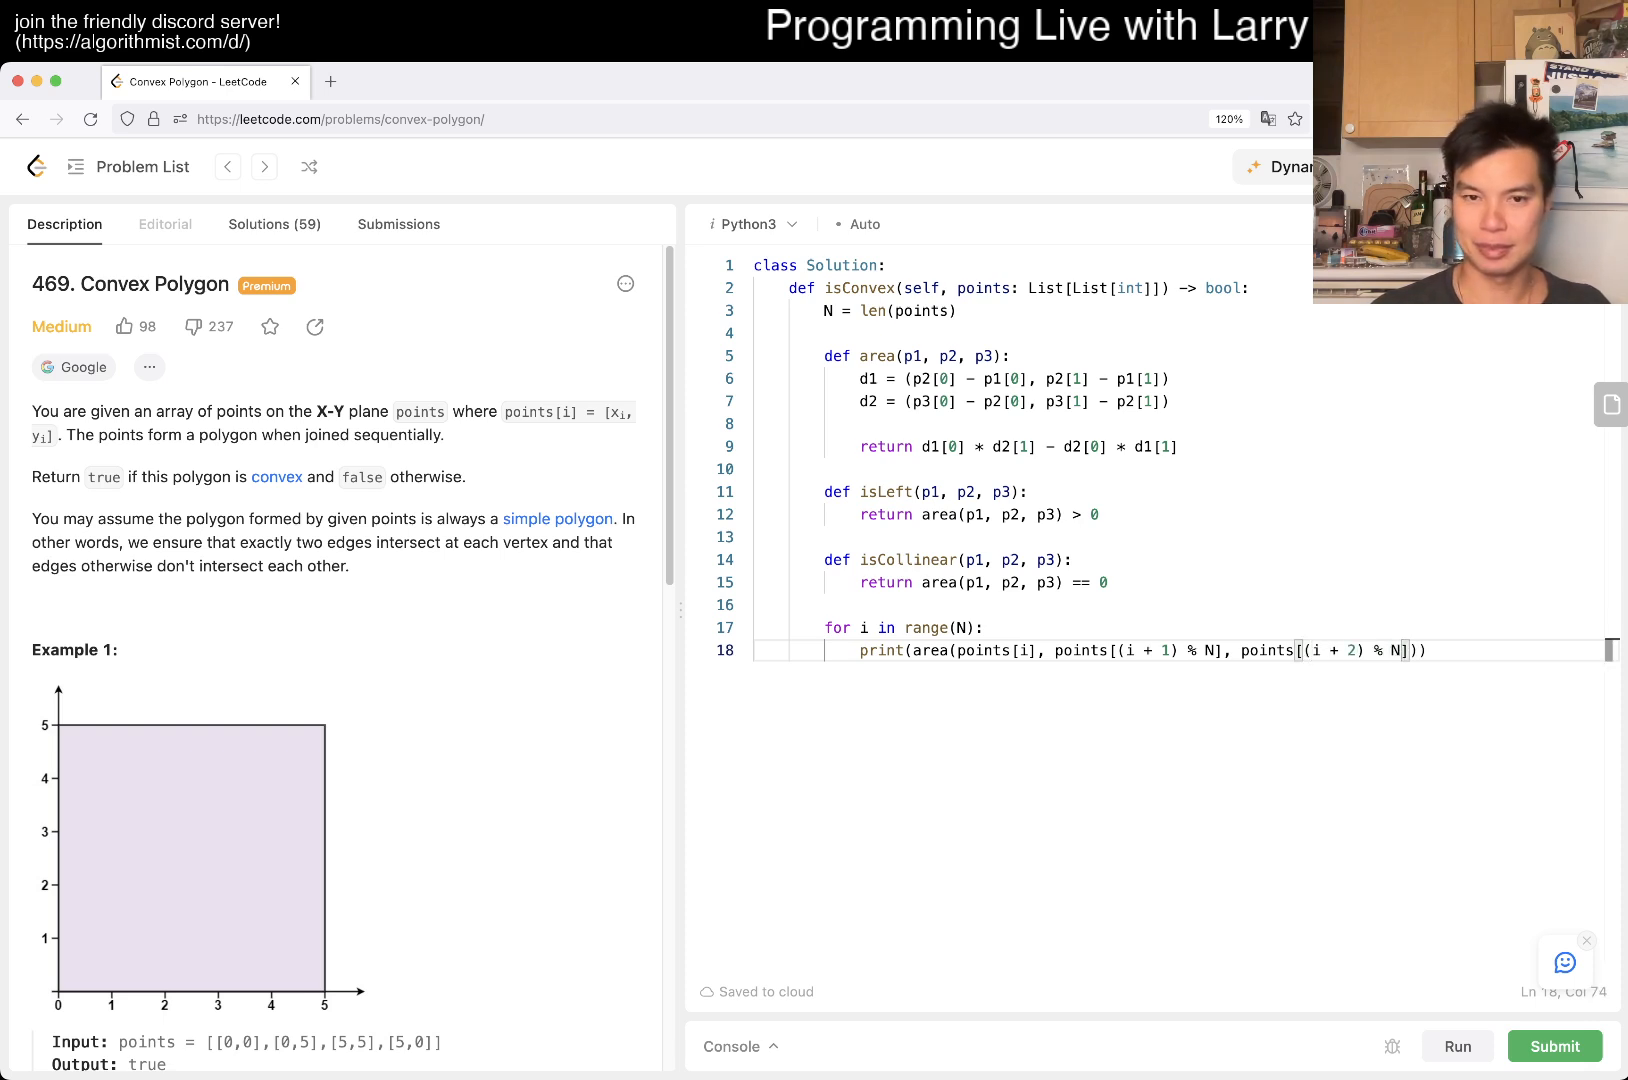
text(return Fa)
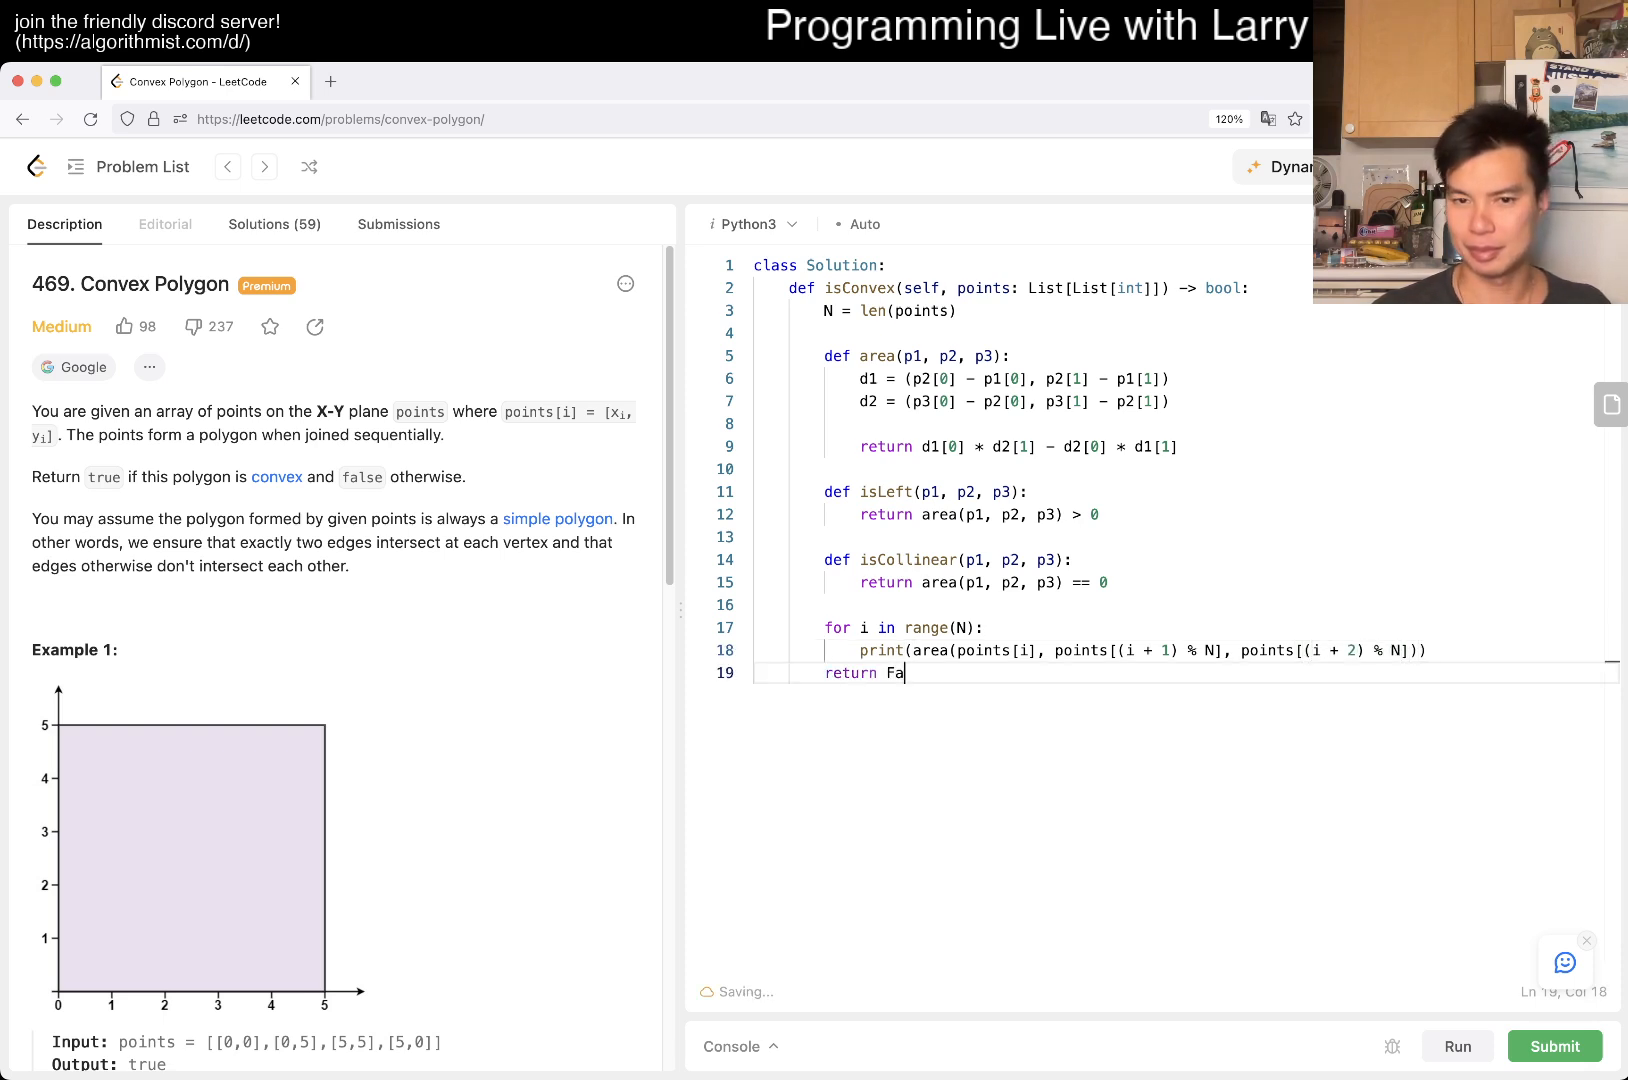
click(1456, 1046)
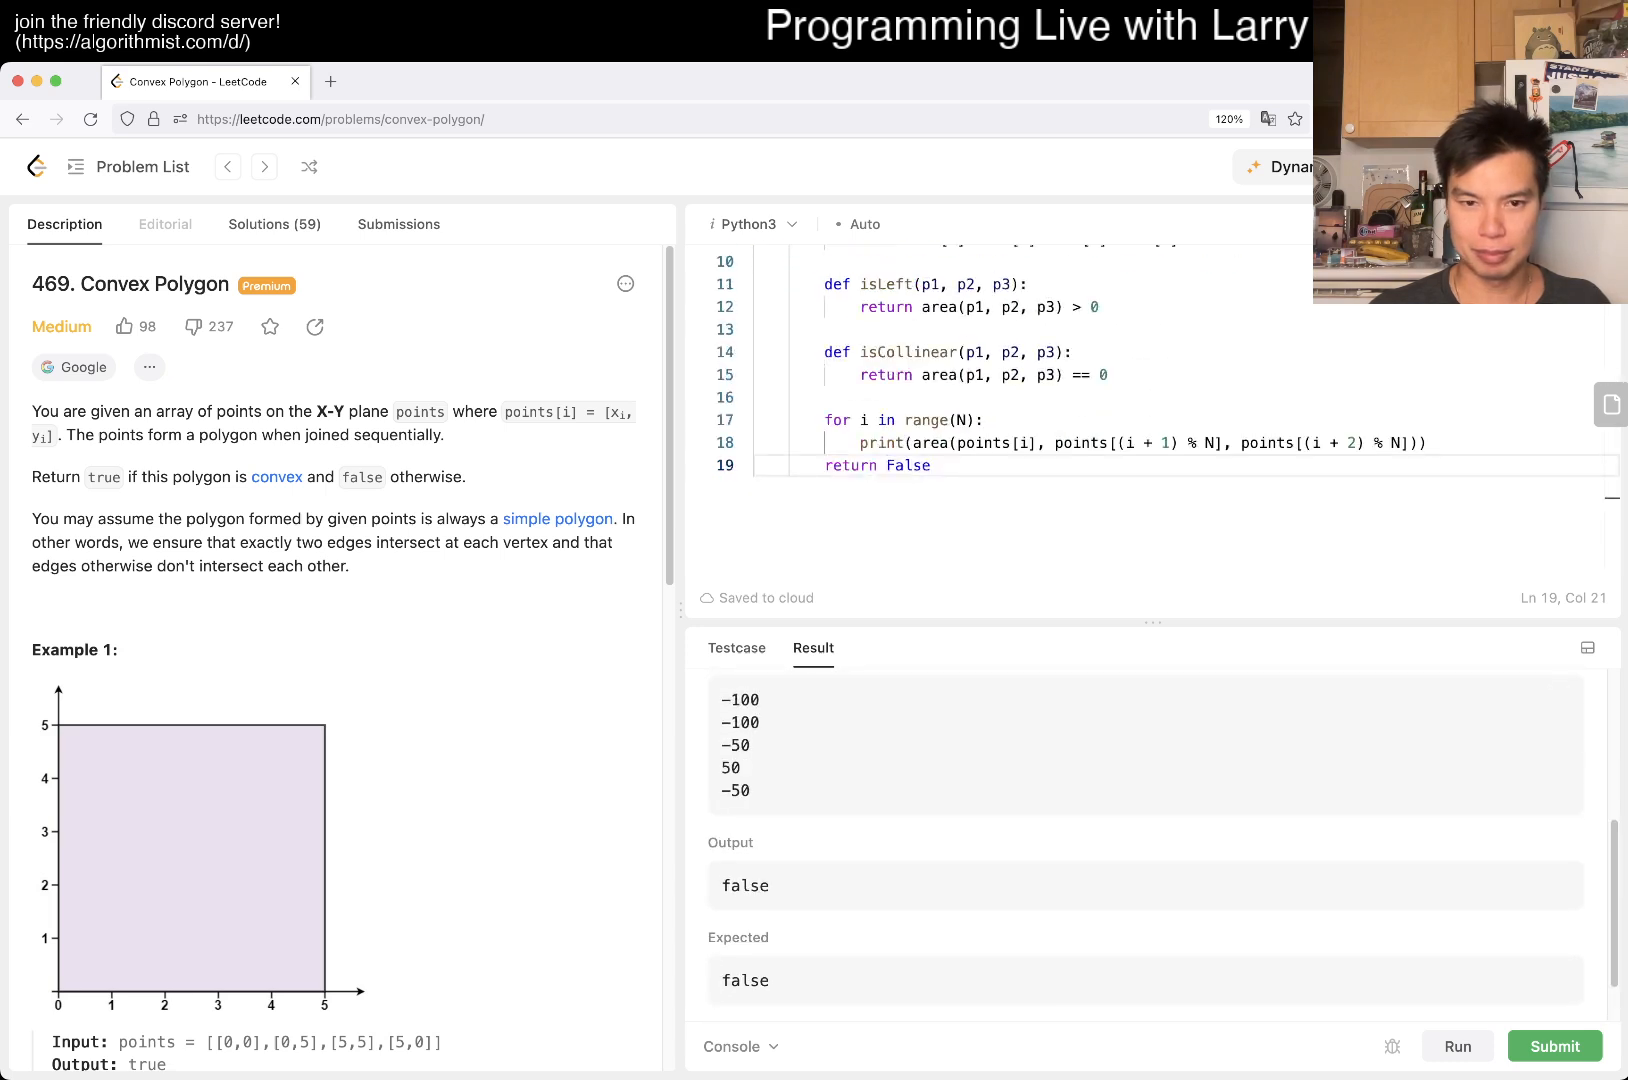
scroll(down, 3)
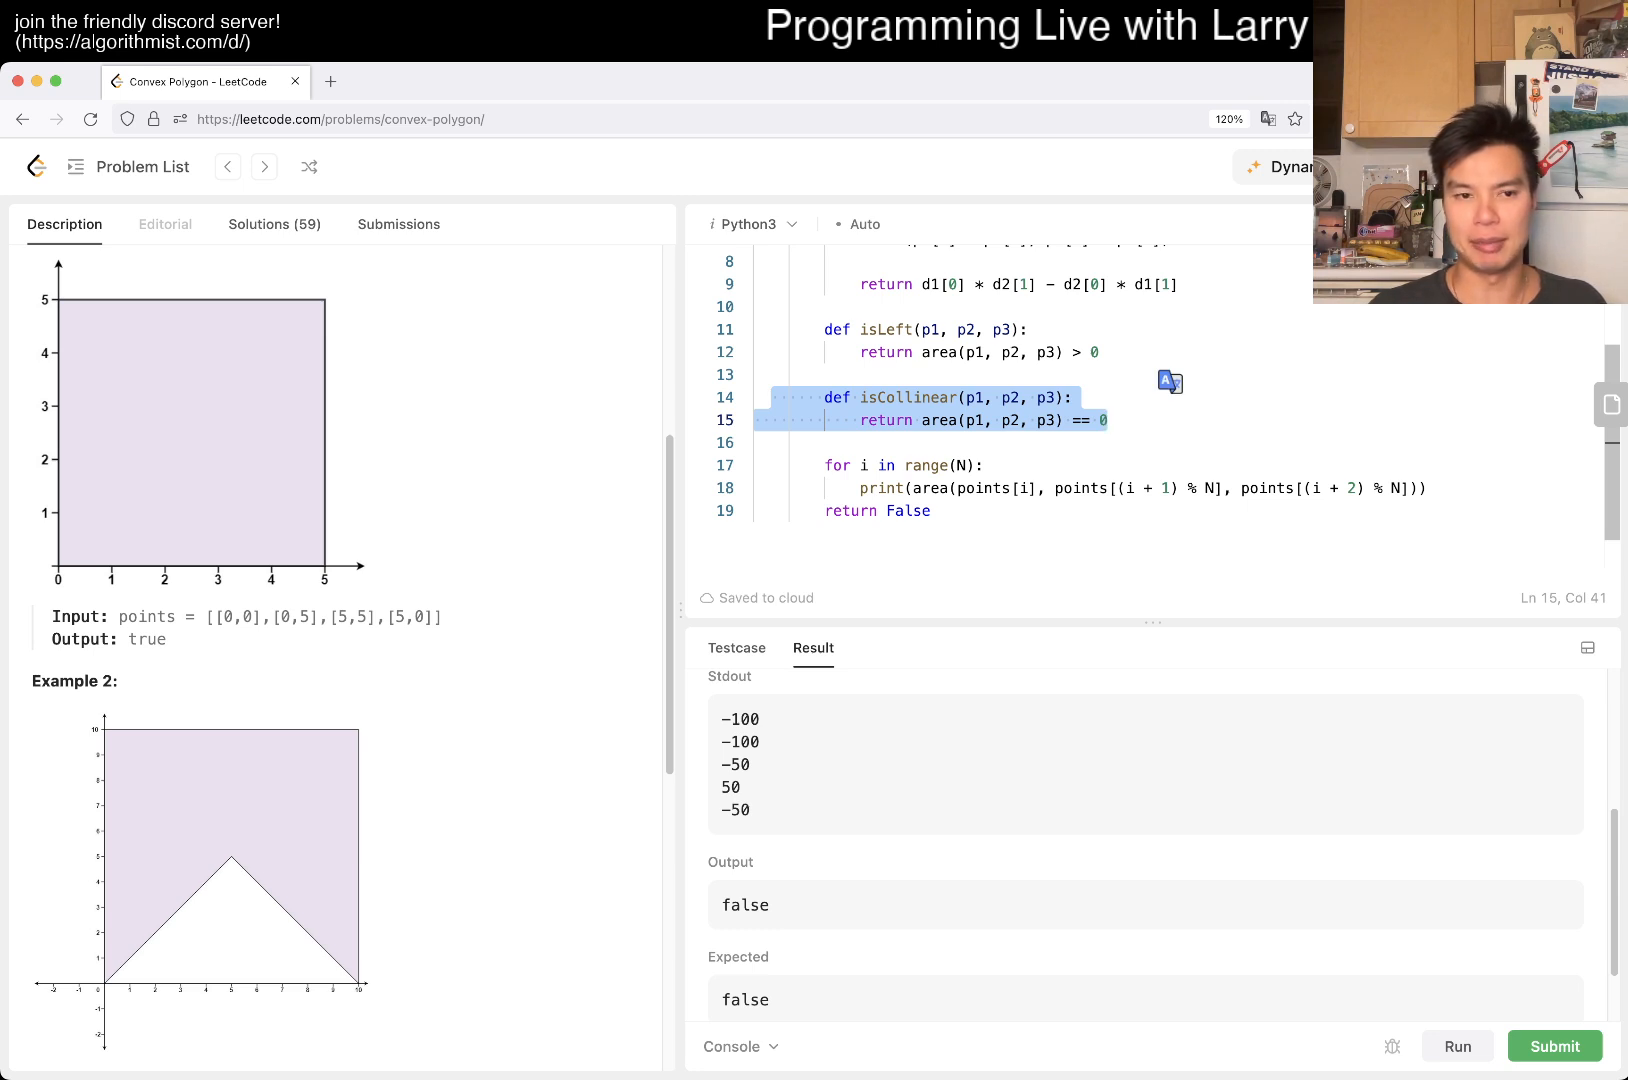
scroll(down, 3)
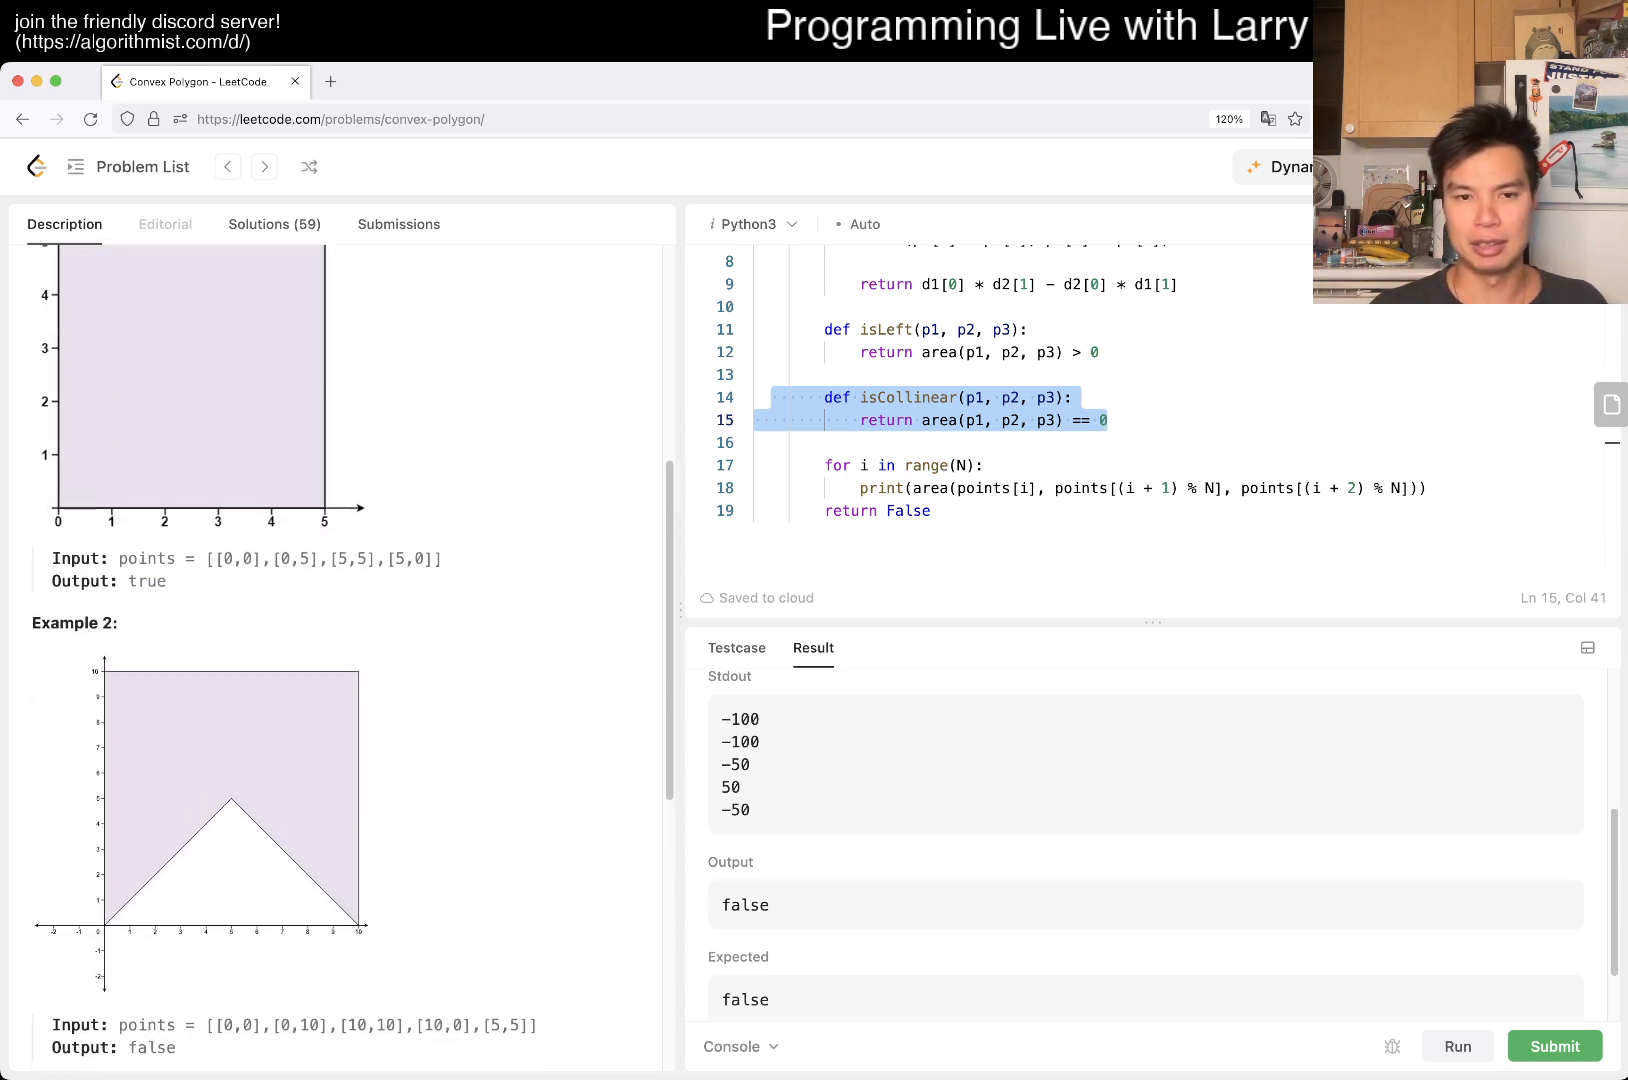
scroll(down, 3)
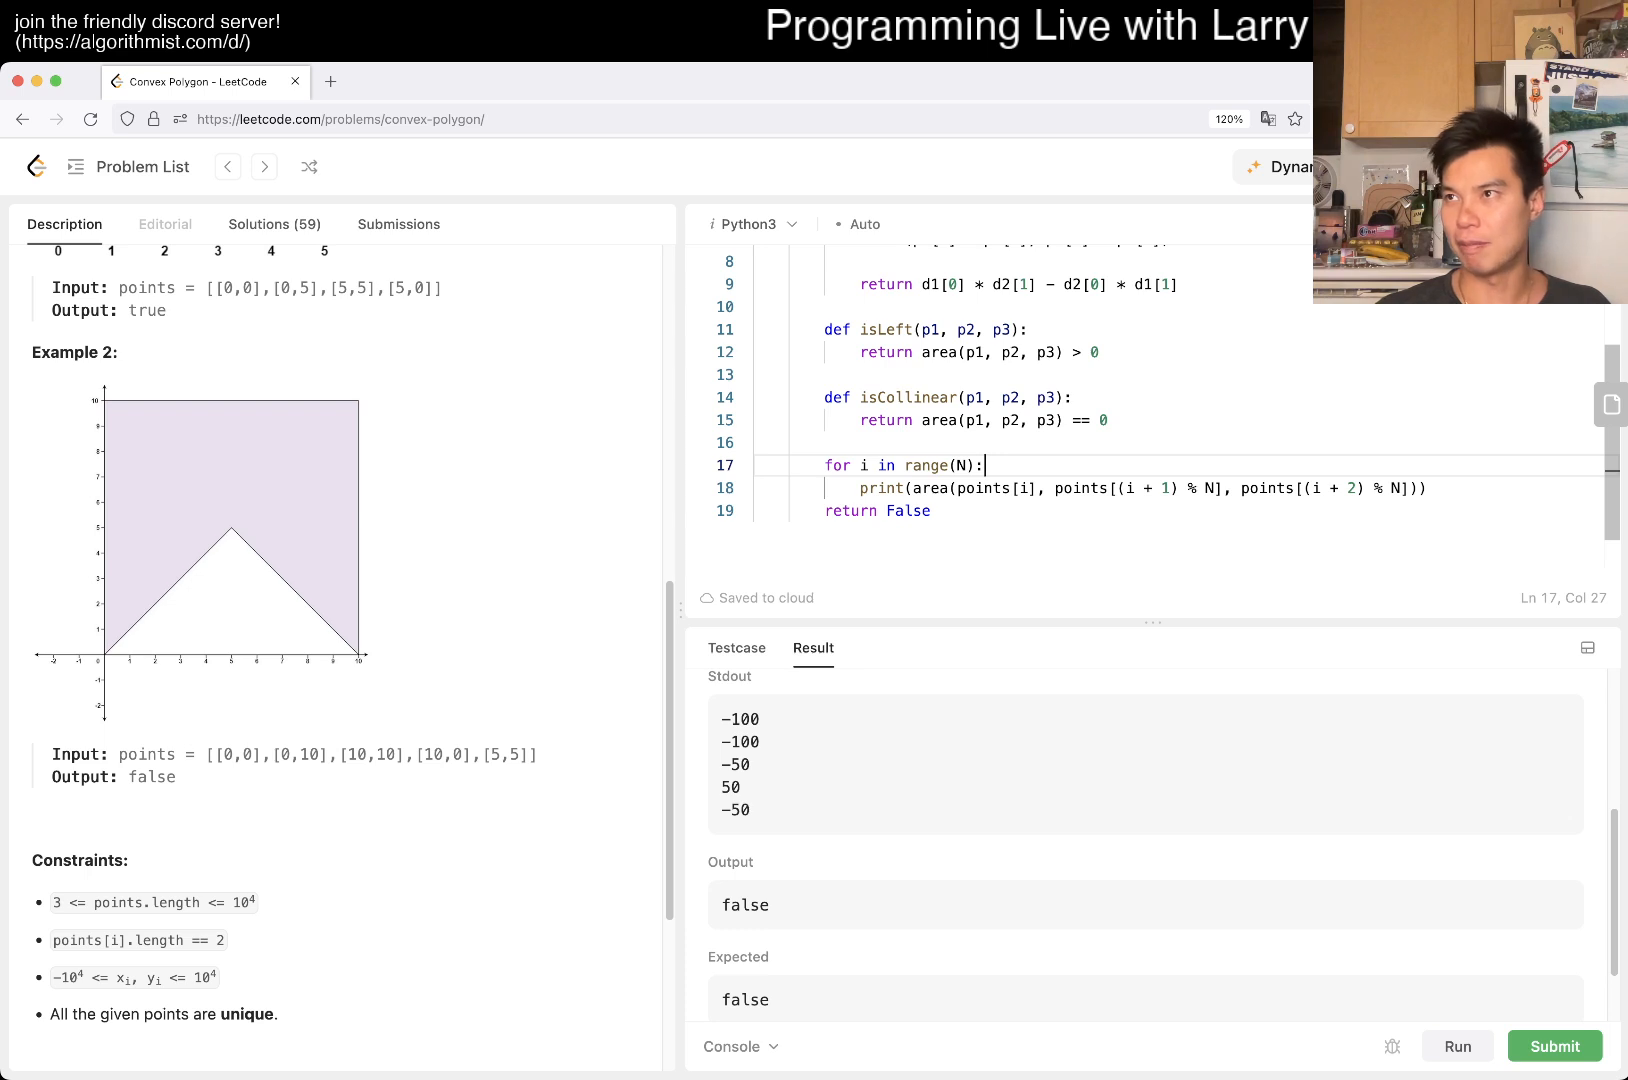
Add left and right flags set True, clearing right when a wrapped triple turns left.
key(enter)
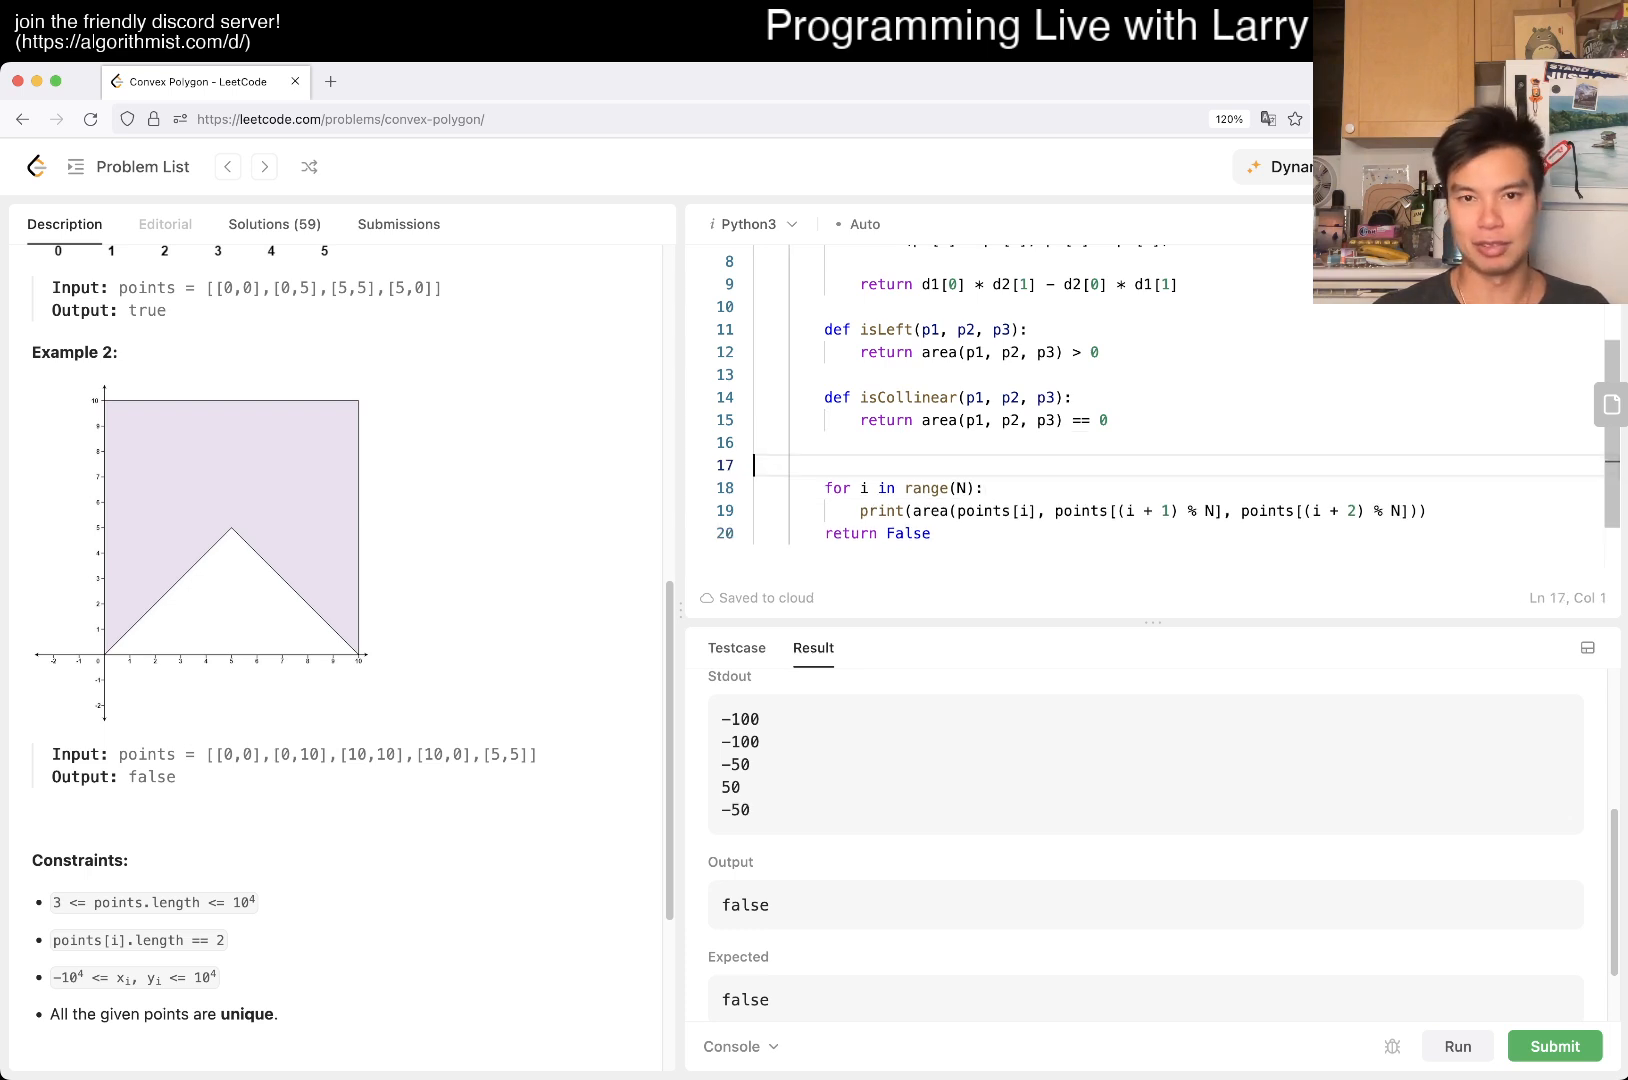
text(left = True)
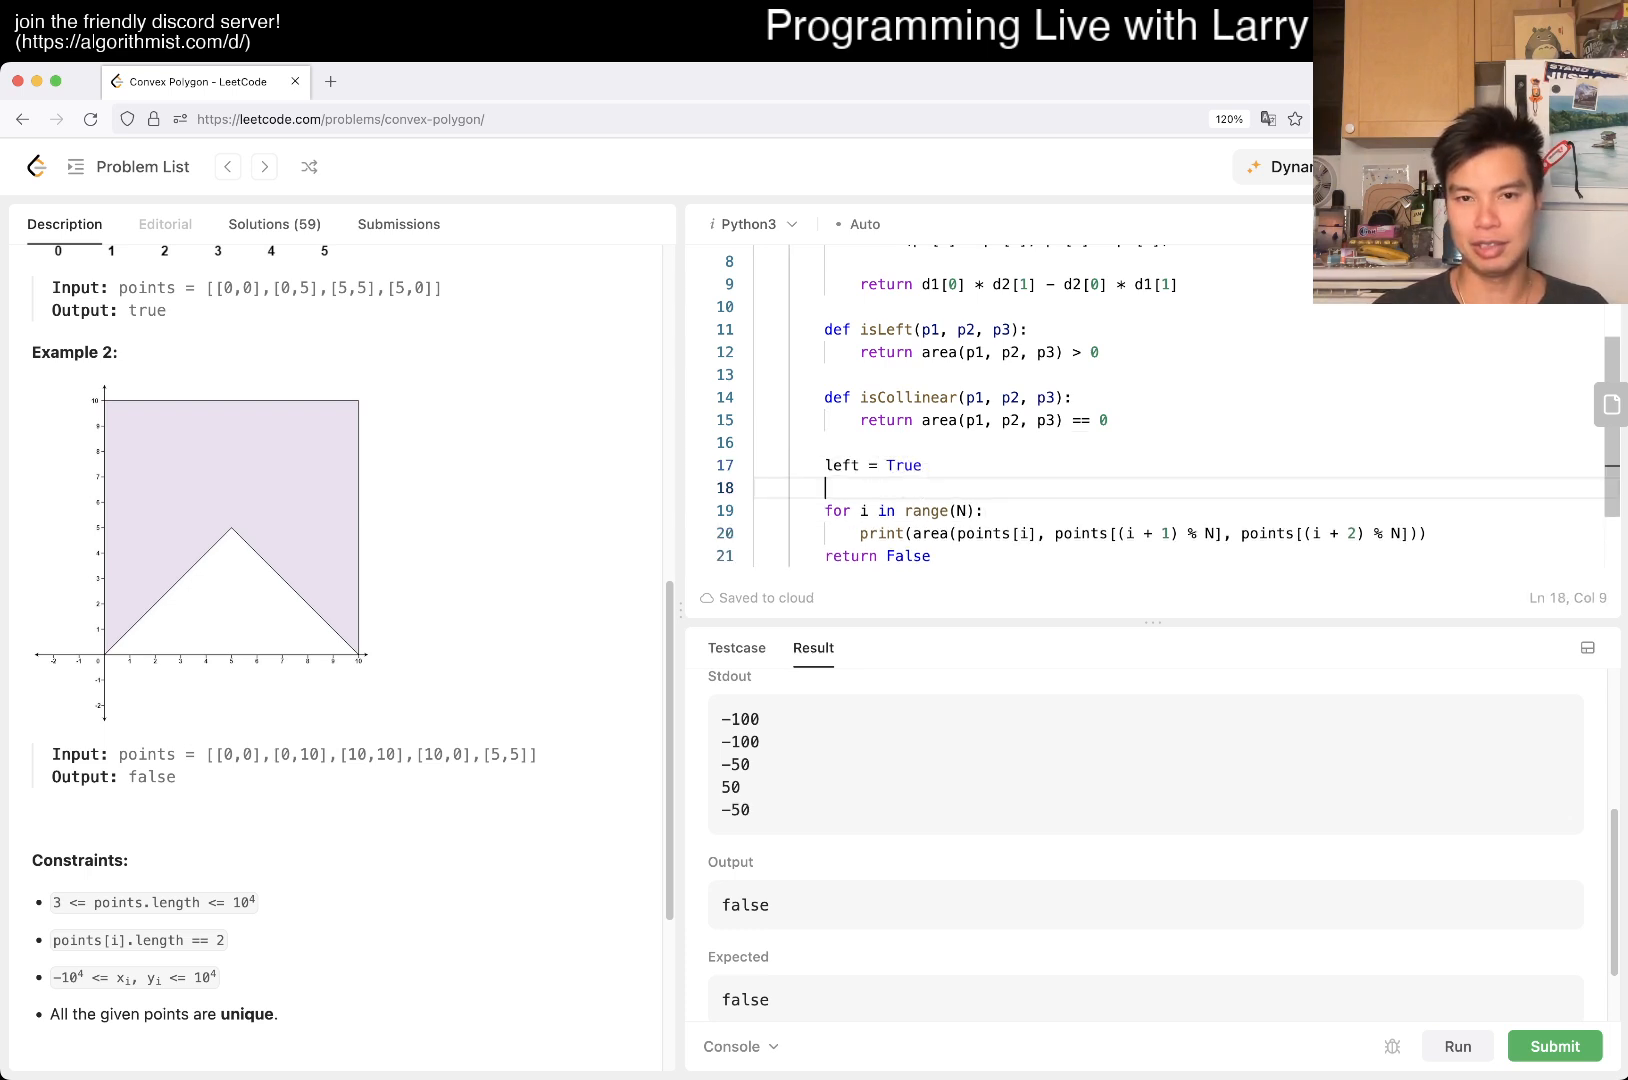
text(right = True)
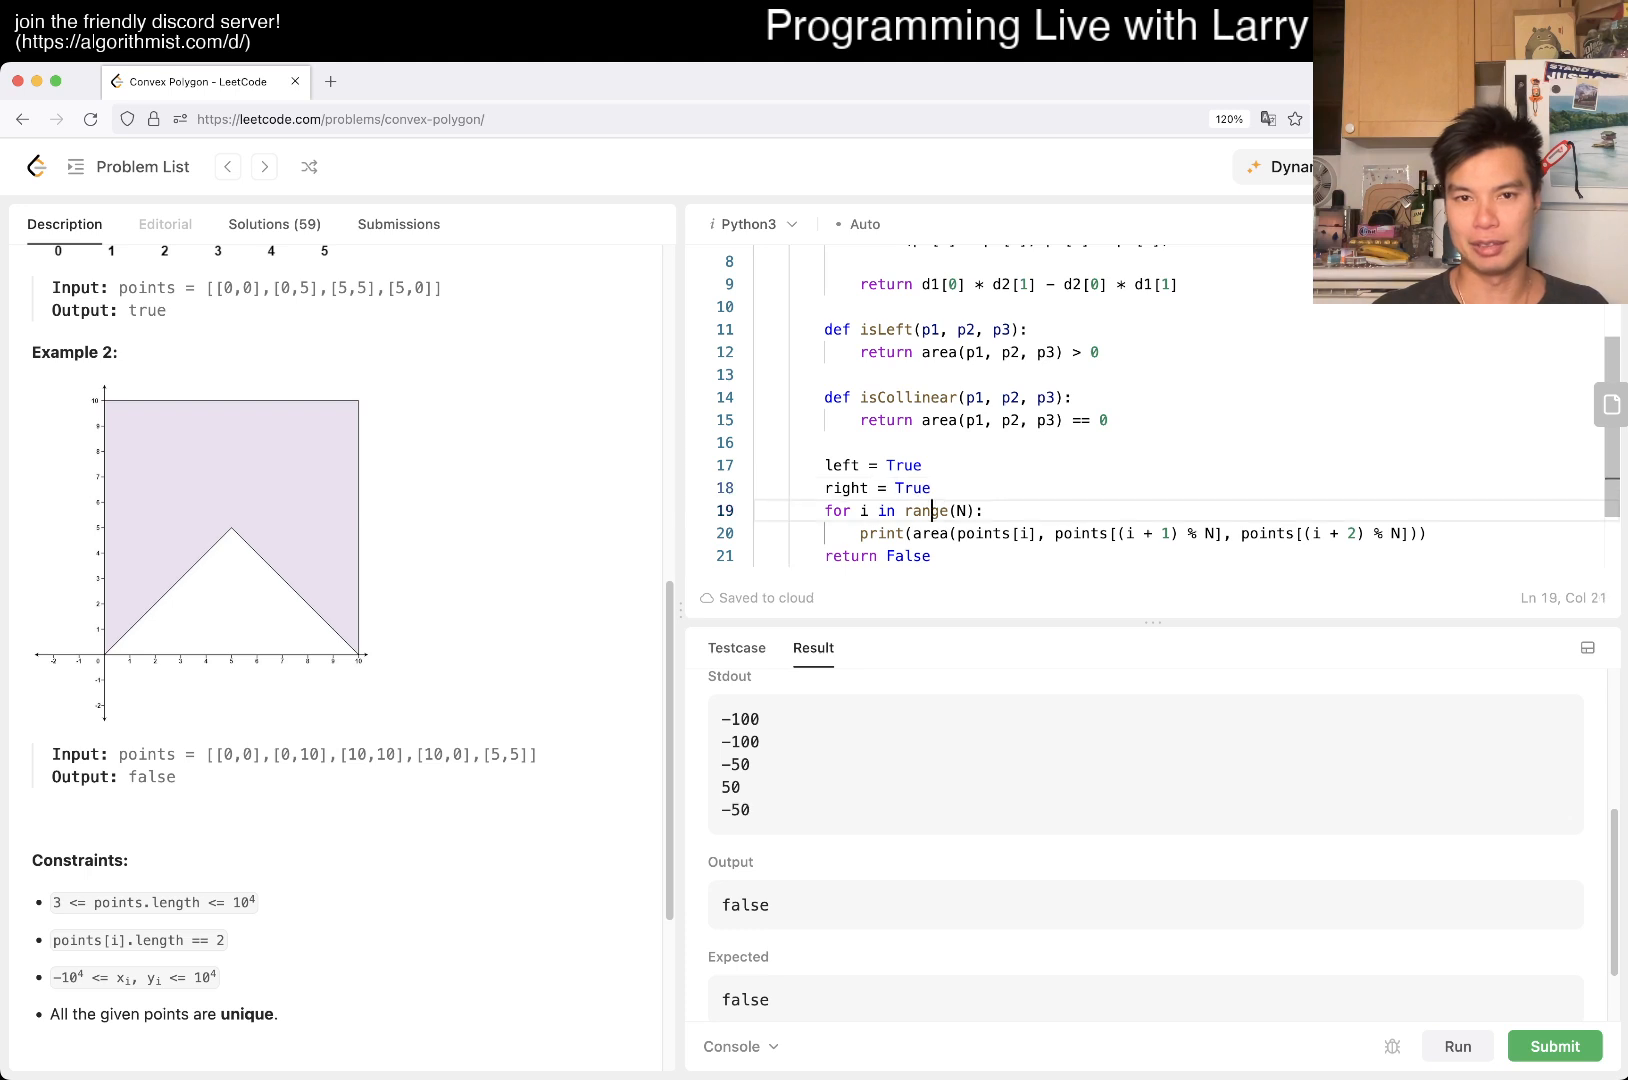
text(if isLeft()
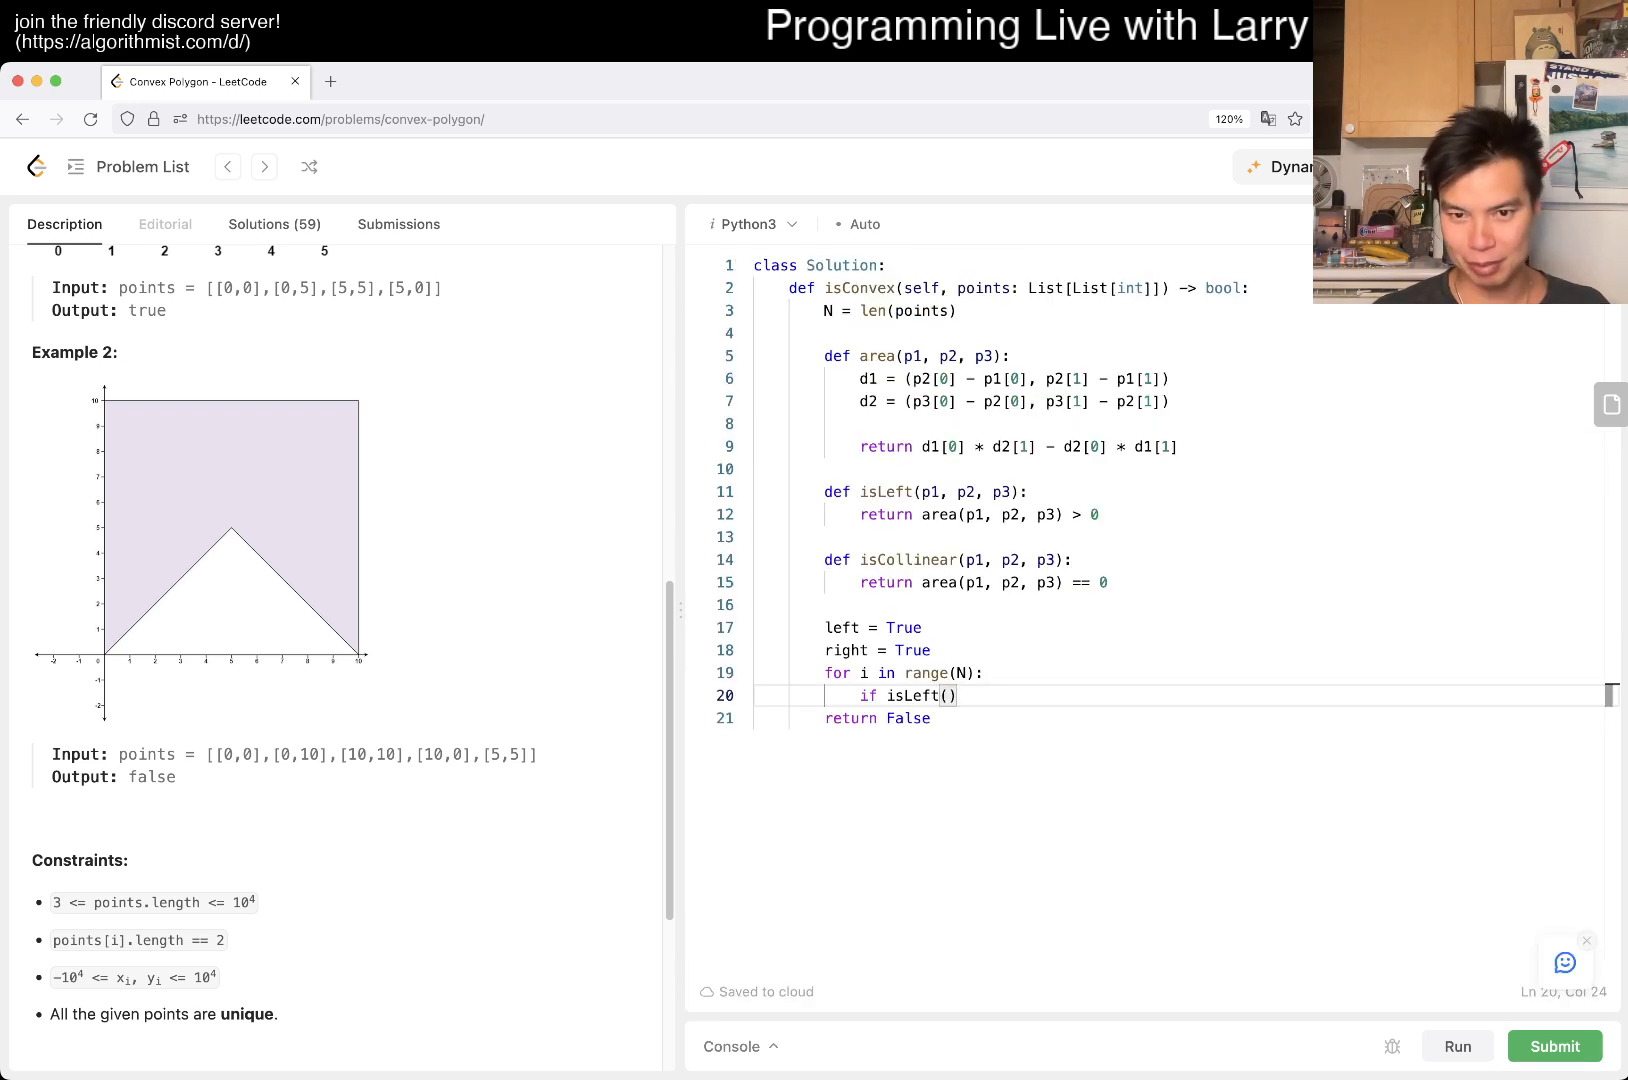
text(points[i], points[i +)
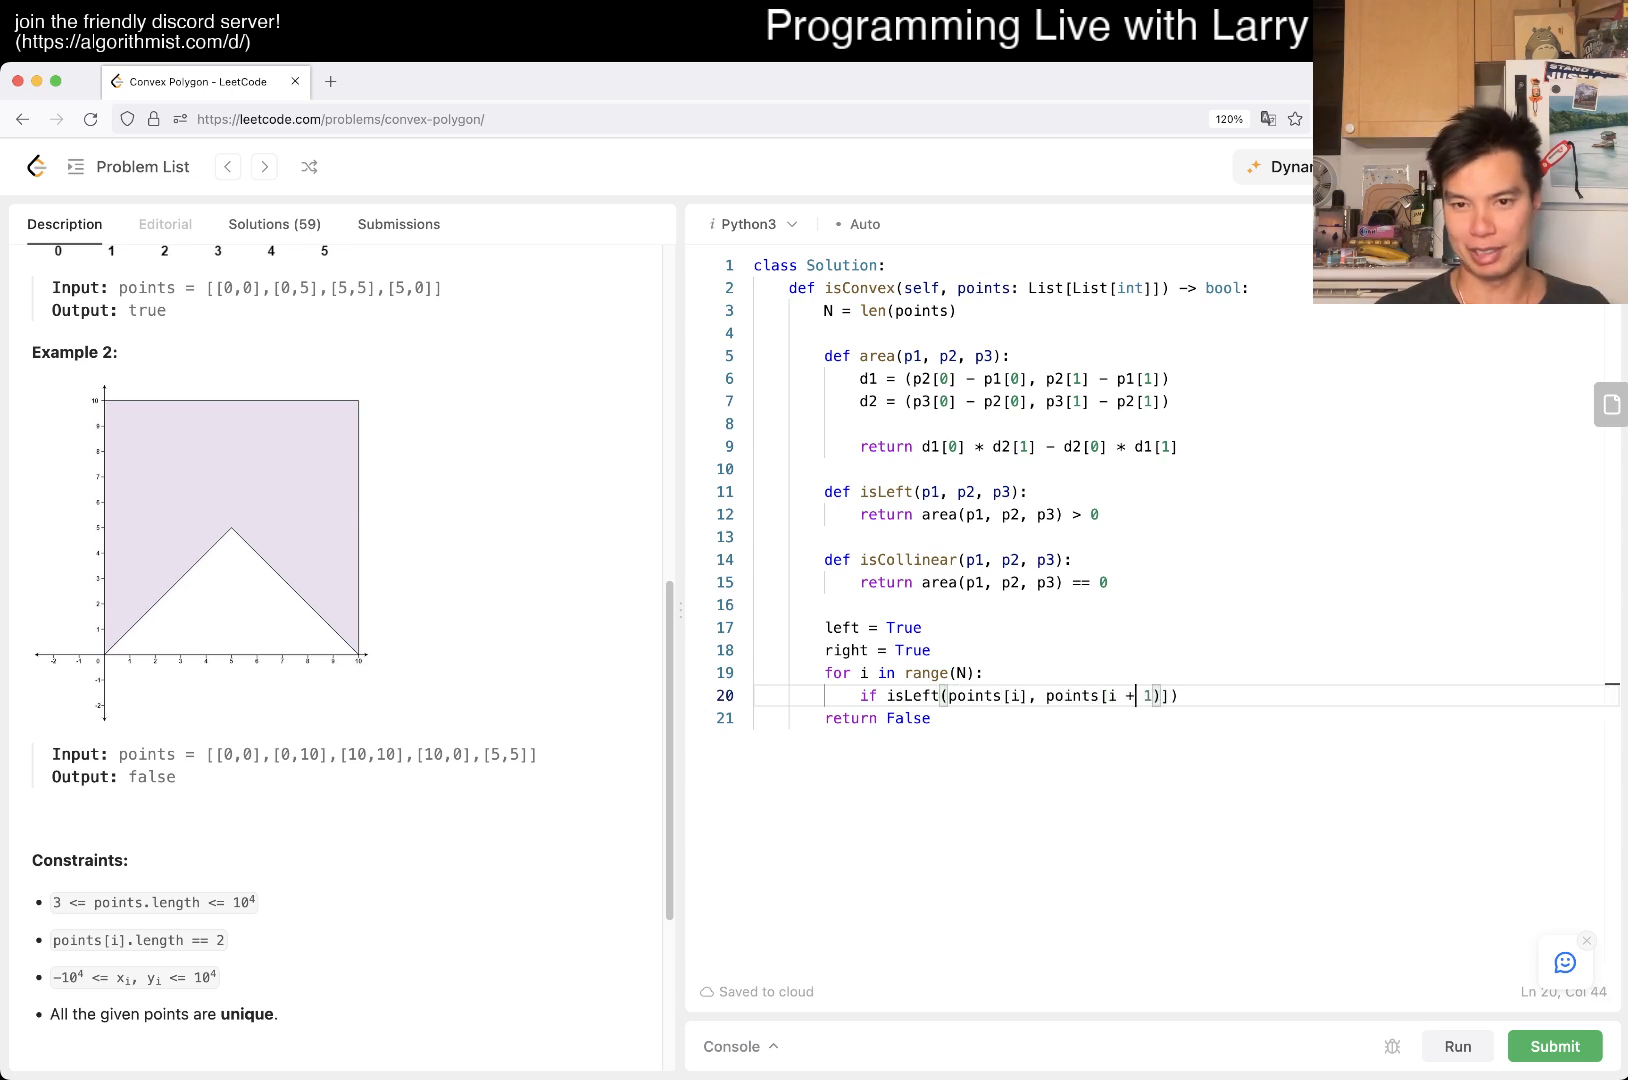
text(((i + 1))
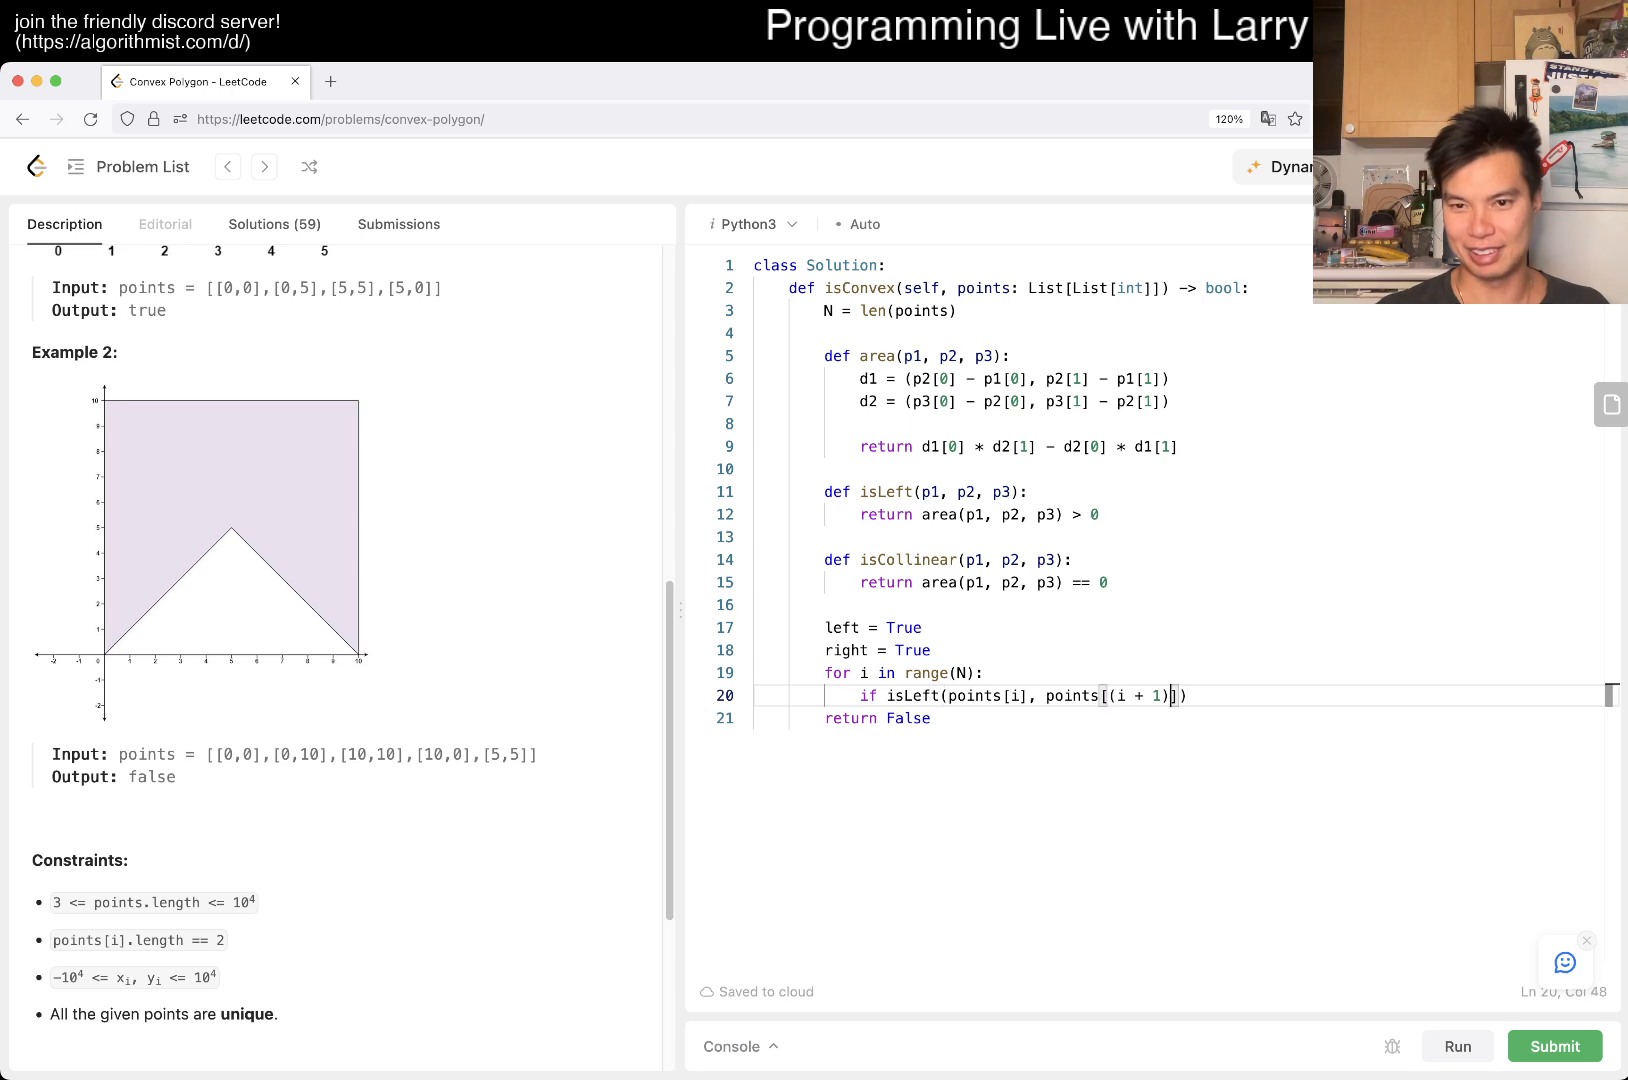
text(% N], points[(i + 2) % N)
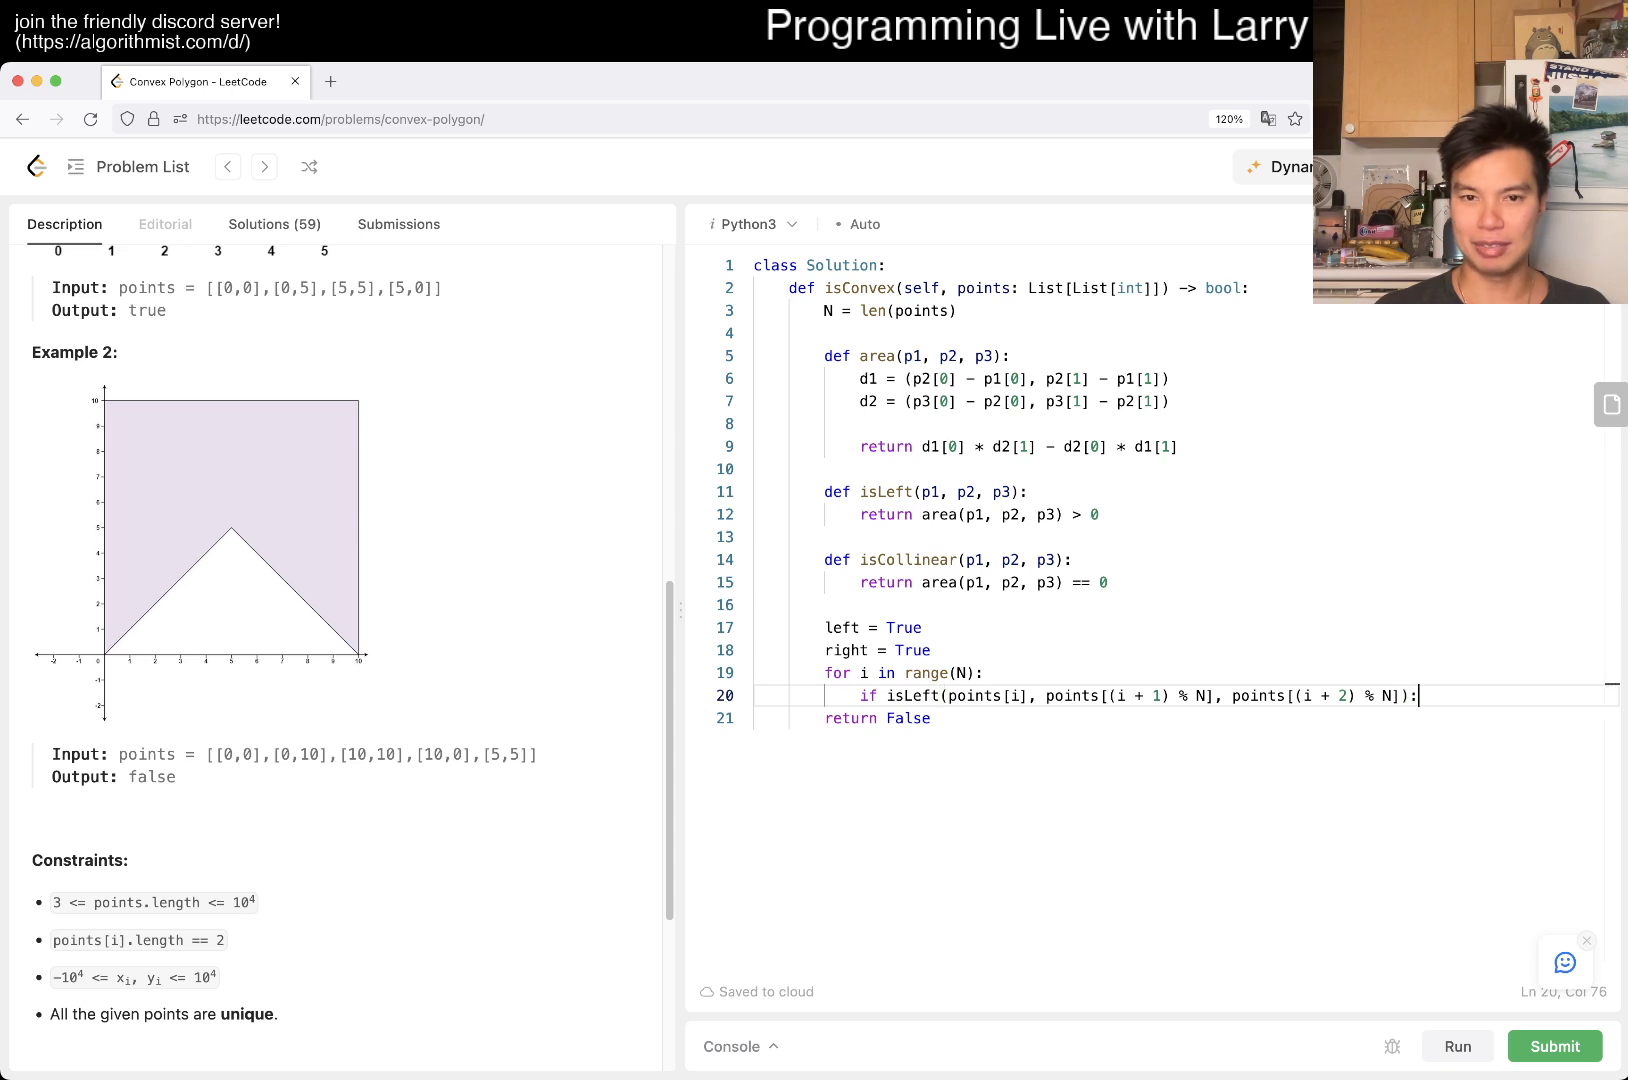
key(Enter)
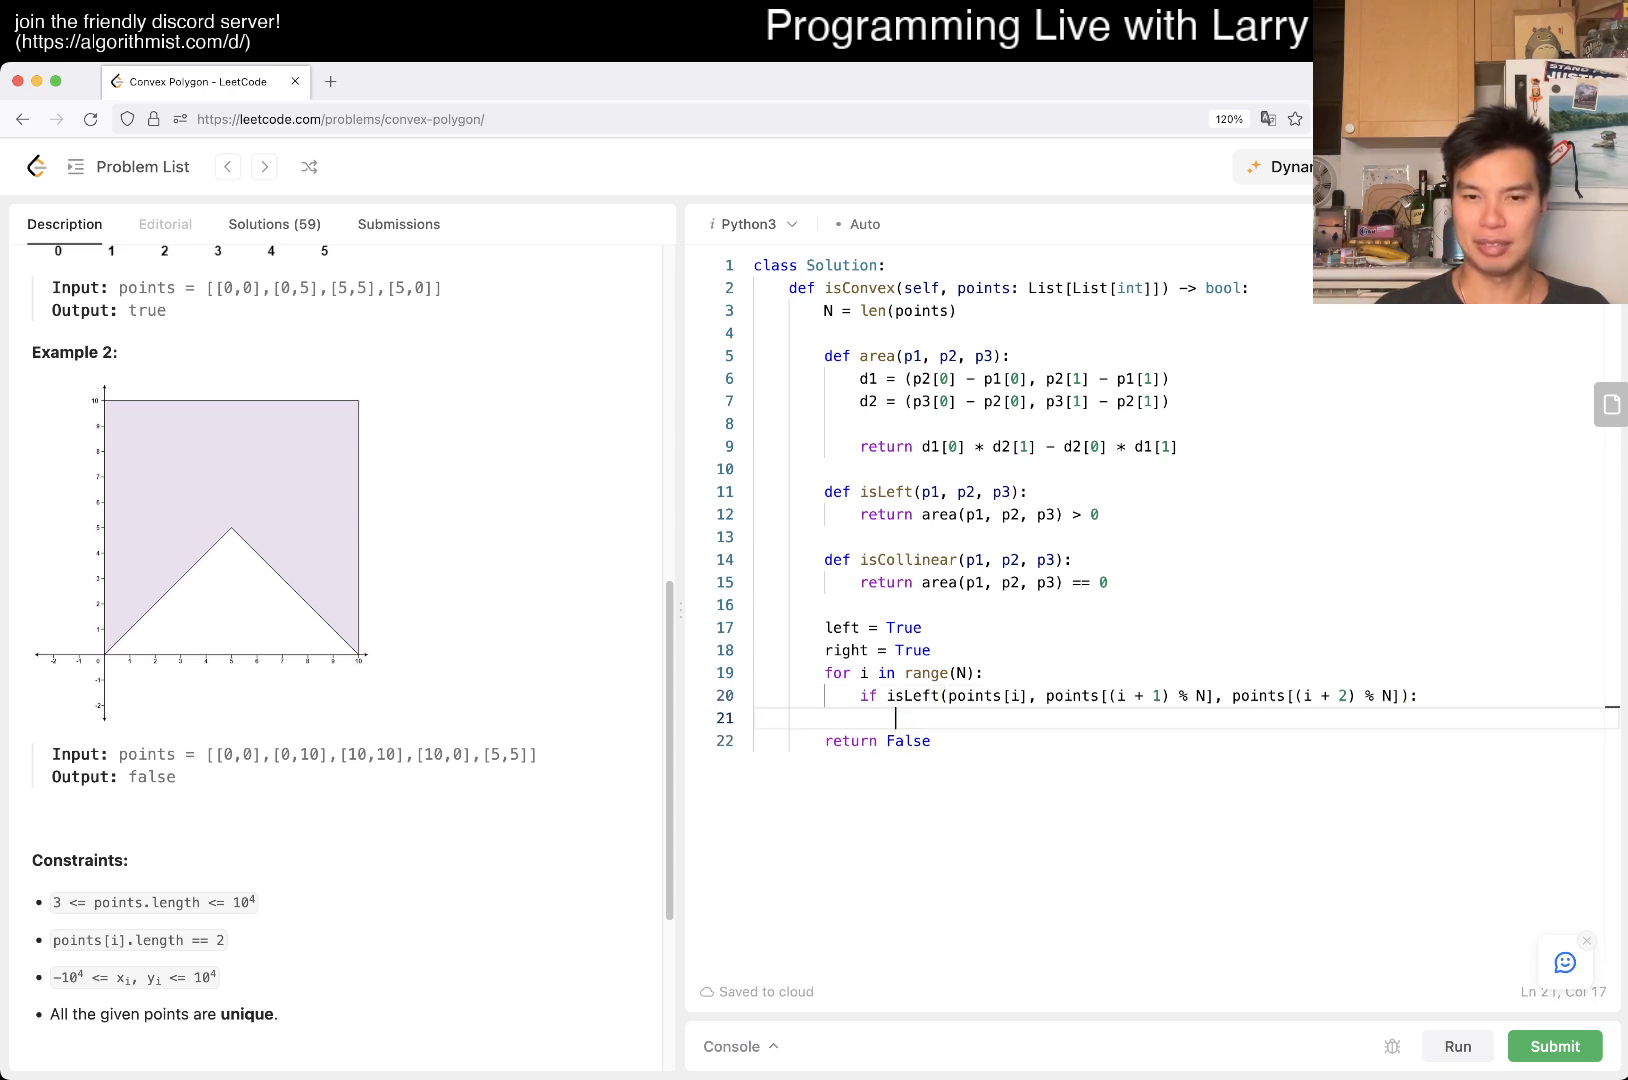
text(right = False)
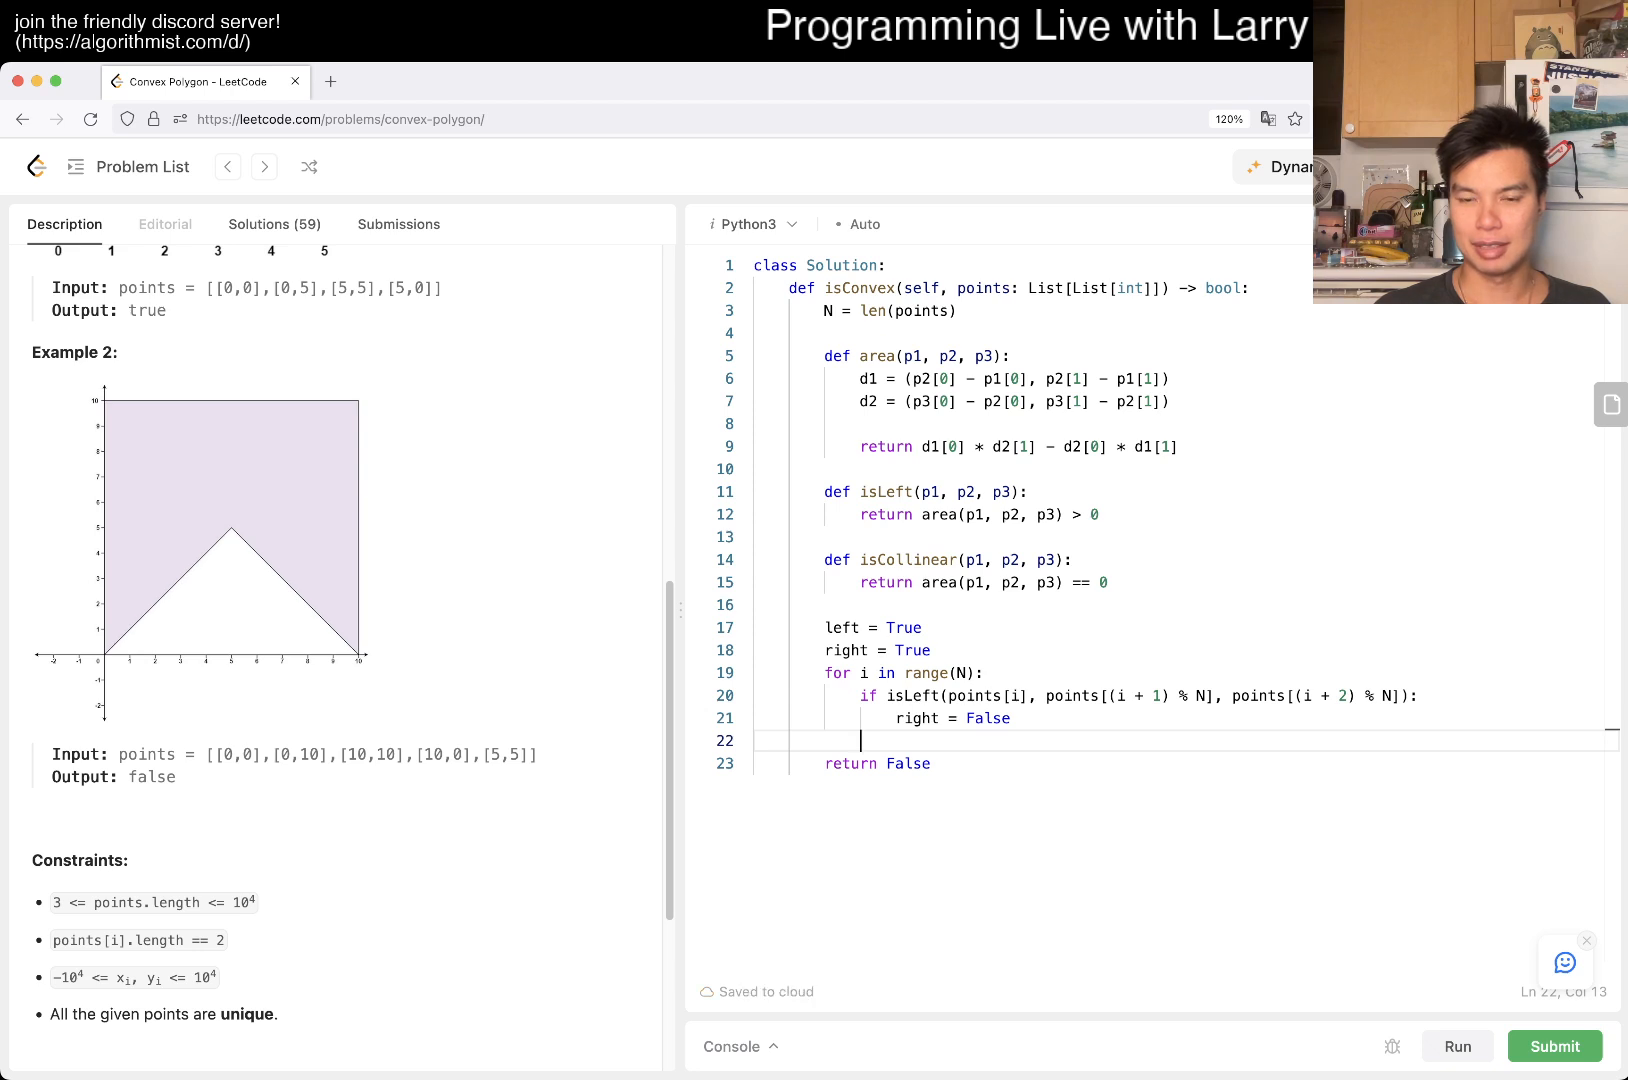
Add an elif isCollinear branch that ignores collinear triples.
text(elif isCo)
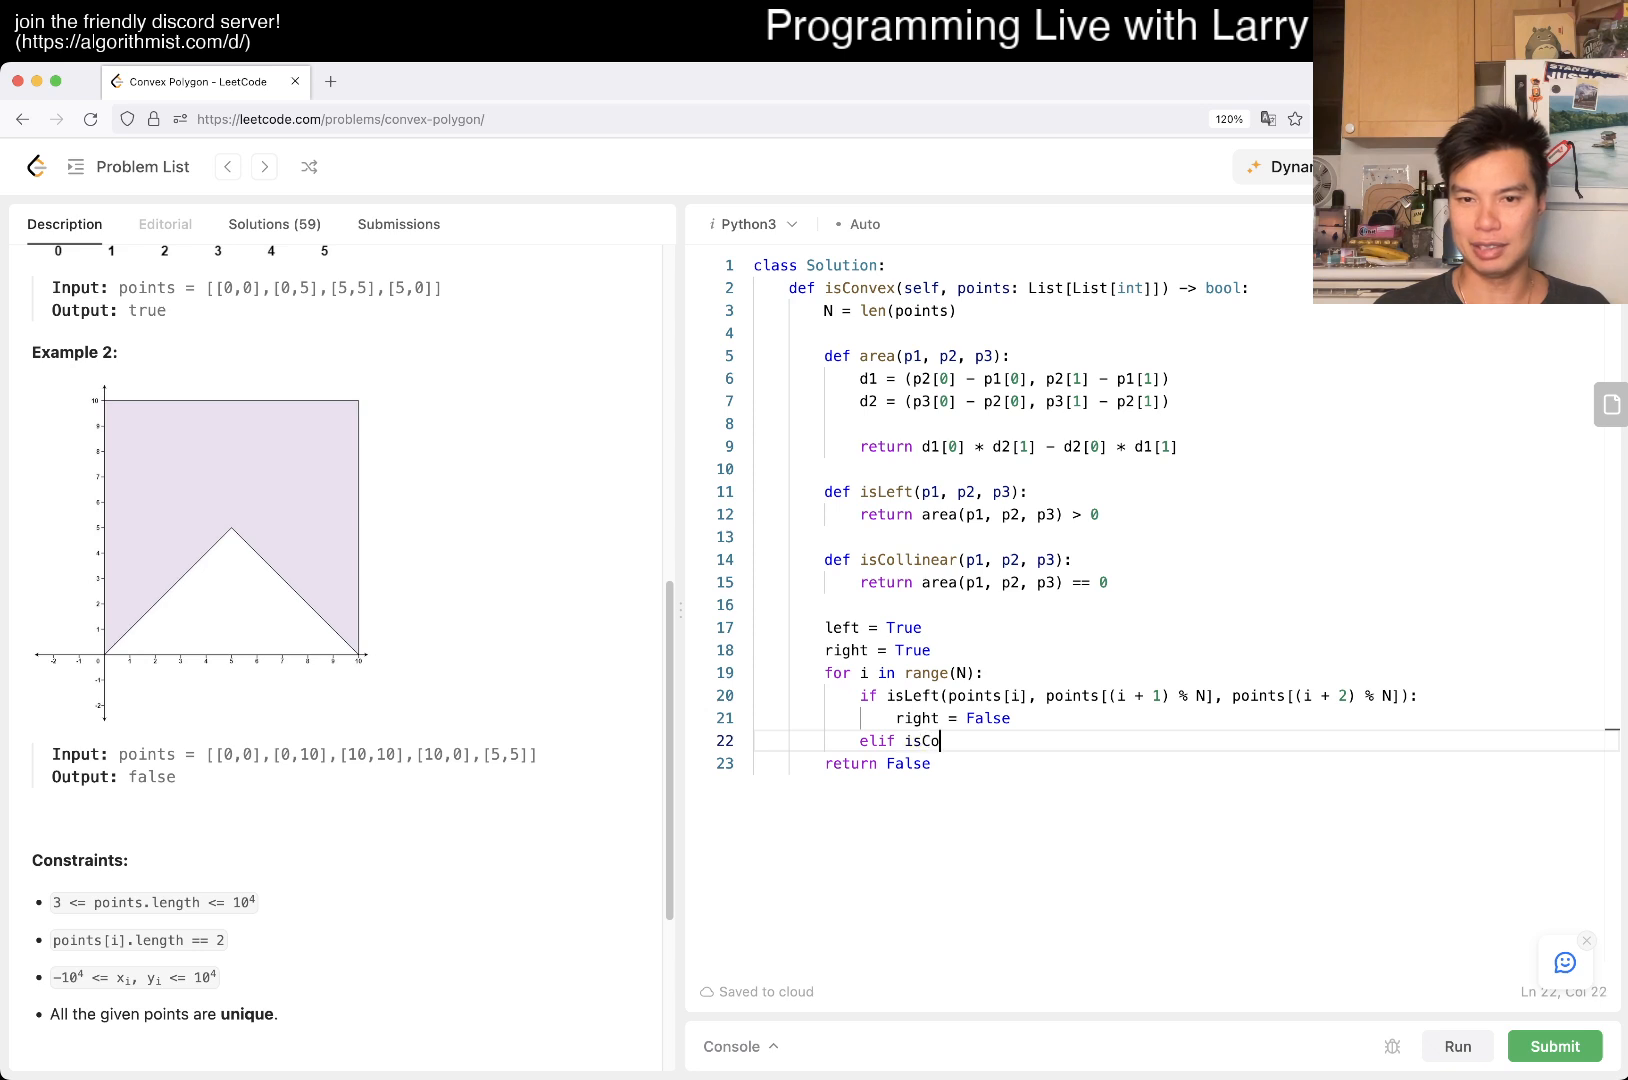
text(llinear())
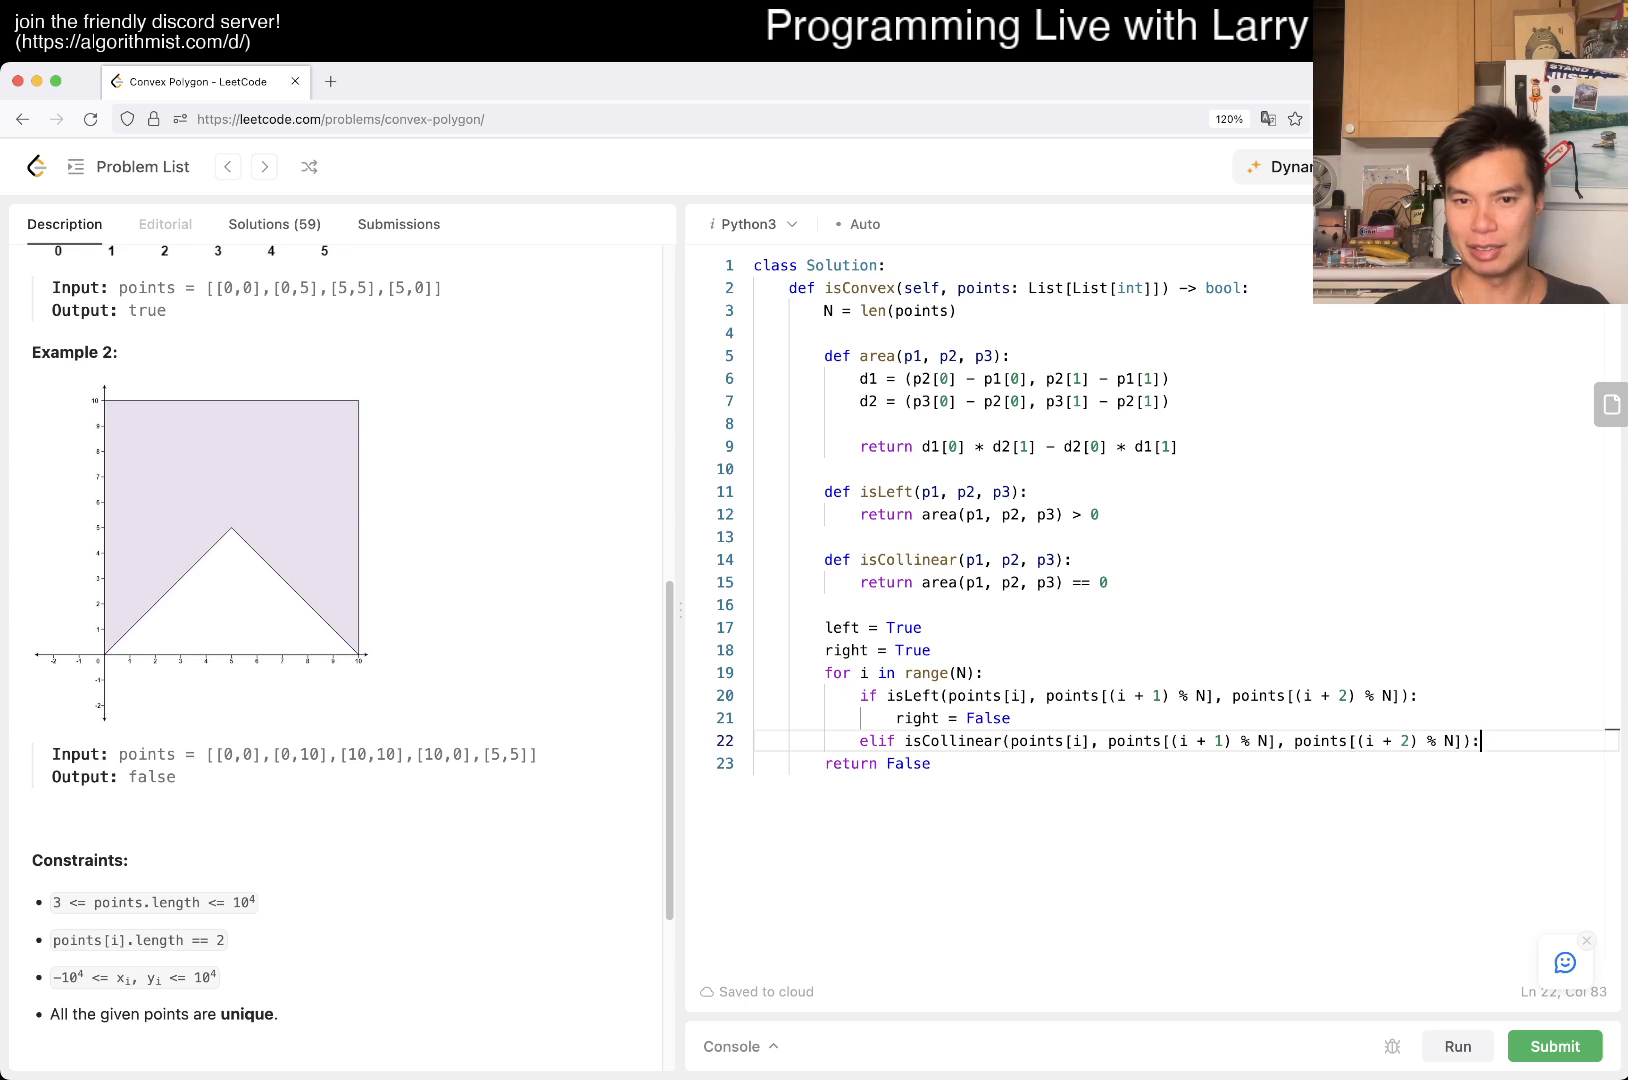
text(# ignore this case)
text(left = F)
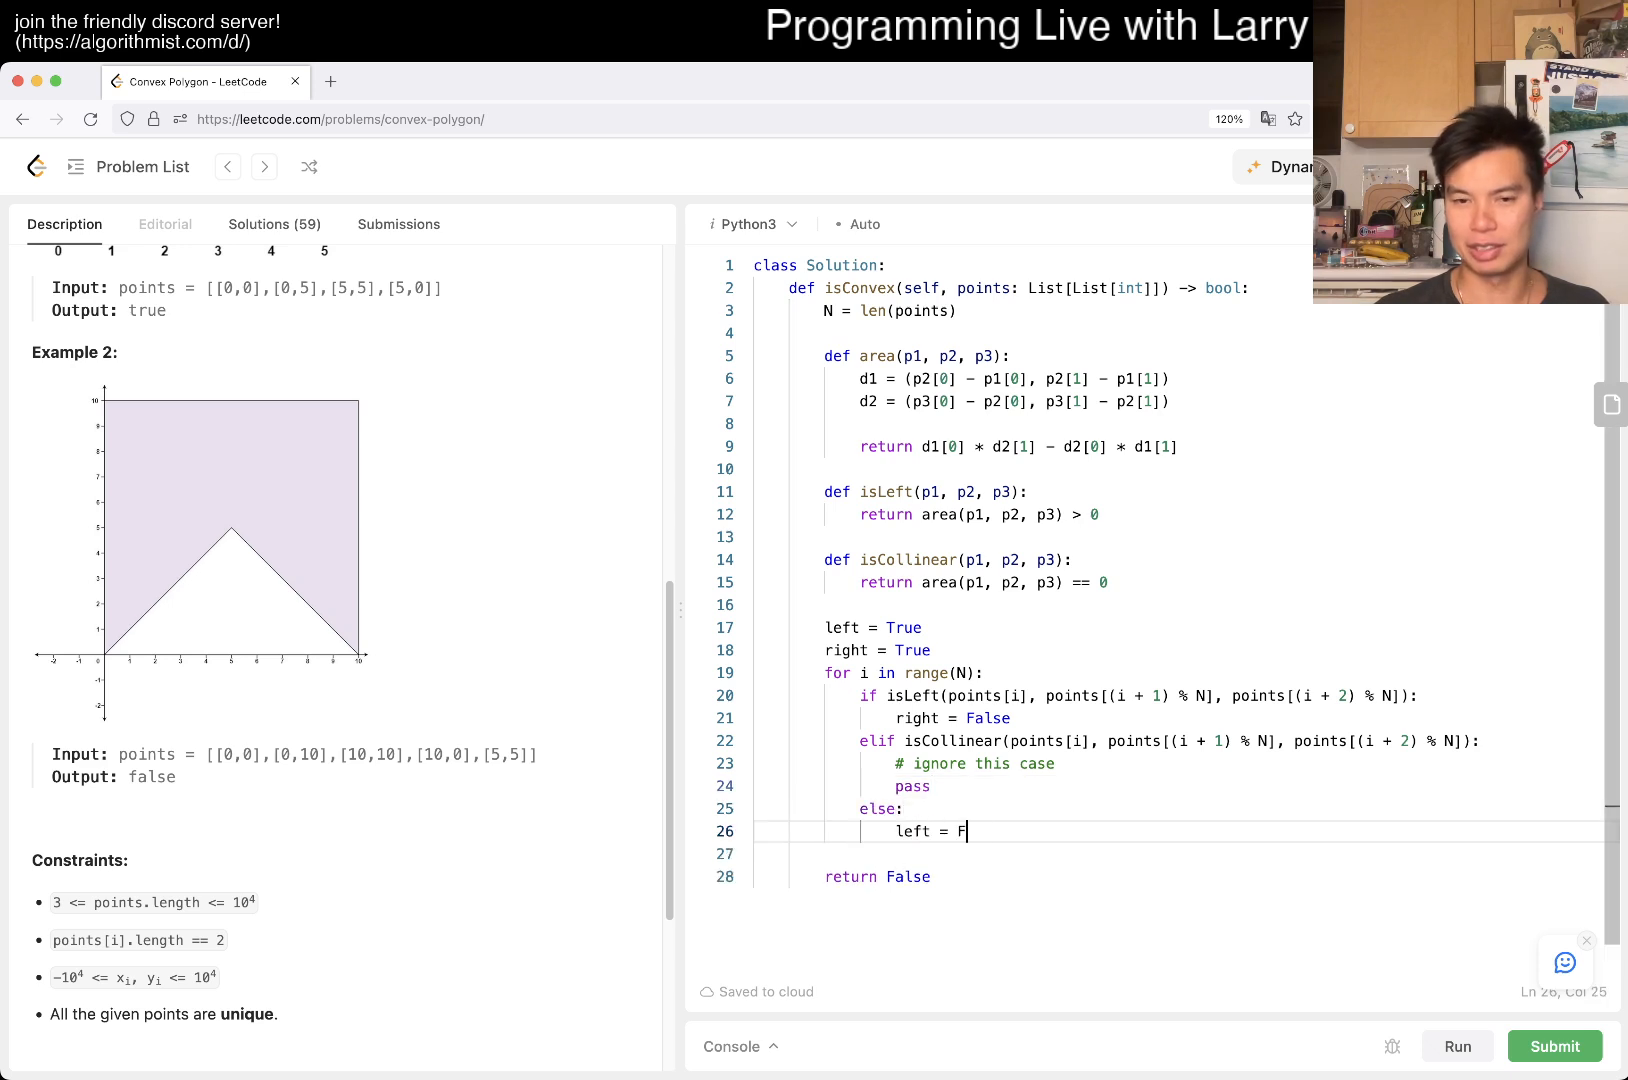
Complete left = False, return left or right, and return to the Description tab.
text(alse)
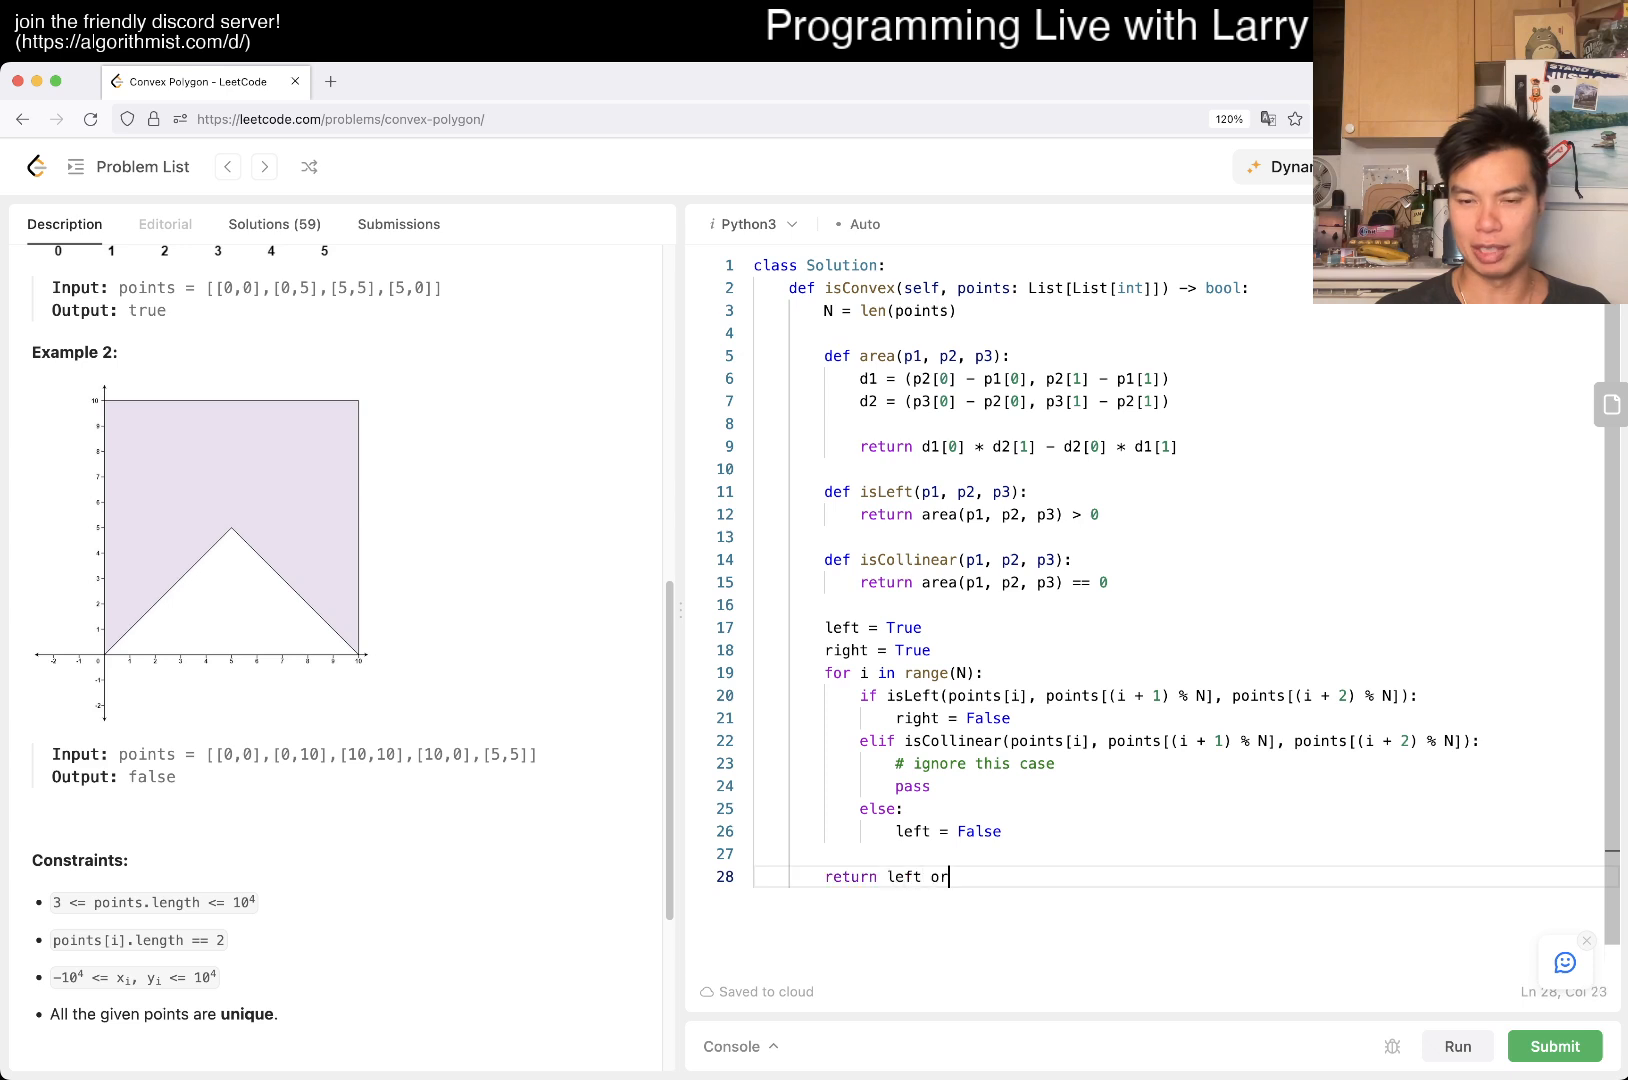
text(right)
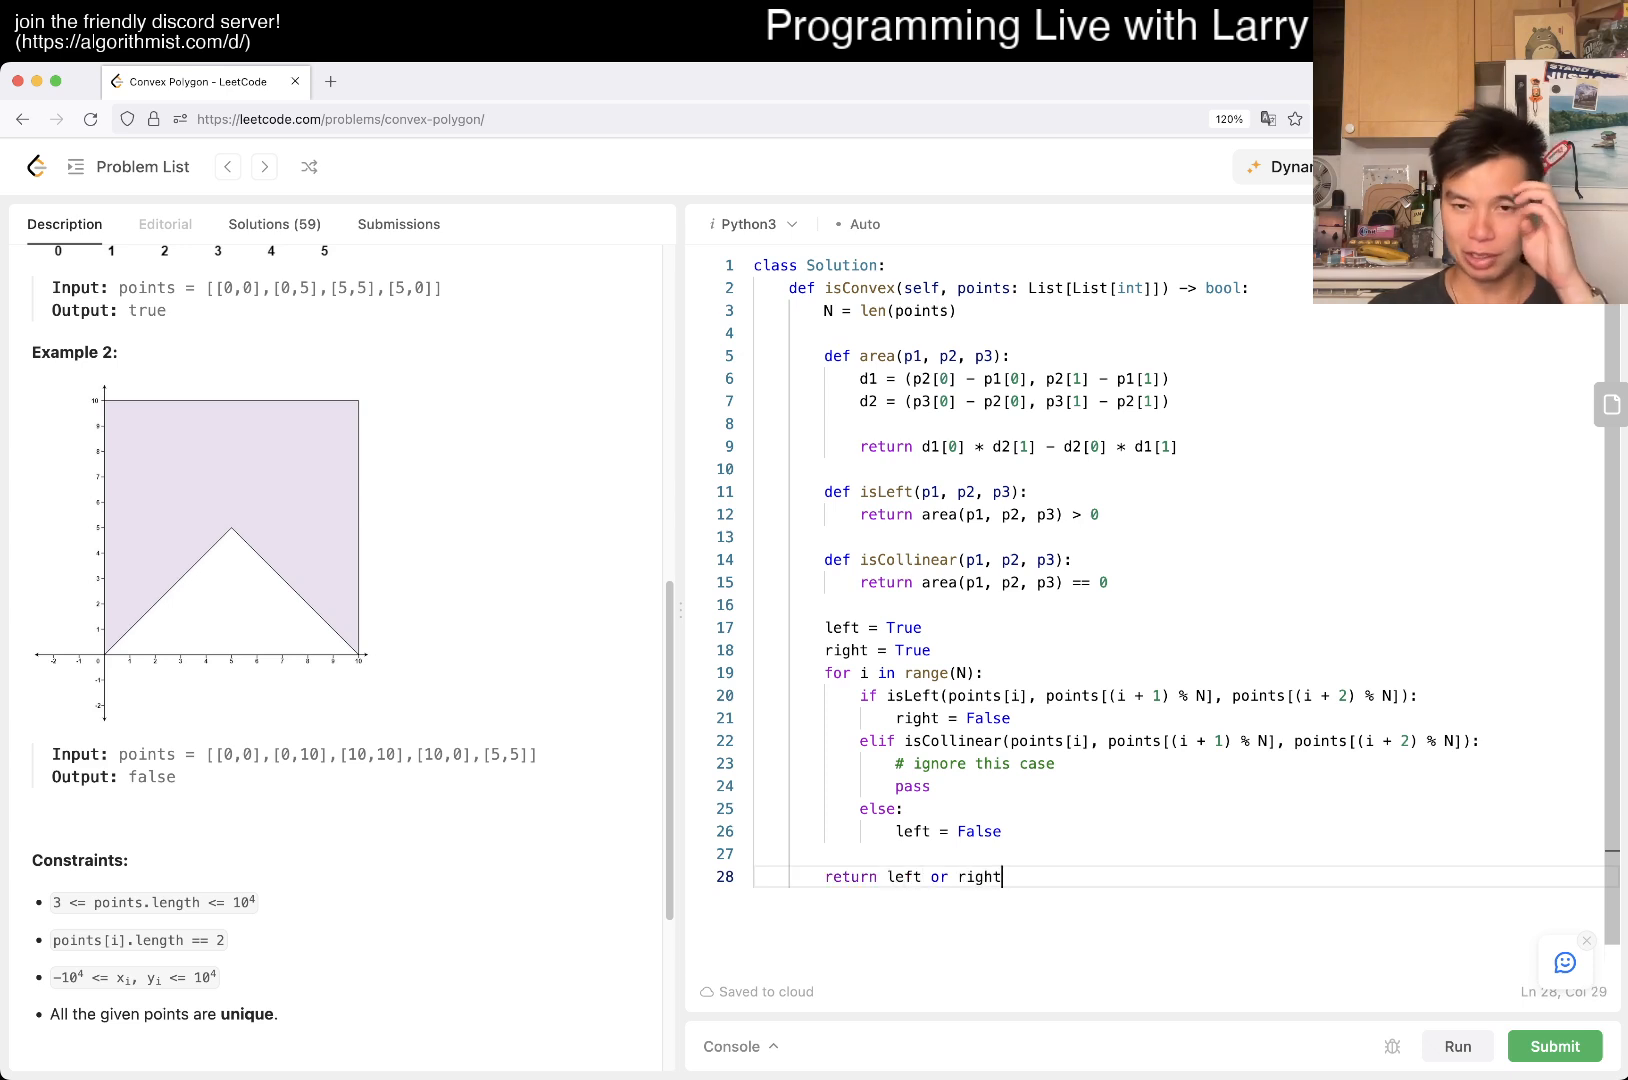
click(1455, 1046)
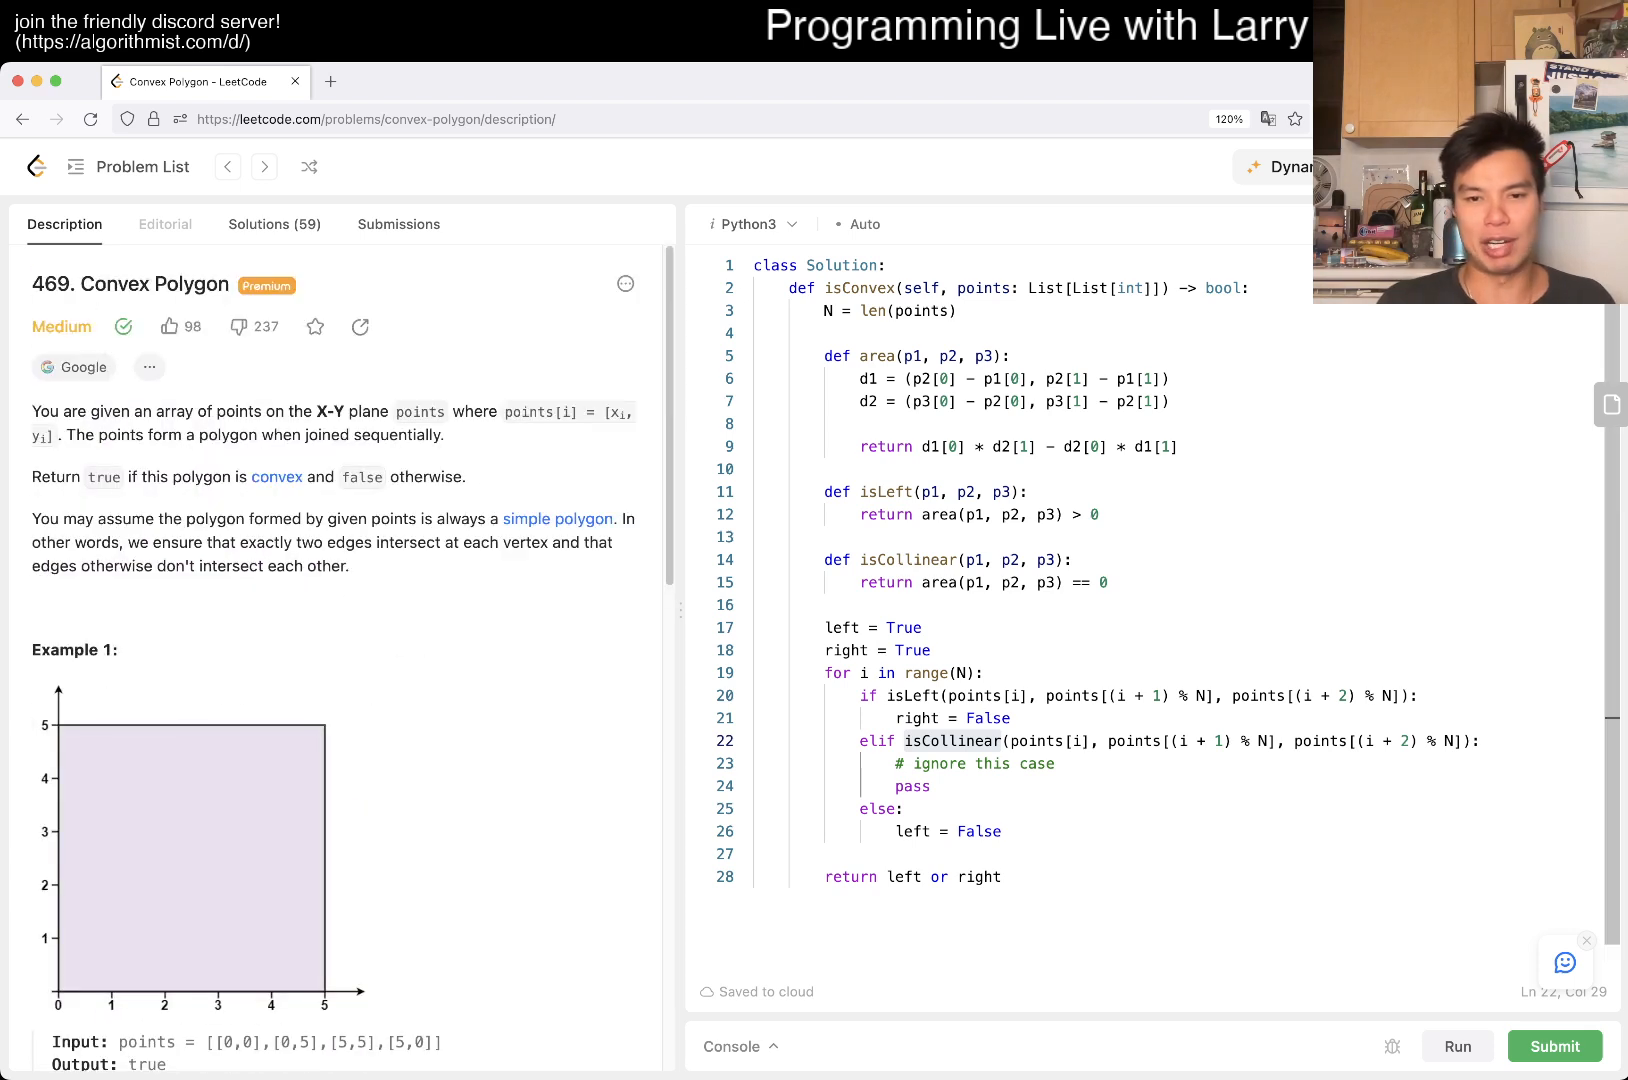
Submit the solution, confirm Accepted at 184 ms and 21.8 MB, then view the description.
double_click(983, 718)
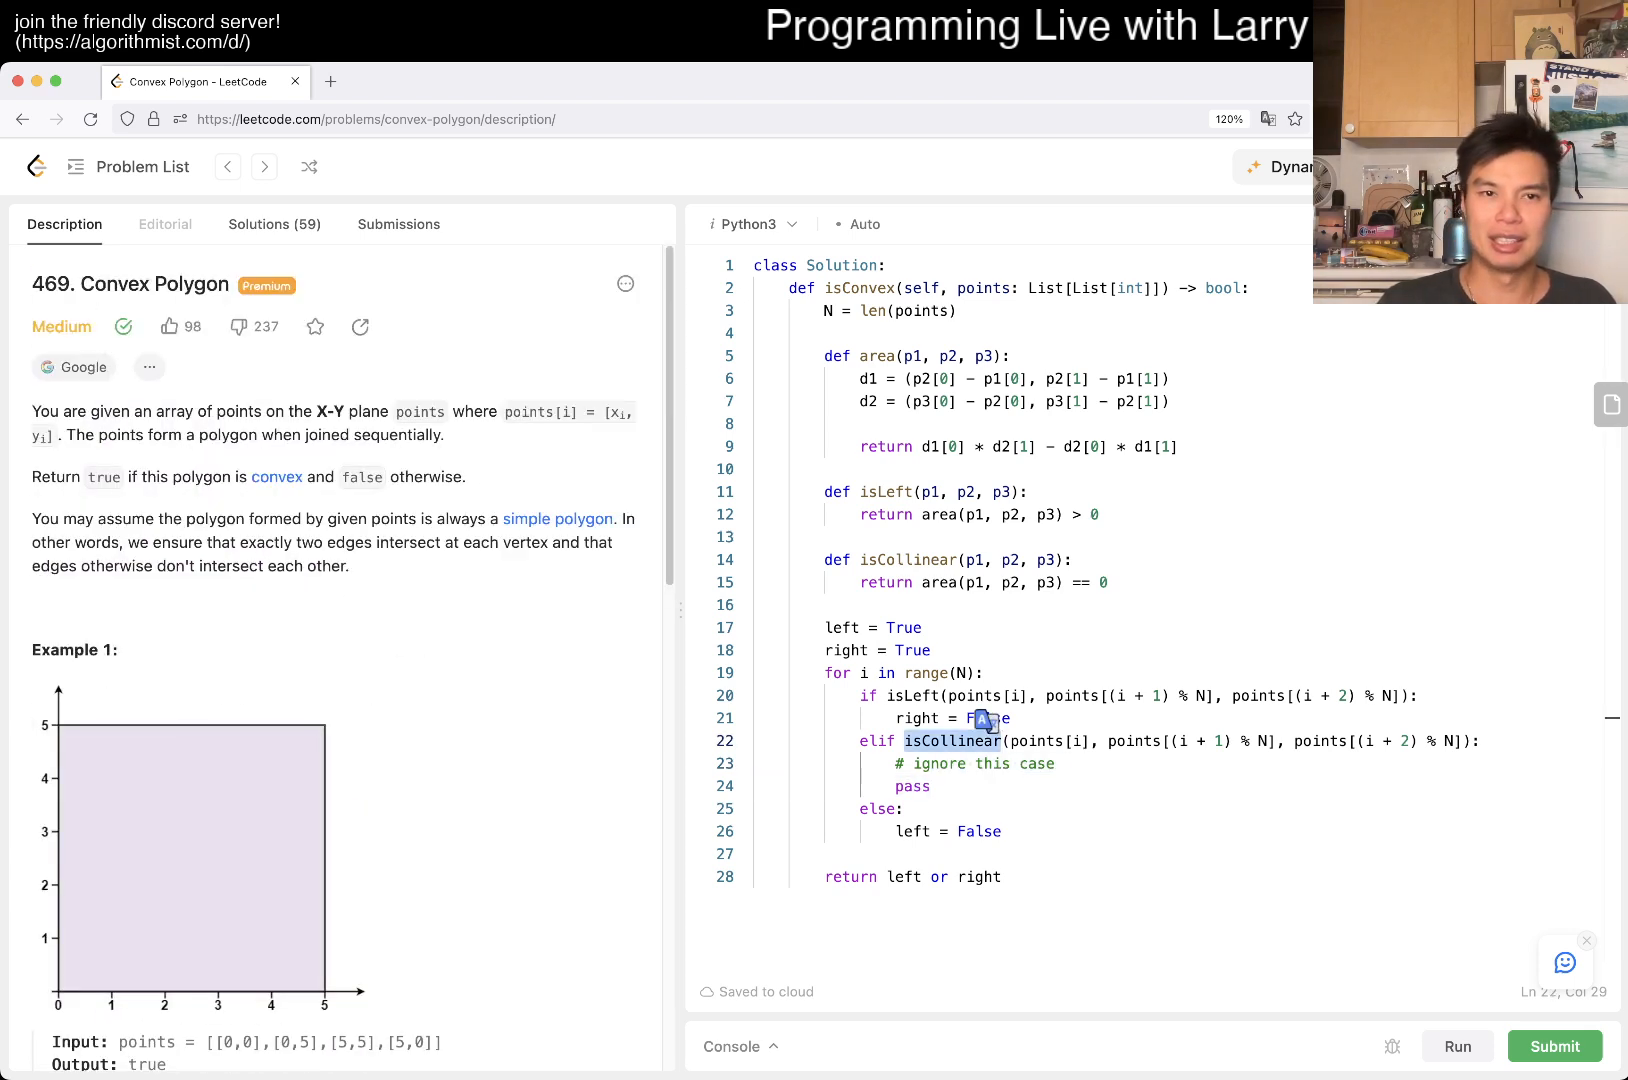
click(1554, 1046)
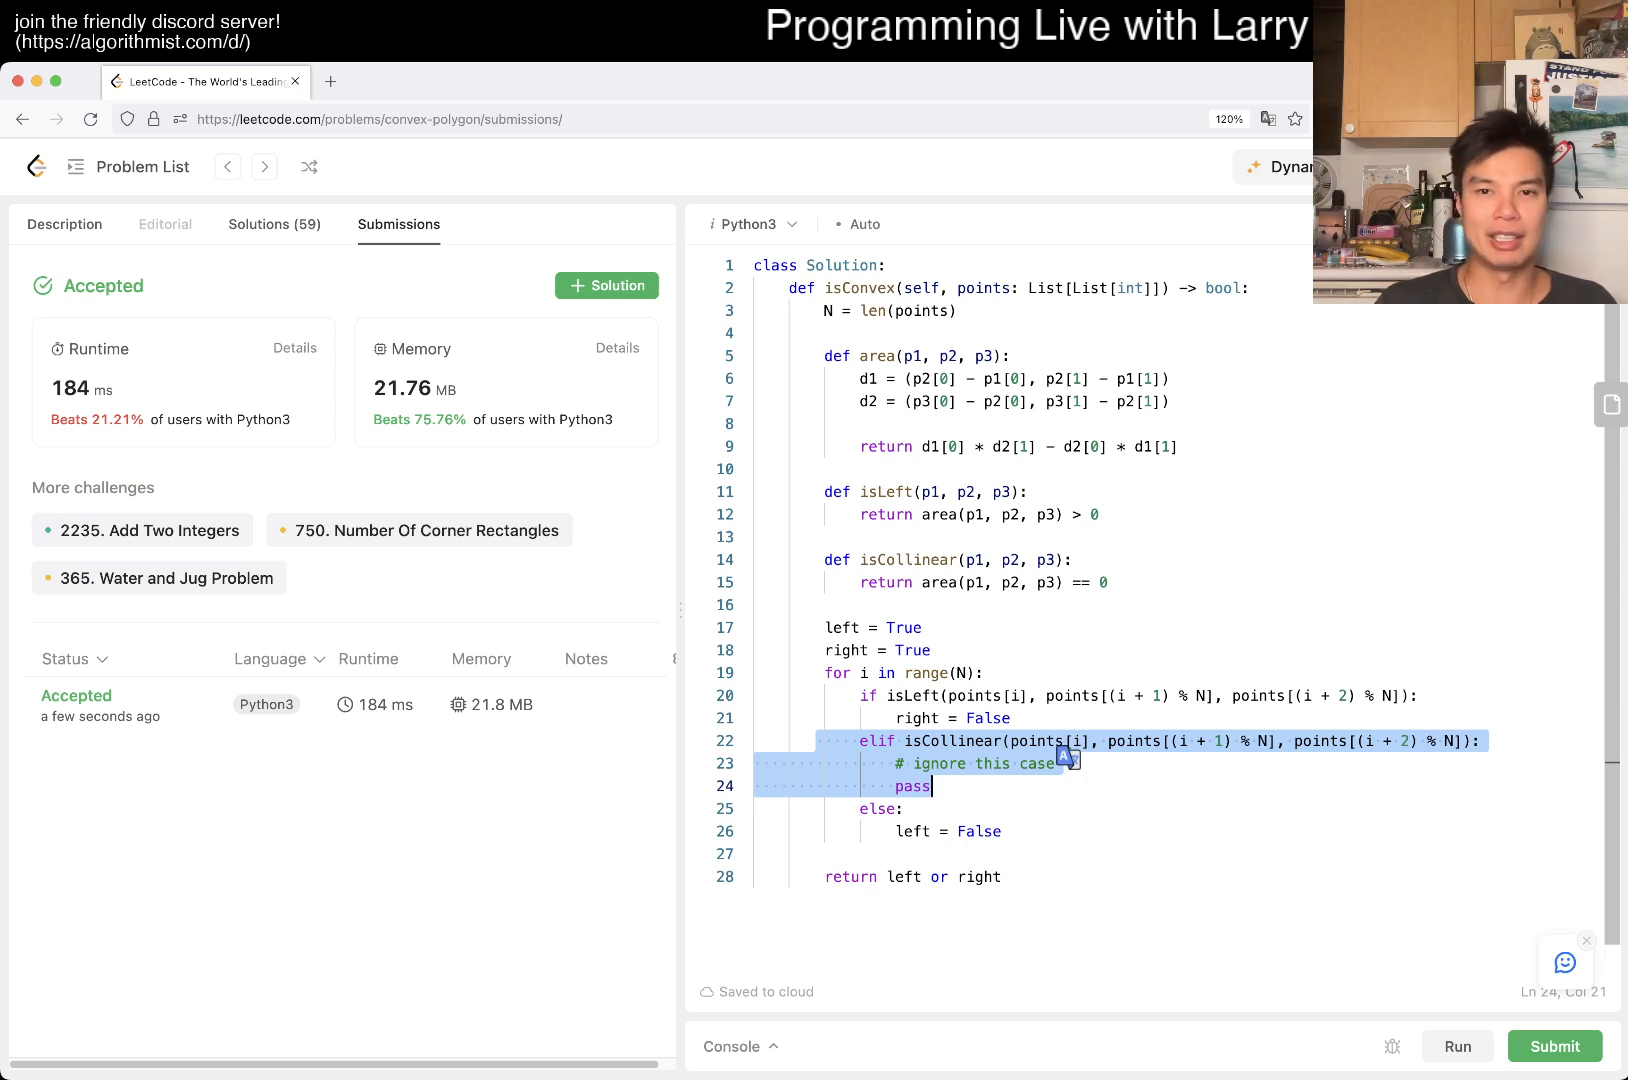
click(64, 224)
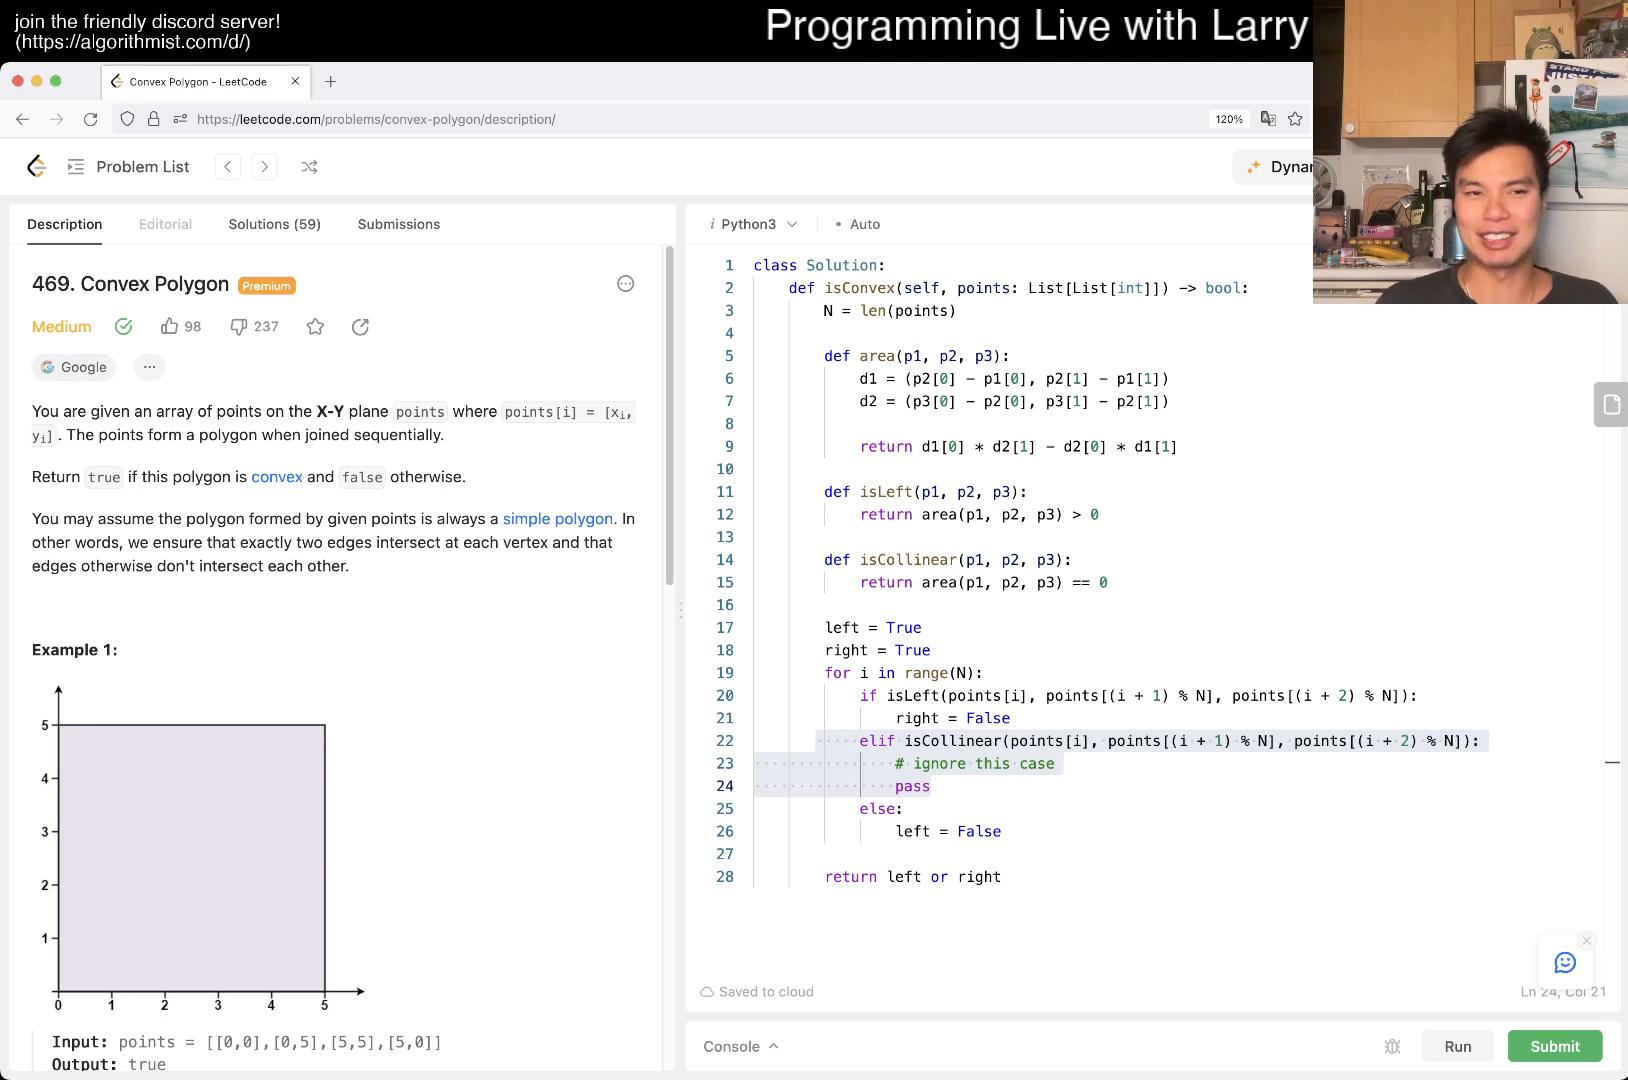
click(74, 367)
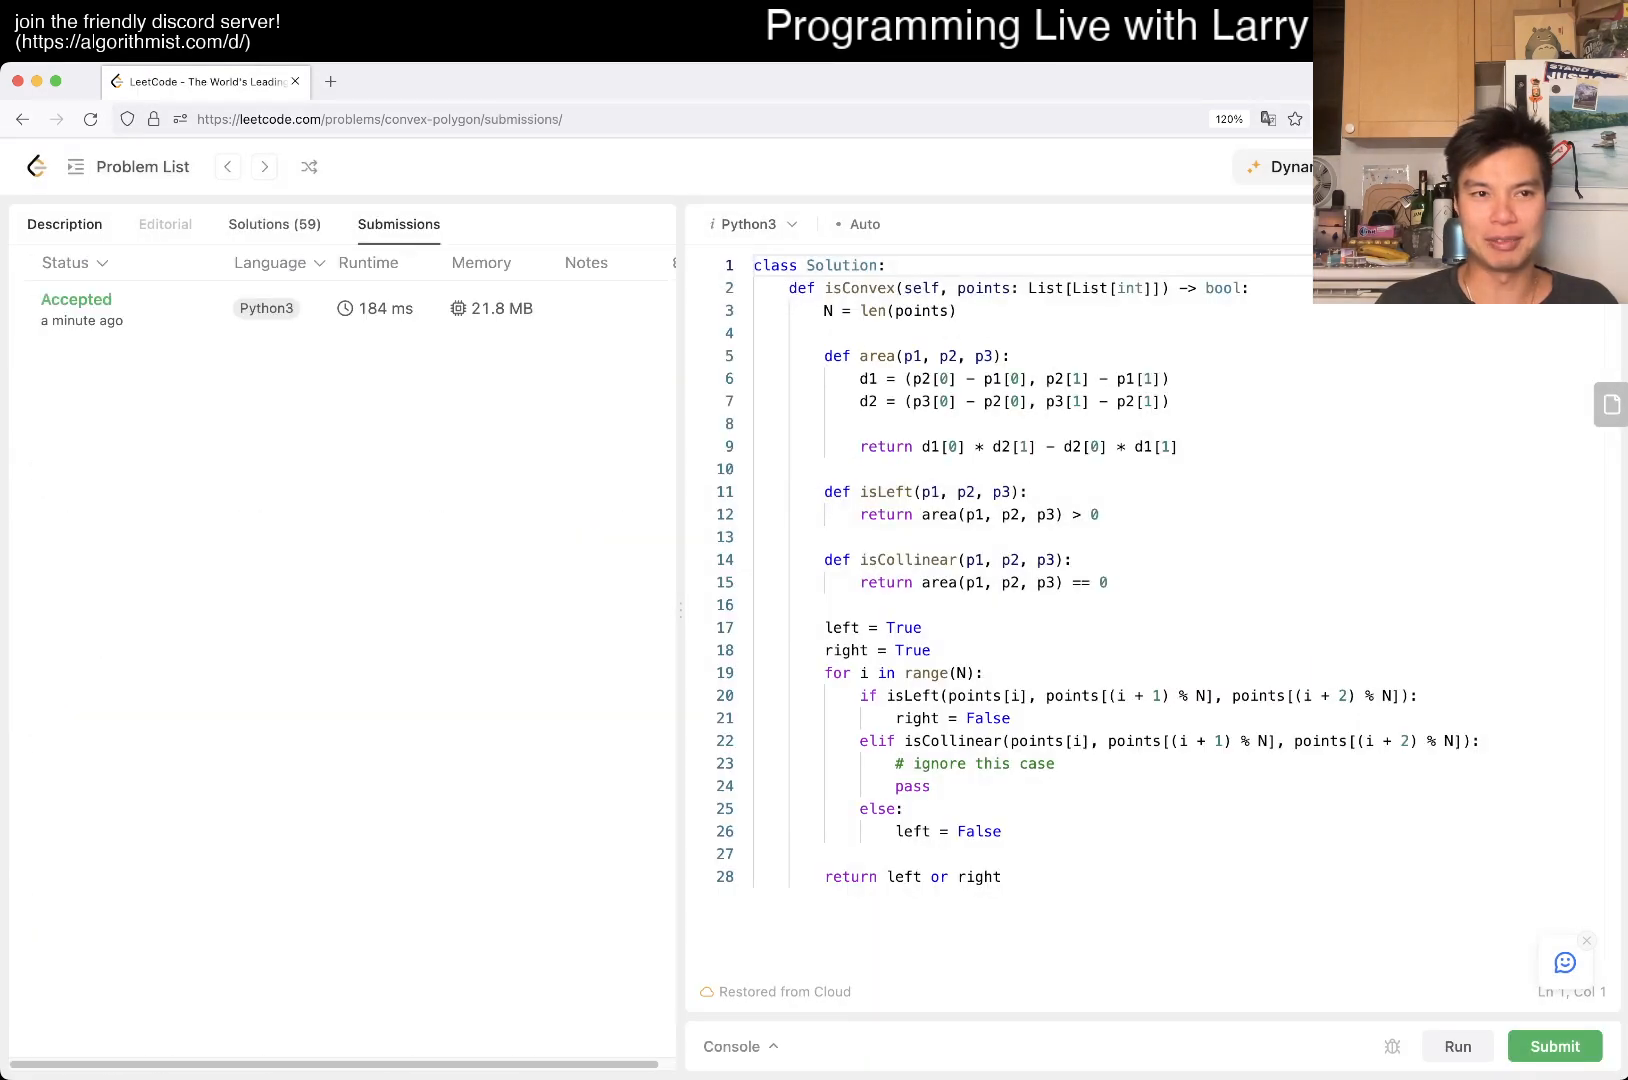
click(63, 224)
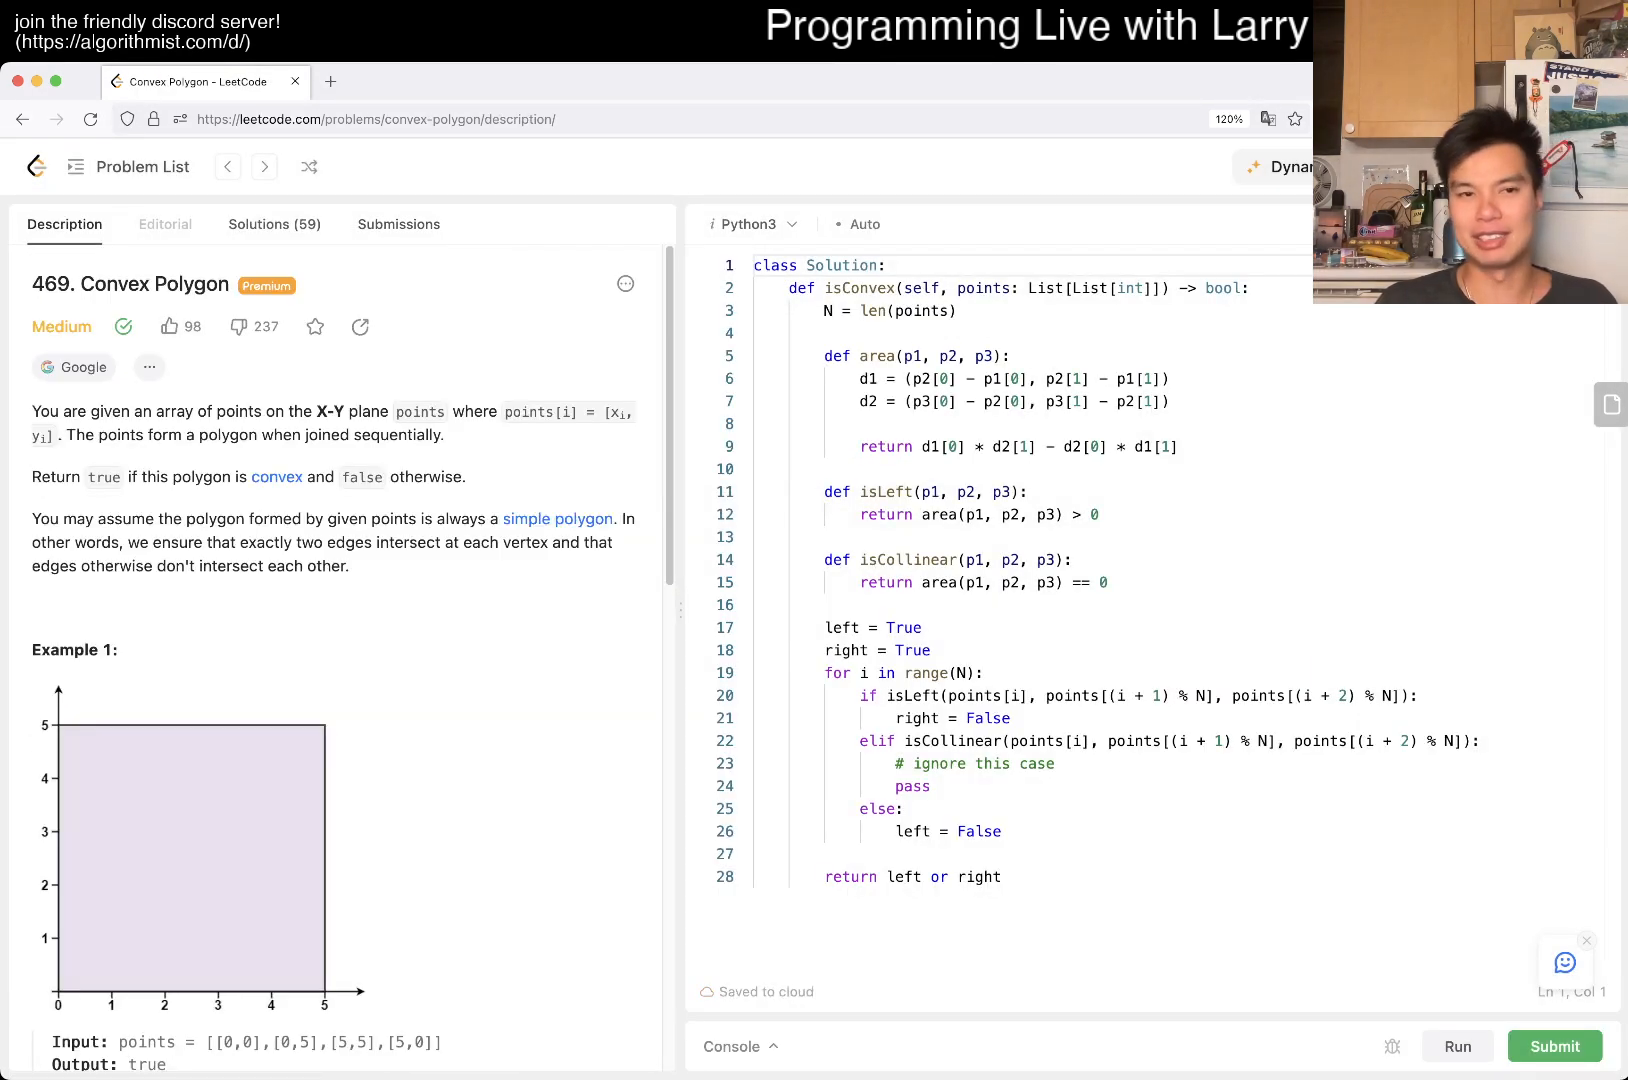